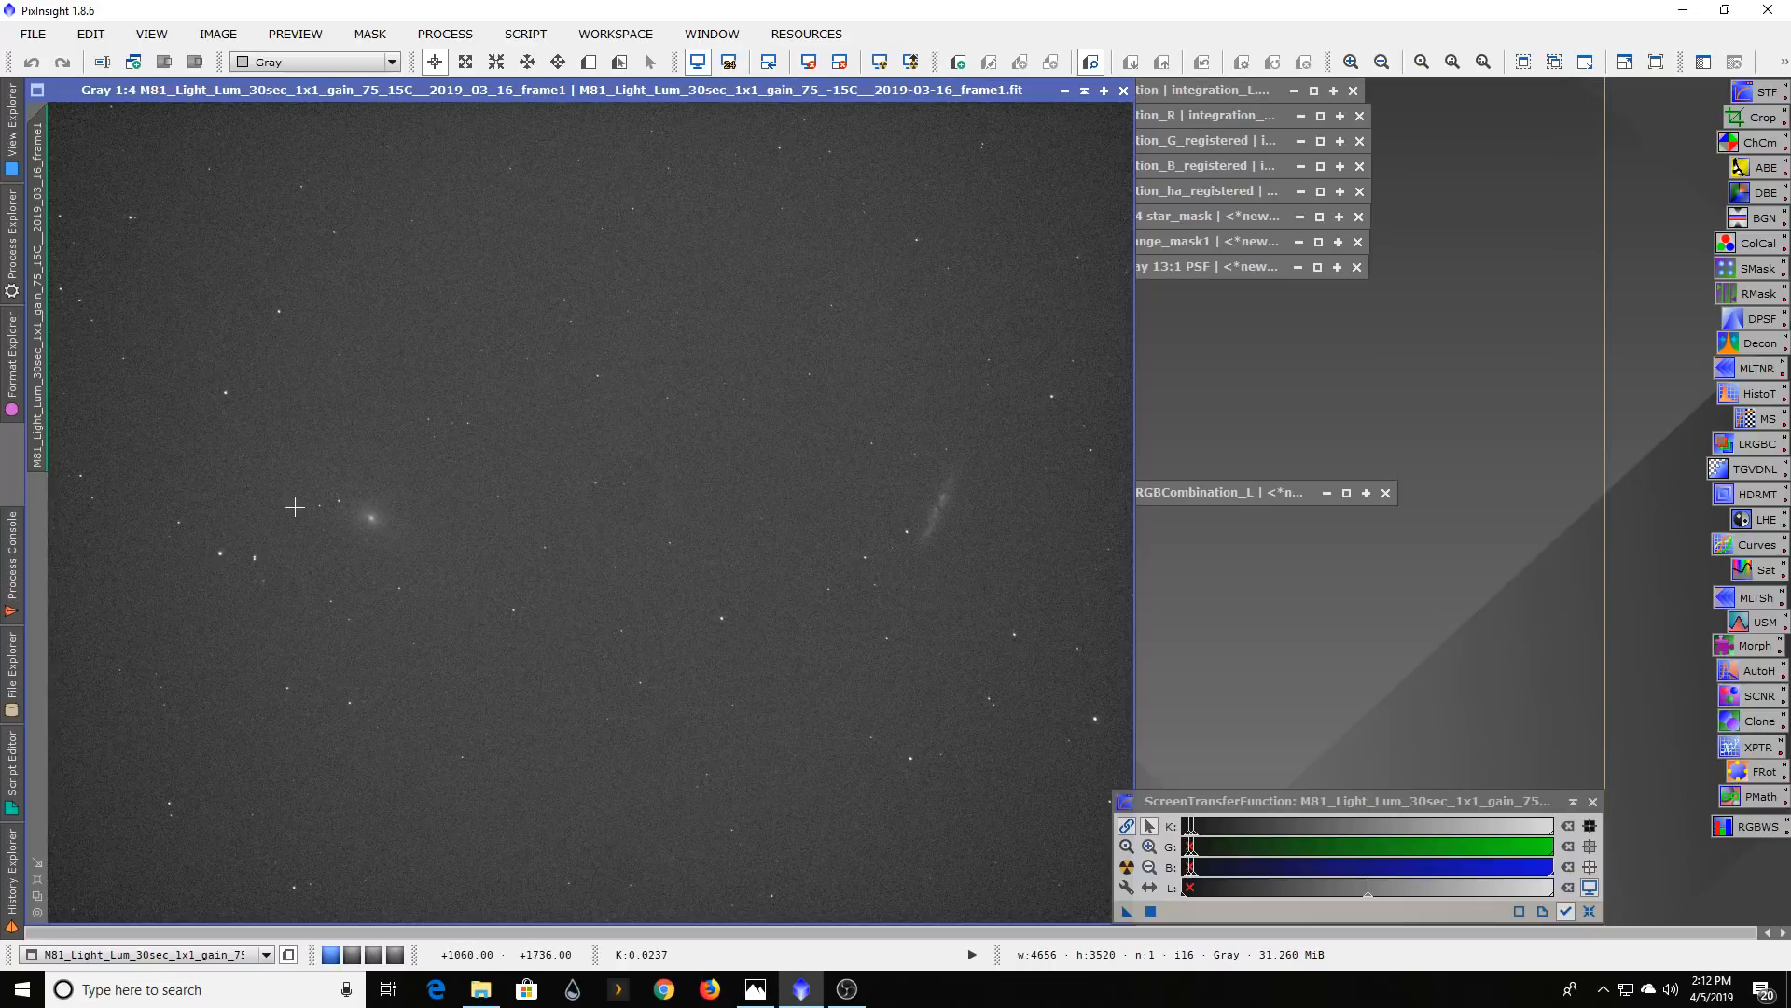
mouse_move(466, 626)
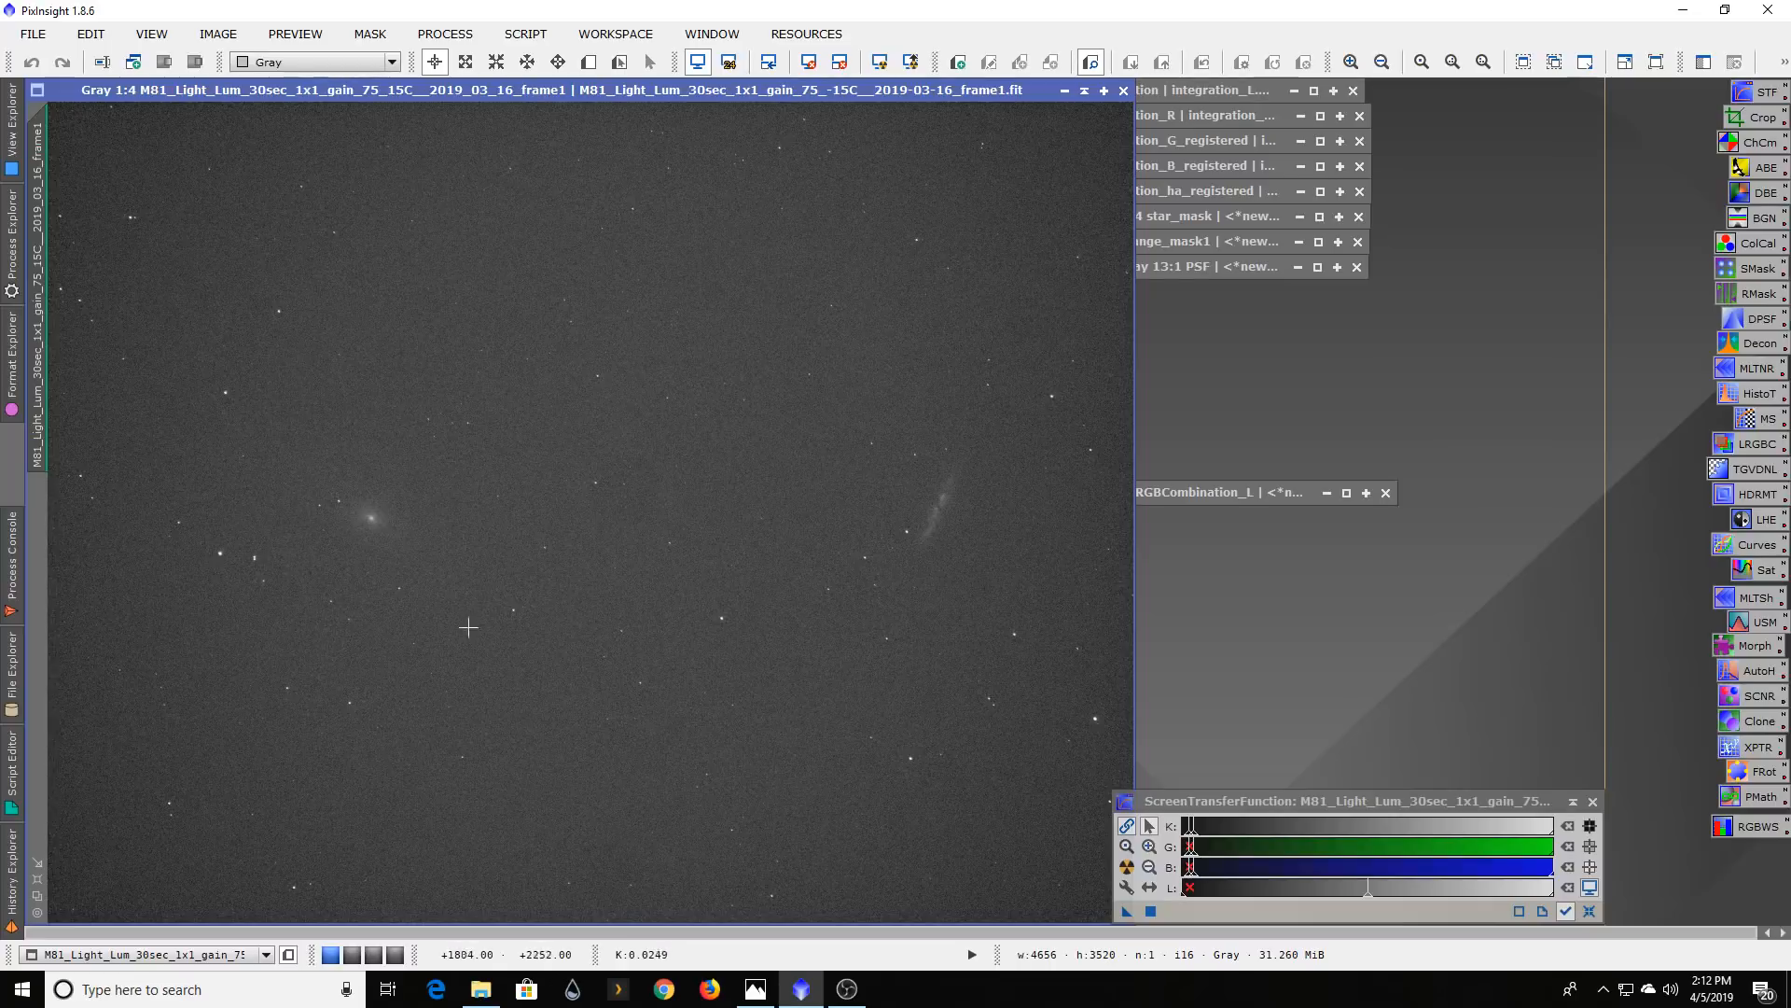
mouse_move(946, 412)
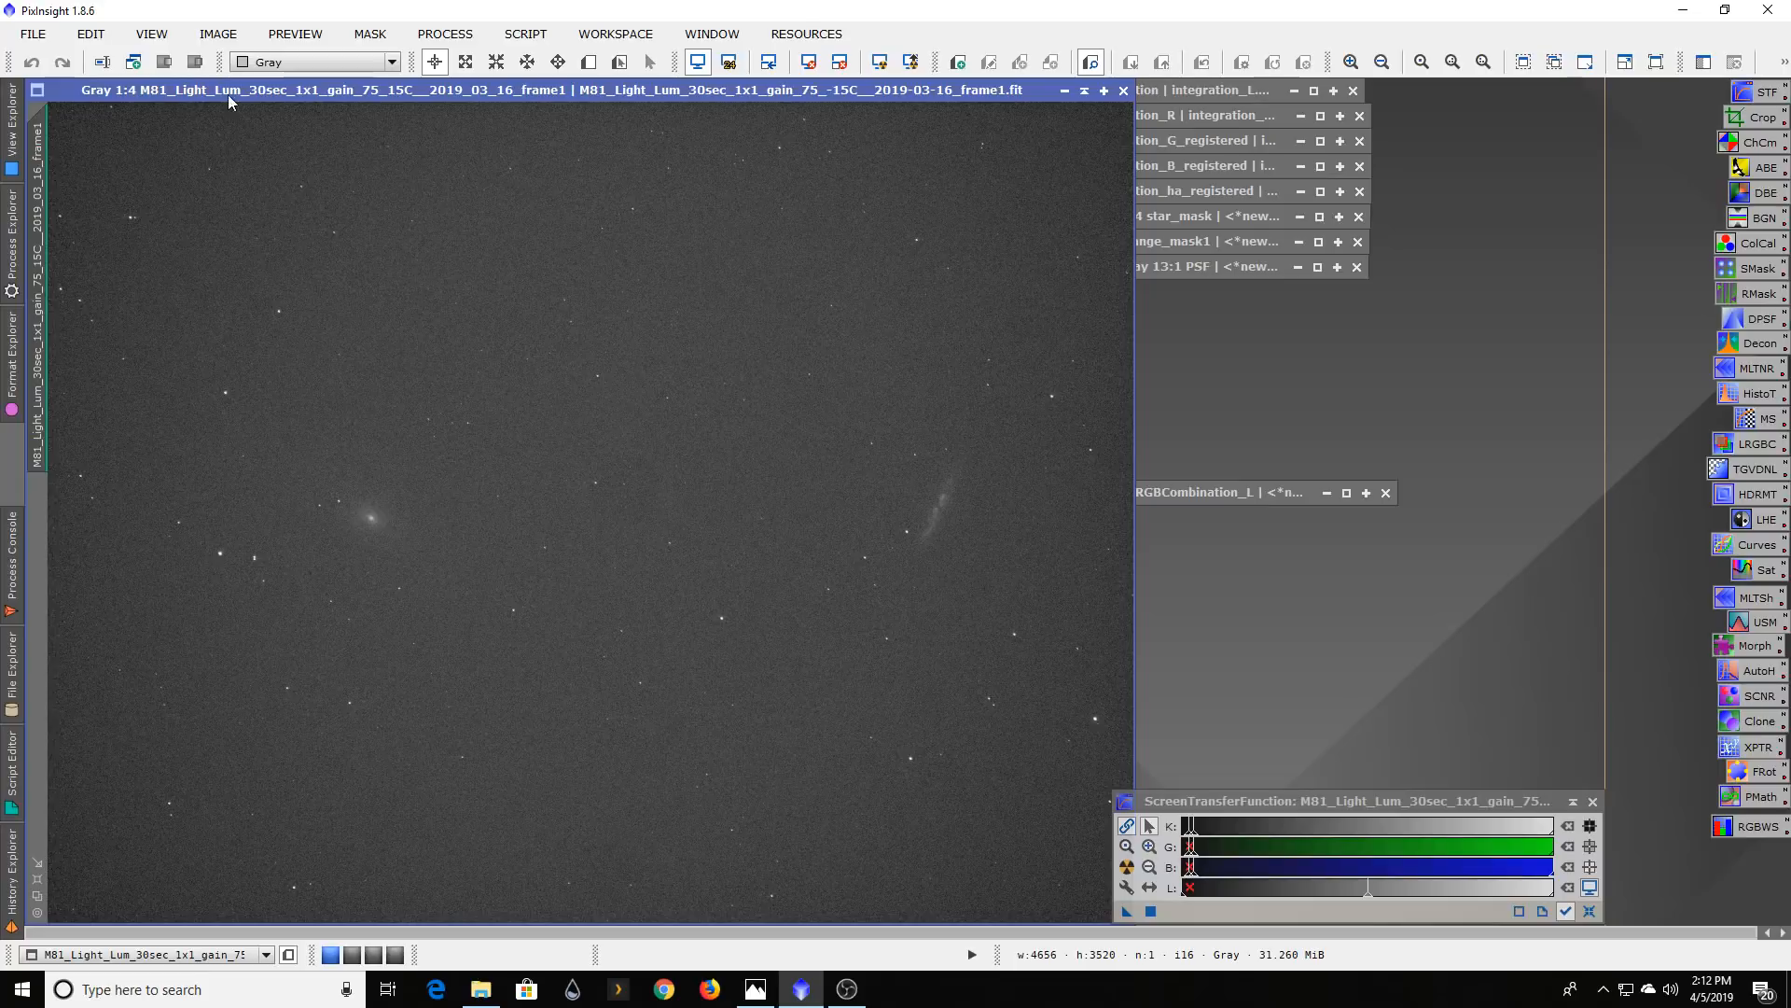
mouse_move(475, 310)
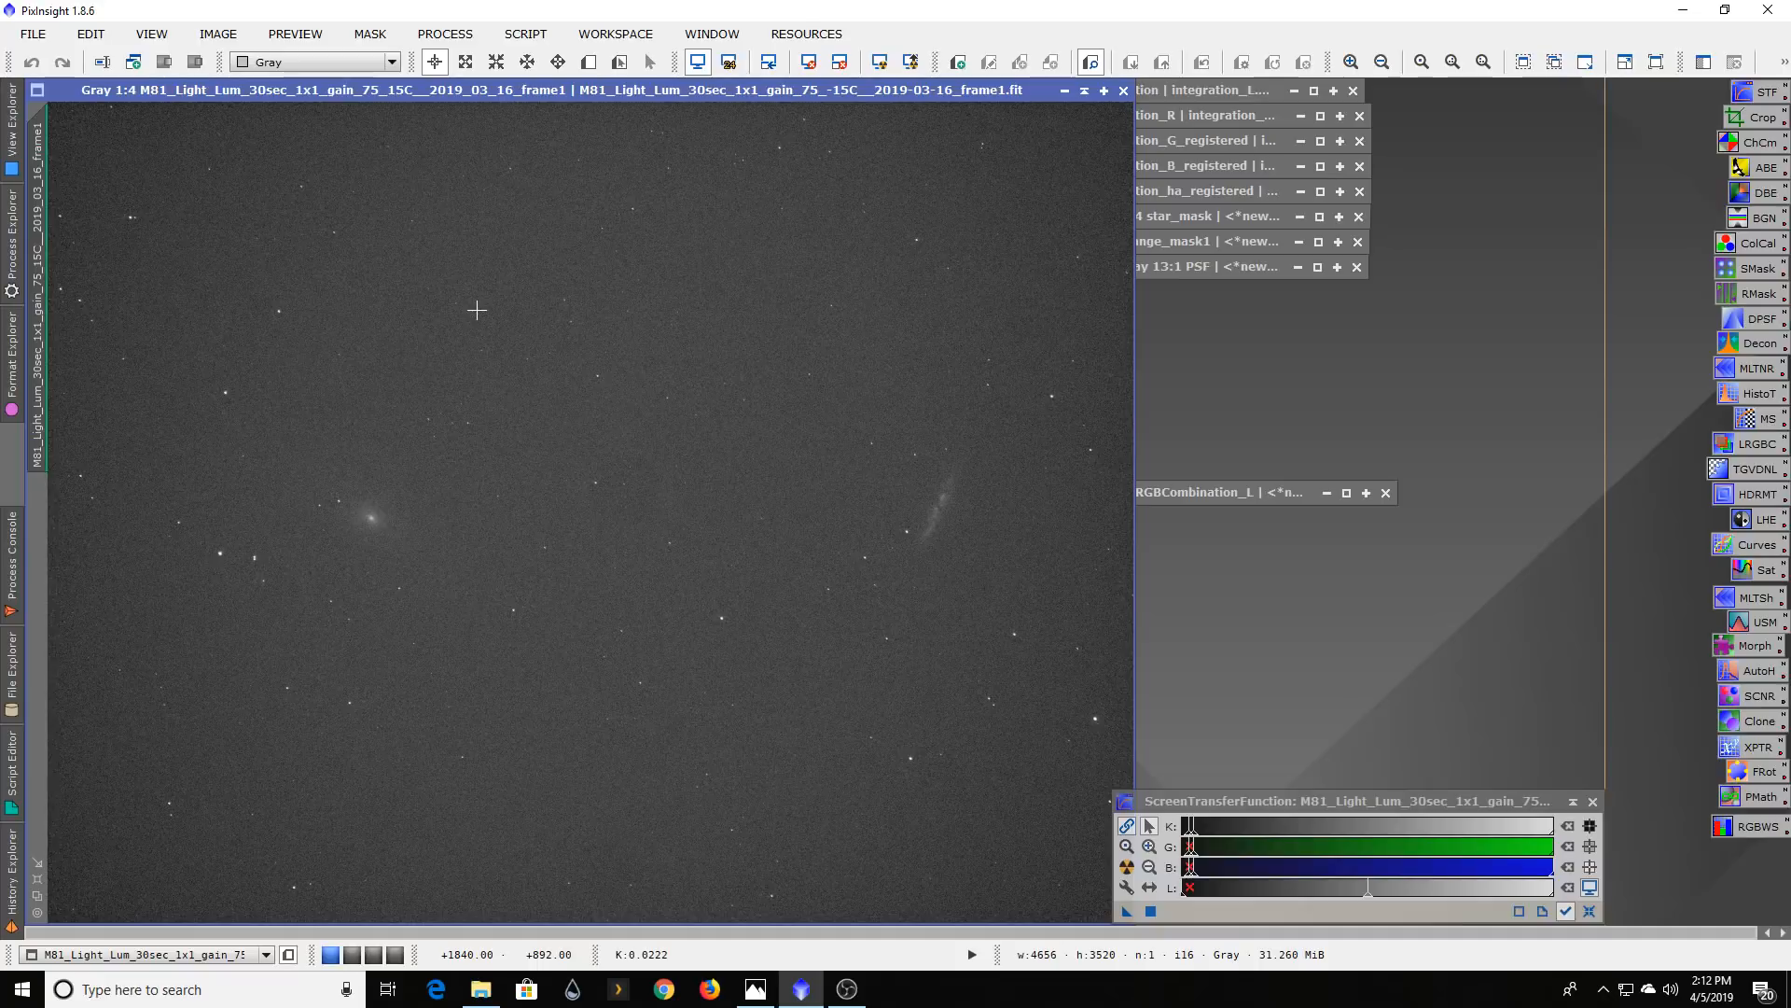
mouse_move(219, 104)
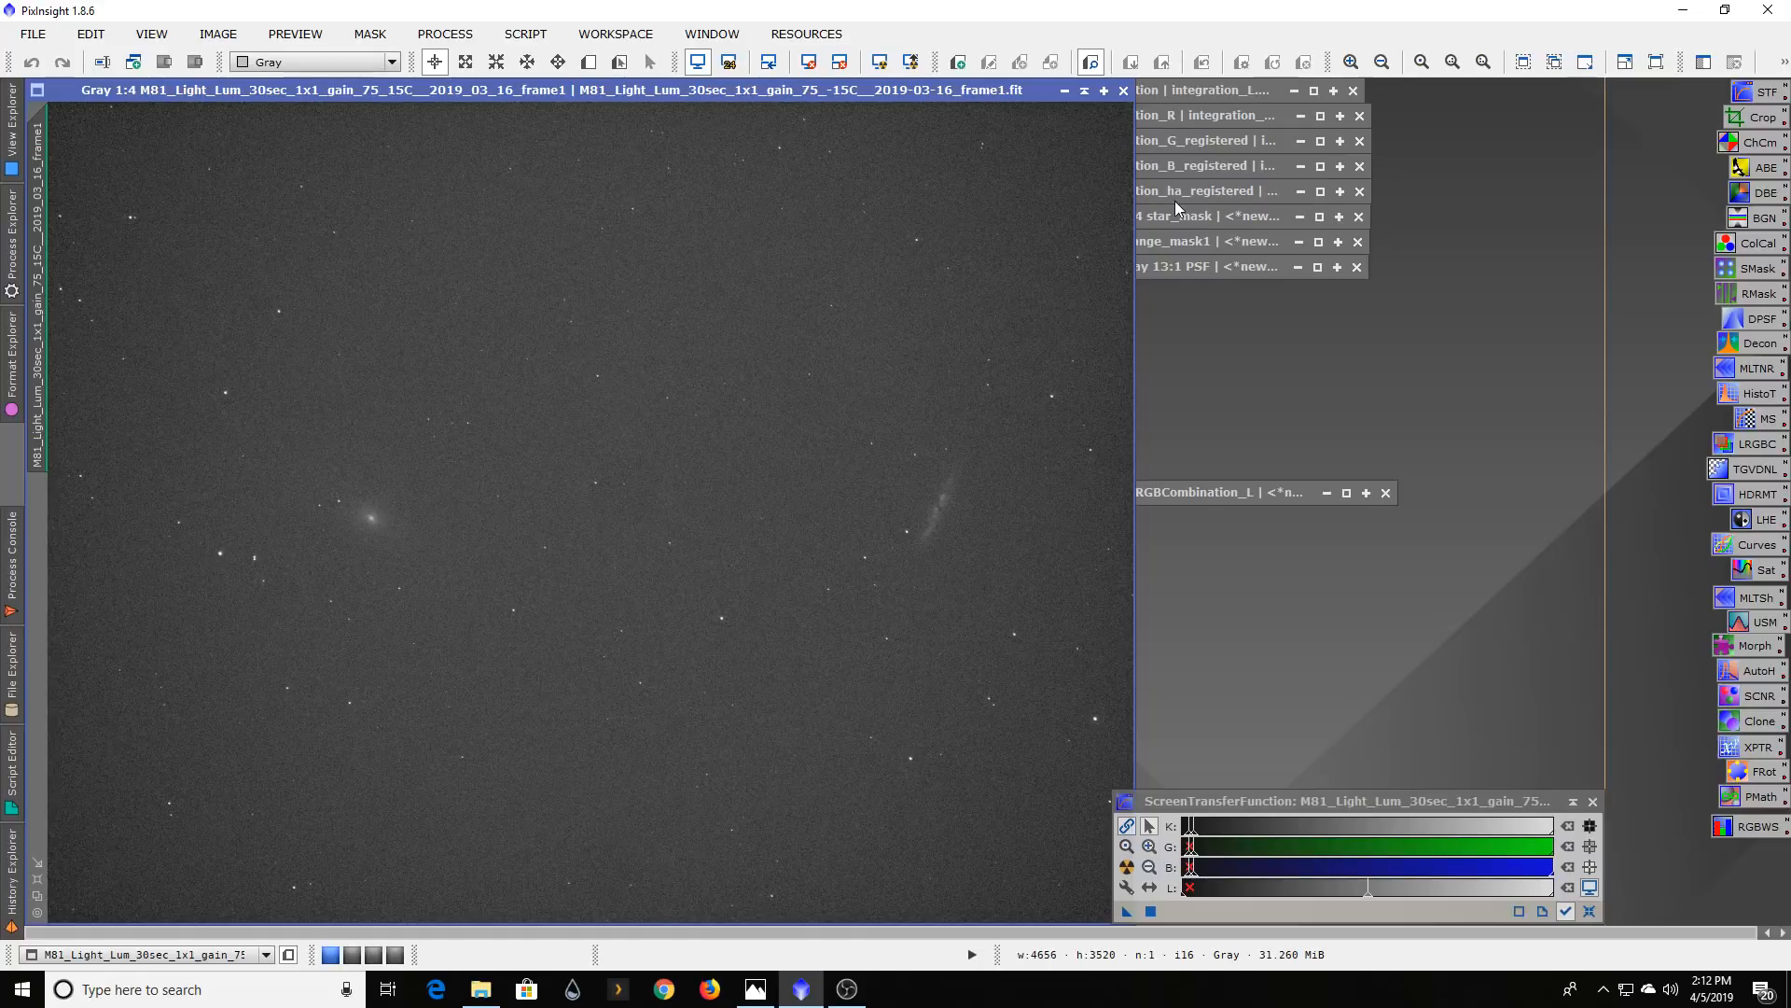
mouse_move(640, 598)
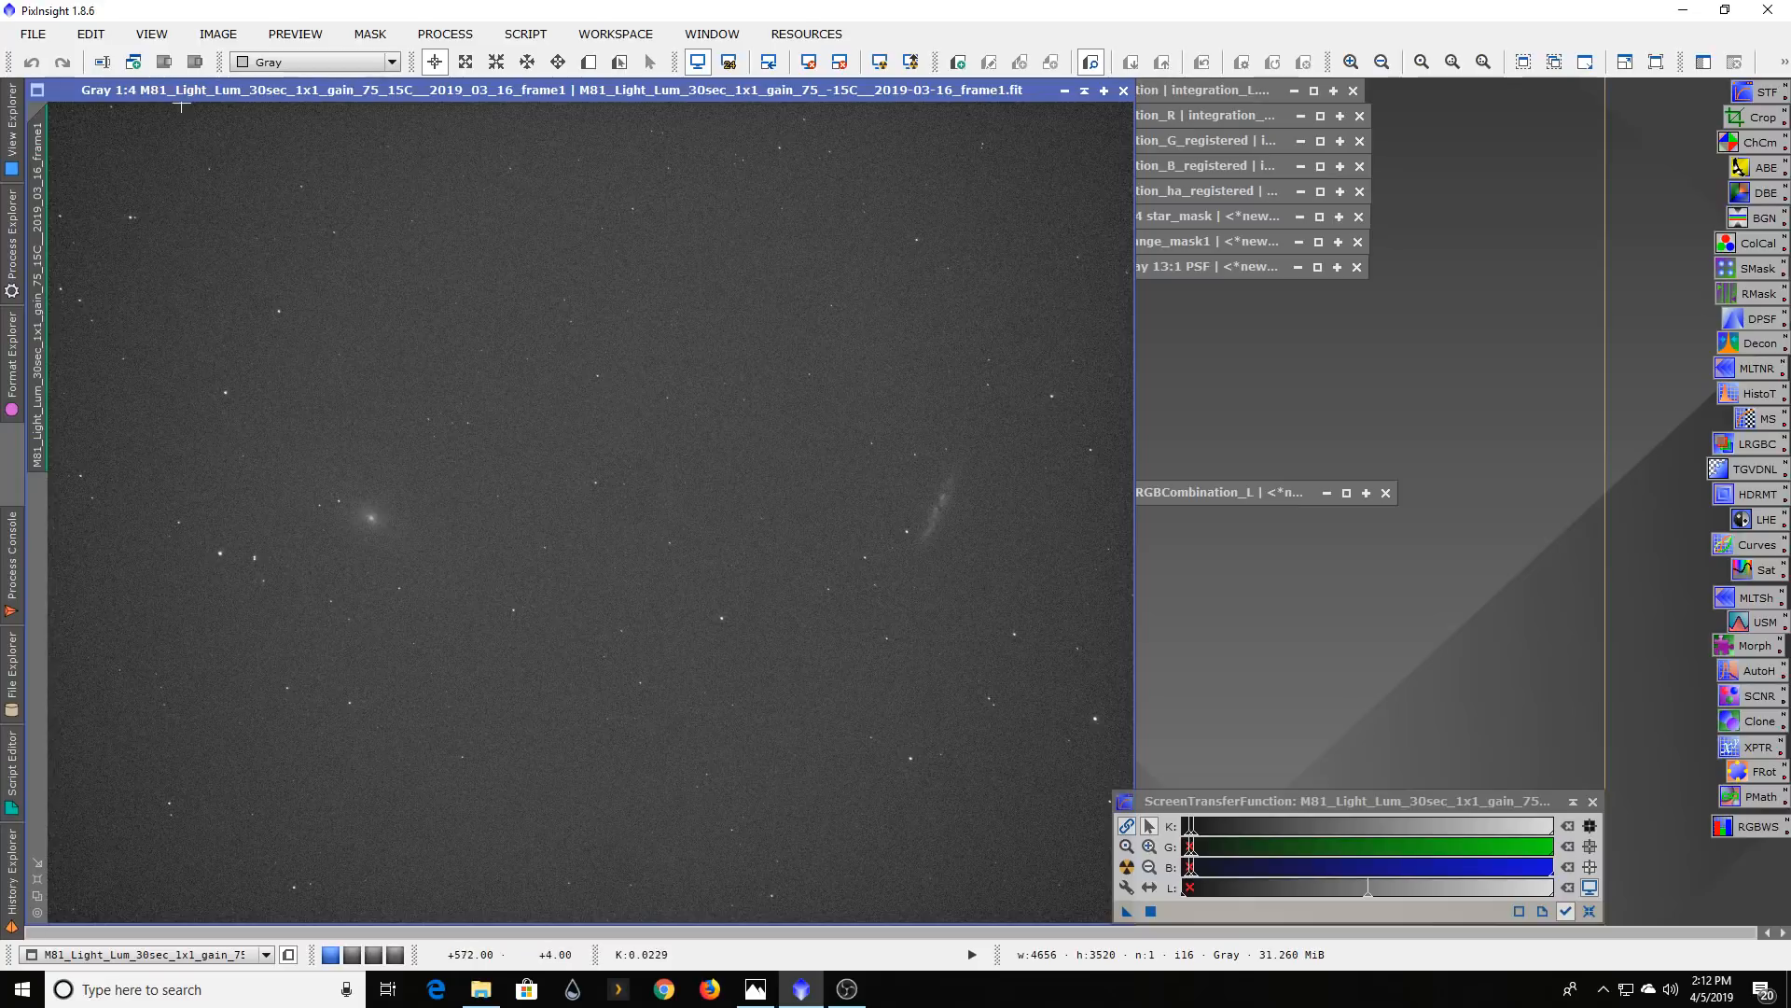
mouse_move(238, 112)
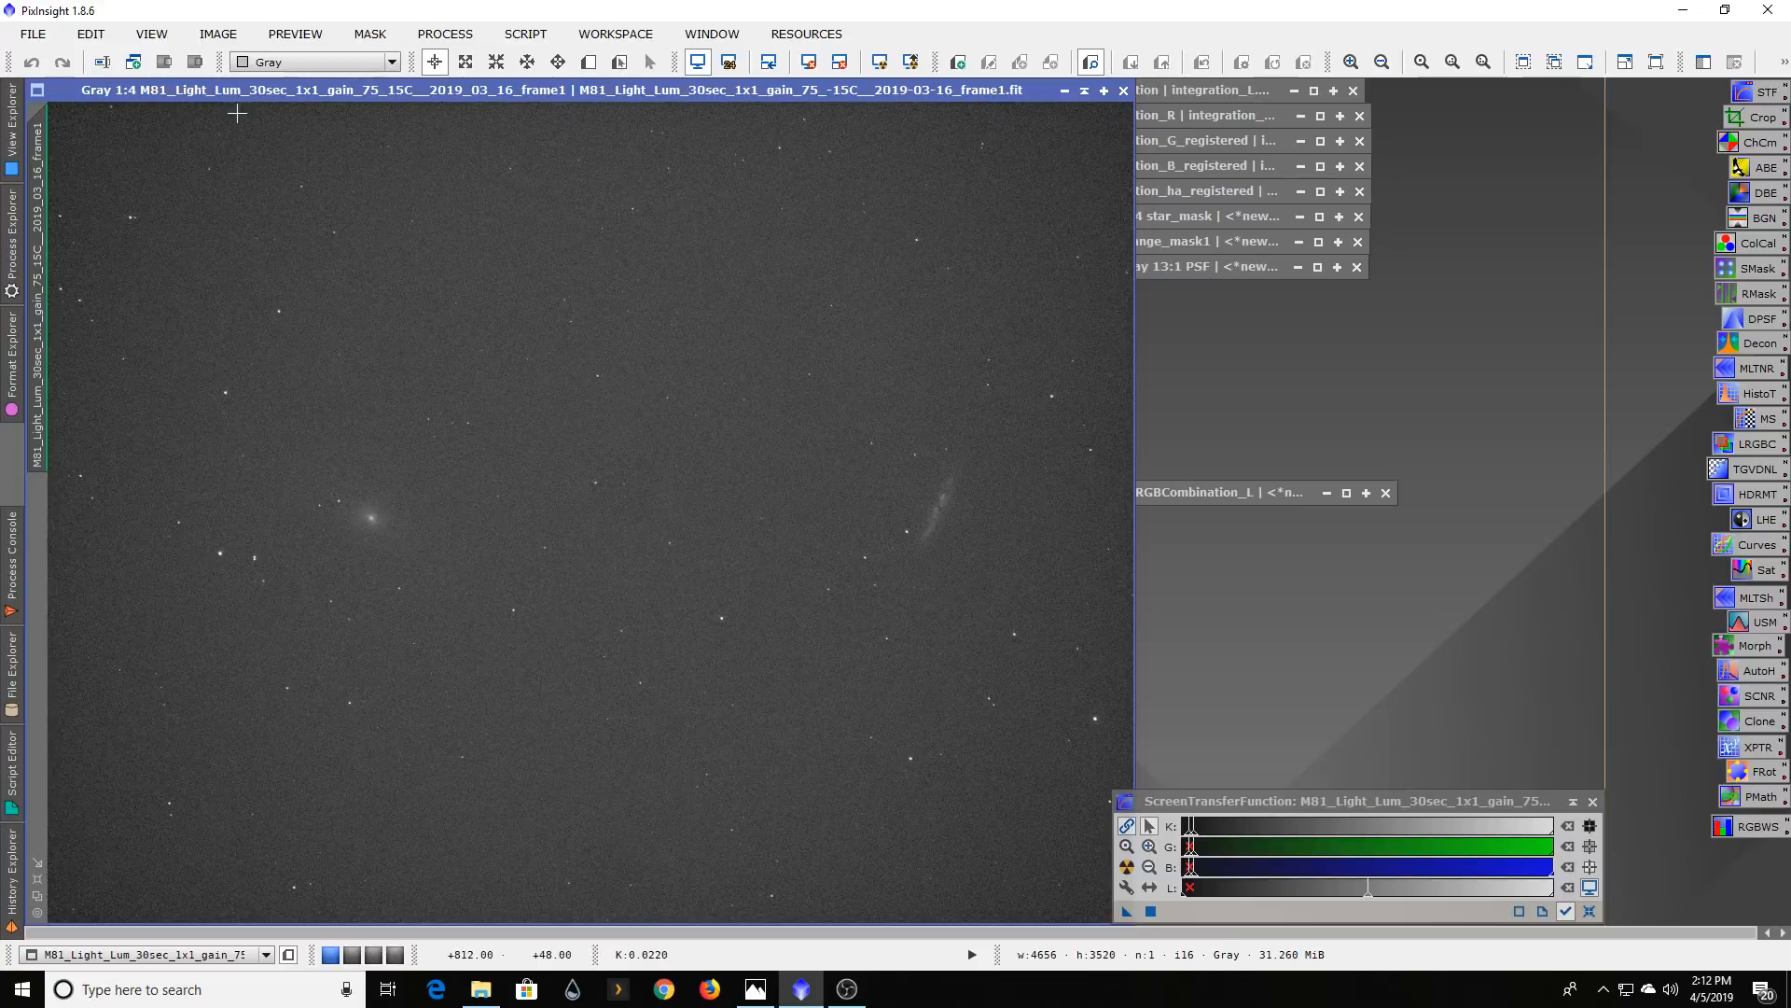
mouse_move(483, 332)
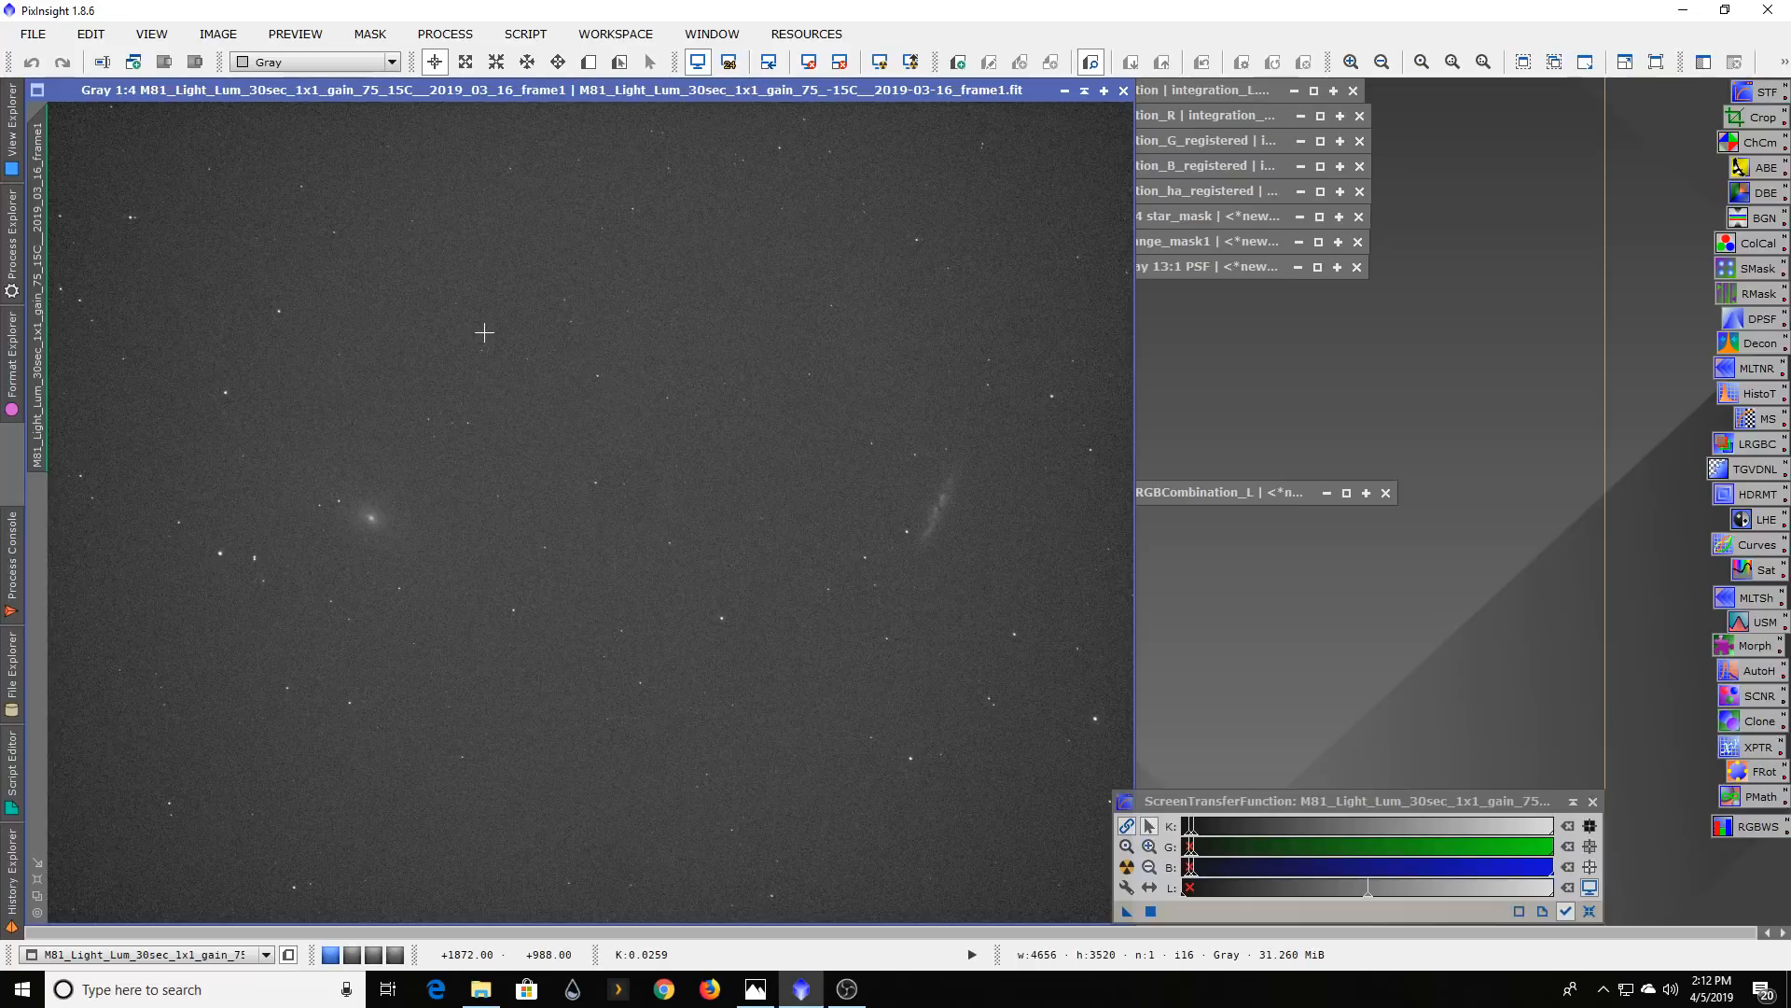
mouse_move(643, 536)
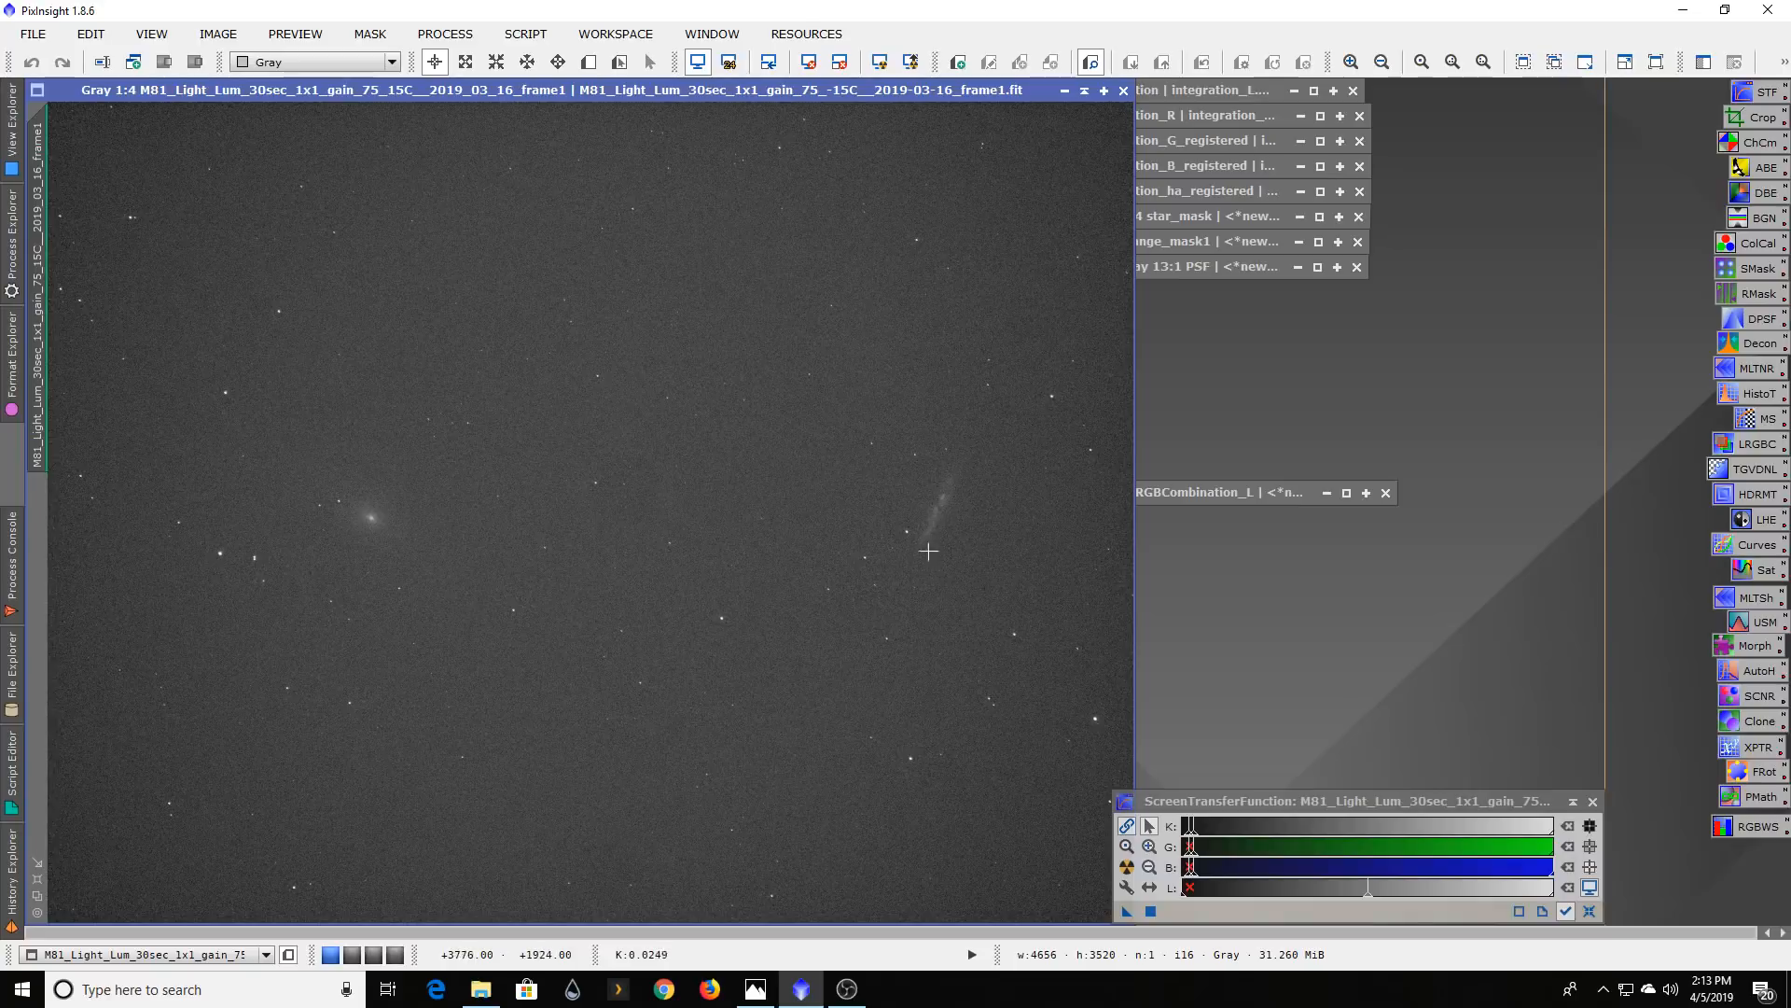
mouse_move(935, 520)
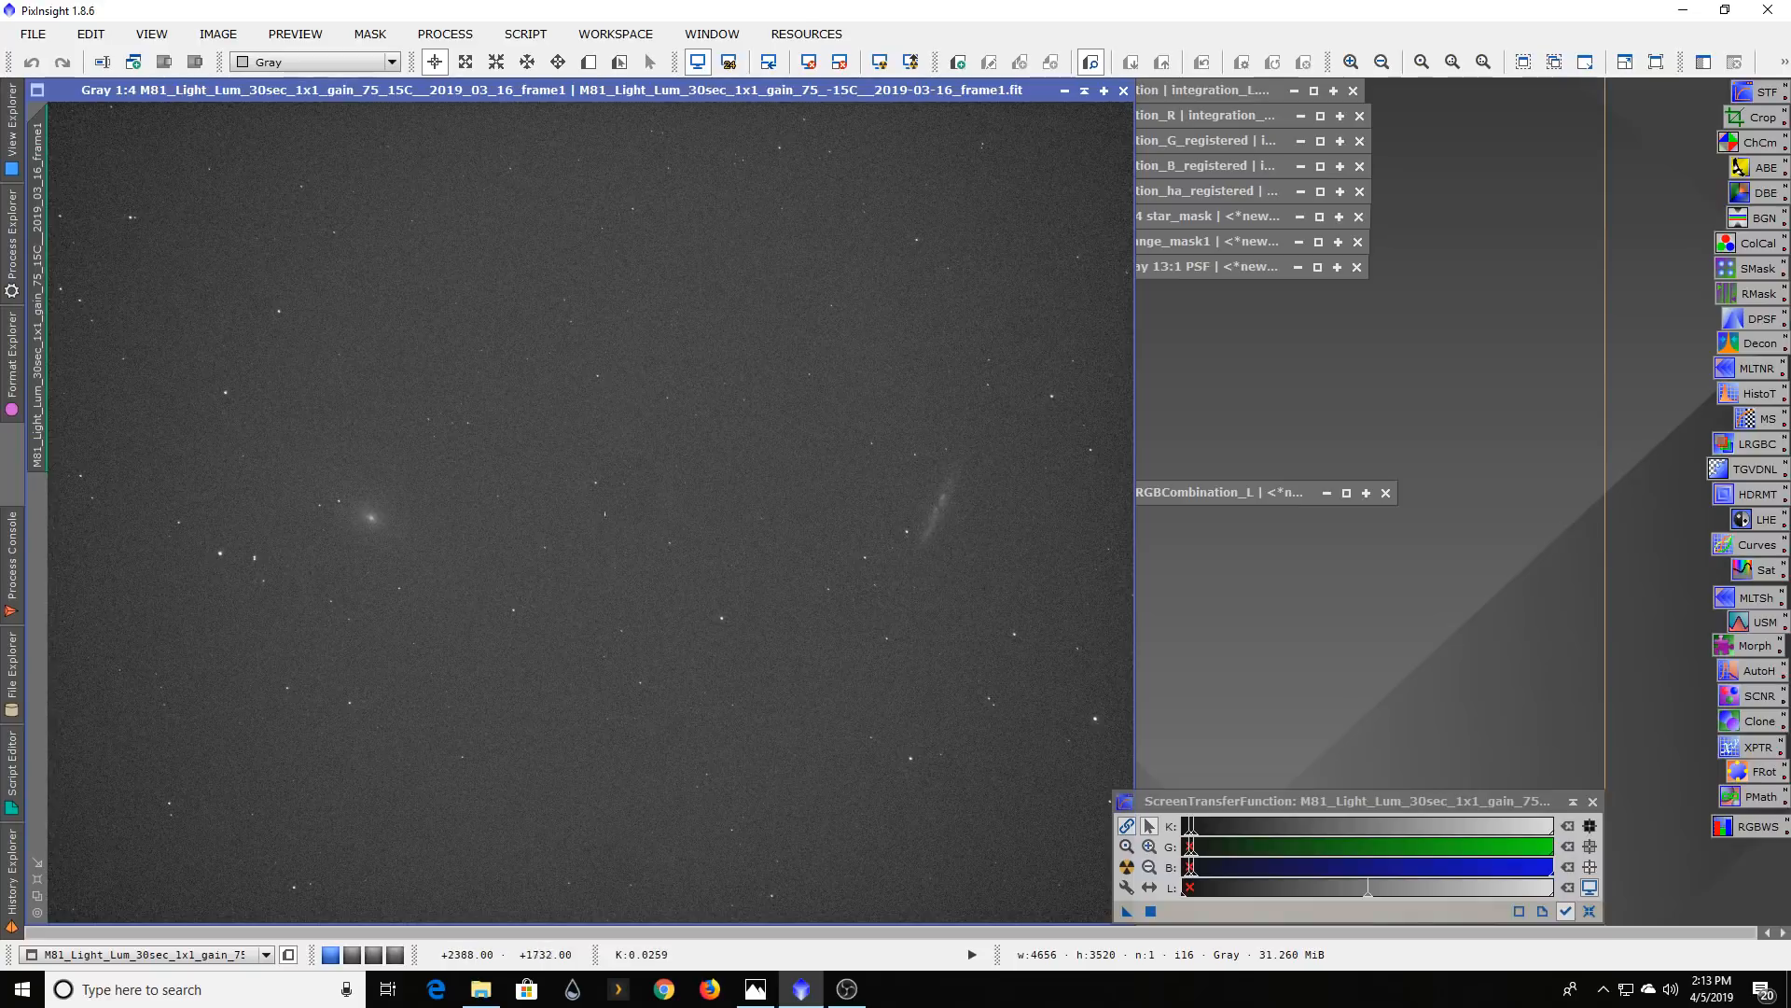
mouse_move(563, 425)
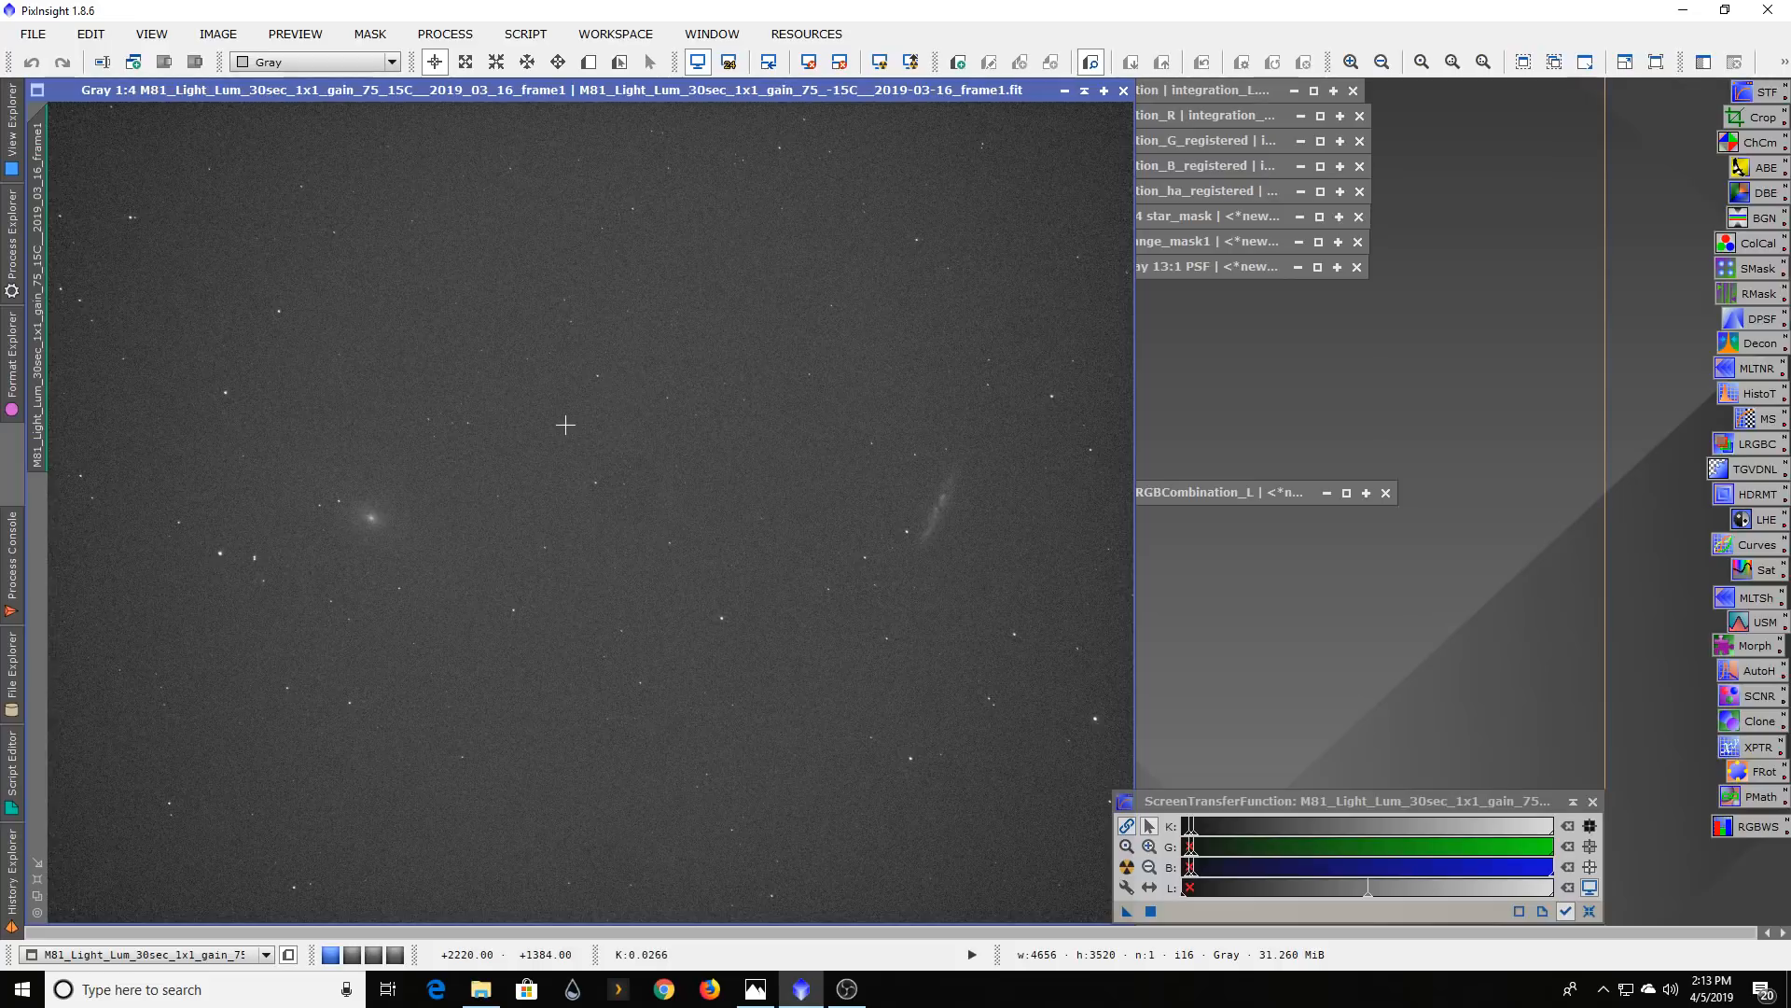
mouse_move(367, 265)
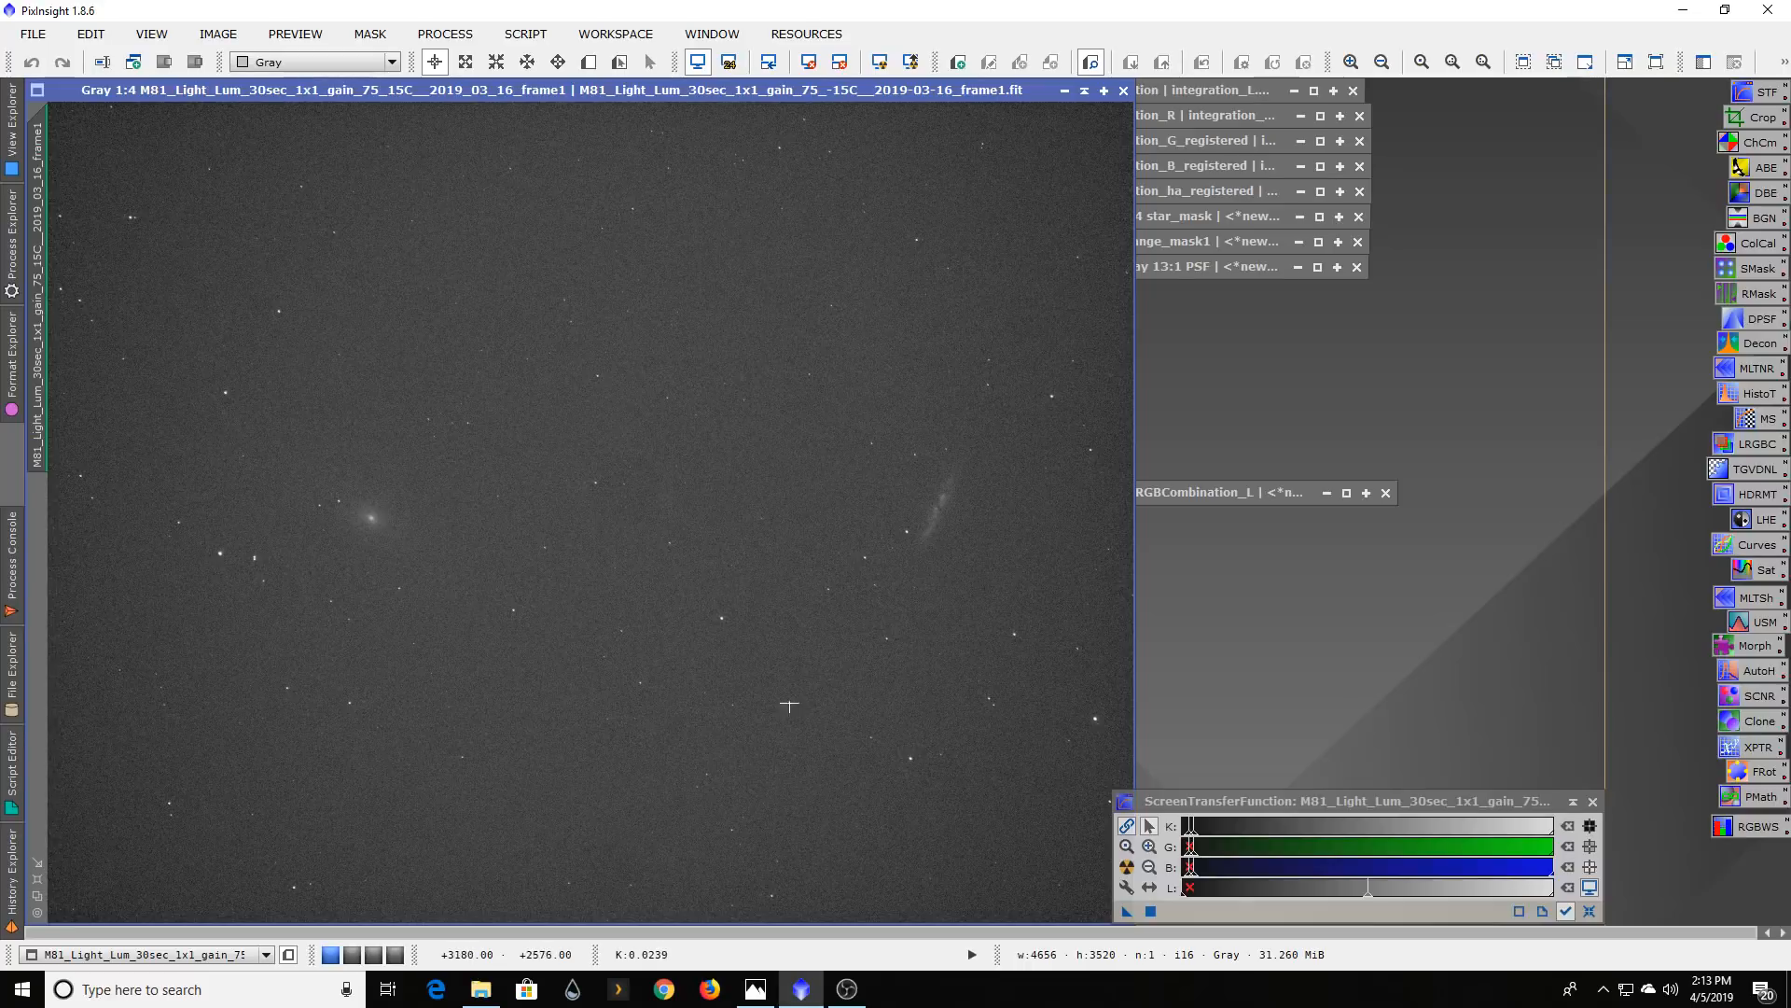
mouse_move(404, 470)
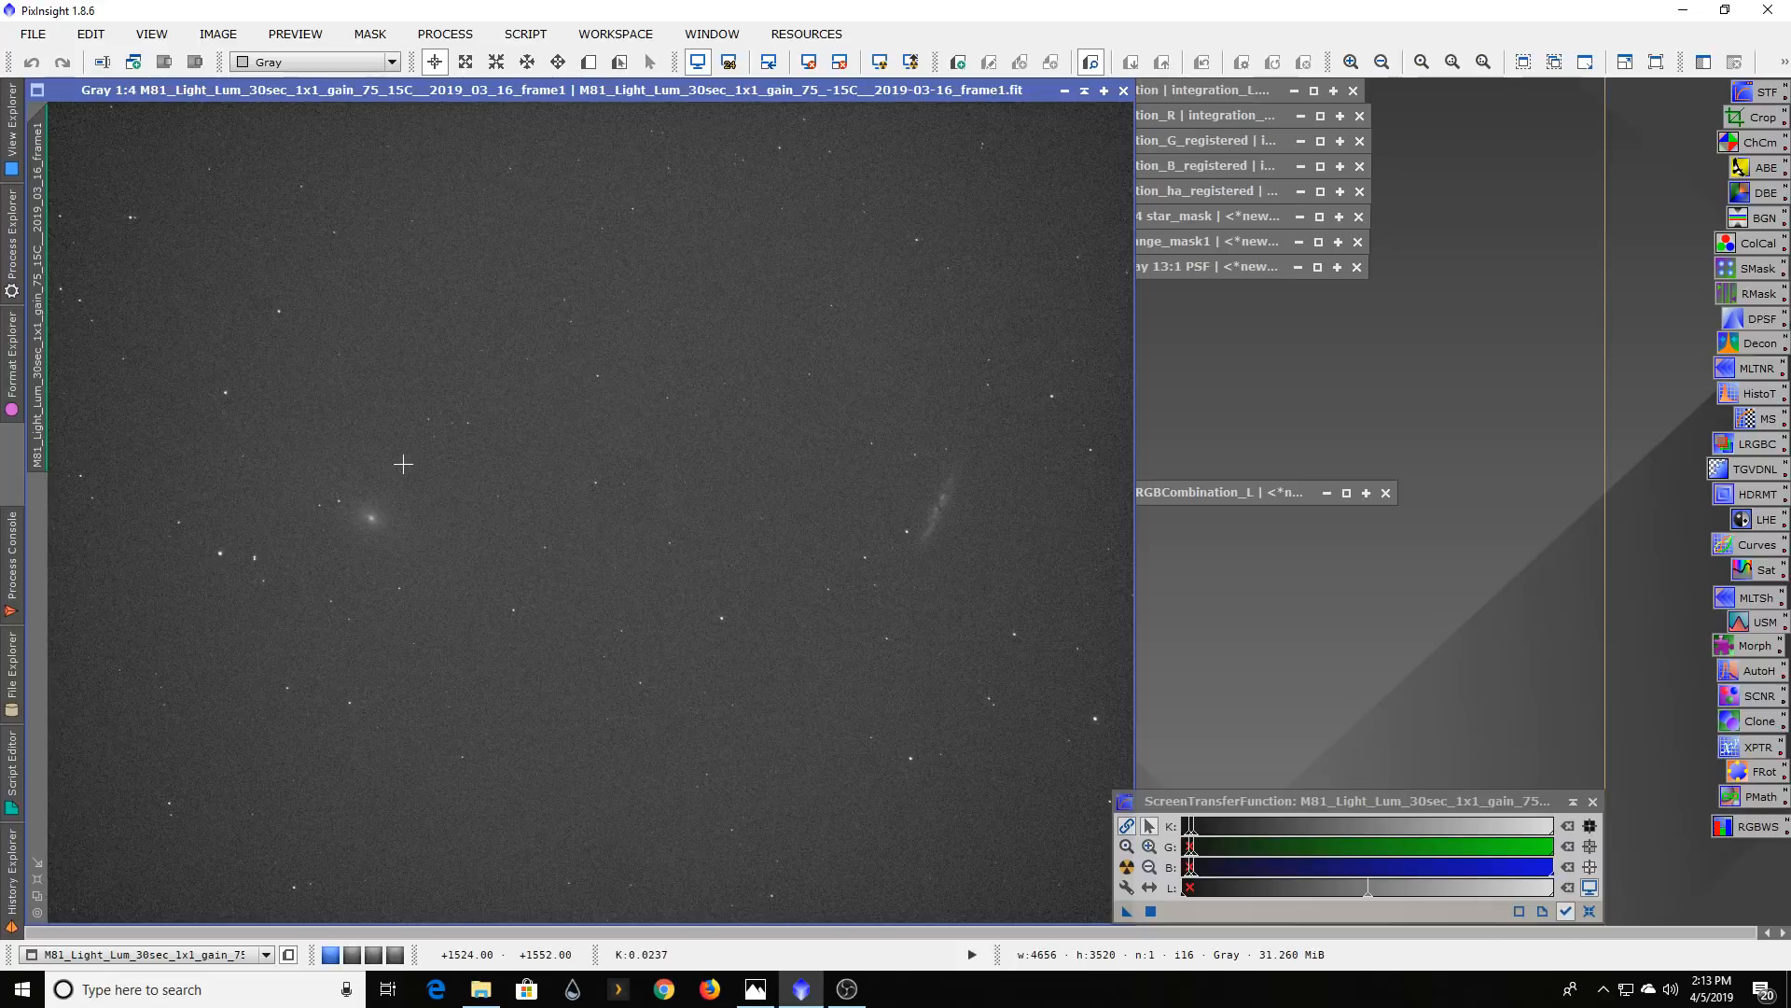
mouse_move(600, 571)
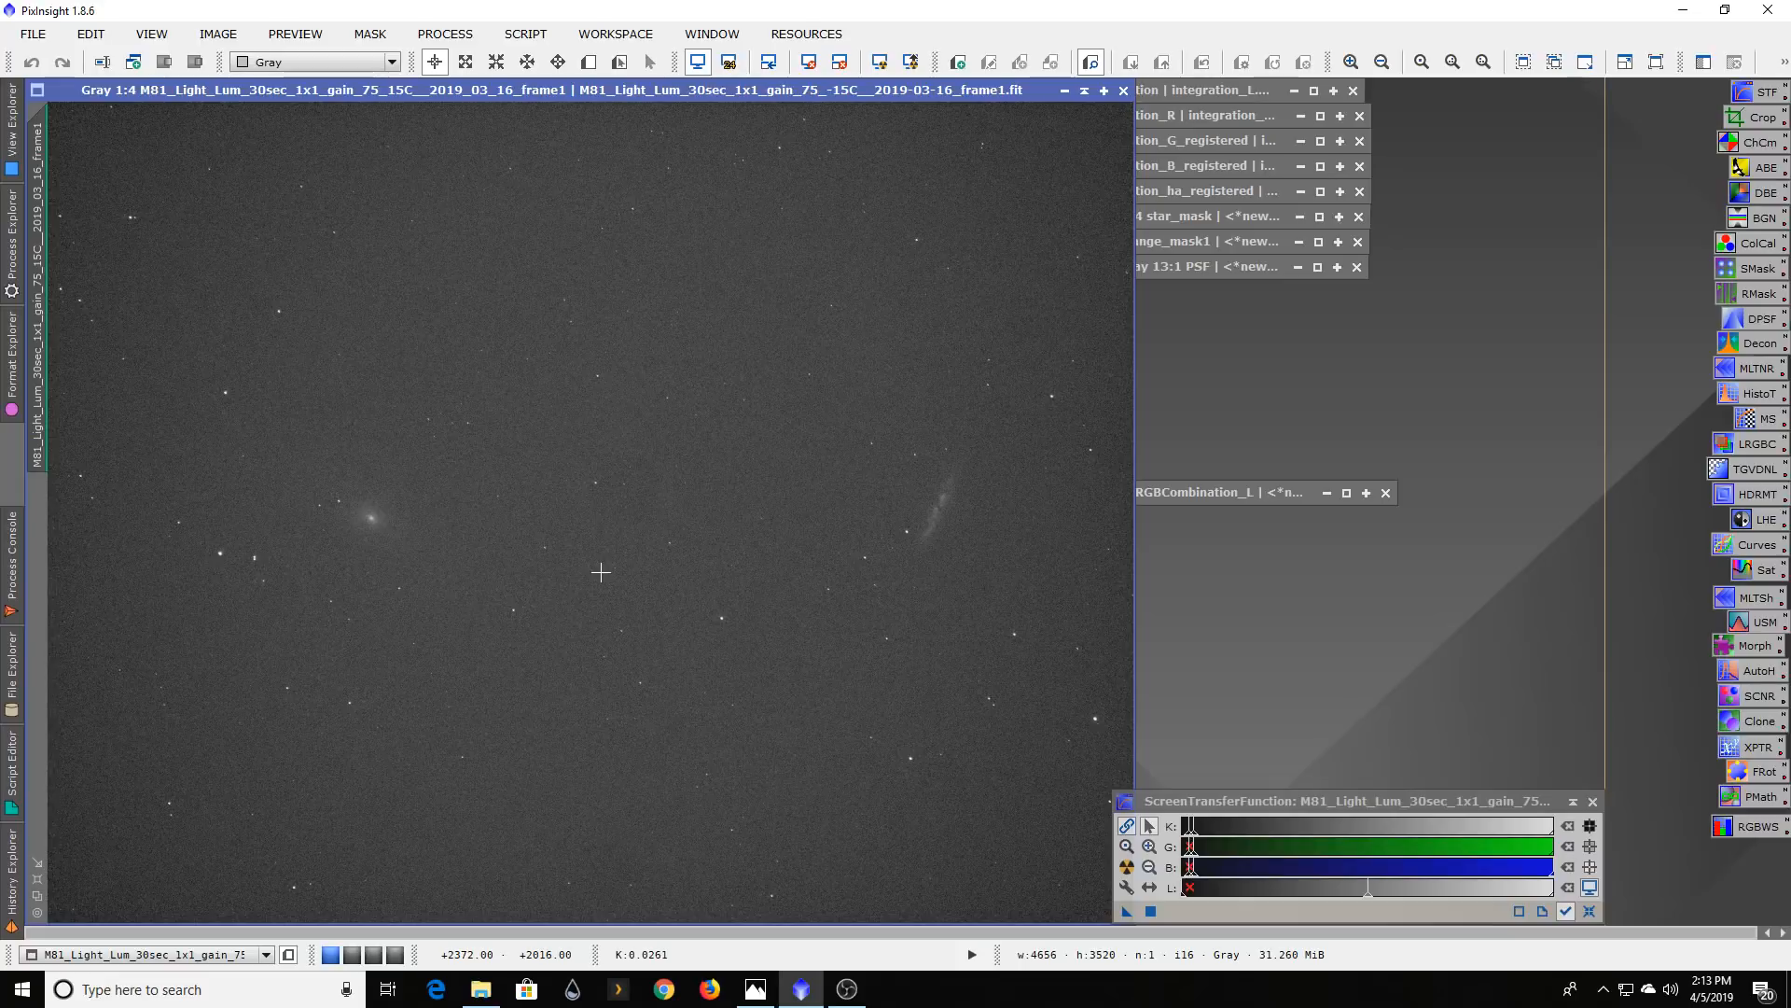
mouse_move(1002, 347)
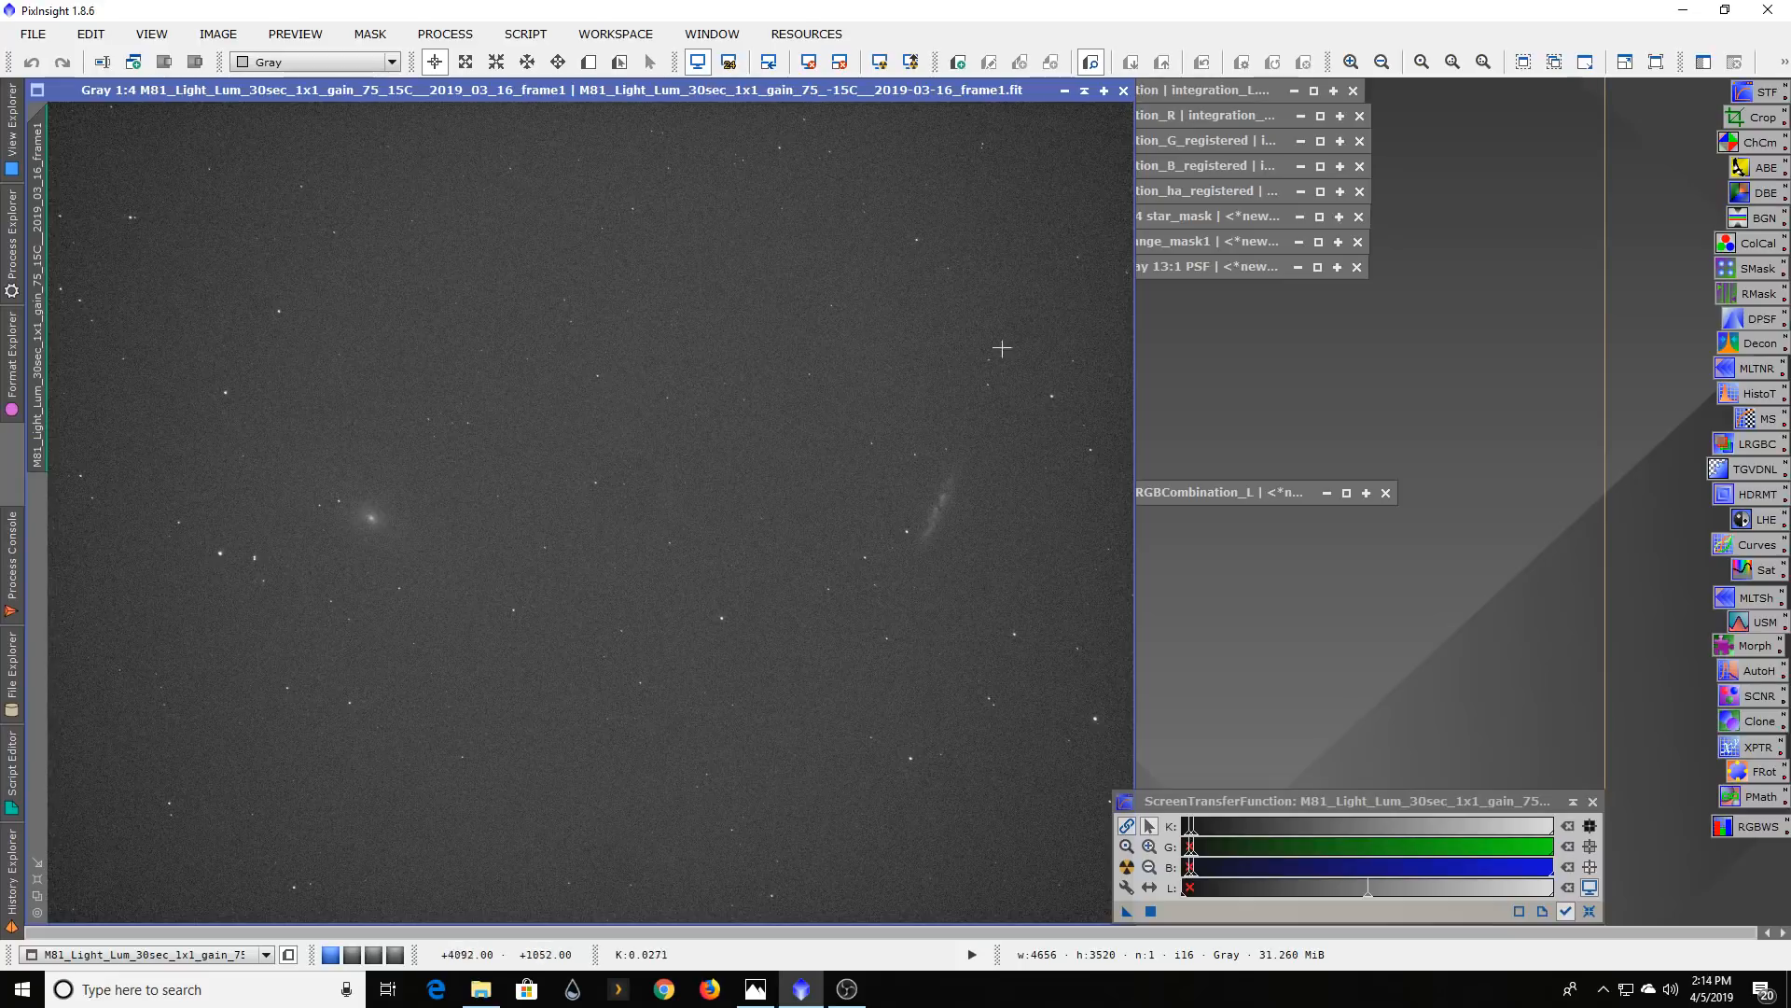
mouse_move(708, 585)
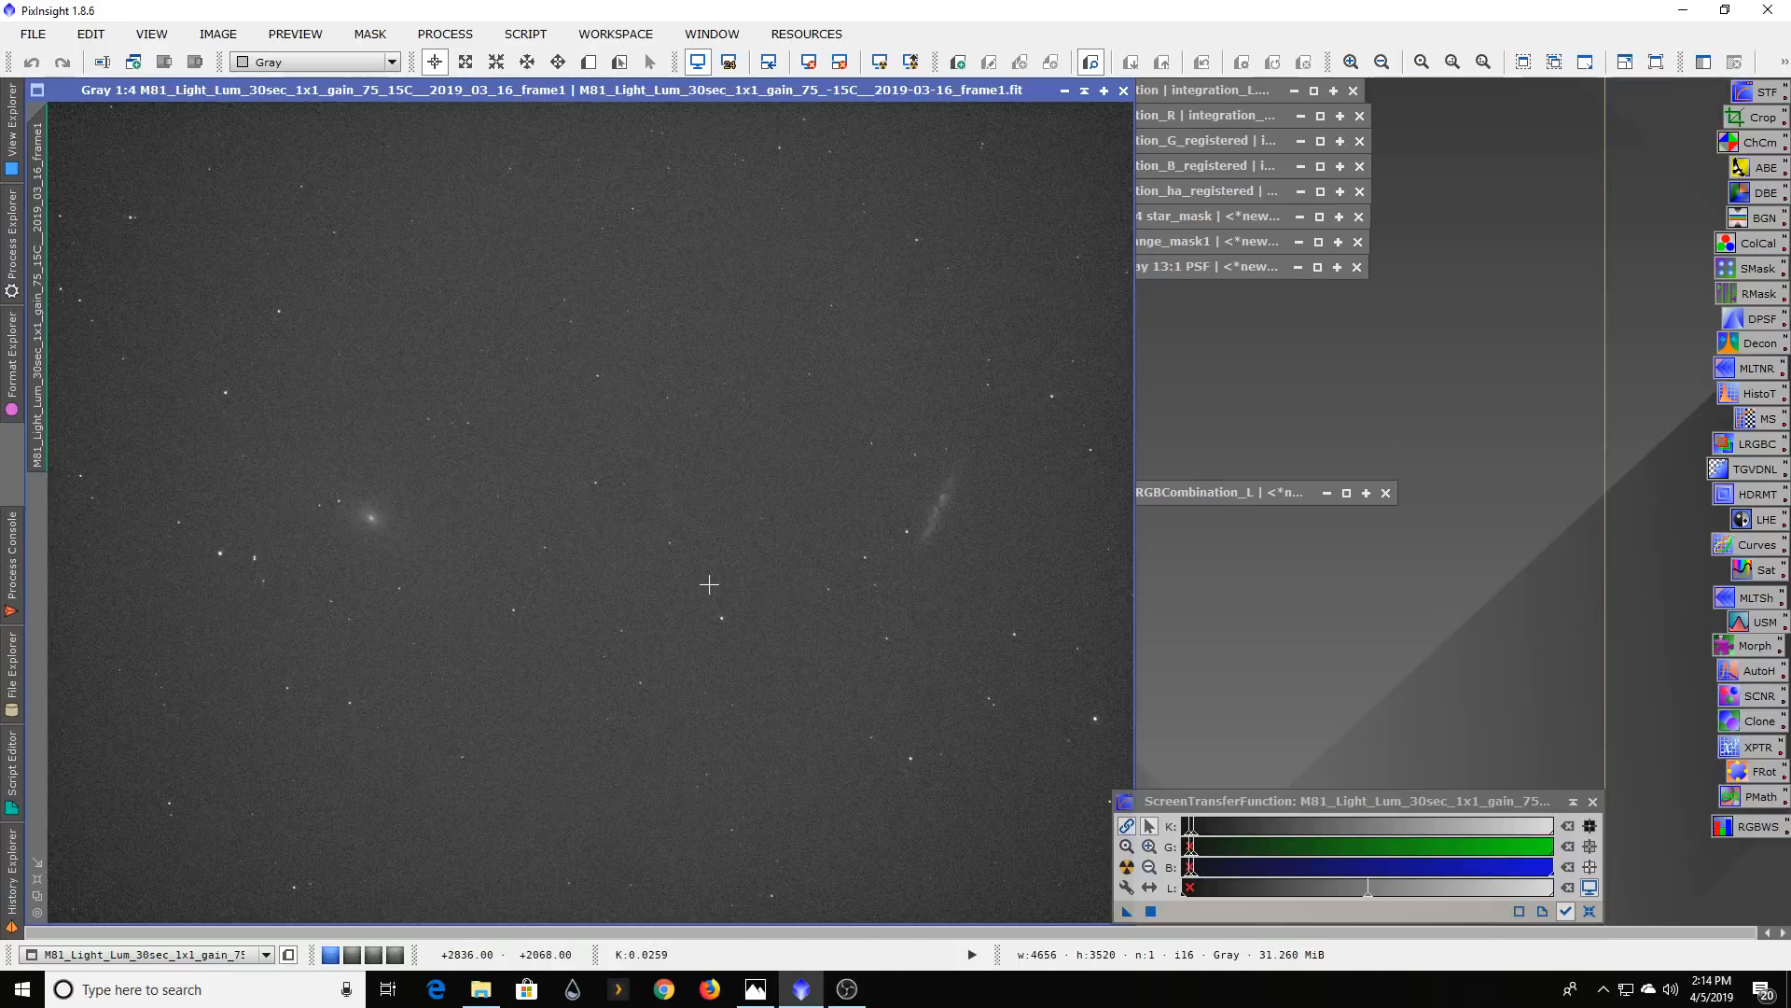
mouse_move(240, 442)
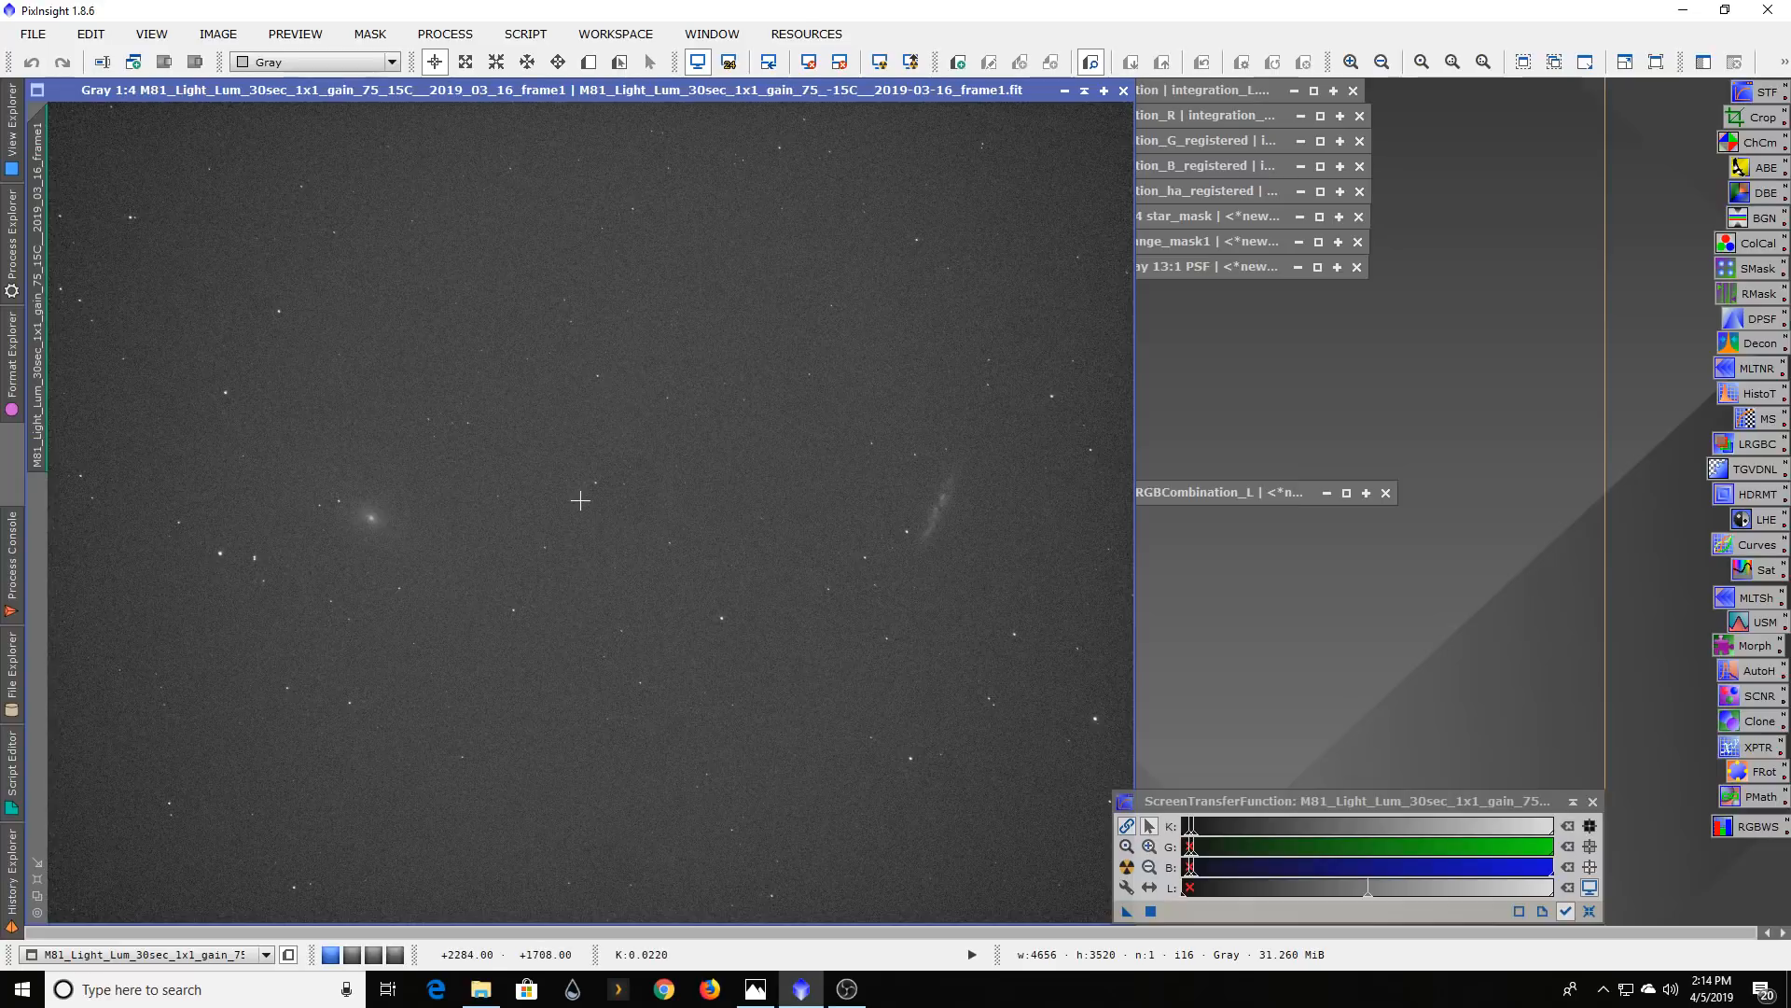
mouse_move(579, 498)
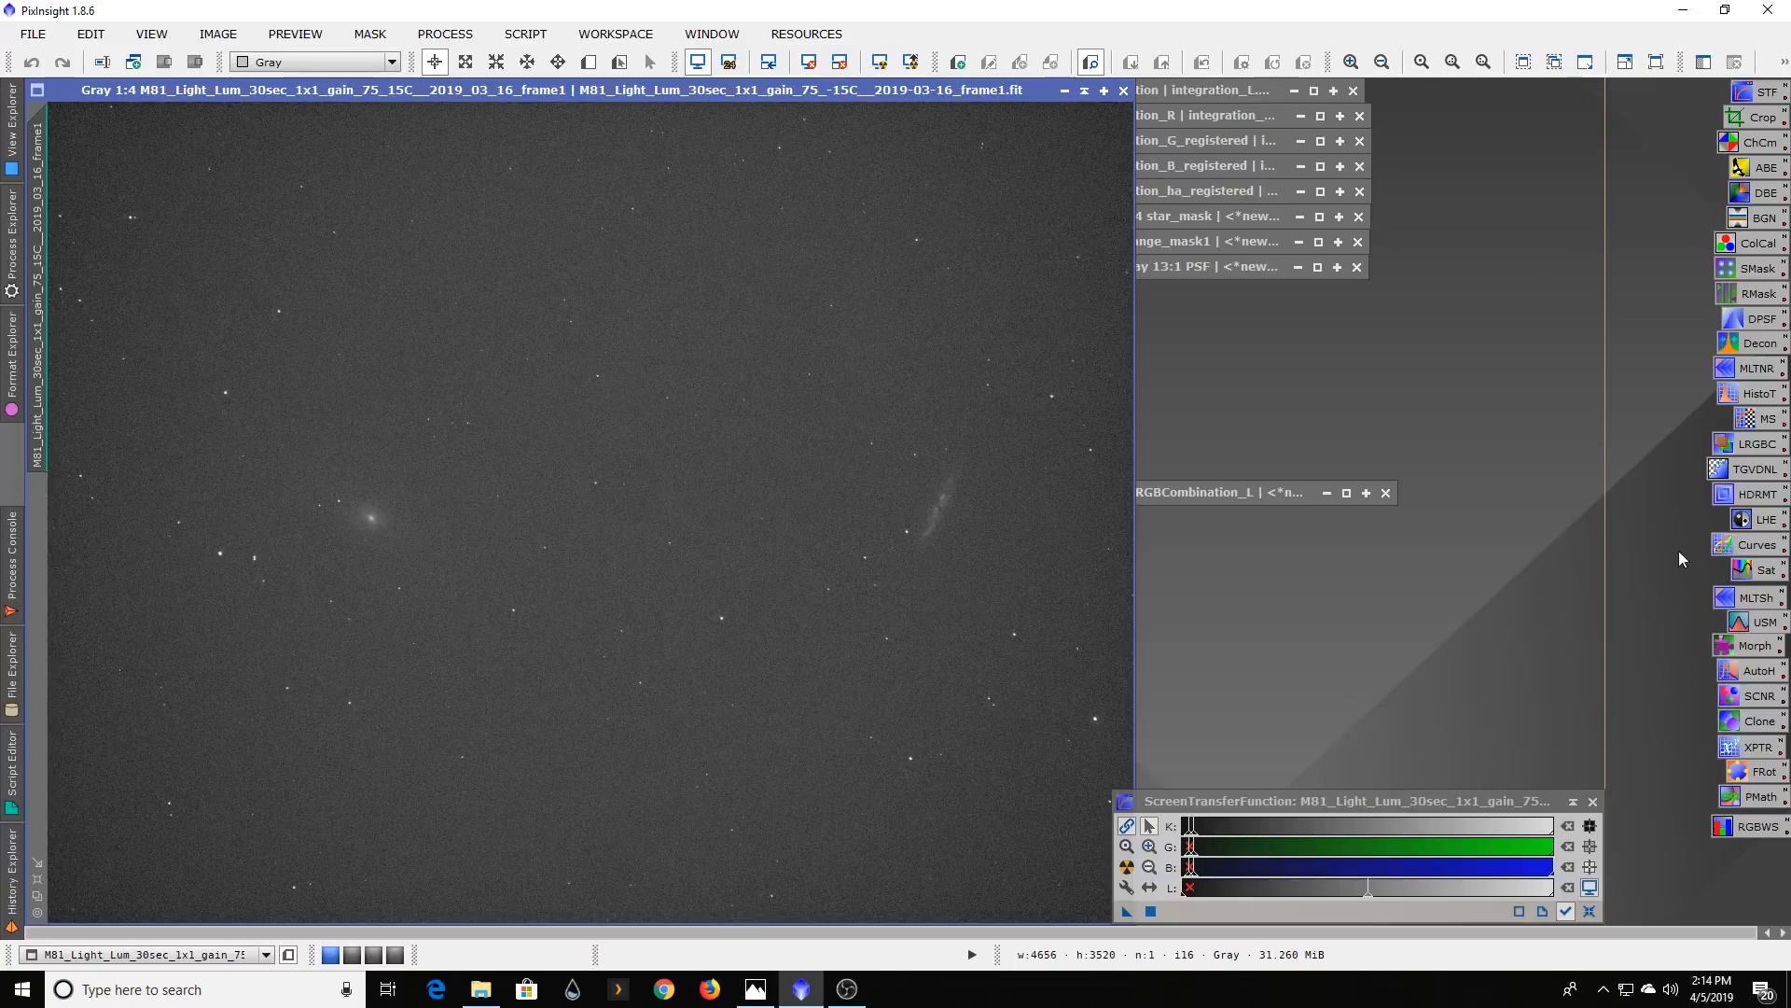
- Open HistogramTransformation to inspect the luminance sub-frame's narrow histogram peak
left_click(1759, 394)
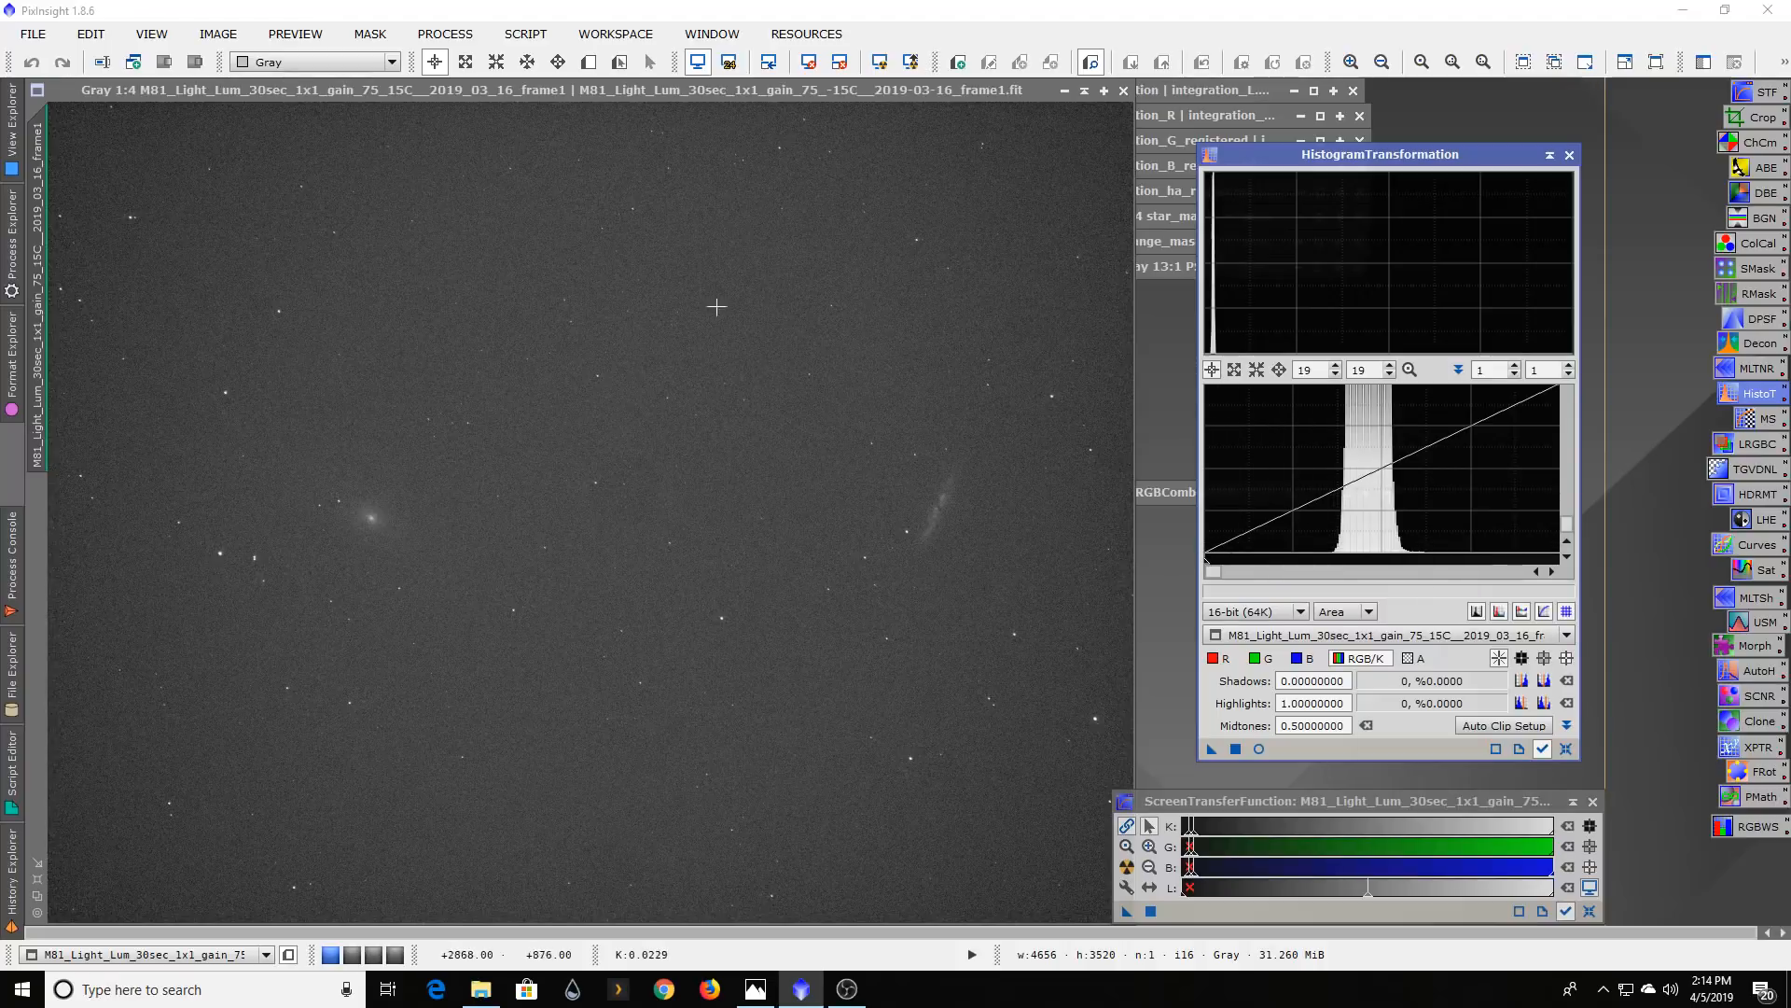
mouse_move(723, 156)
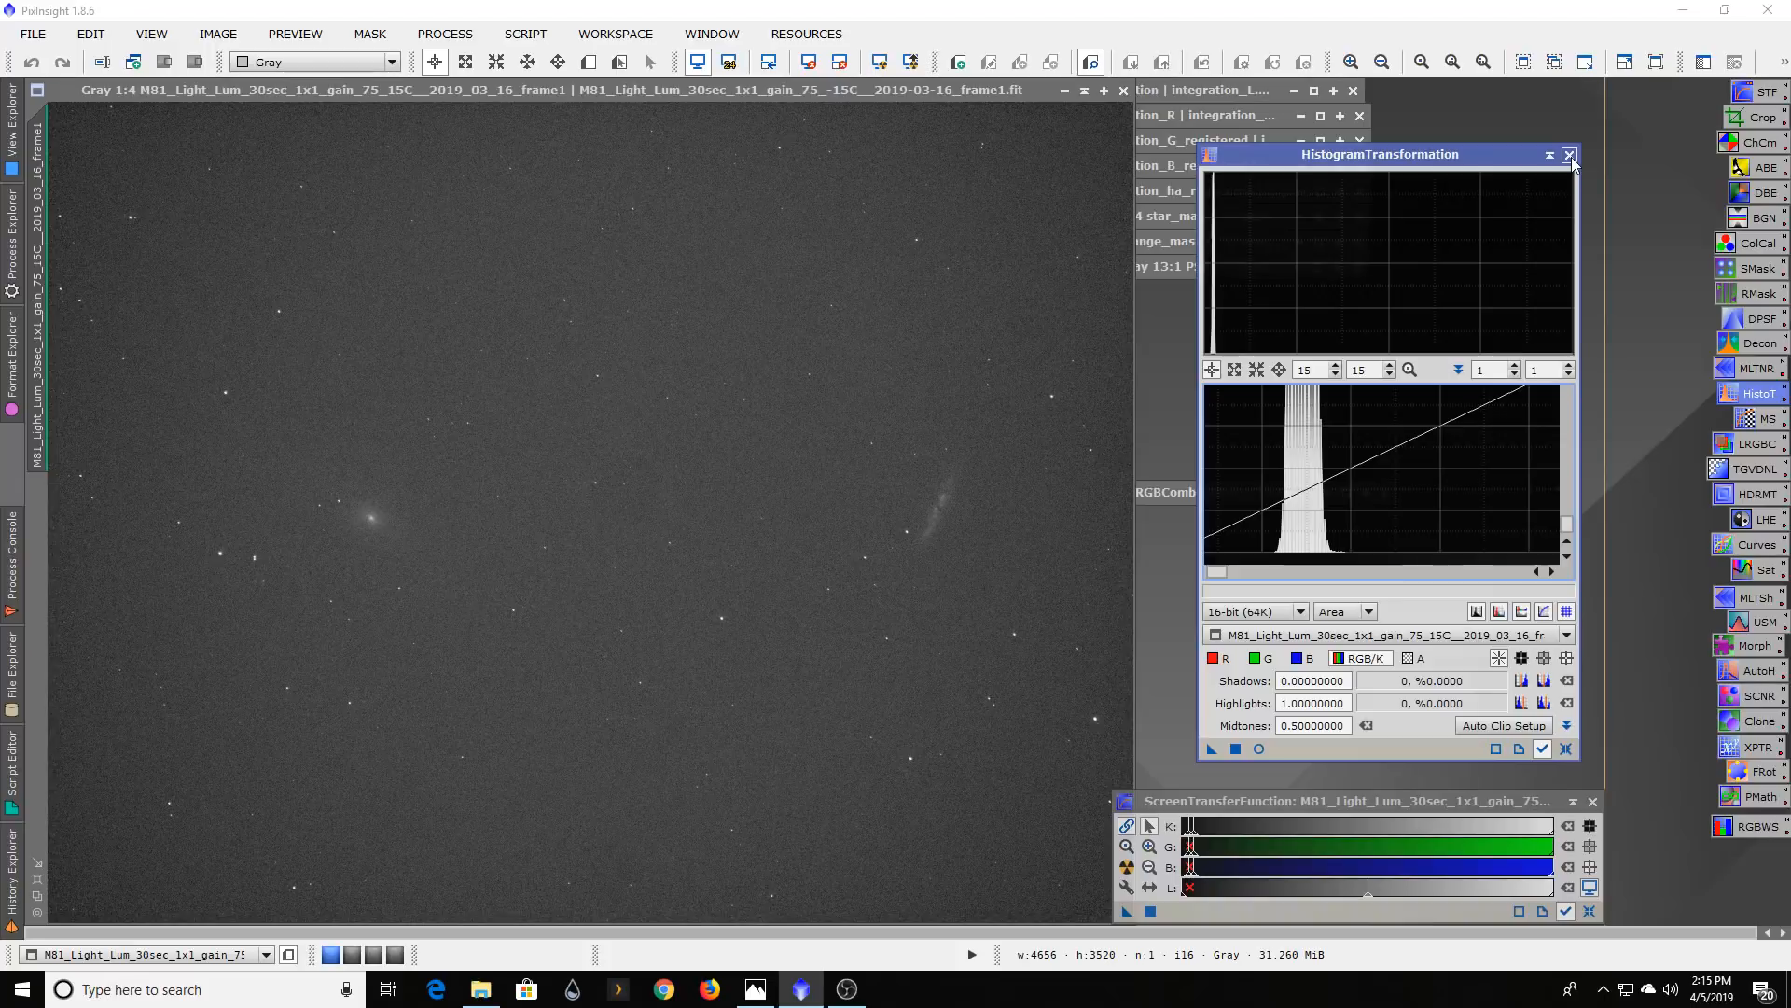
mouse_move(453, 442)
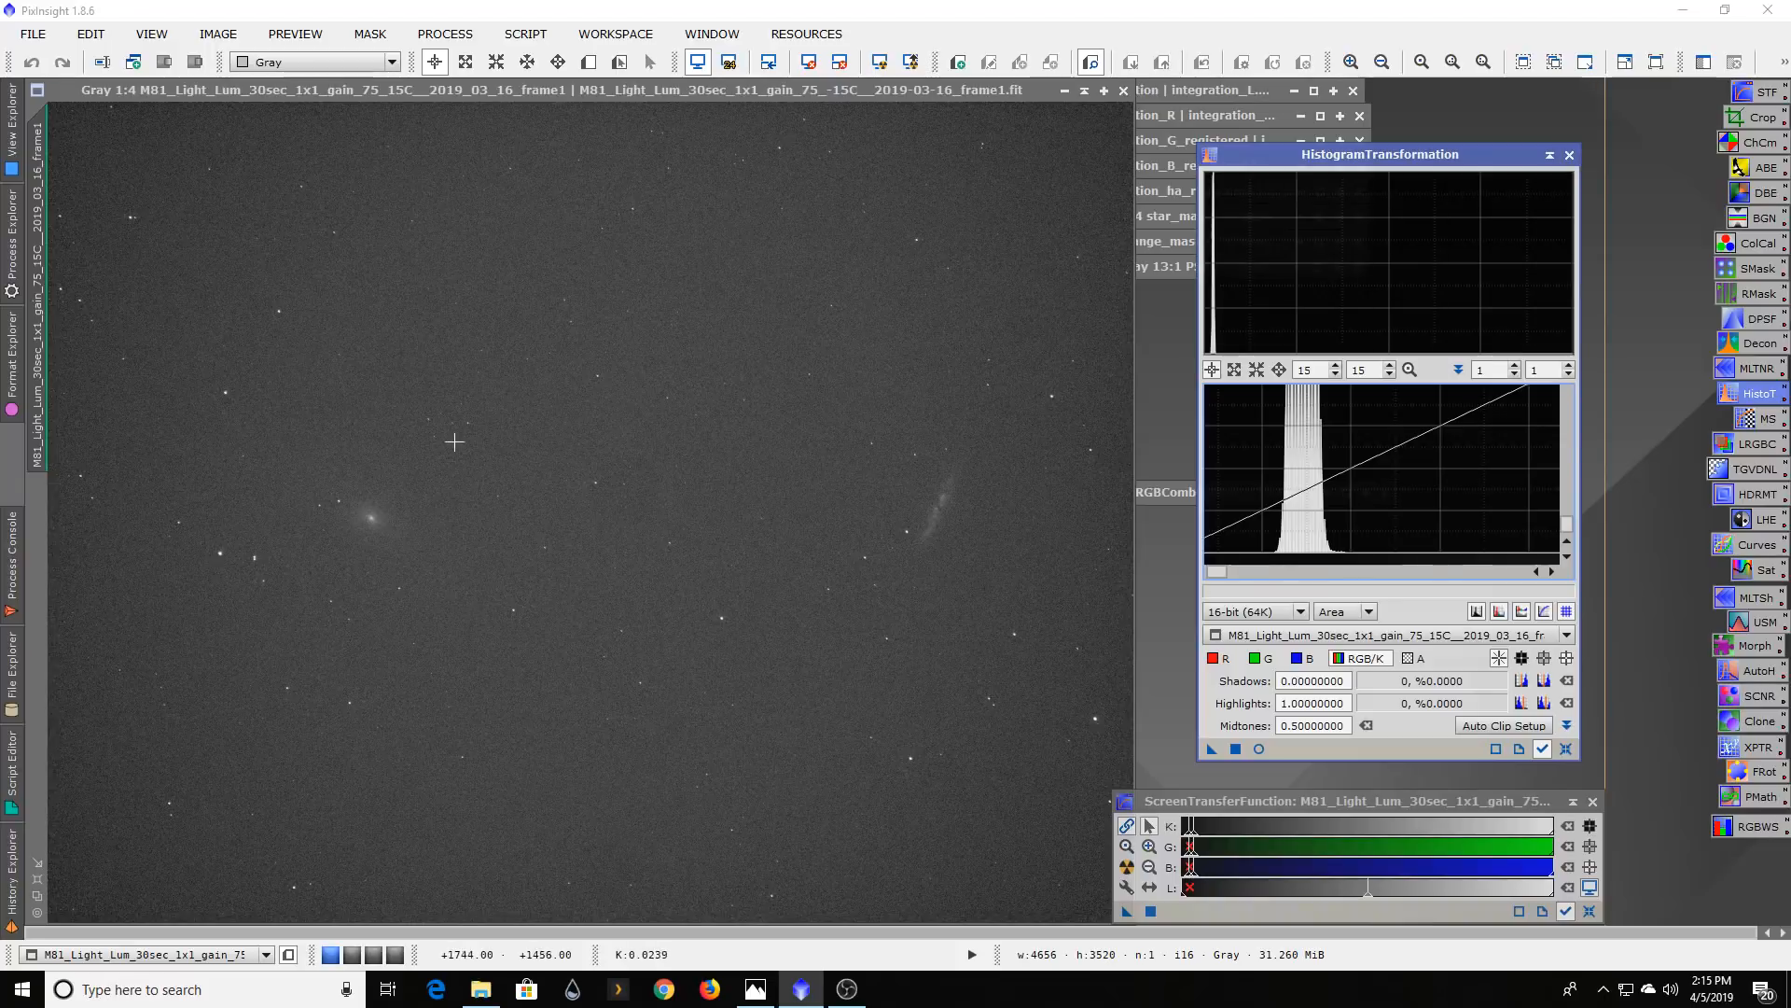
mouse_move(540, 408)
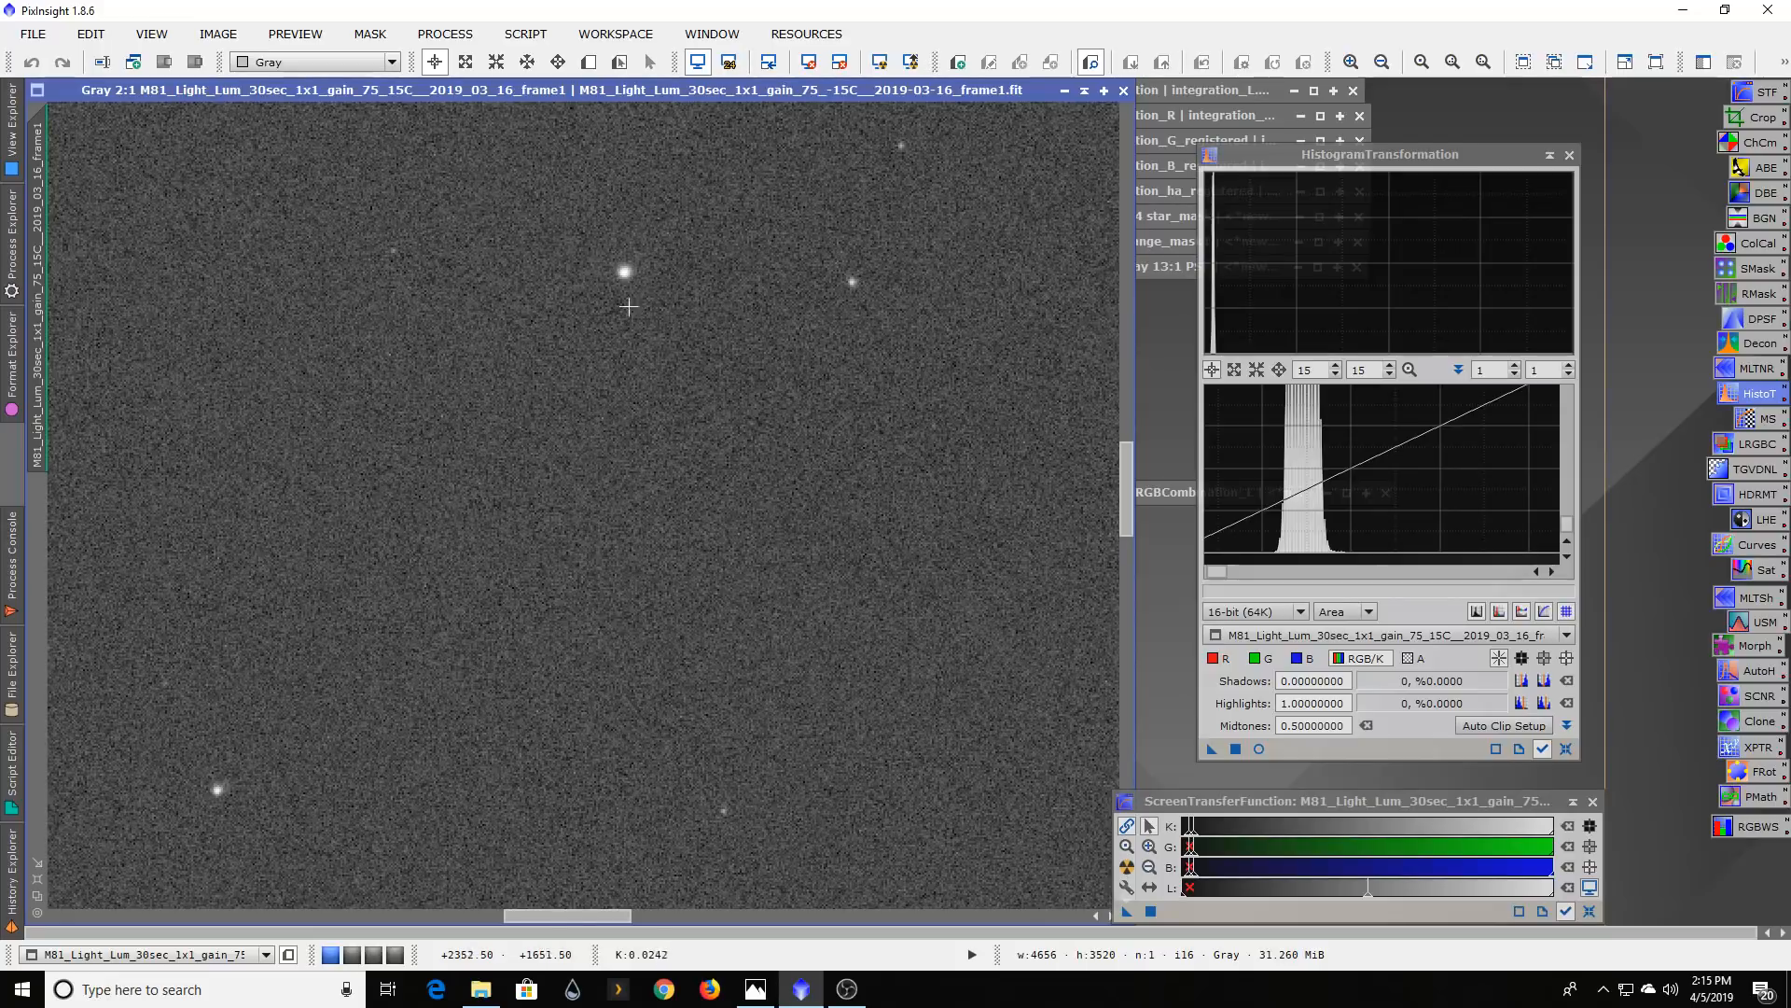
mouse_move(635, 306)
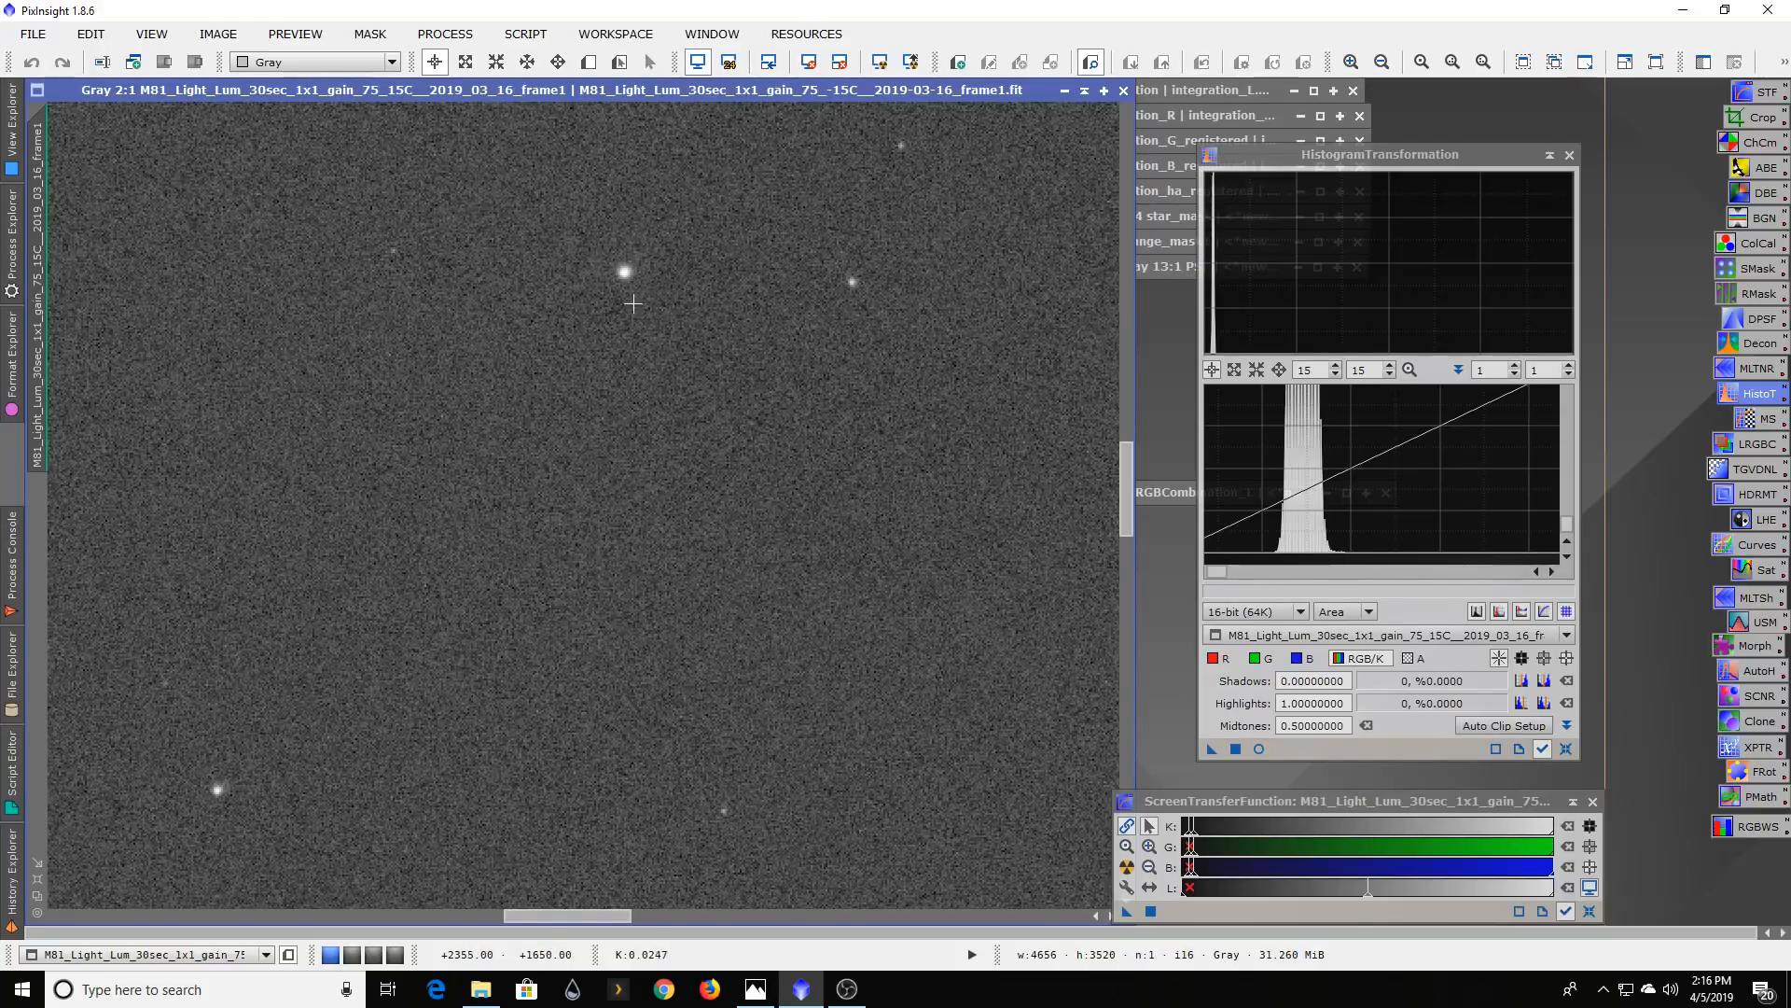
mouse_move(625, 250)
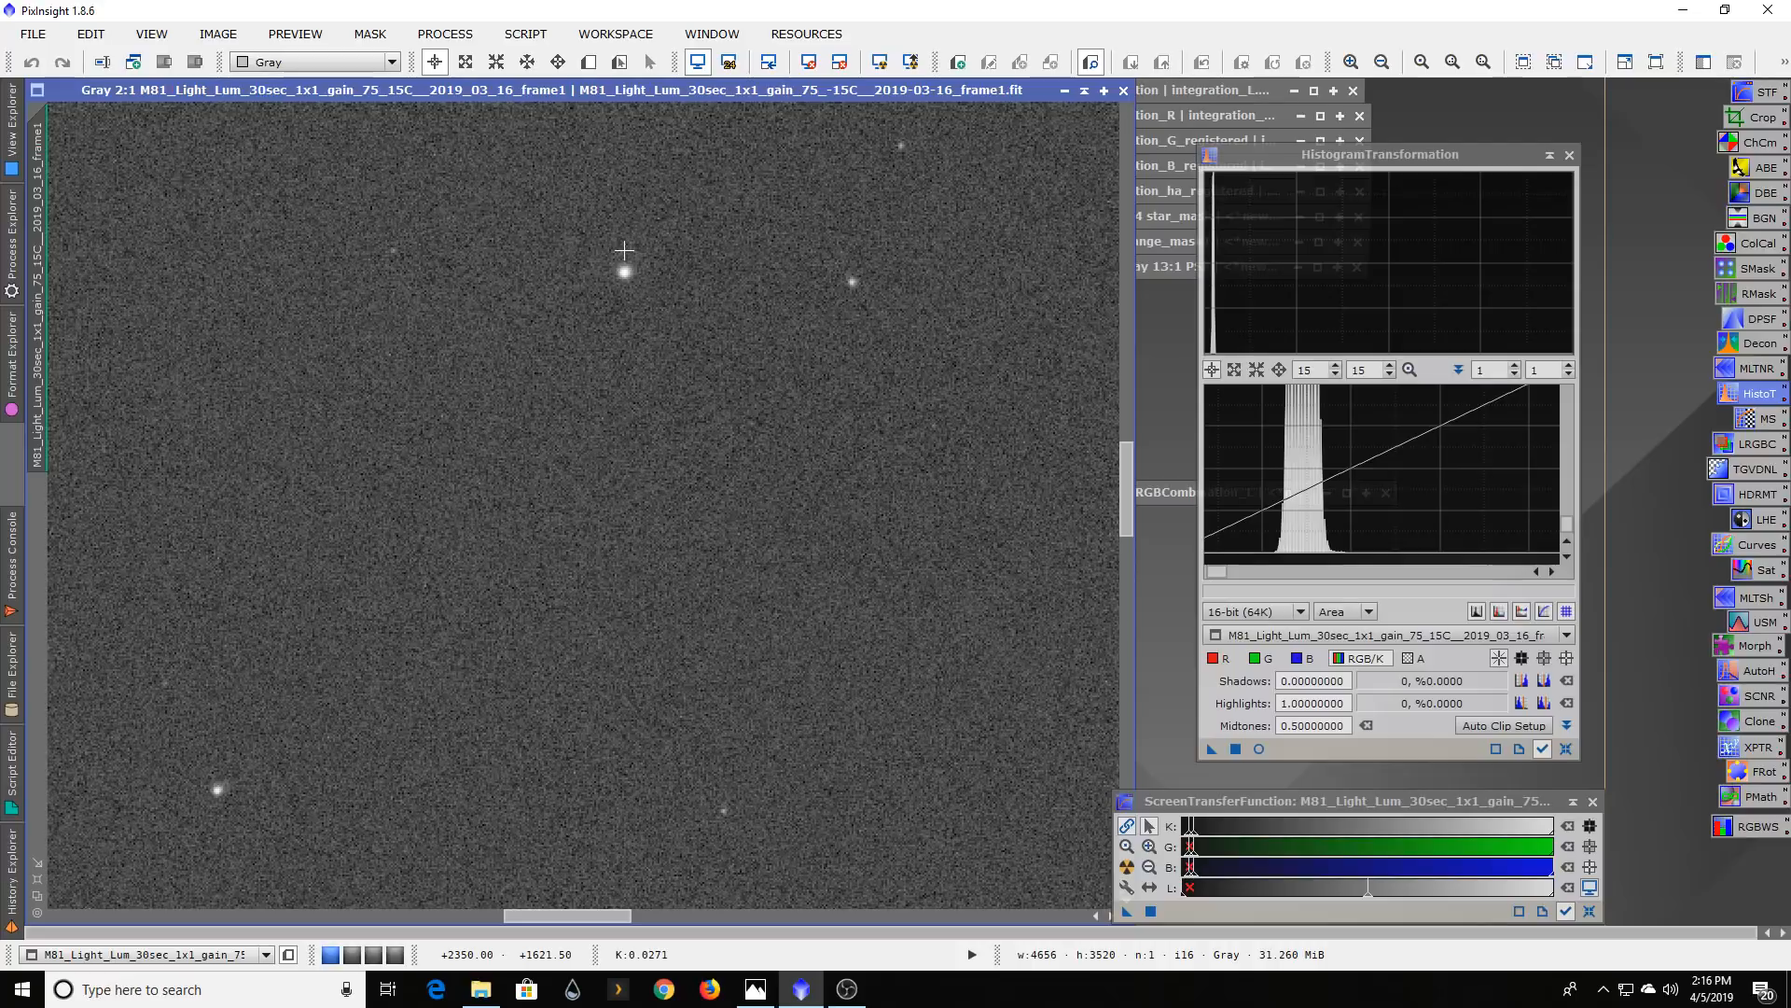
mouse_move(642, 256)
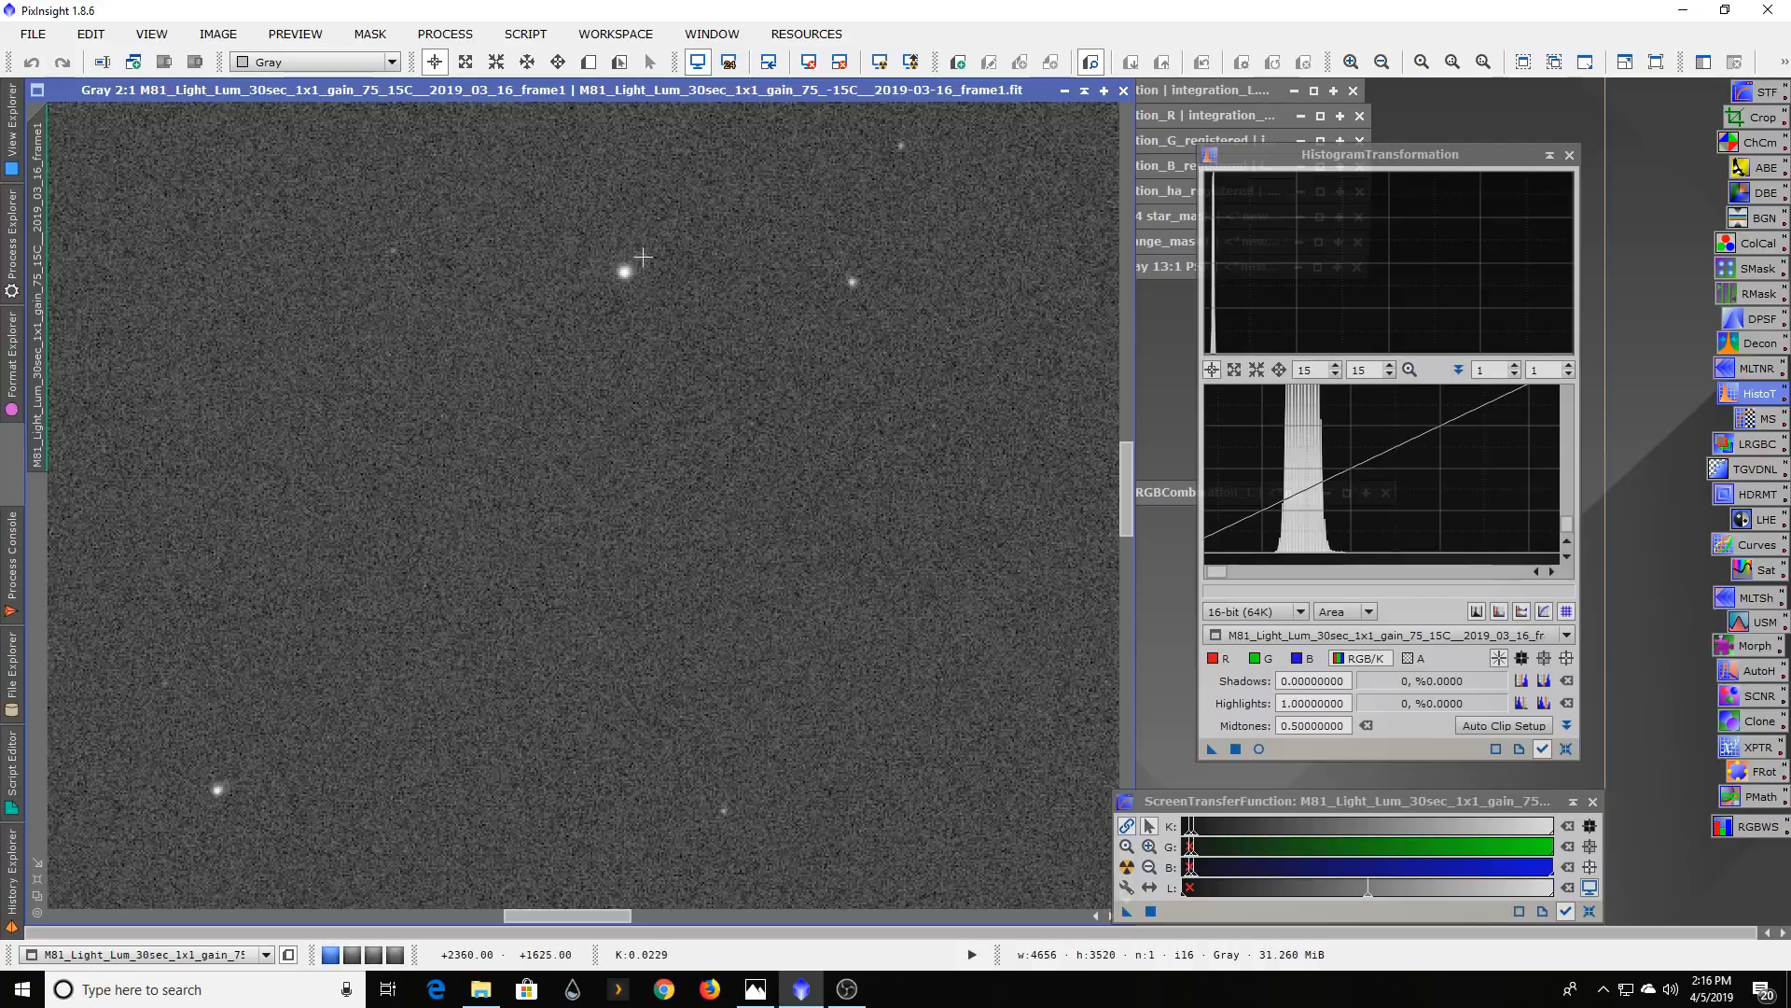
mouse_move(675, 268)
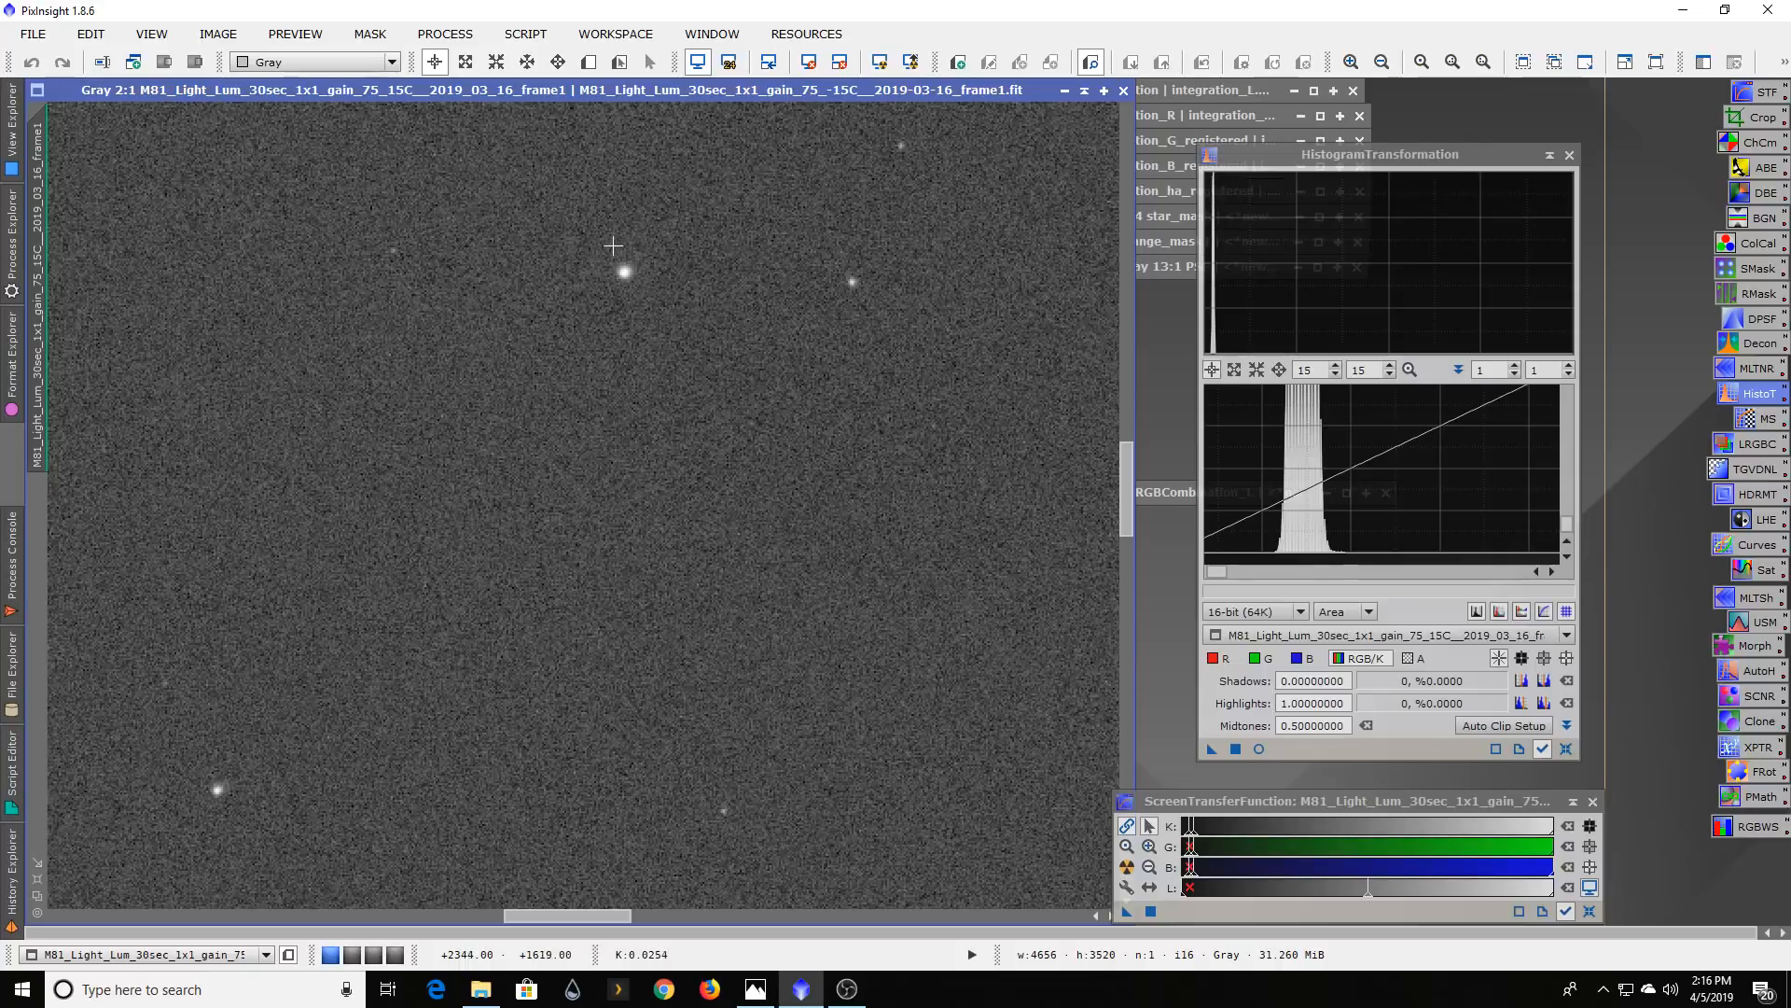
mouse_move(684, 289)
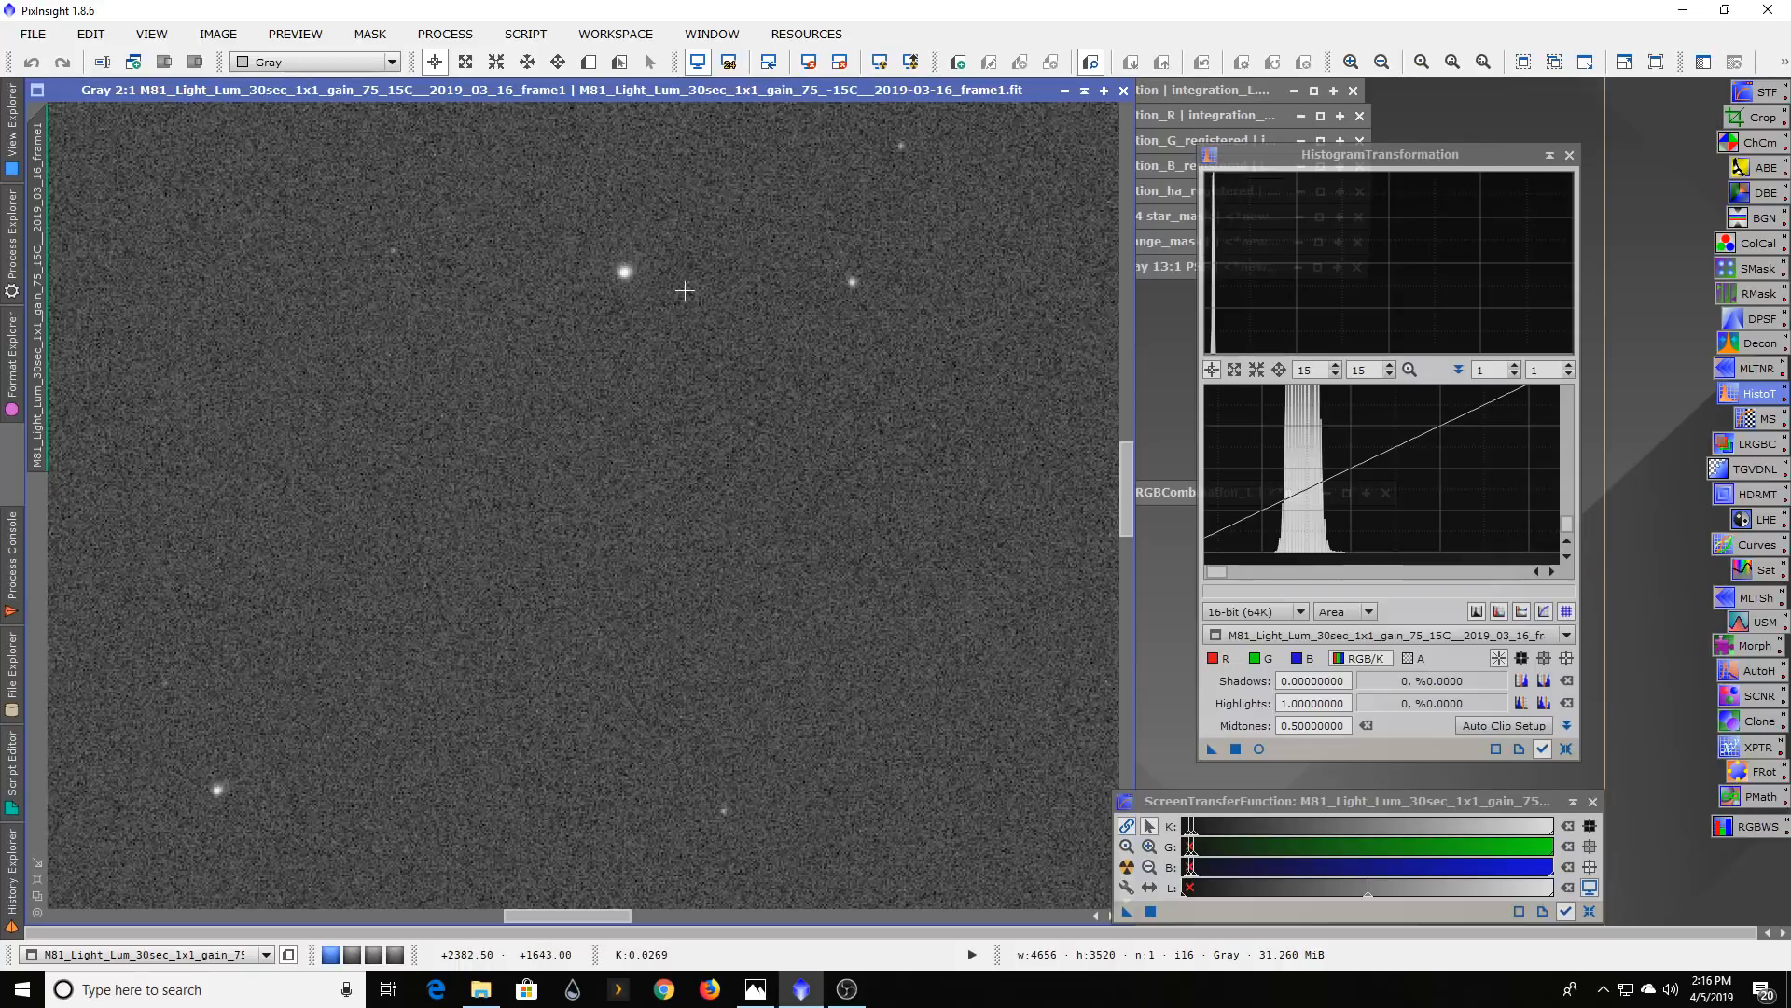
mouse_move(722, 123)
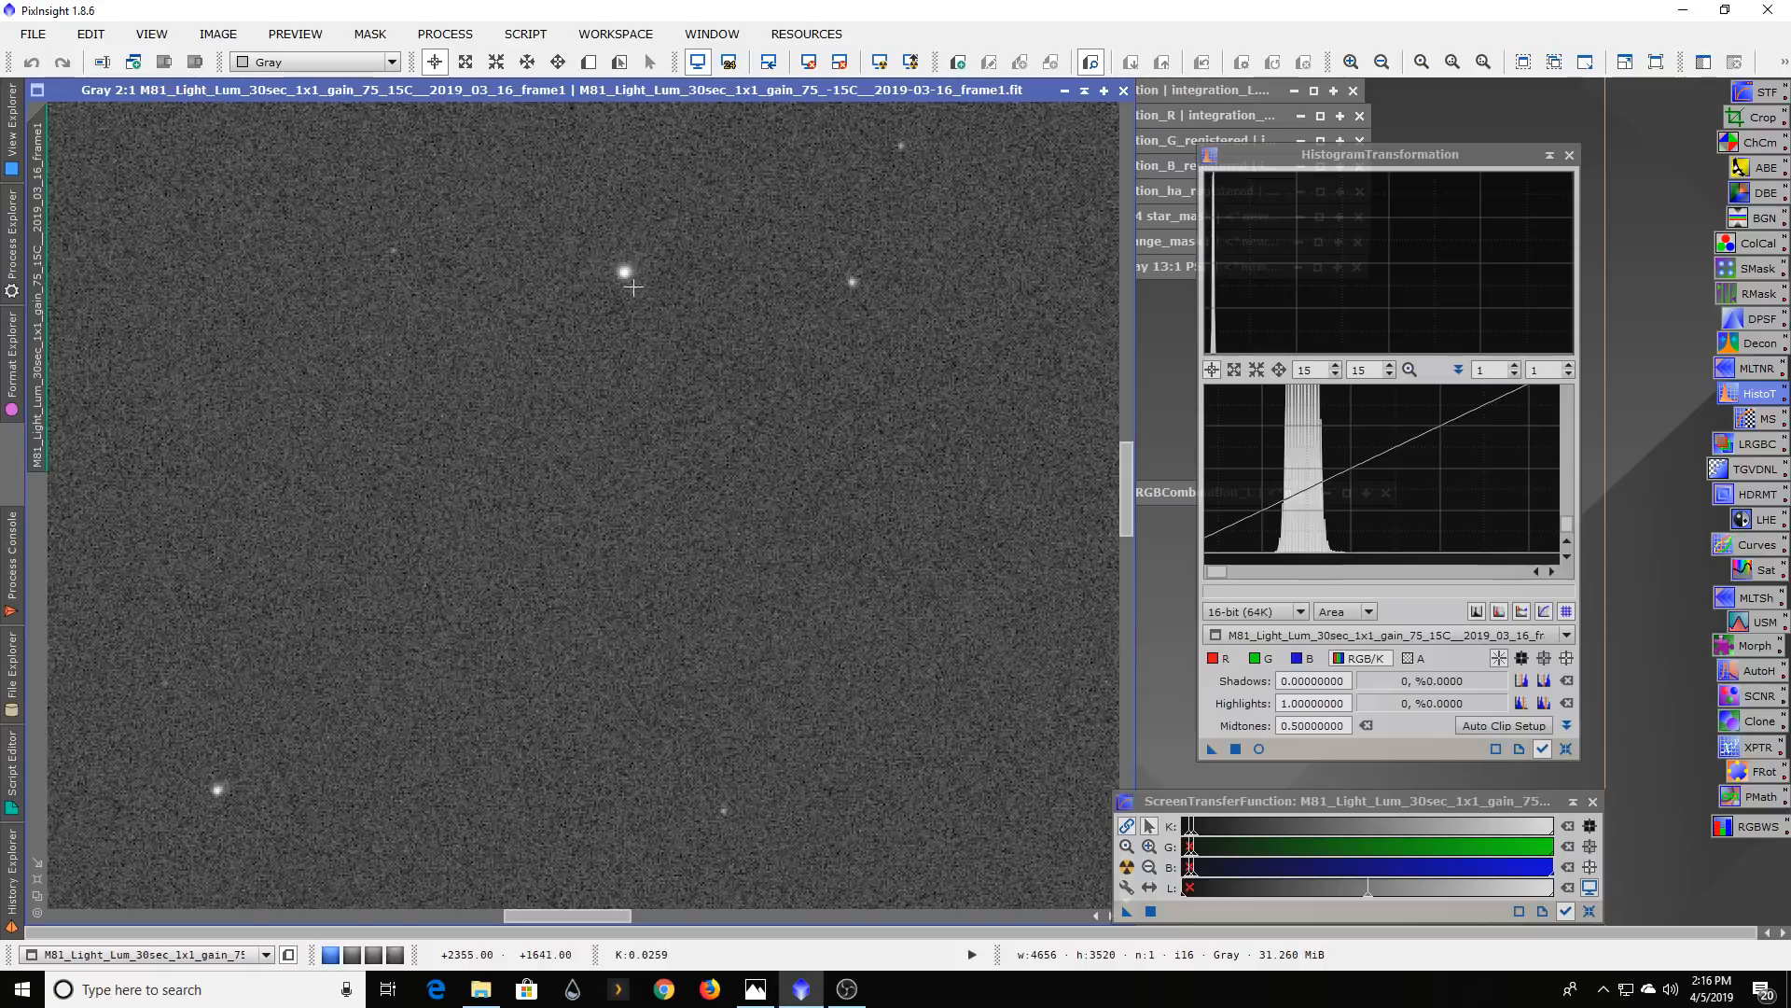
mouse_move(765, 320)
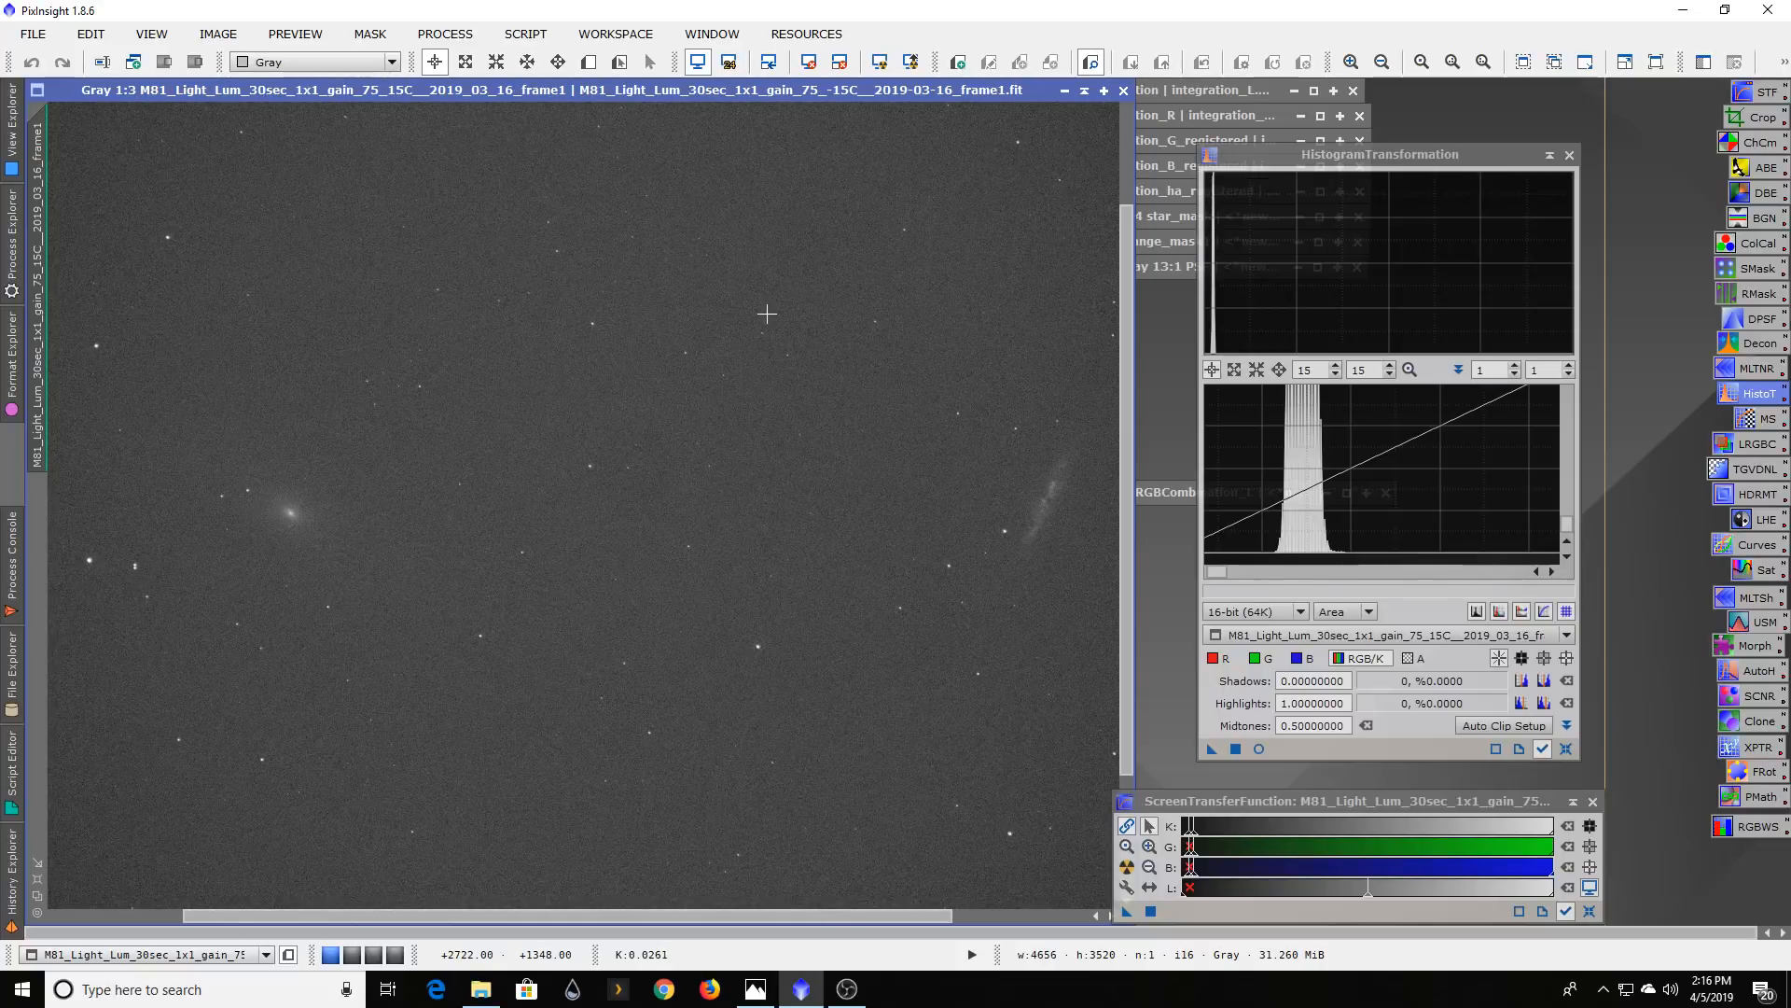
mouse_move(391, 397)
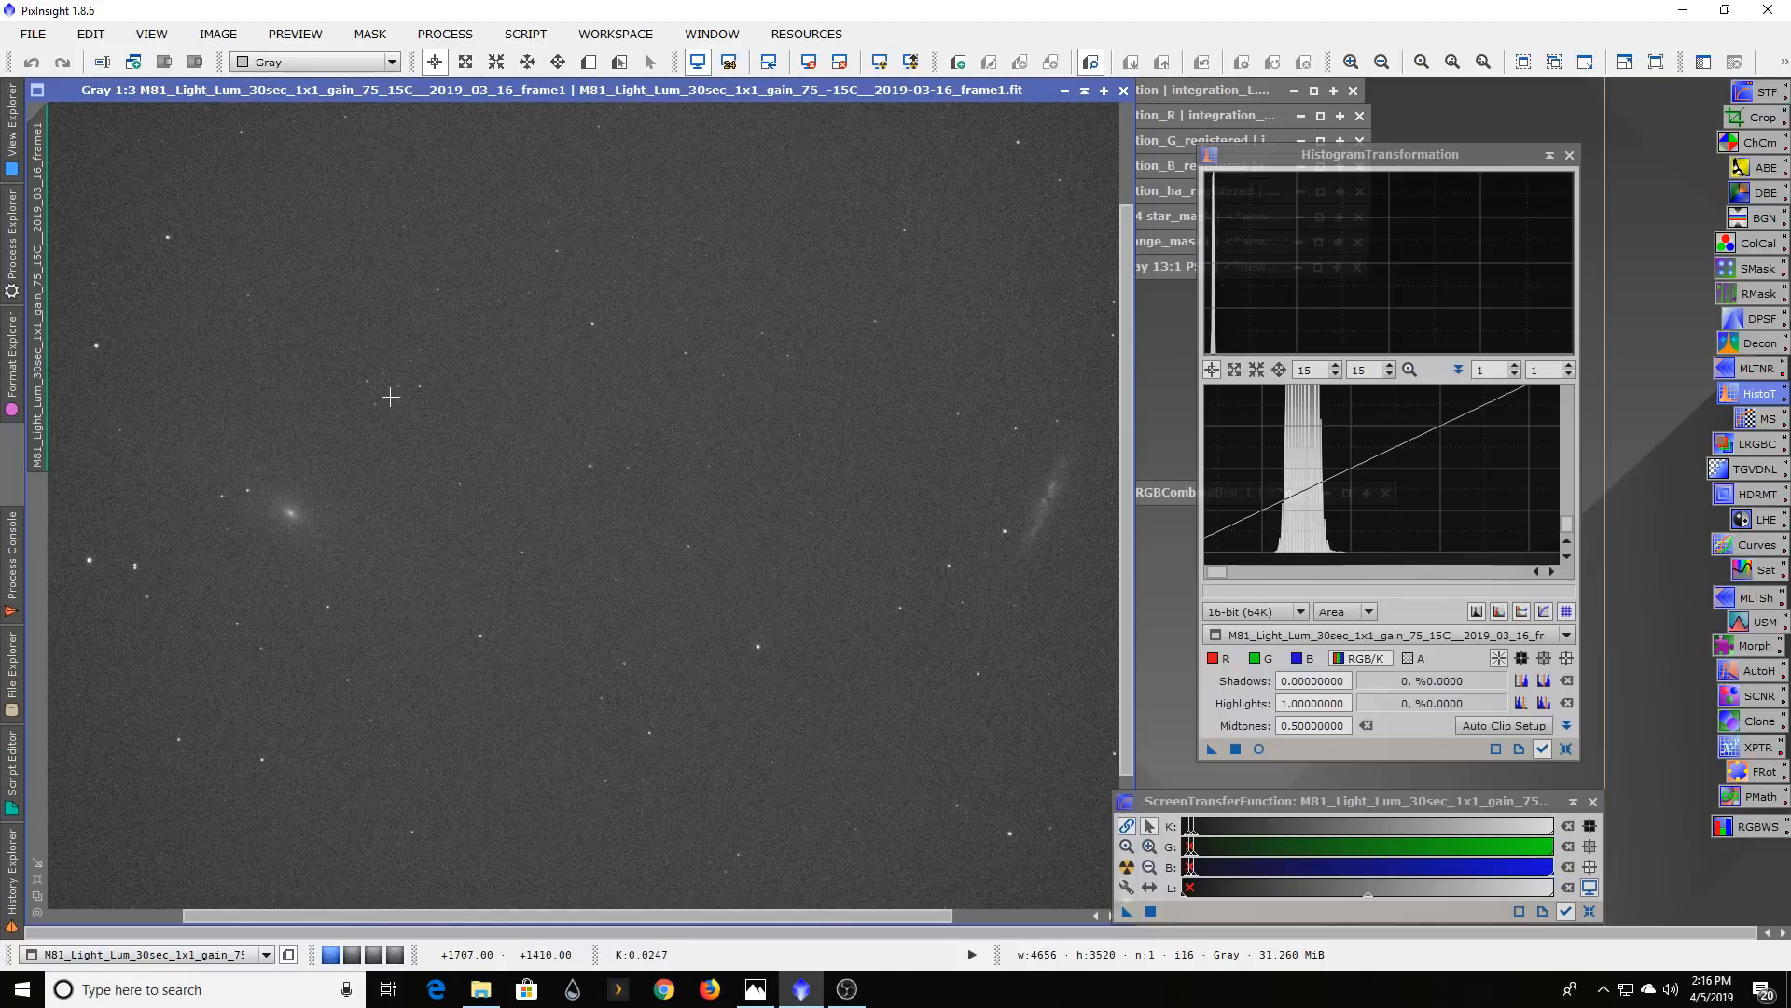
mouse_move(255, 184)
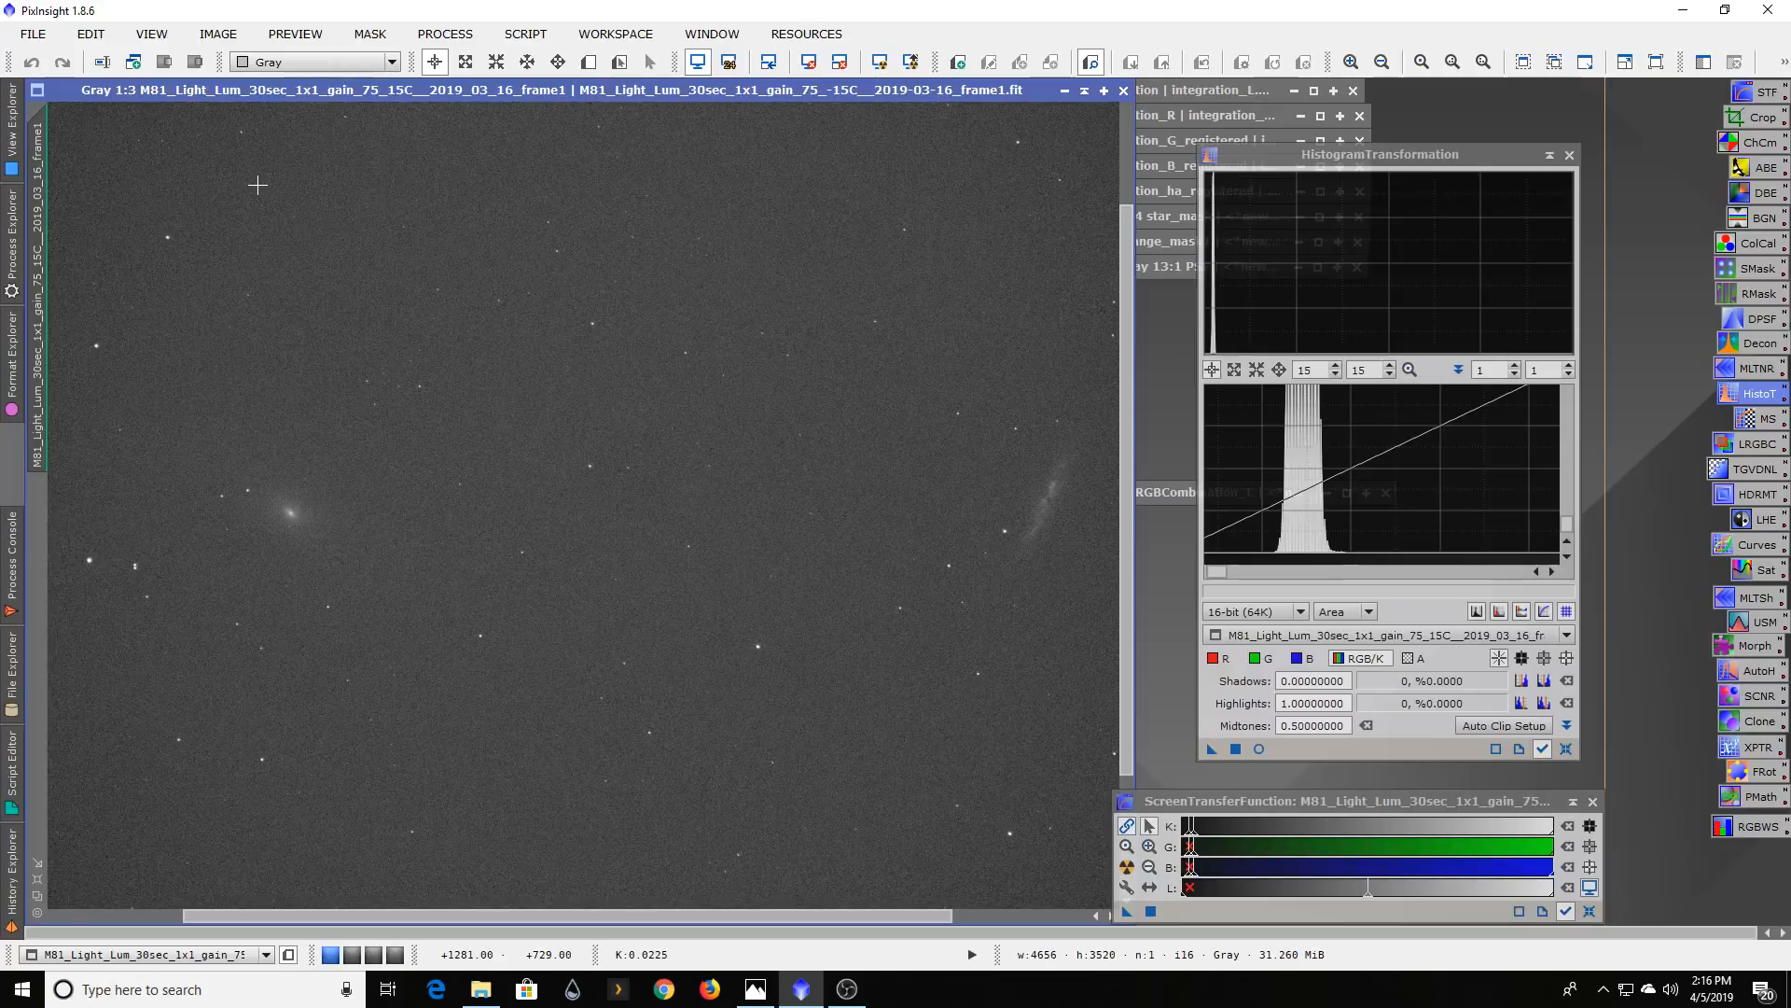
mouse_move(241, 194)
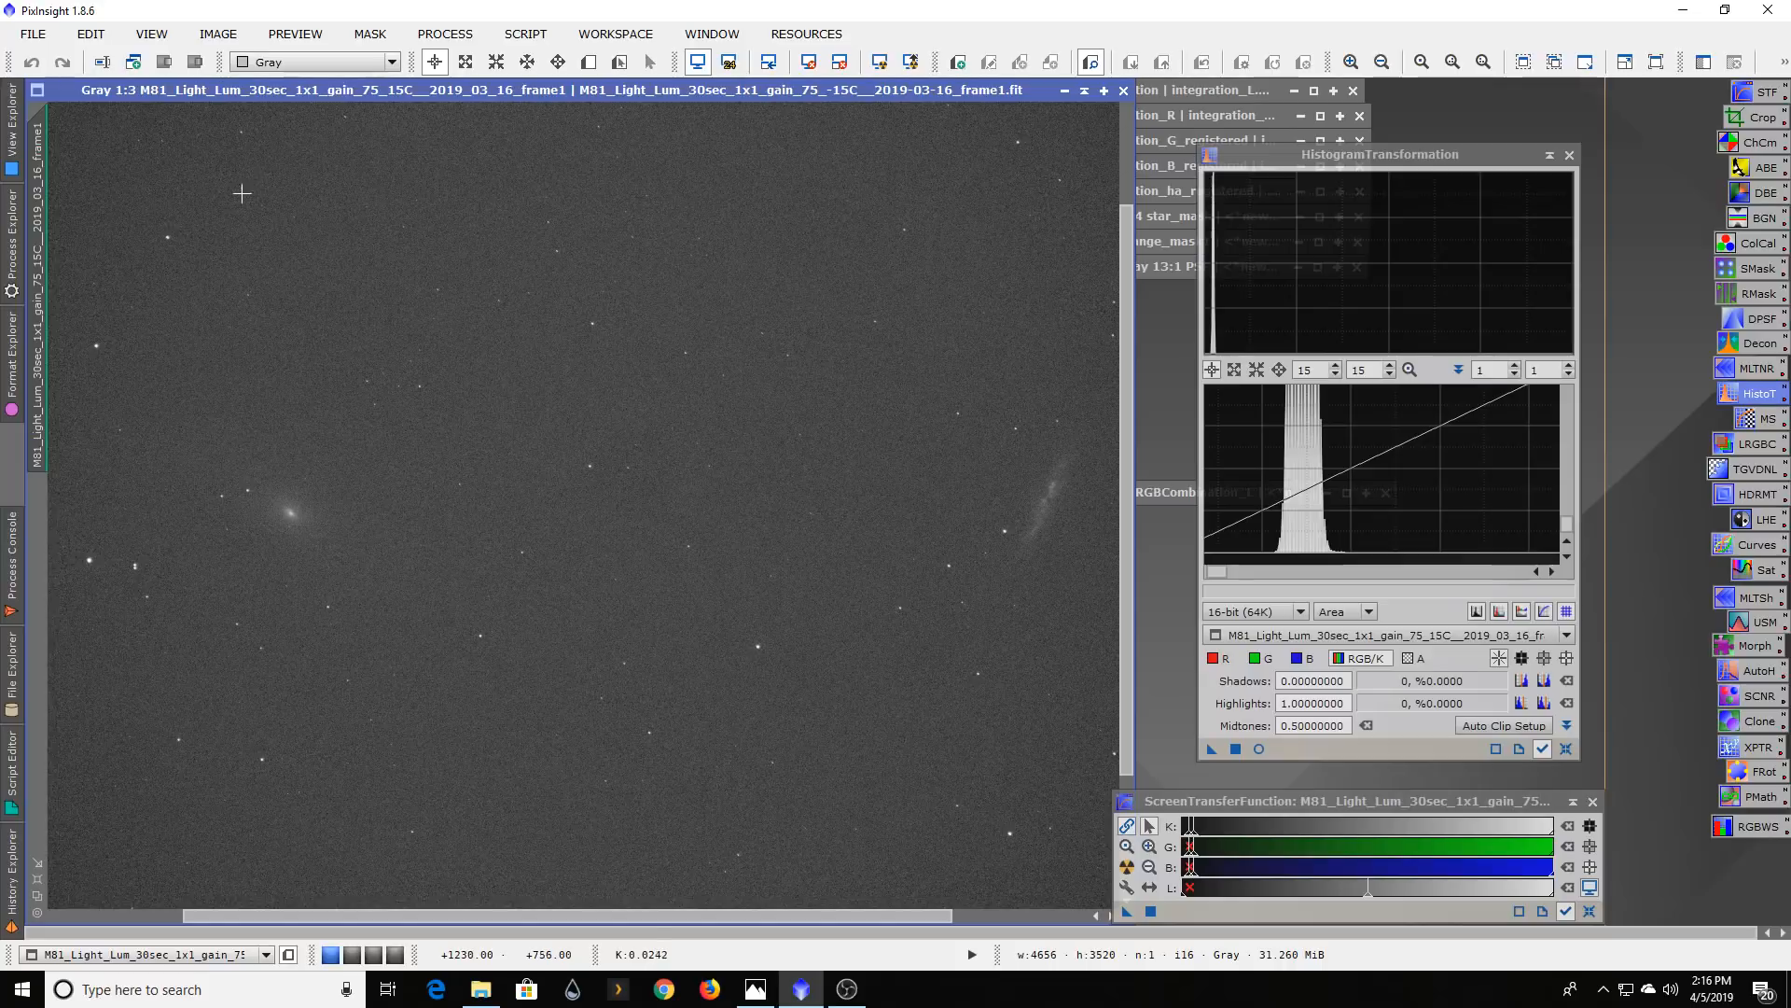
mouse_move(823, 622)
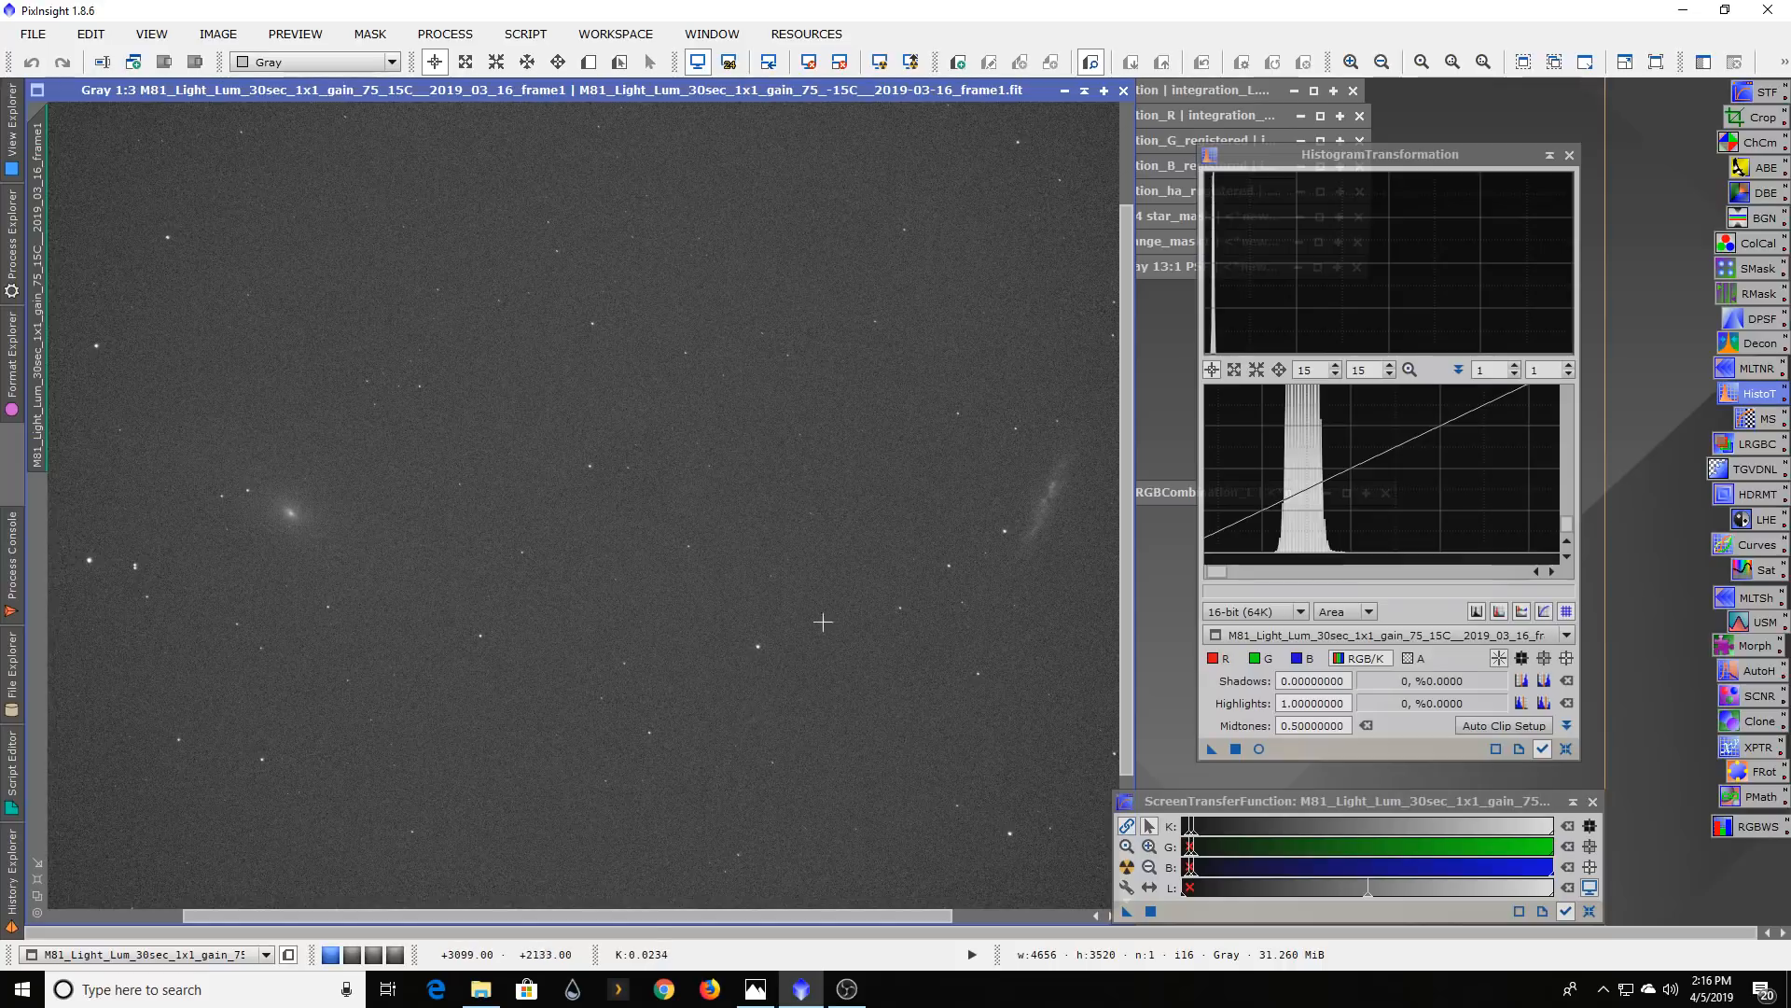
mouse_move(791, 369)
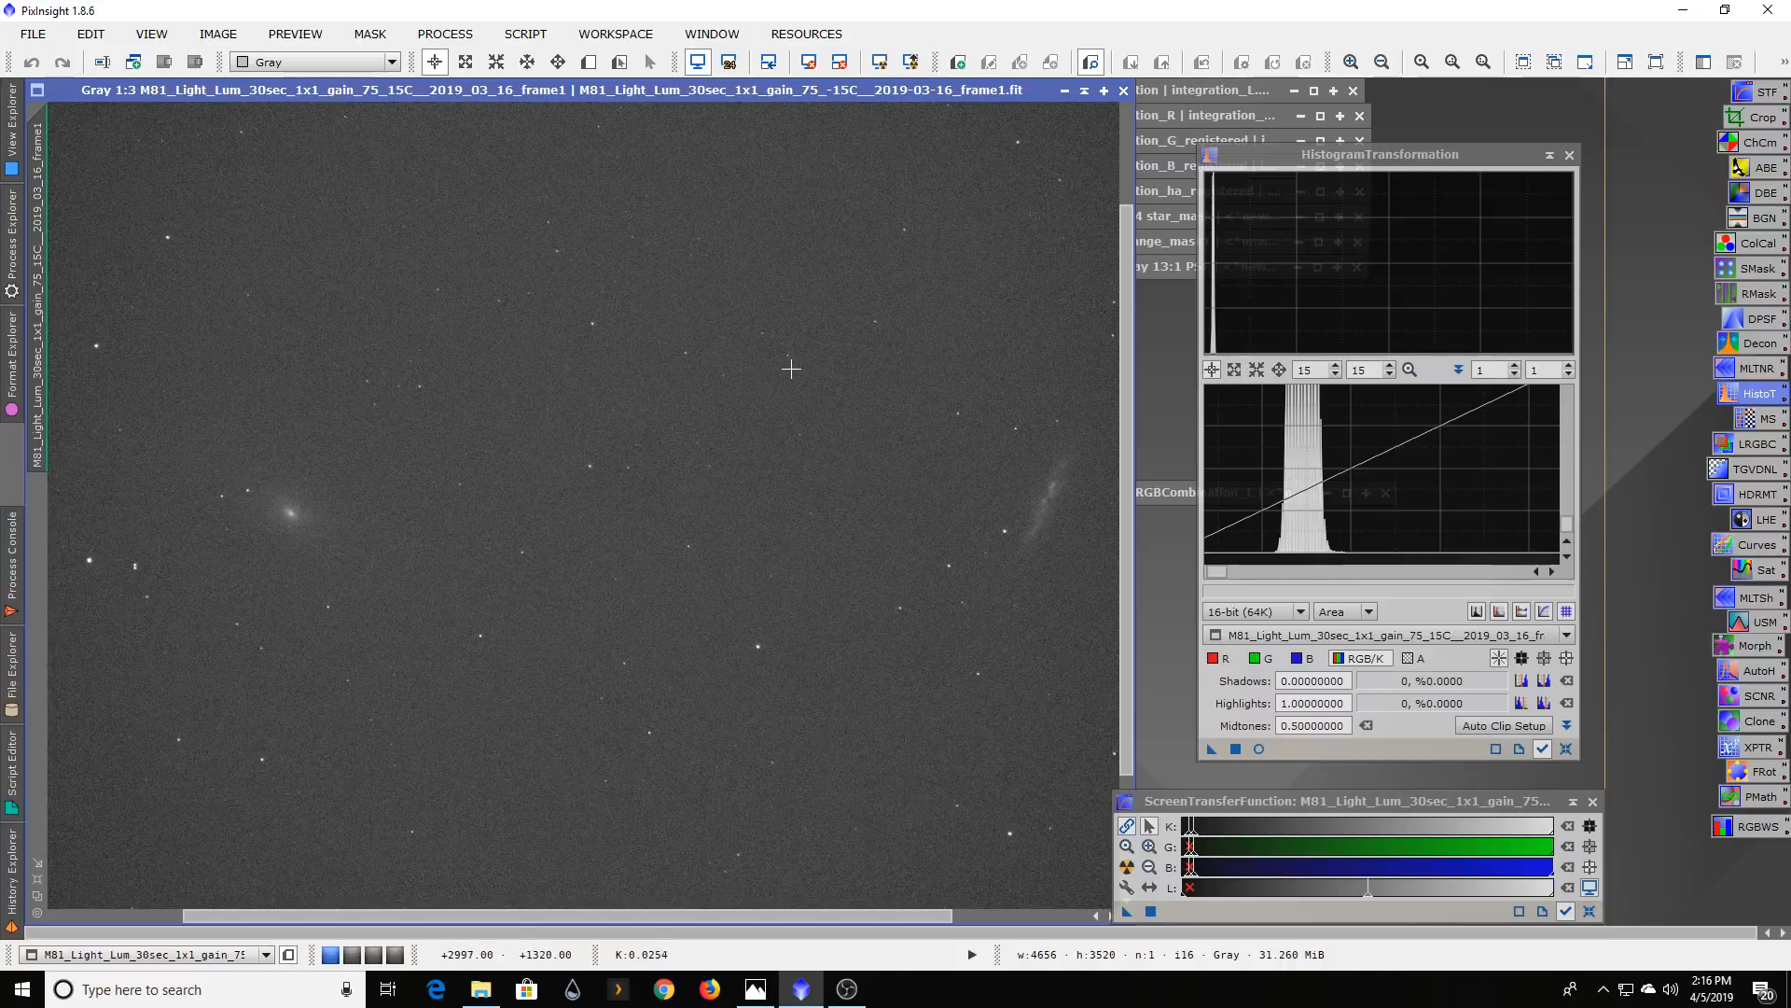
mouse_move(744, 370)
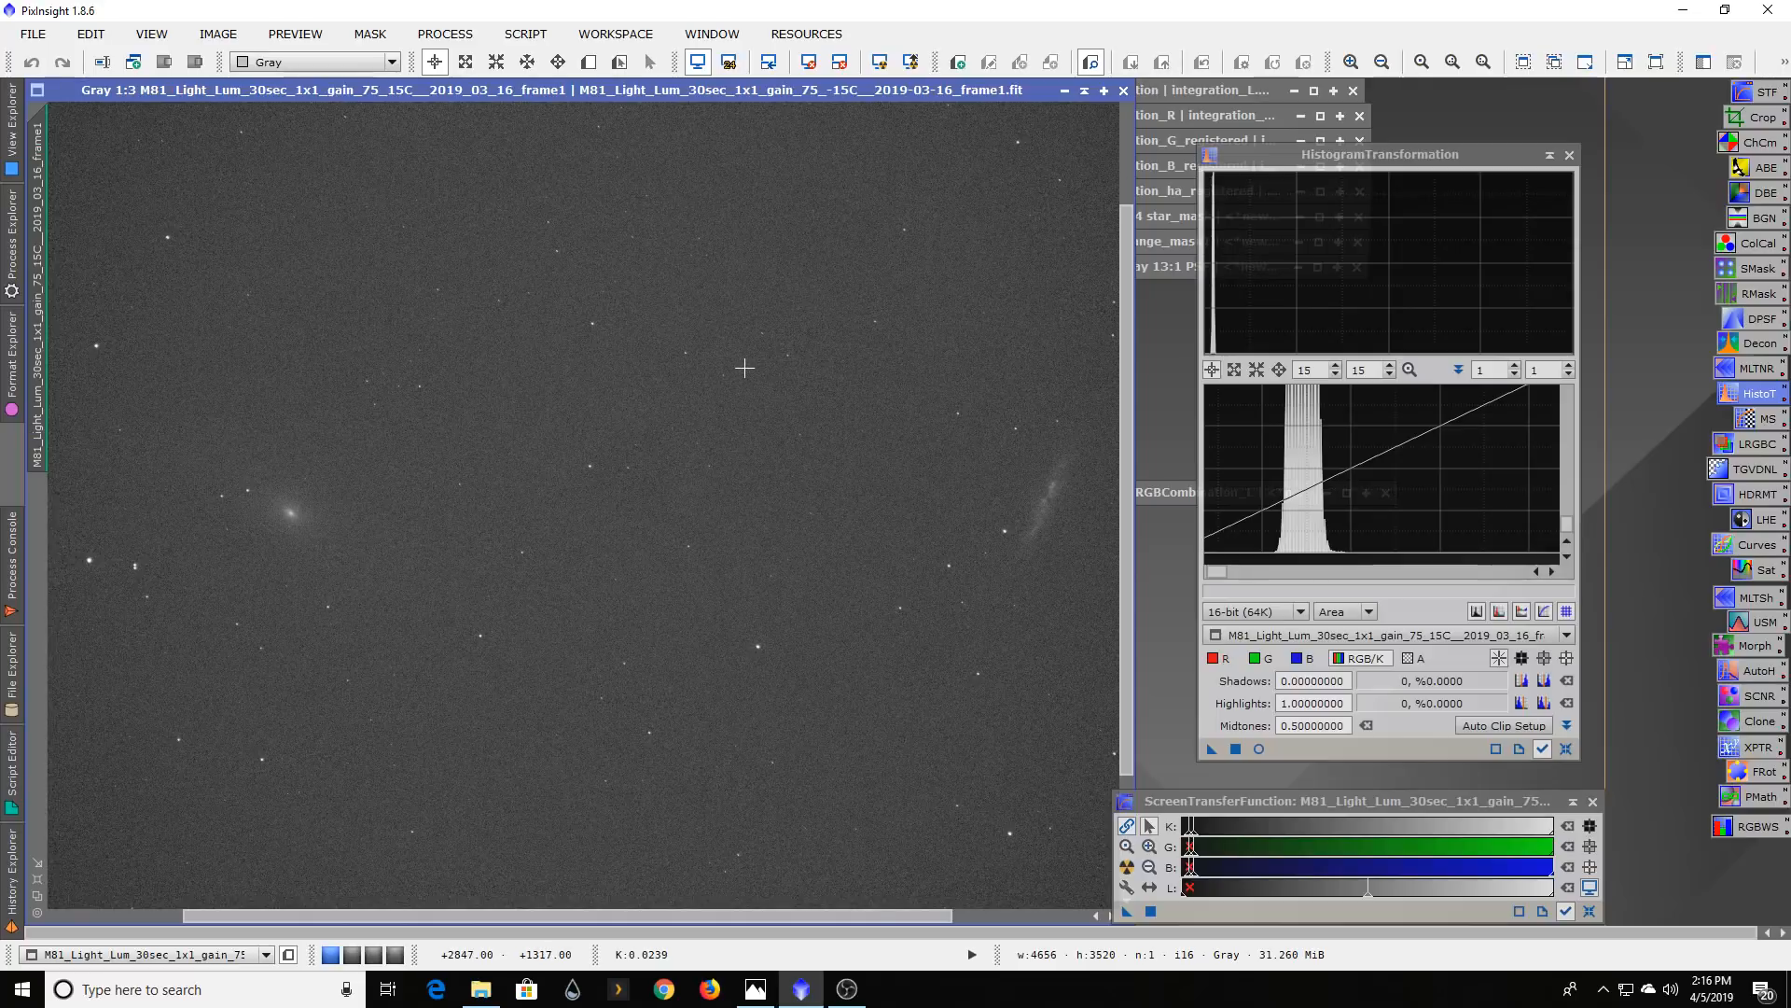
mouse_move(499, 457)
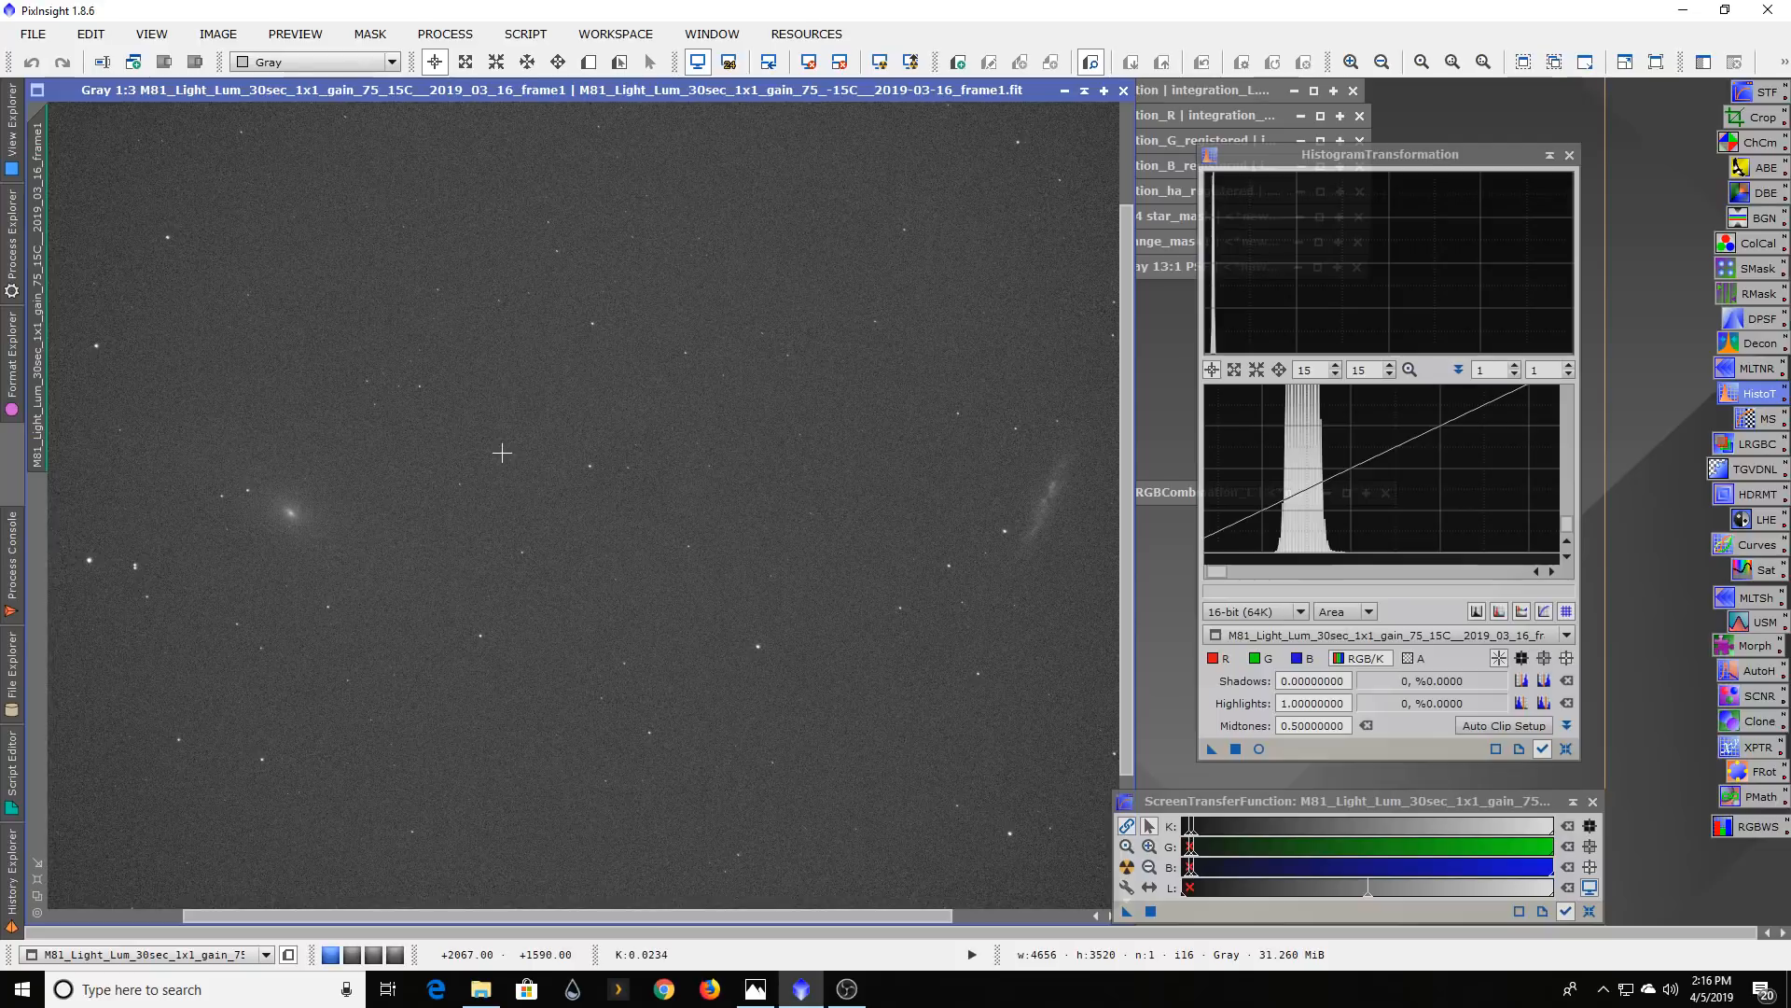
mouse_move(503, 276)
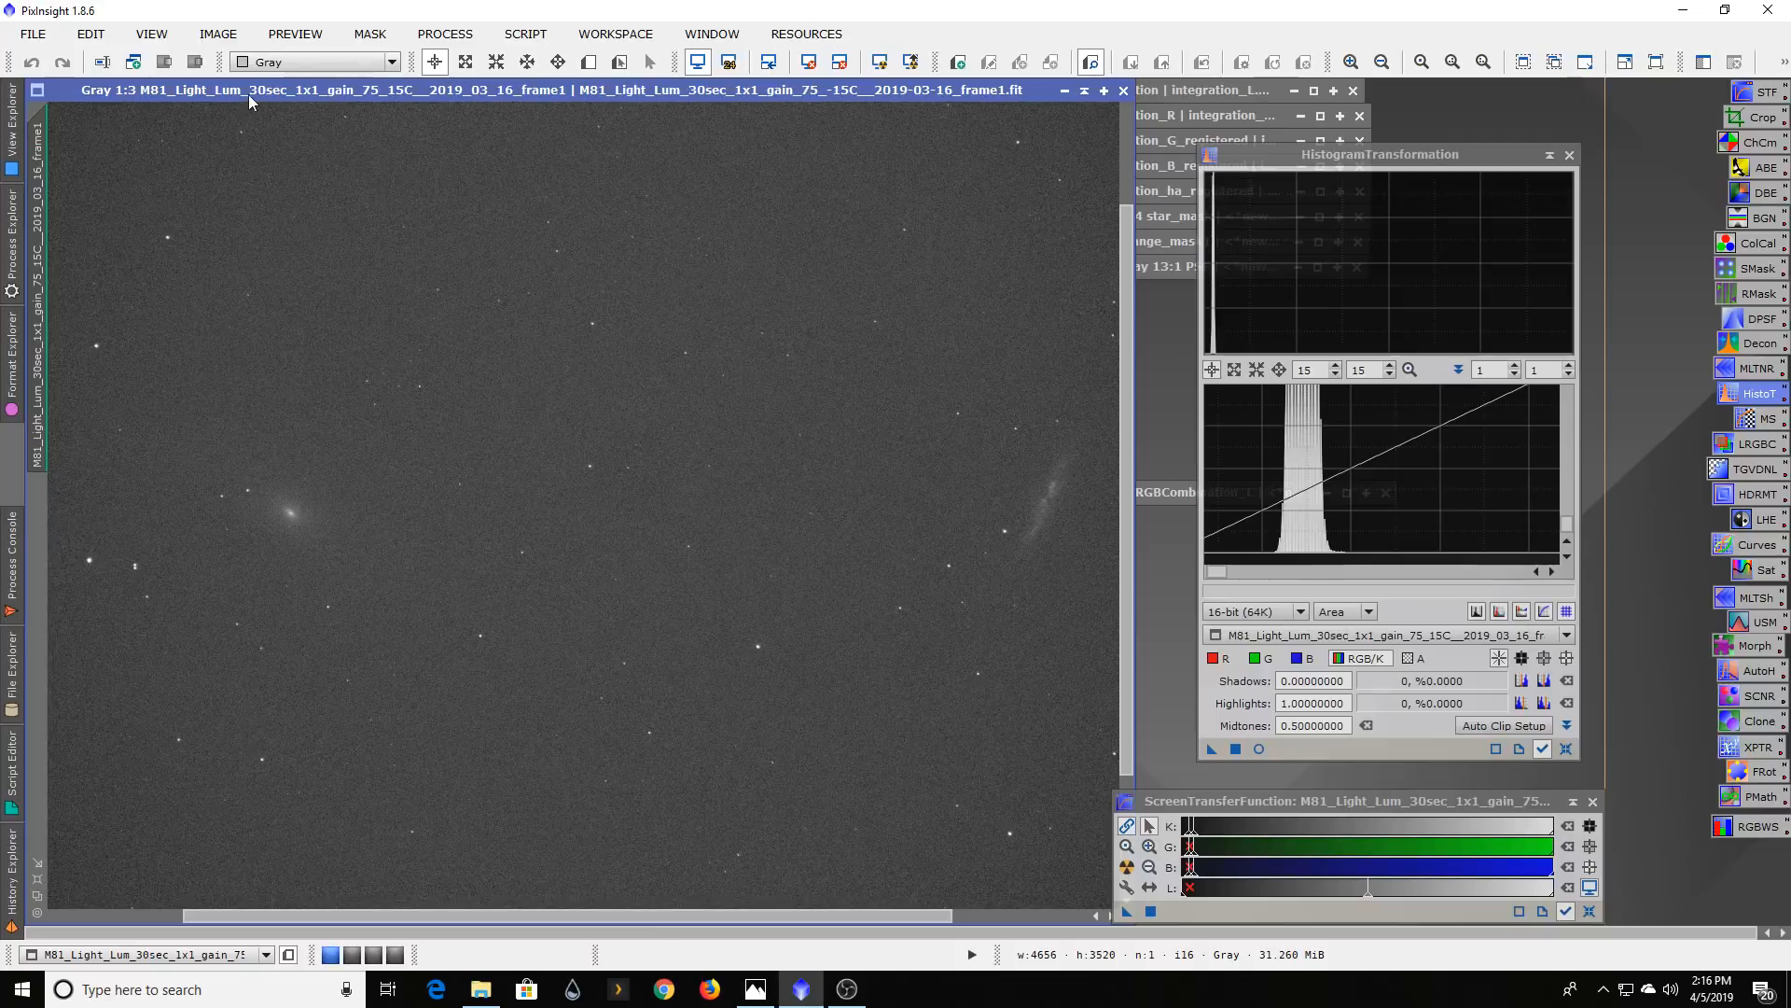
mouse_move(253, 201)
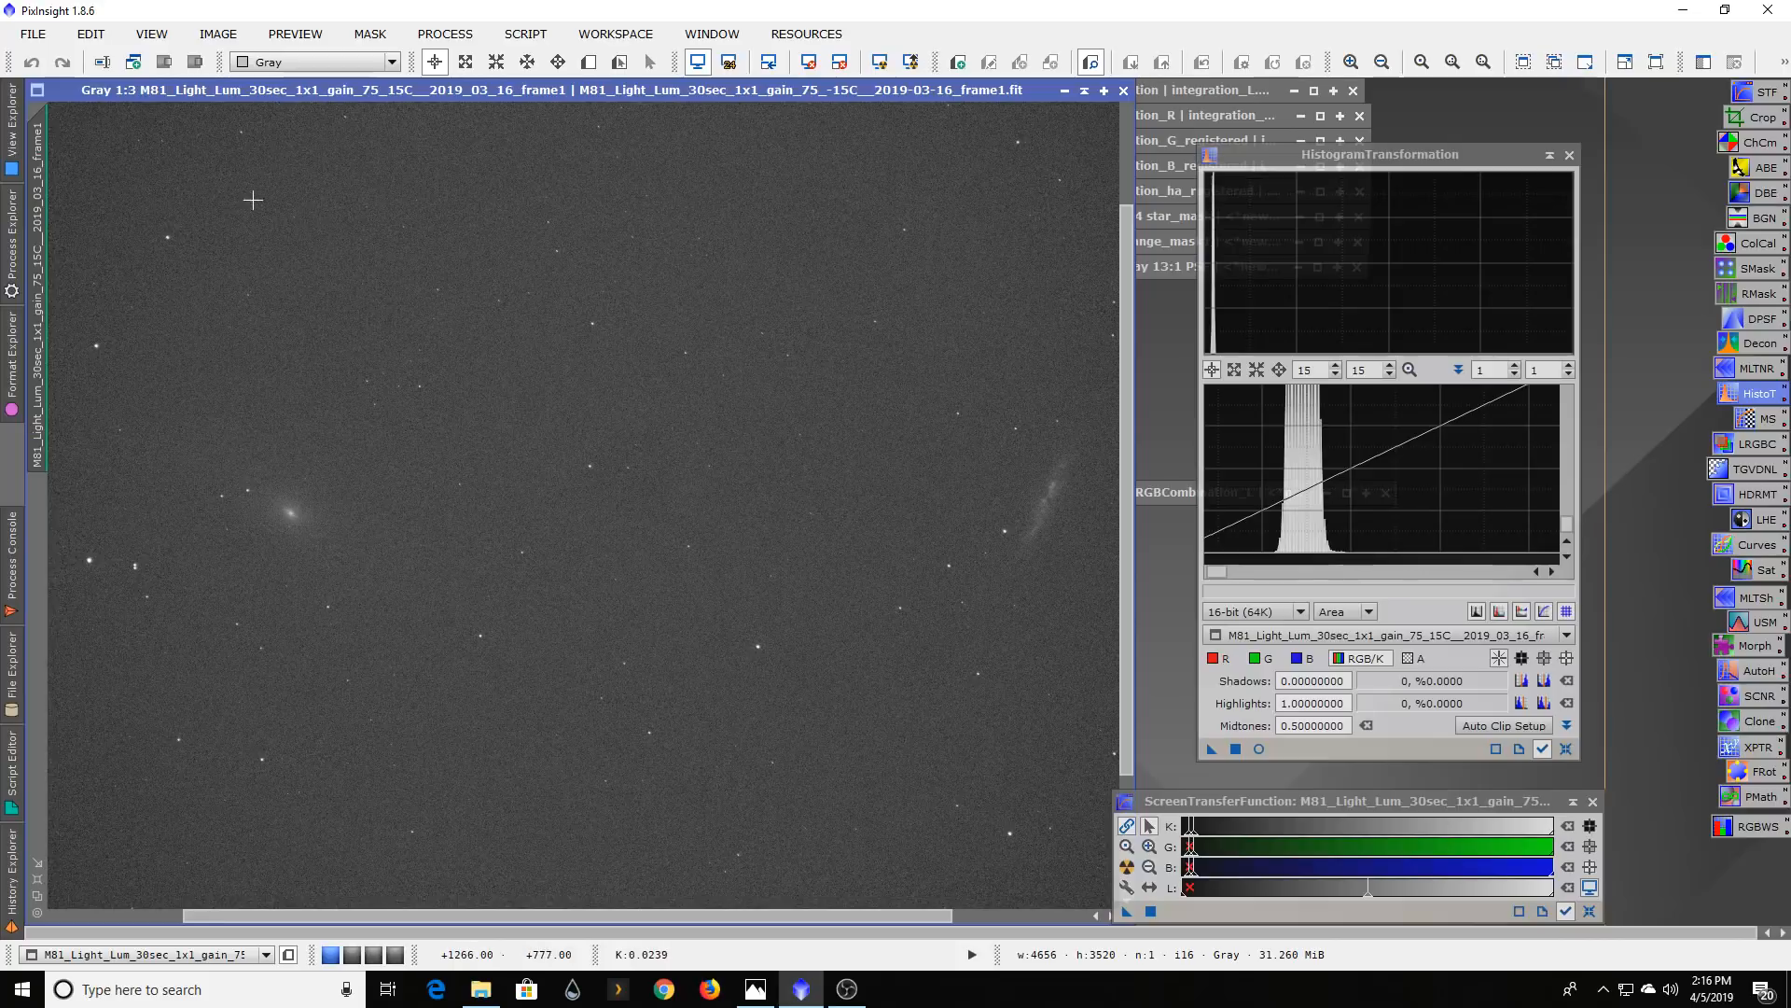
mouse_move(843, 646)
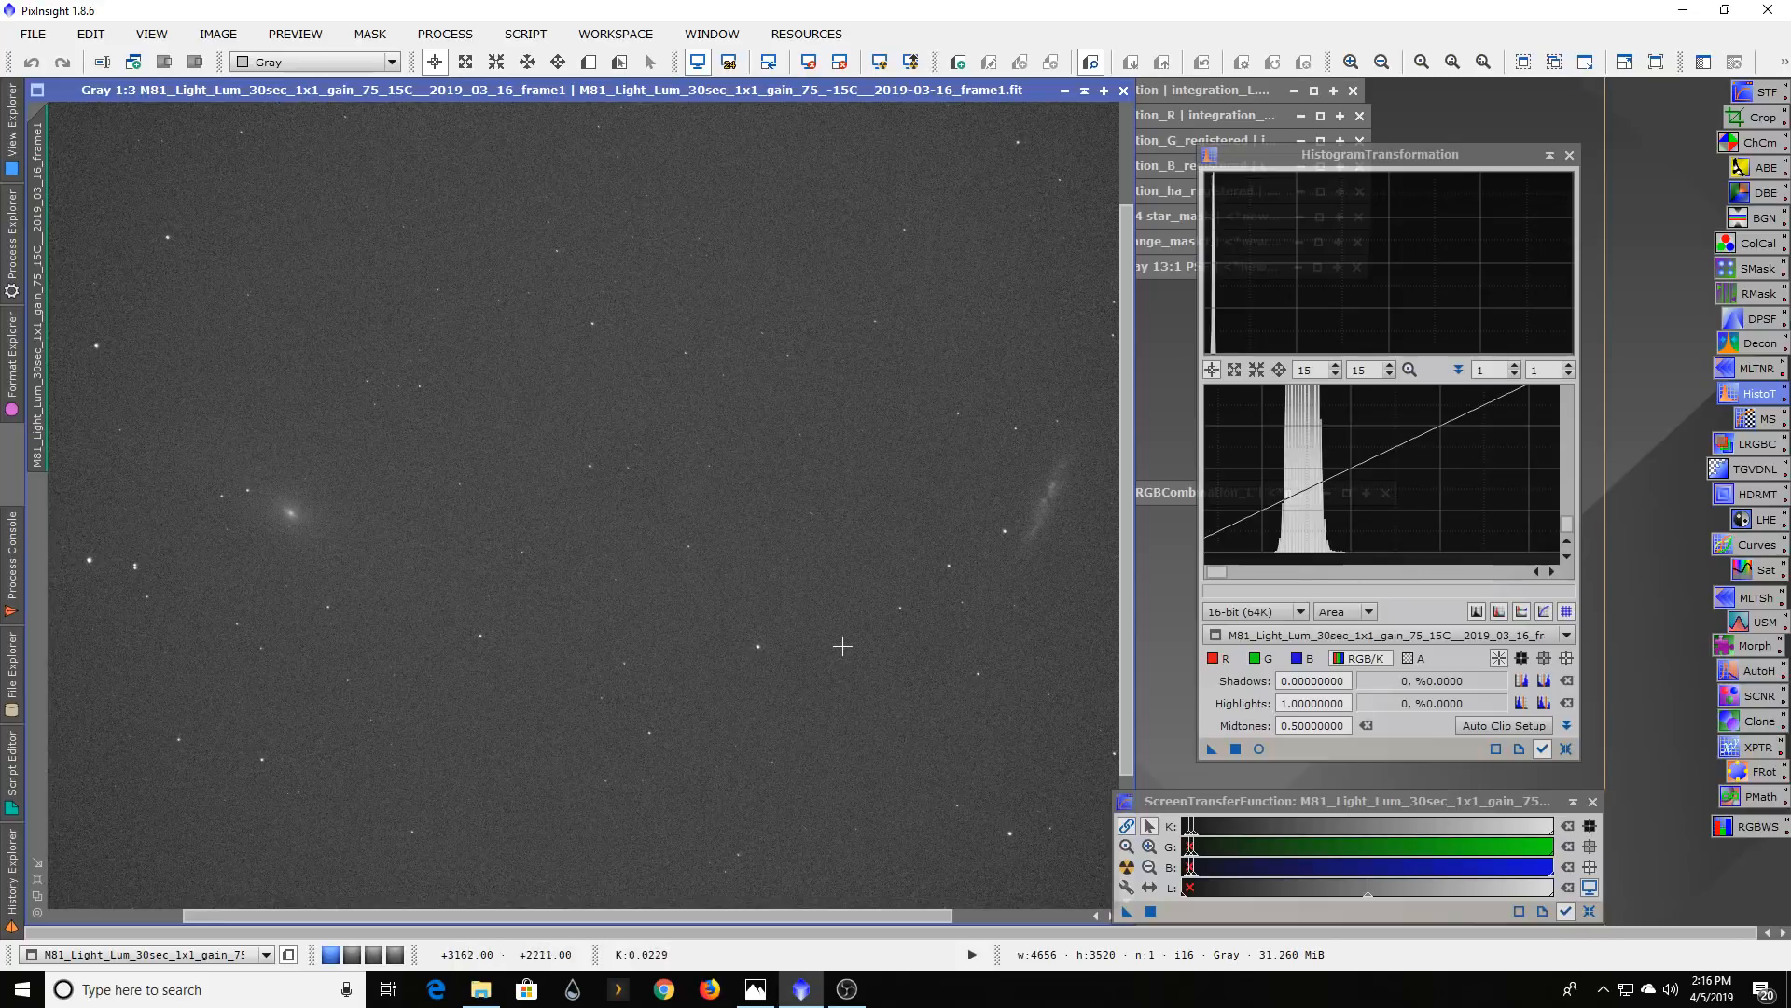
mouse_move(740, 497)
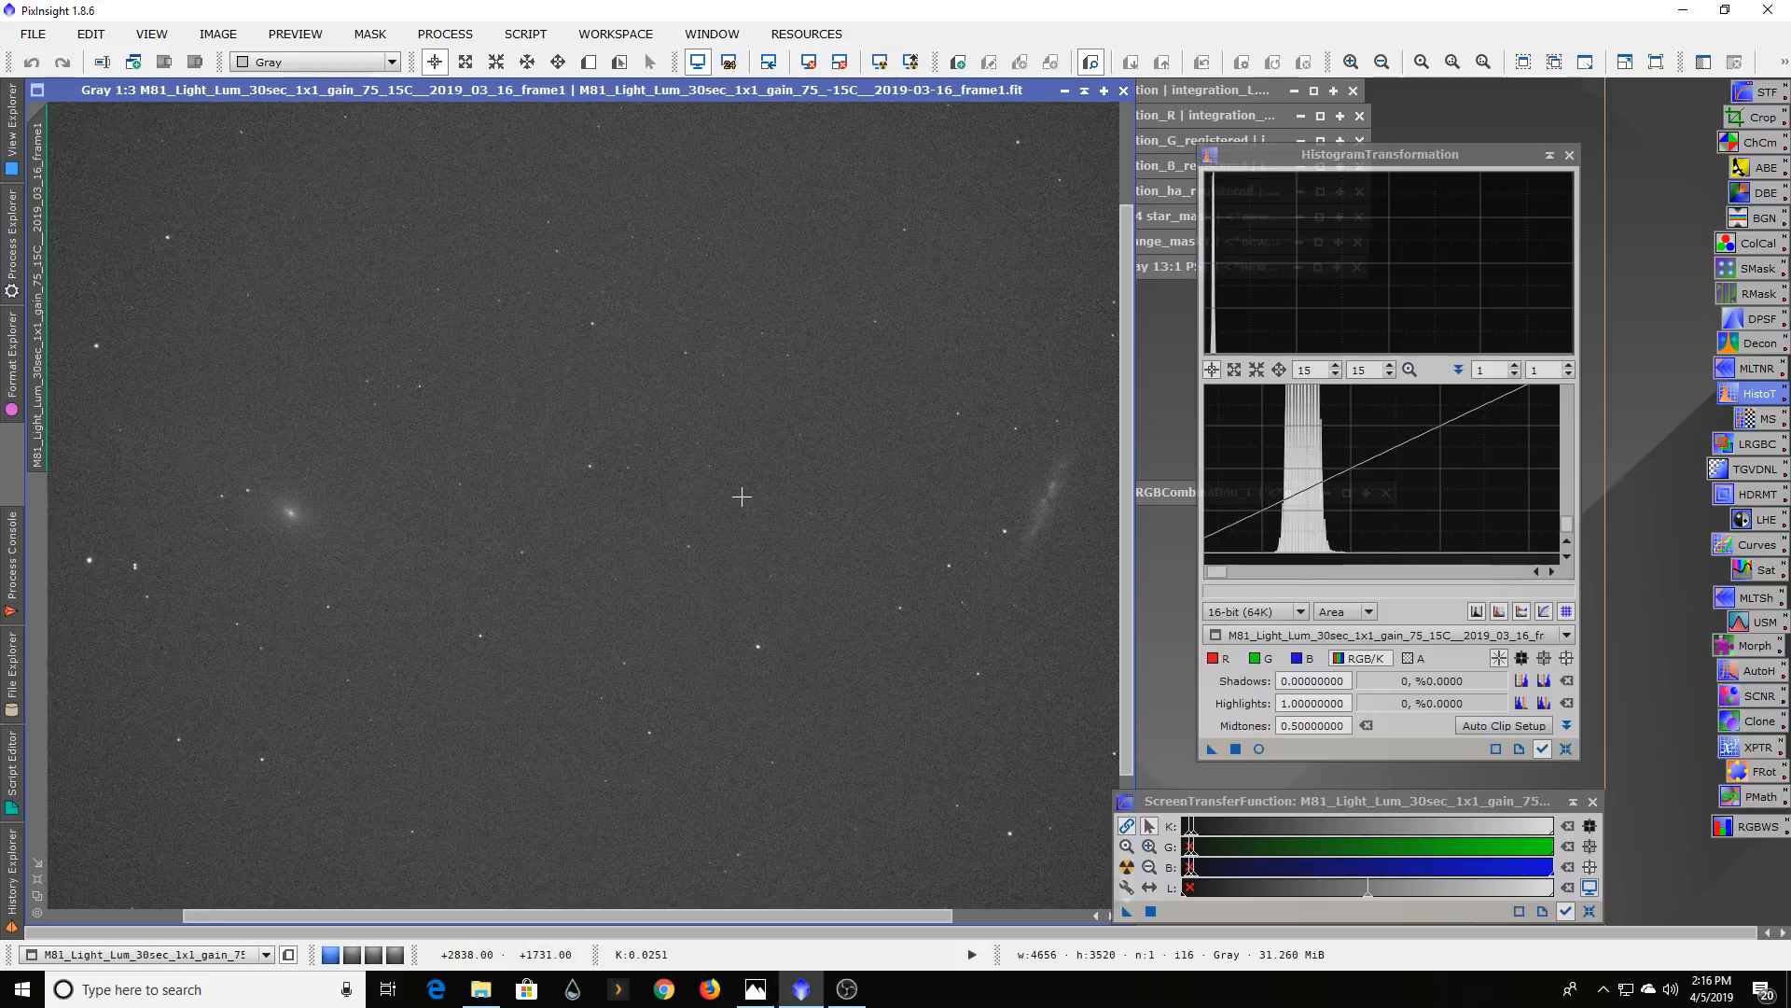
mouse_move(406, 481)
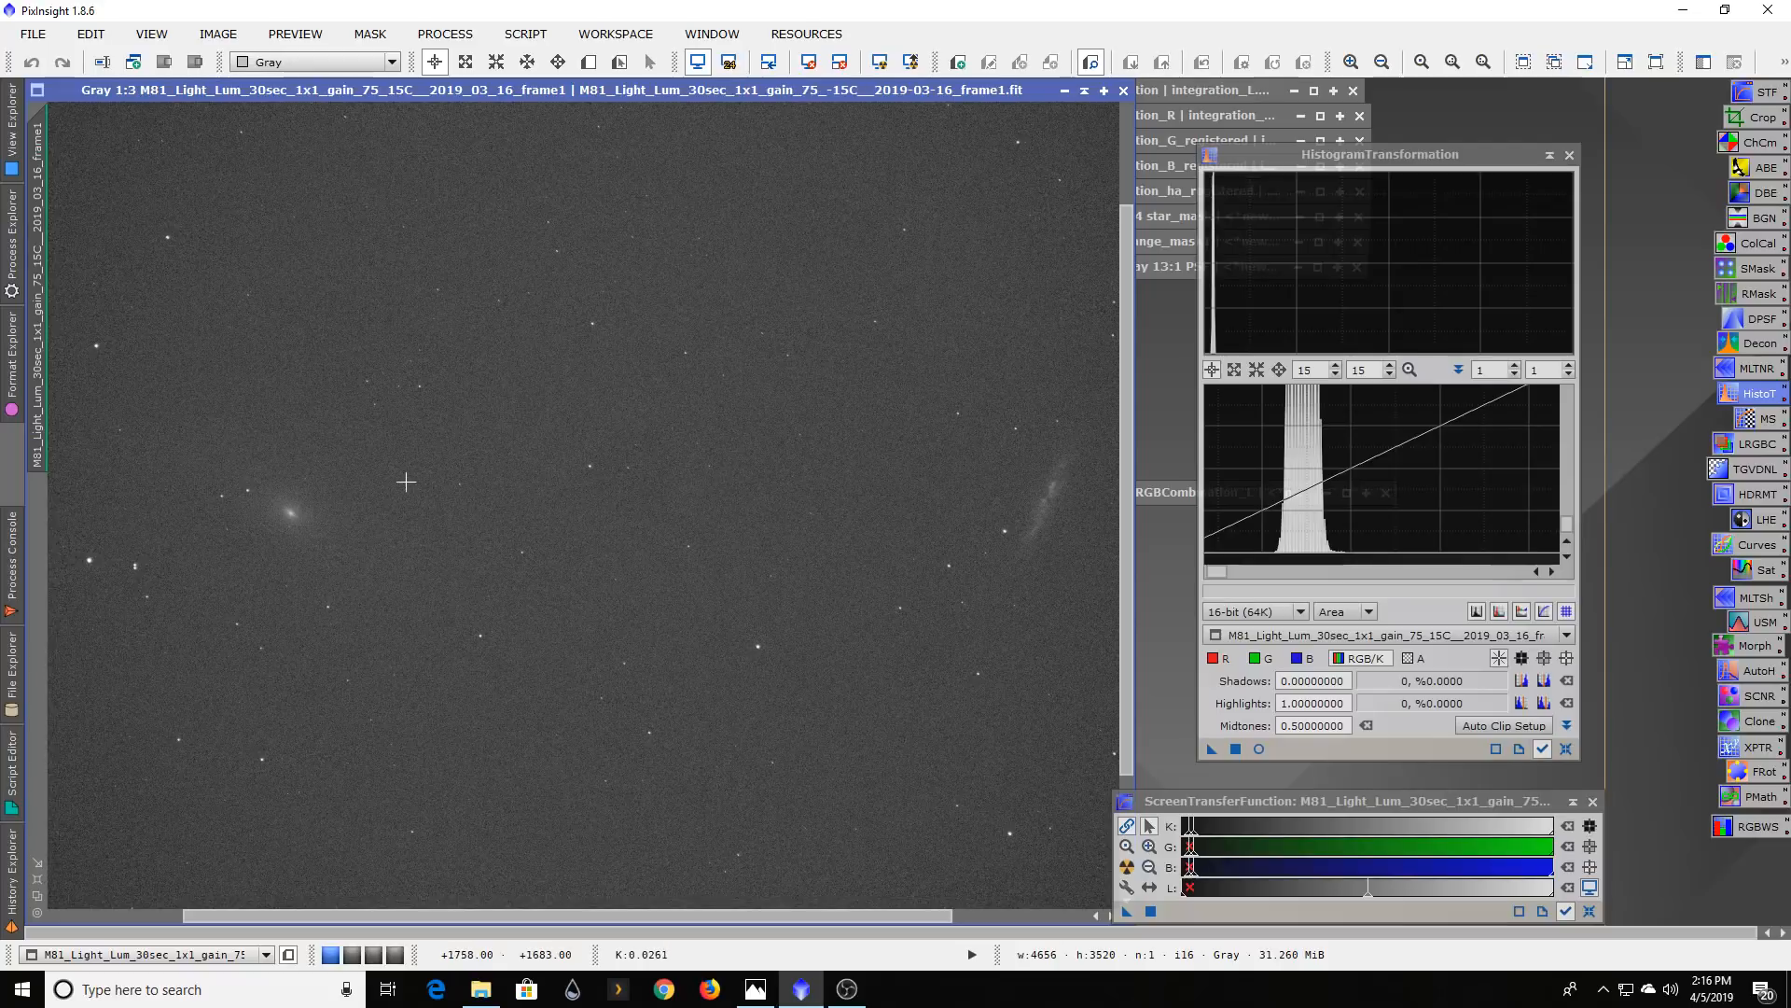
mouse_move(556, 392)
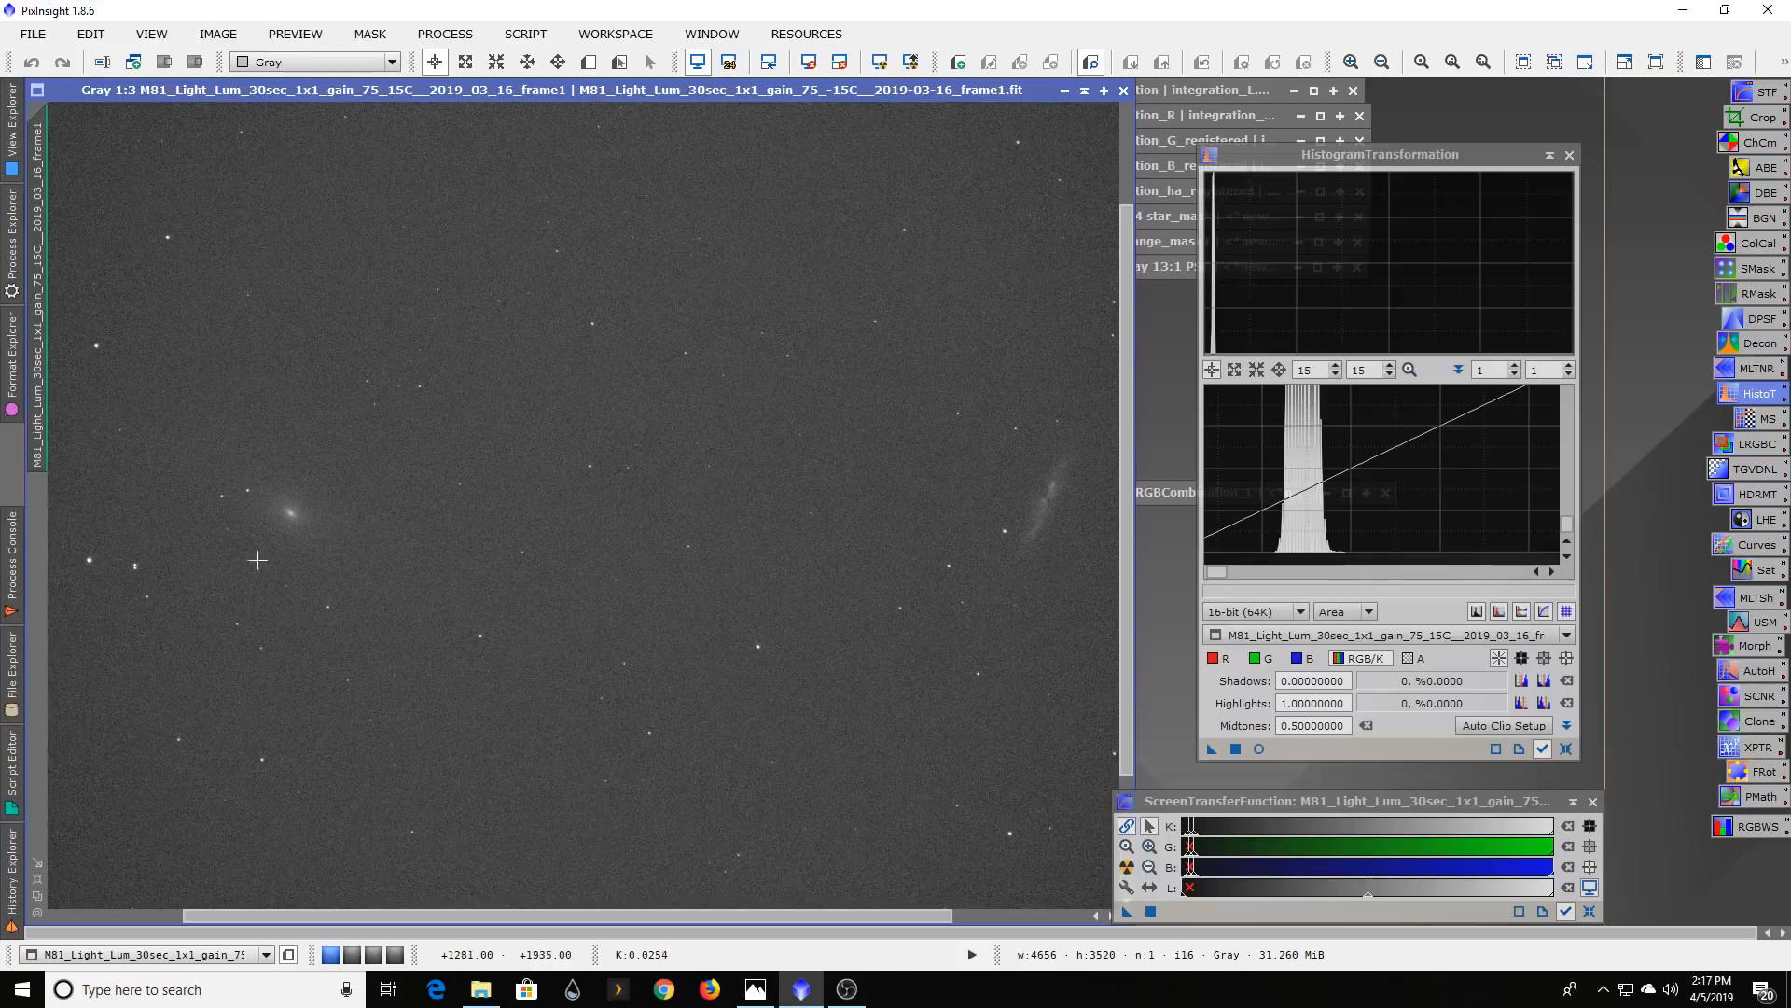
mouse_move(238, 494)
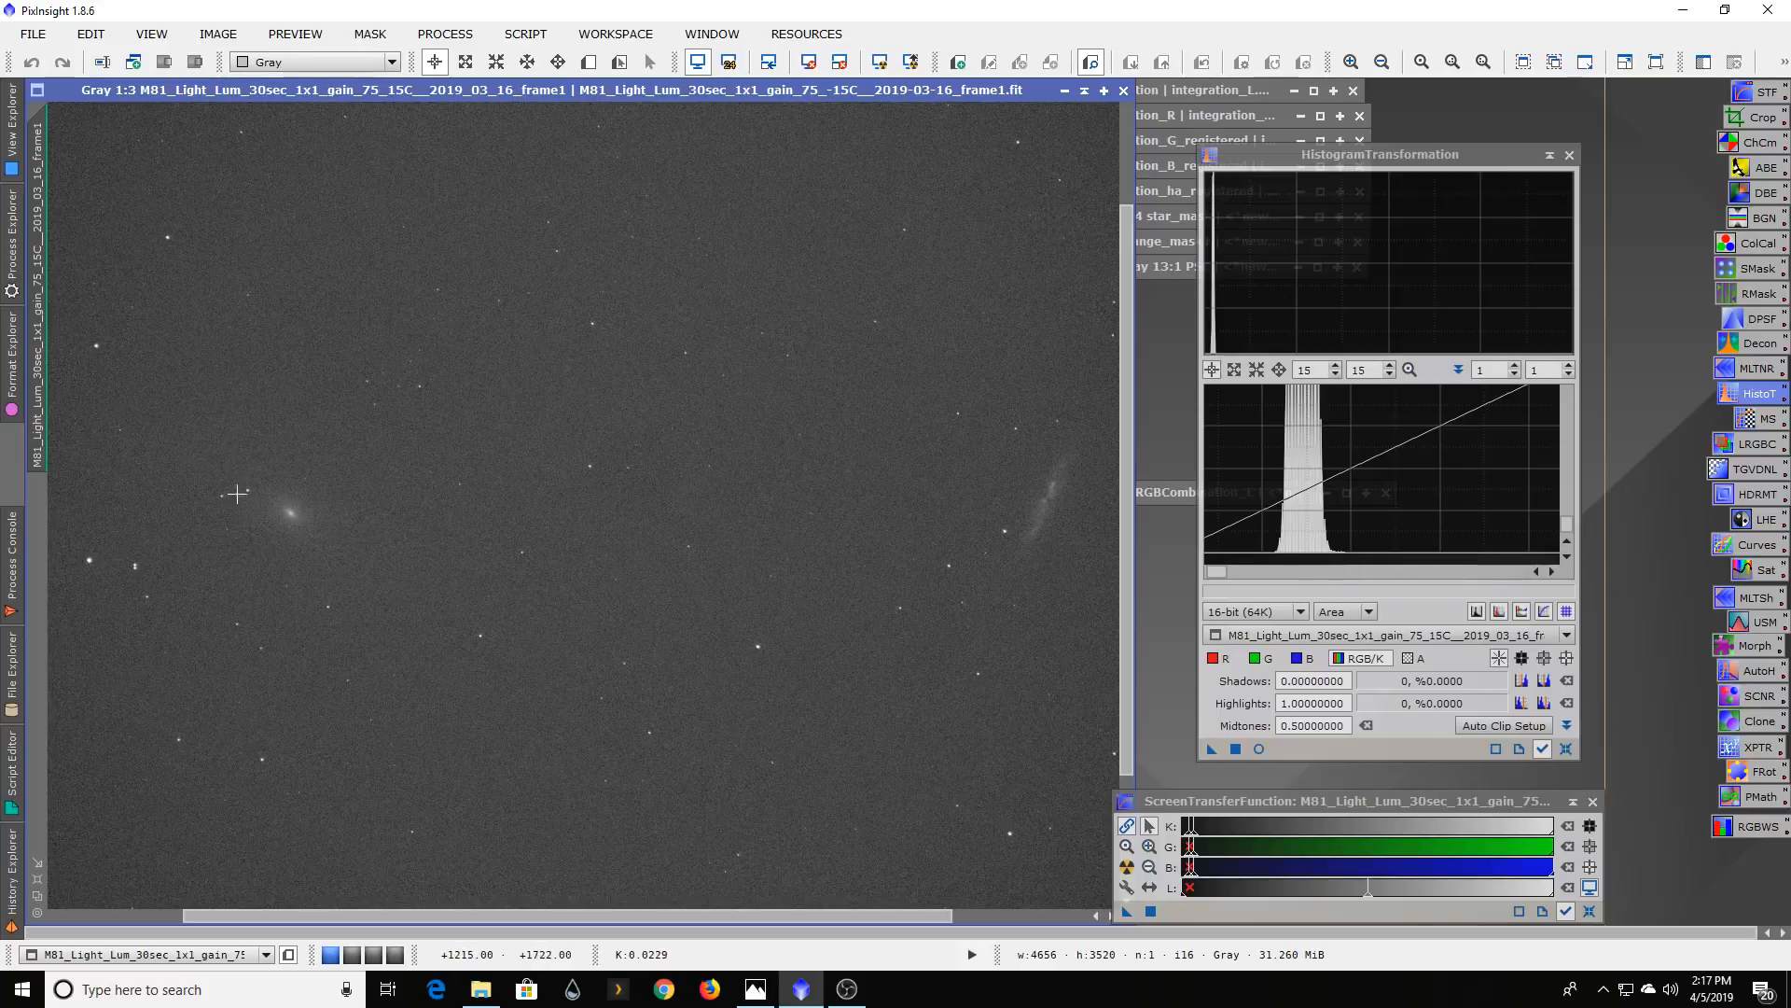
mouse_move(584, 564)
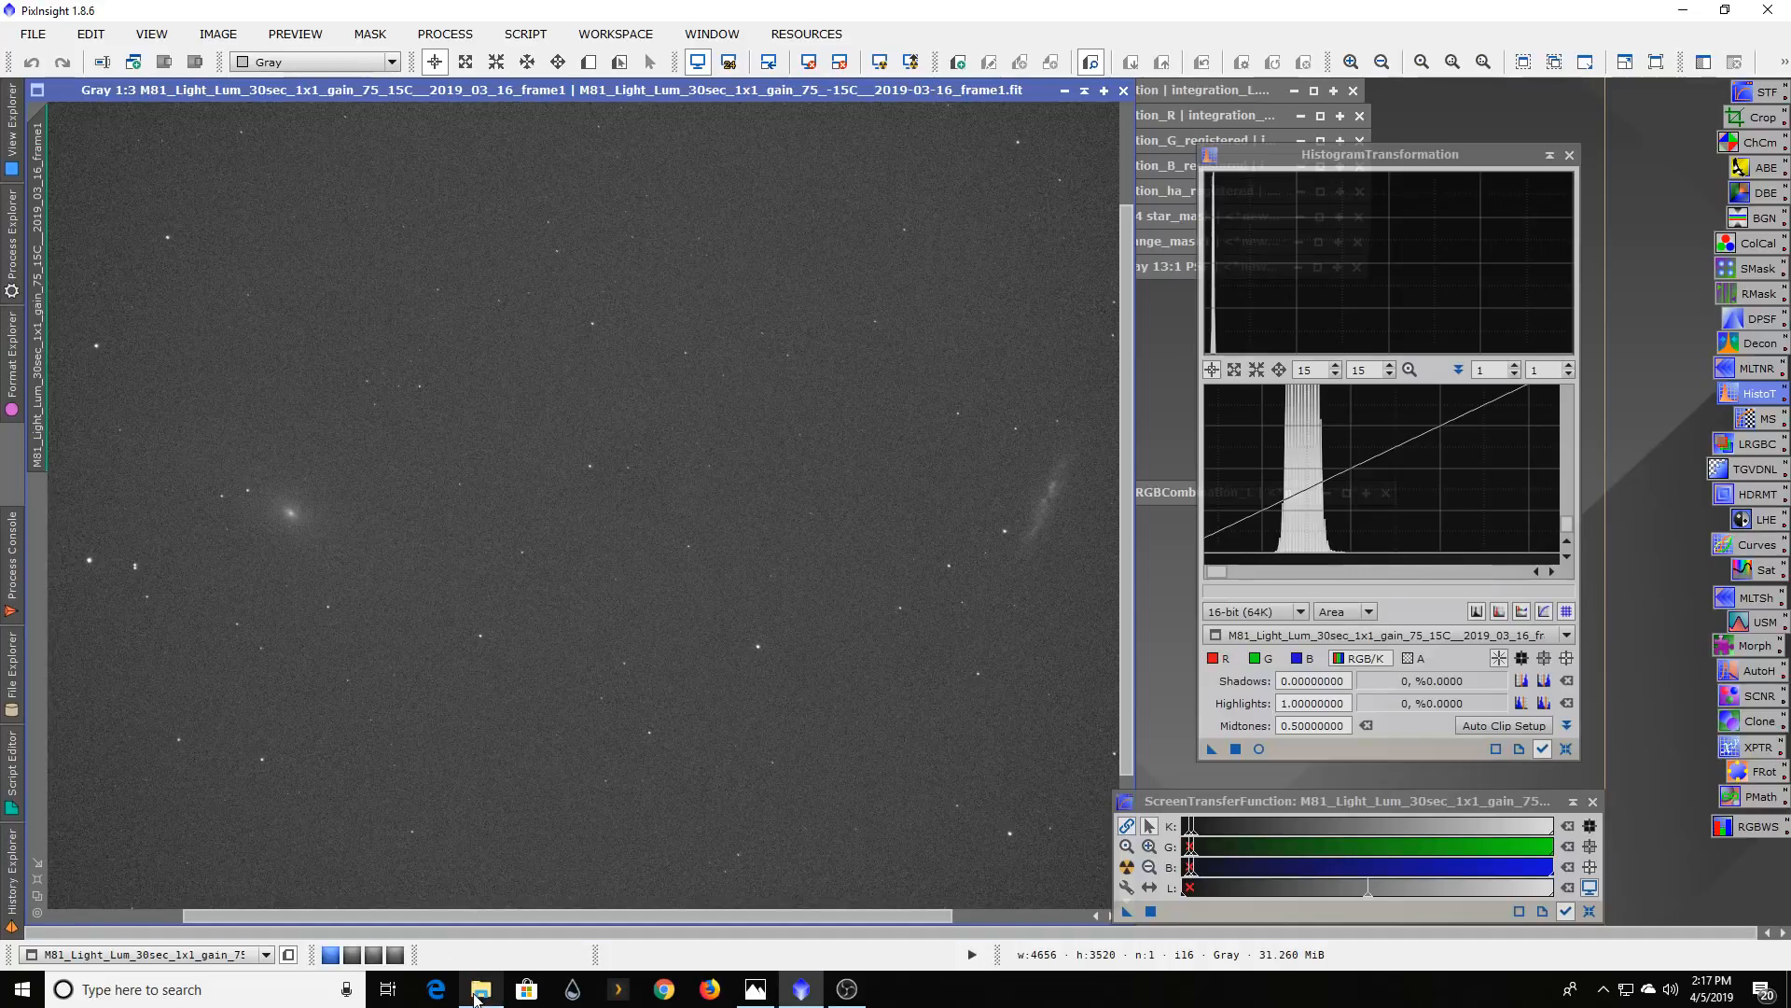
mouse_move(478, 989)
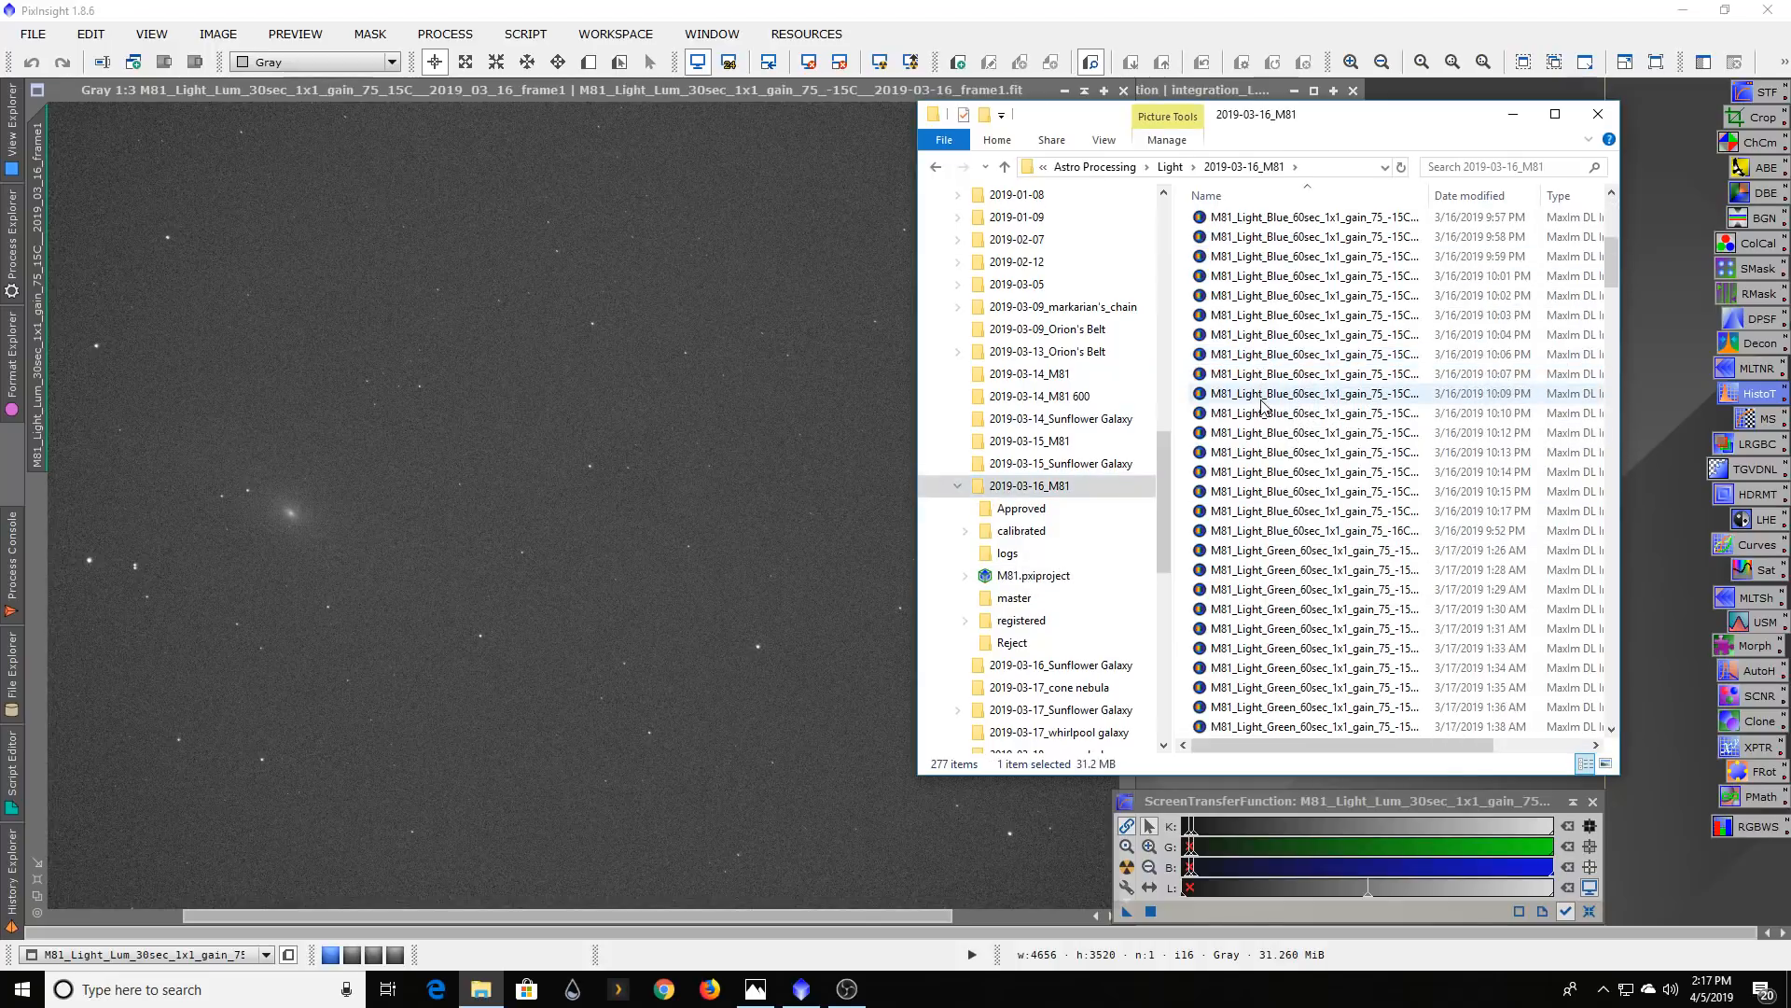
- Select all light frames in the session folder, then pick a single blue frame
scroll("down", 3)
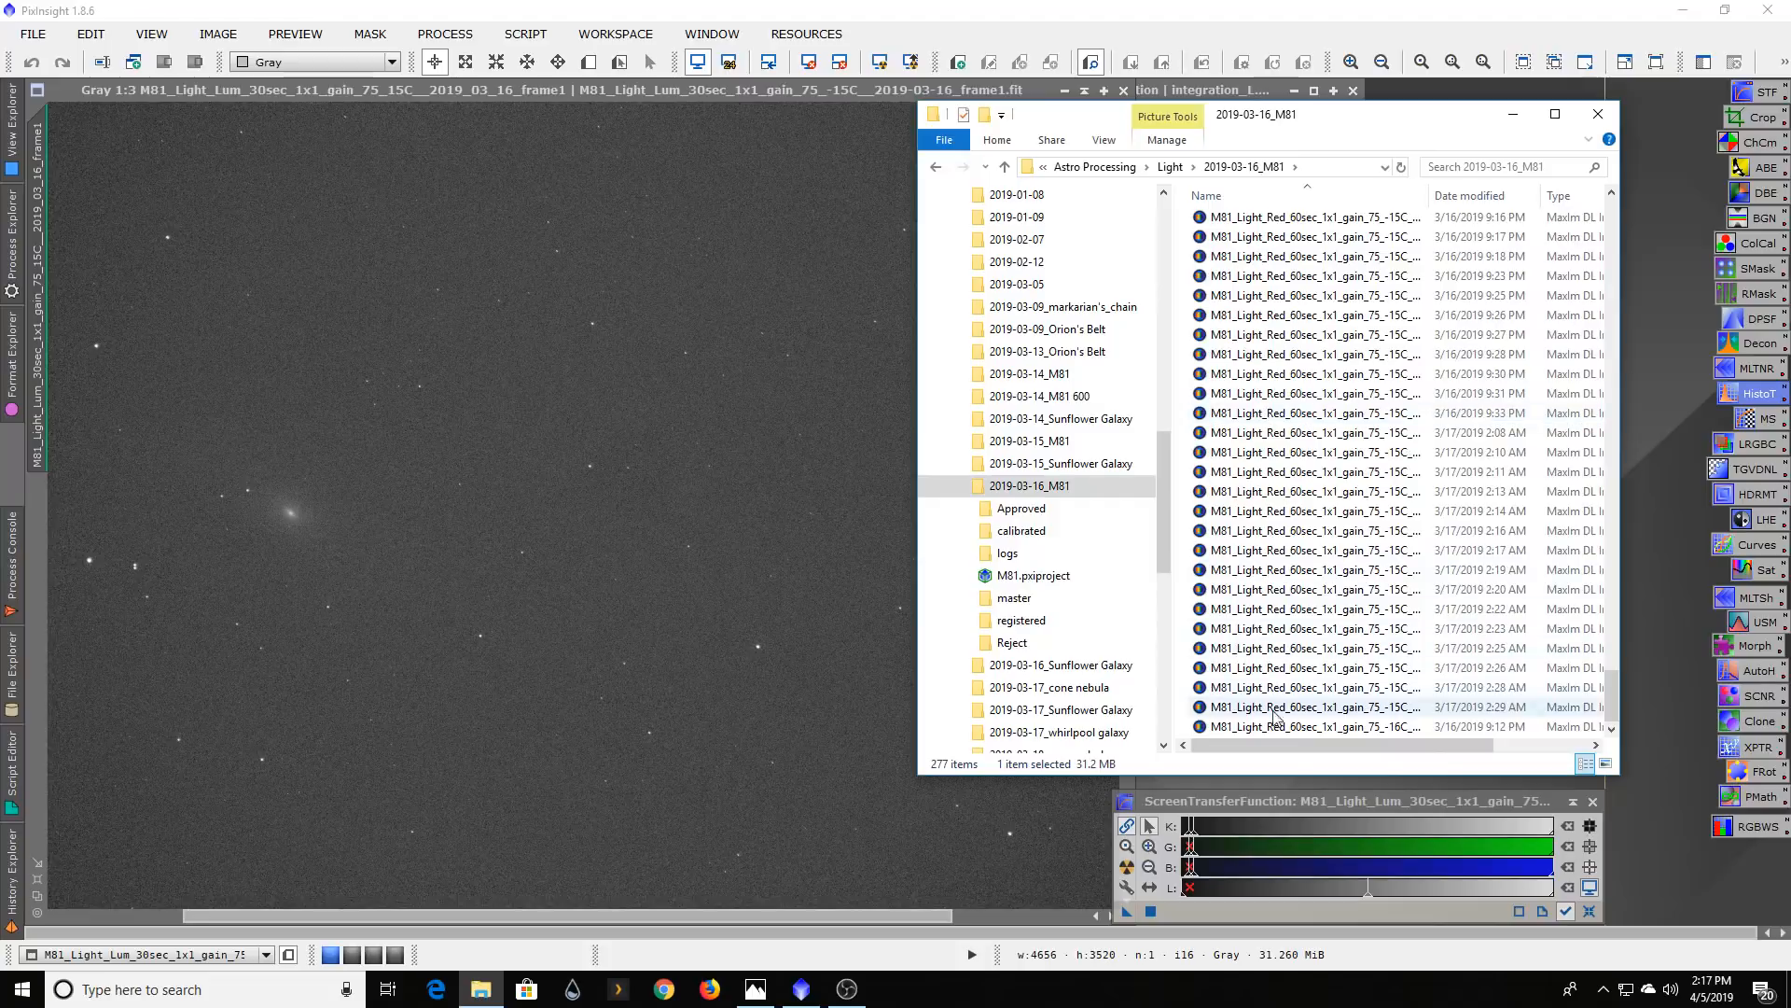
key("ctrl+a")
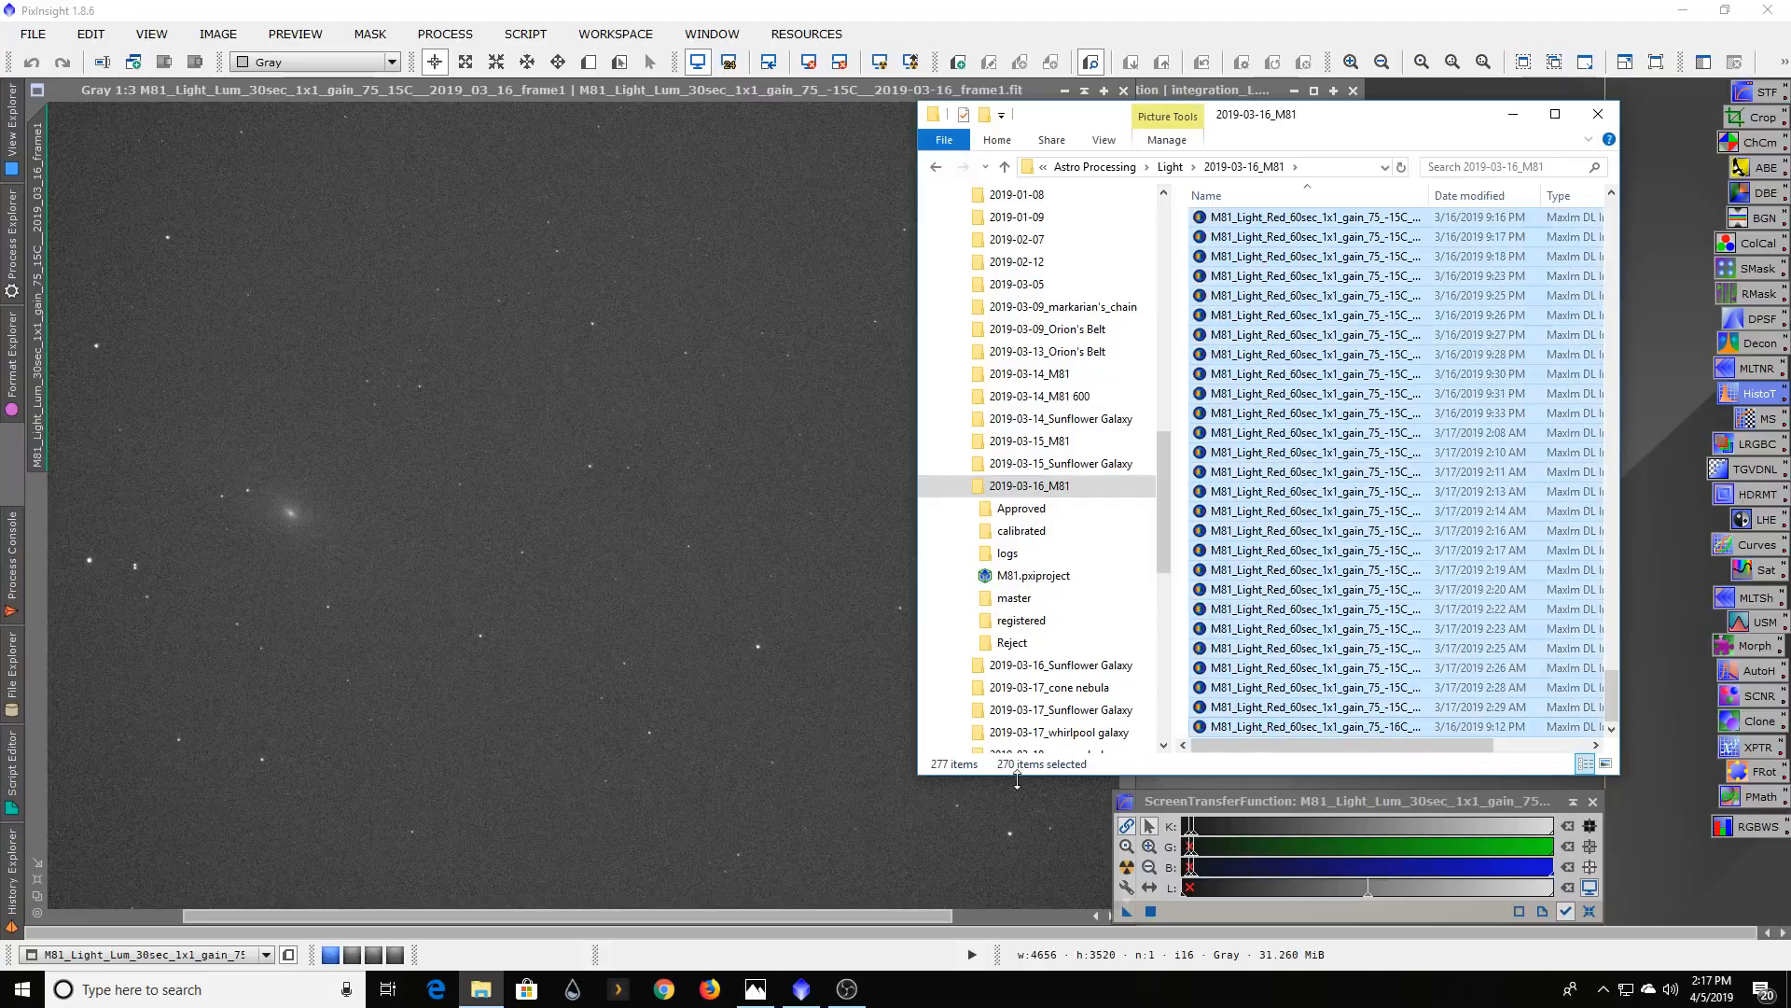
scroll("down", 3)
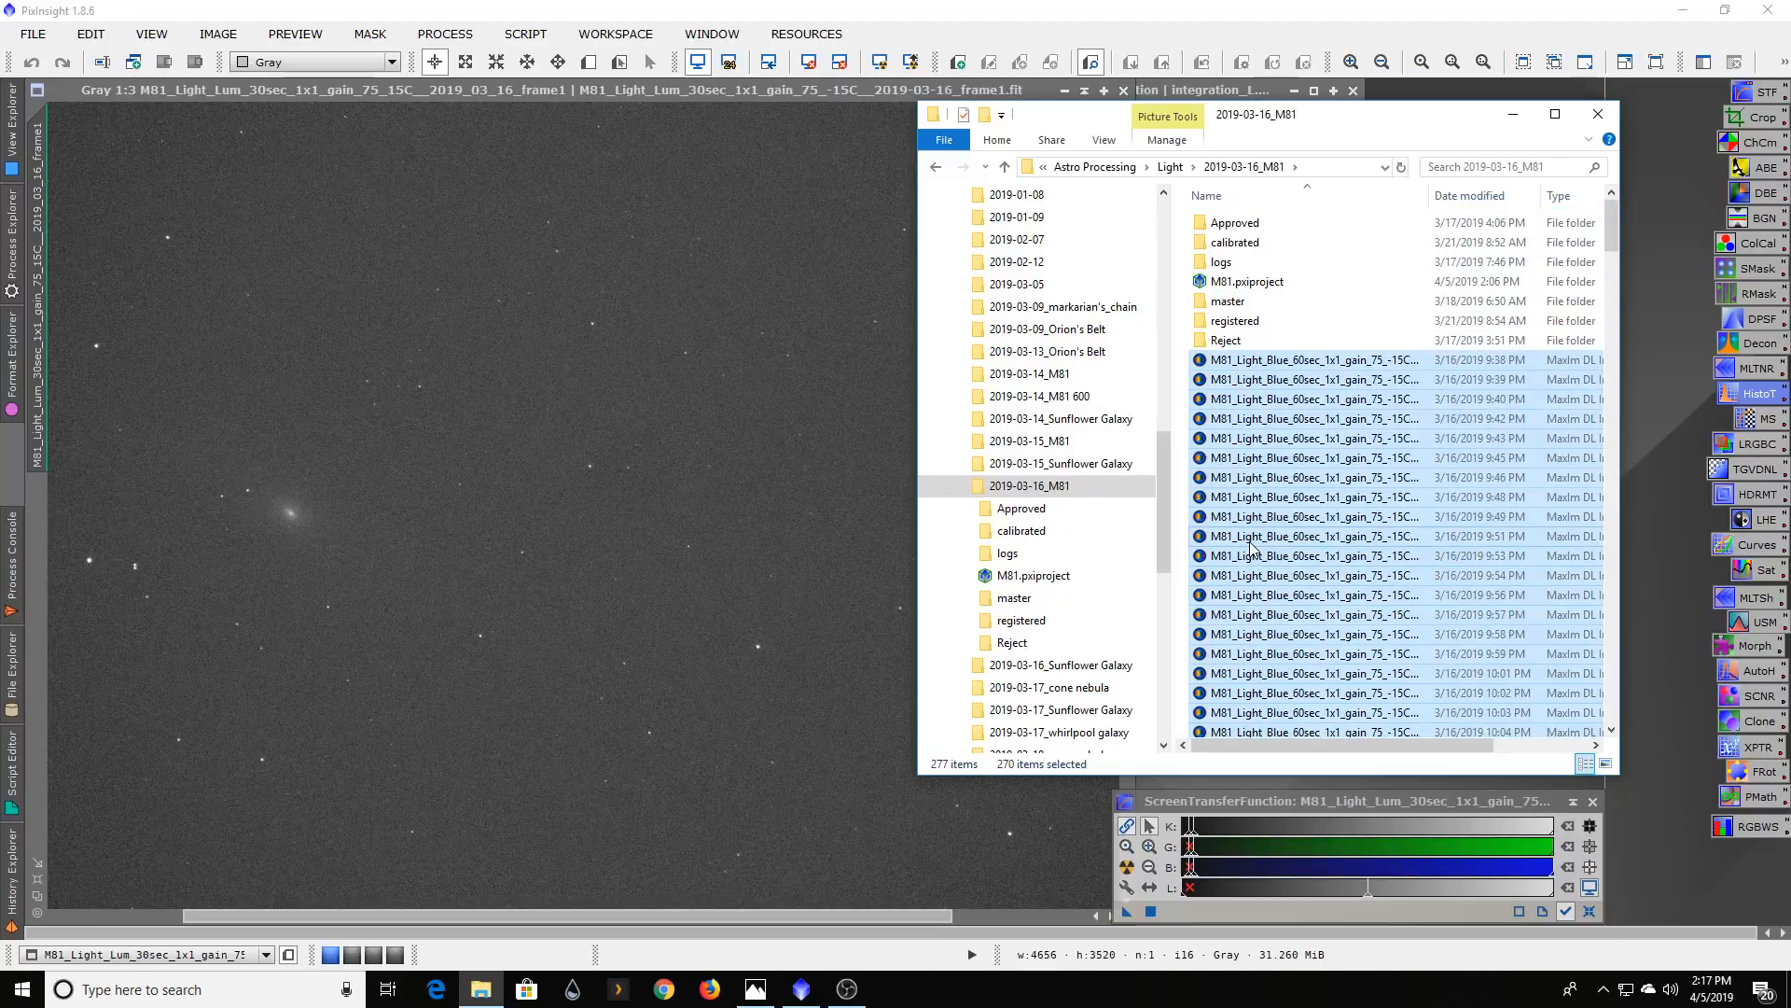
left_click(1303, 398)
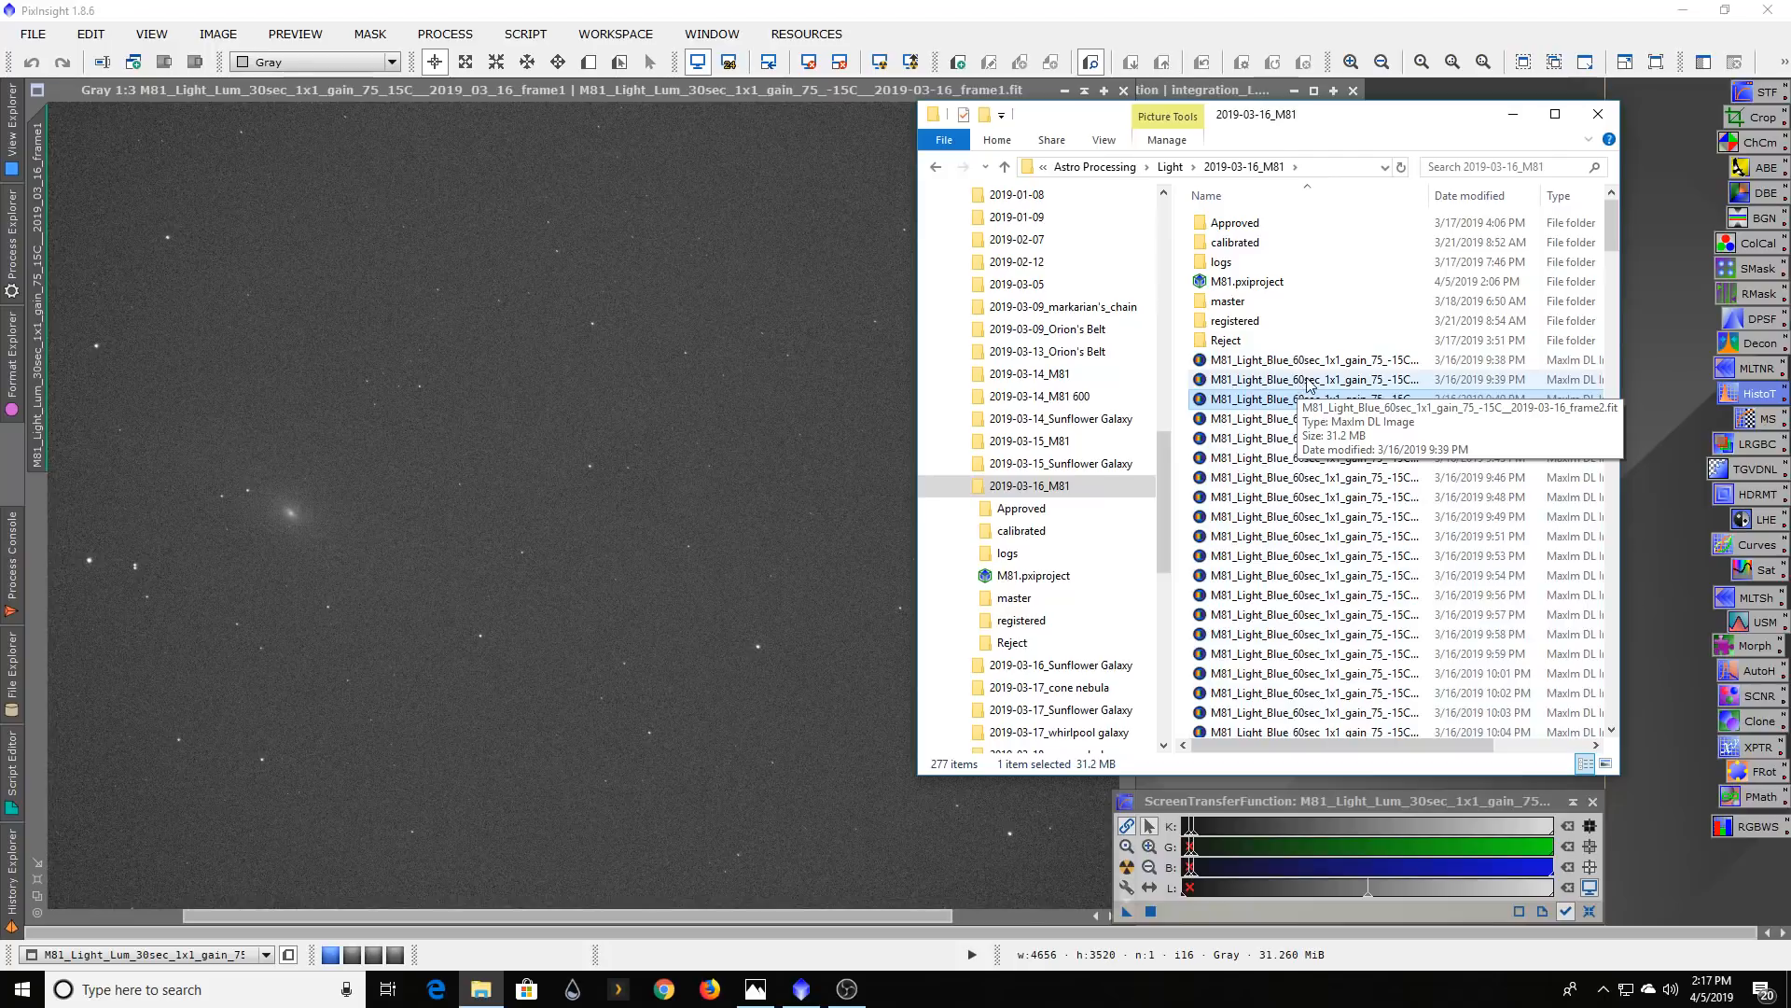
scroll("down", 3)
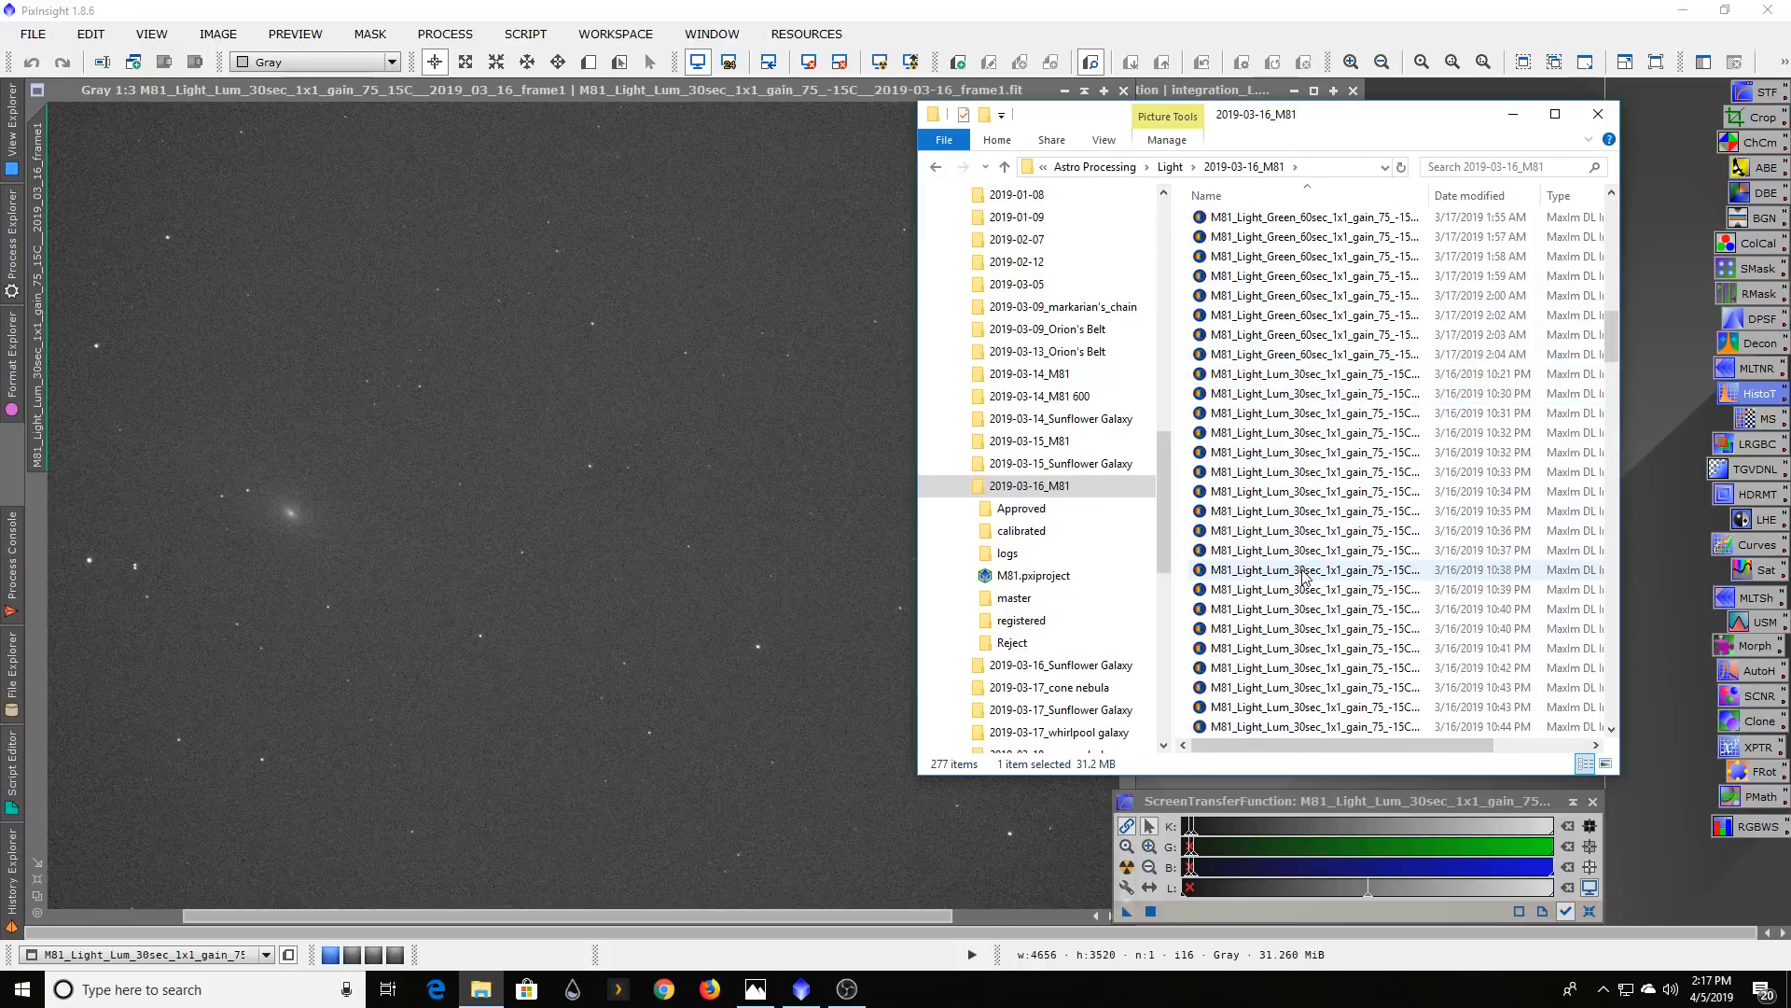
scroll("down", 3)
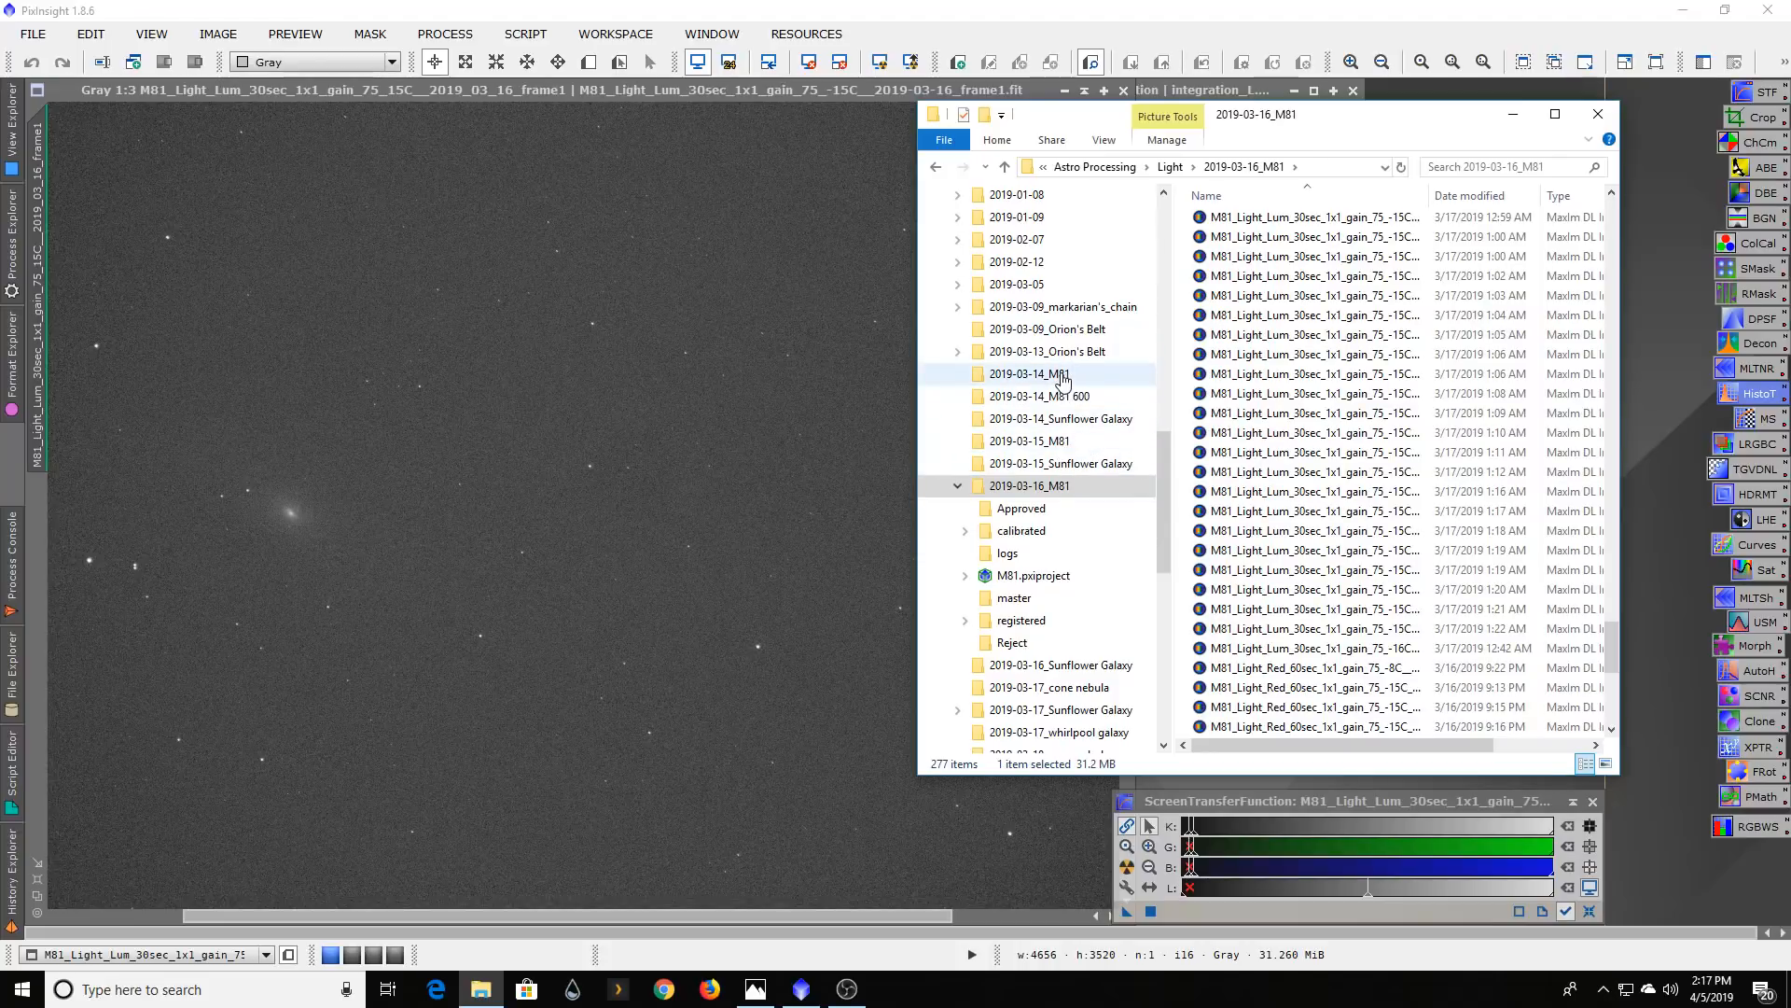
- Browse the 2019-03-14_M81, 2019-03-15_M81 and 2019-03-16 calibrated session folders
left_click(1029, 374)
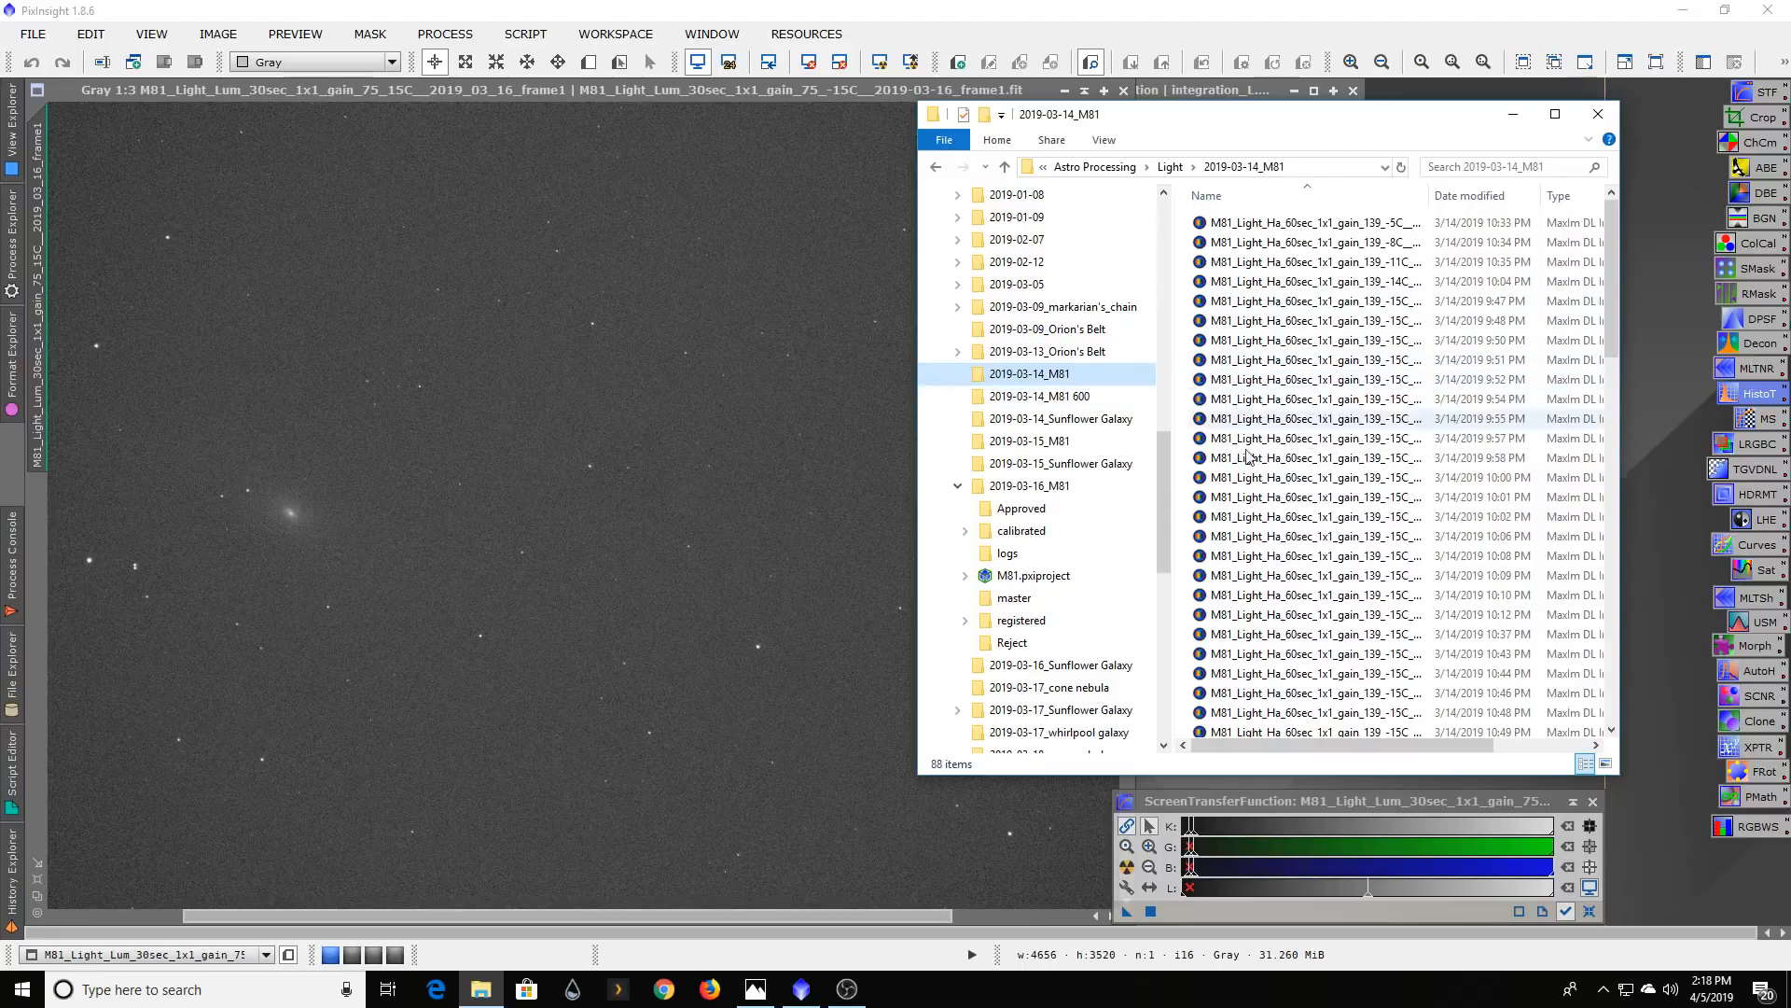
left_click(1028, 441)
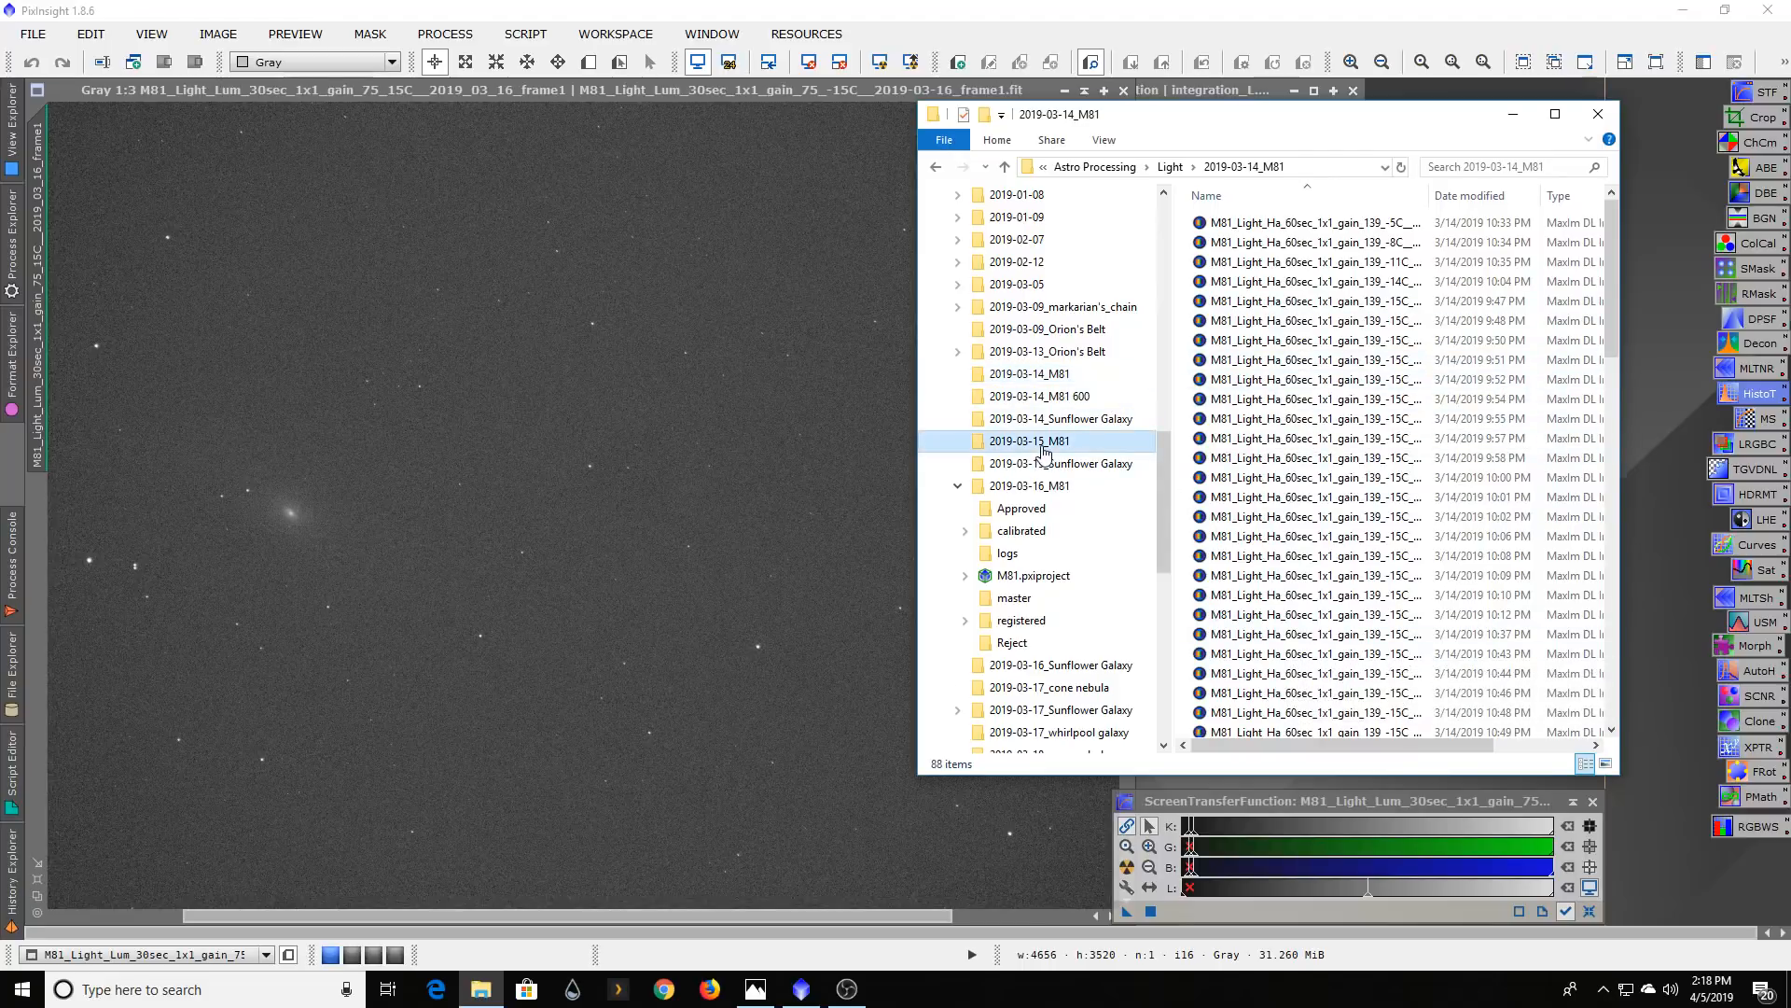
left_click(1030, 439)
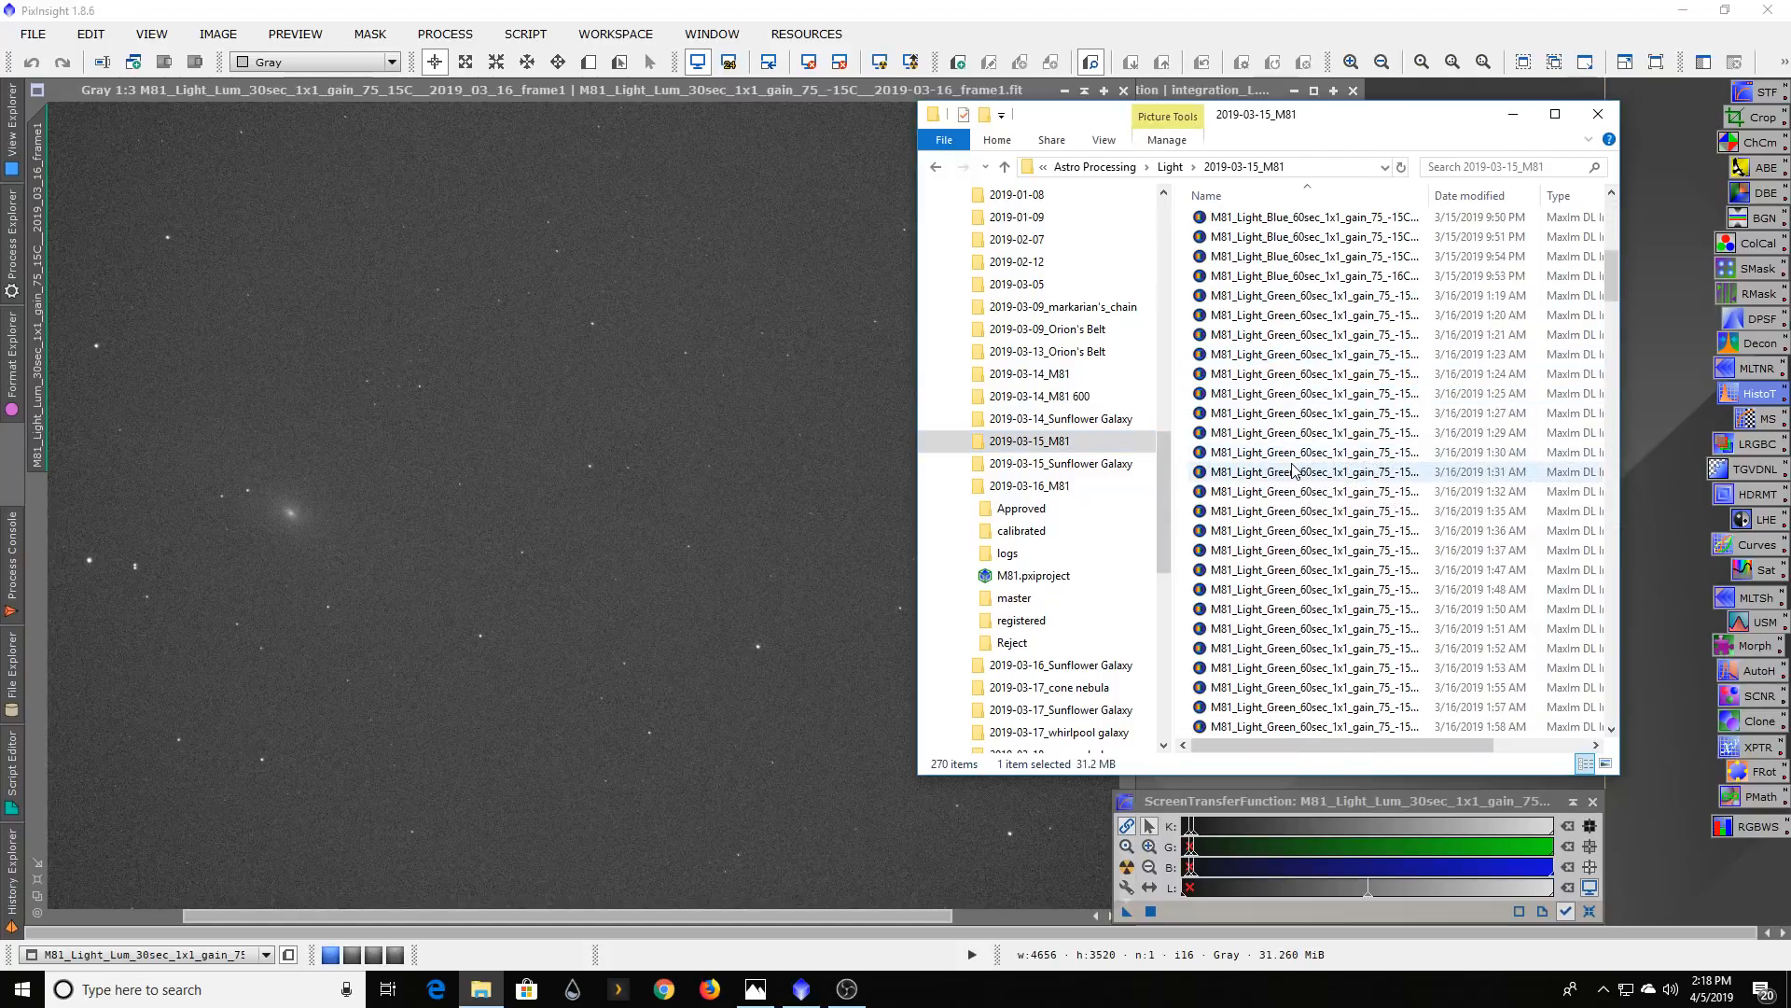
left_click(1019, 507)
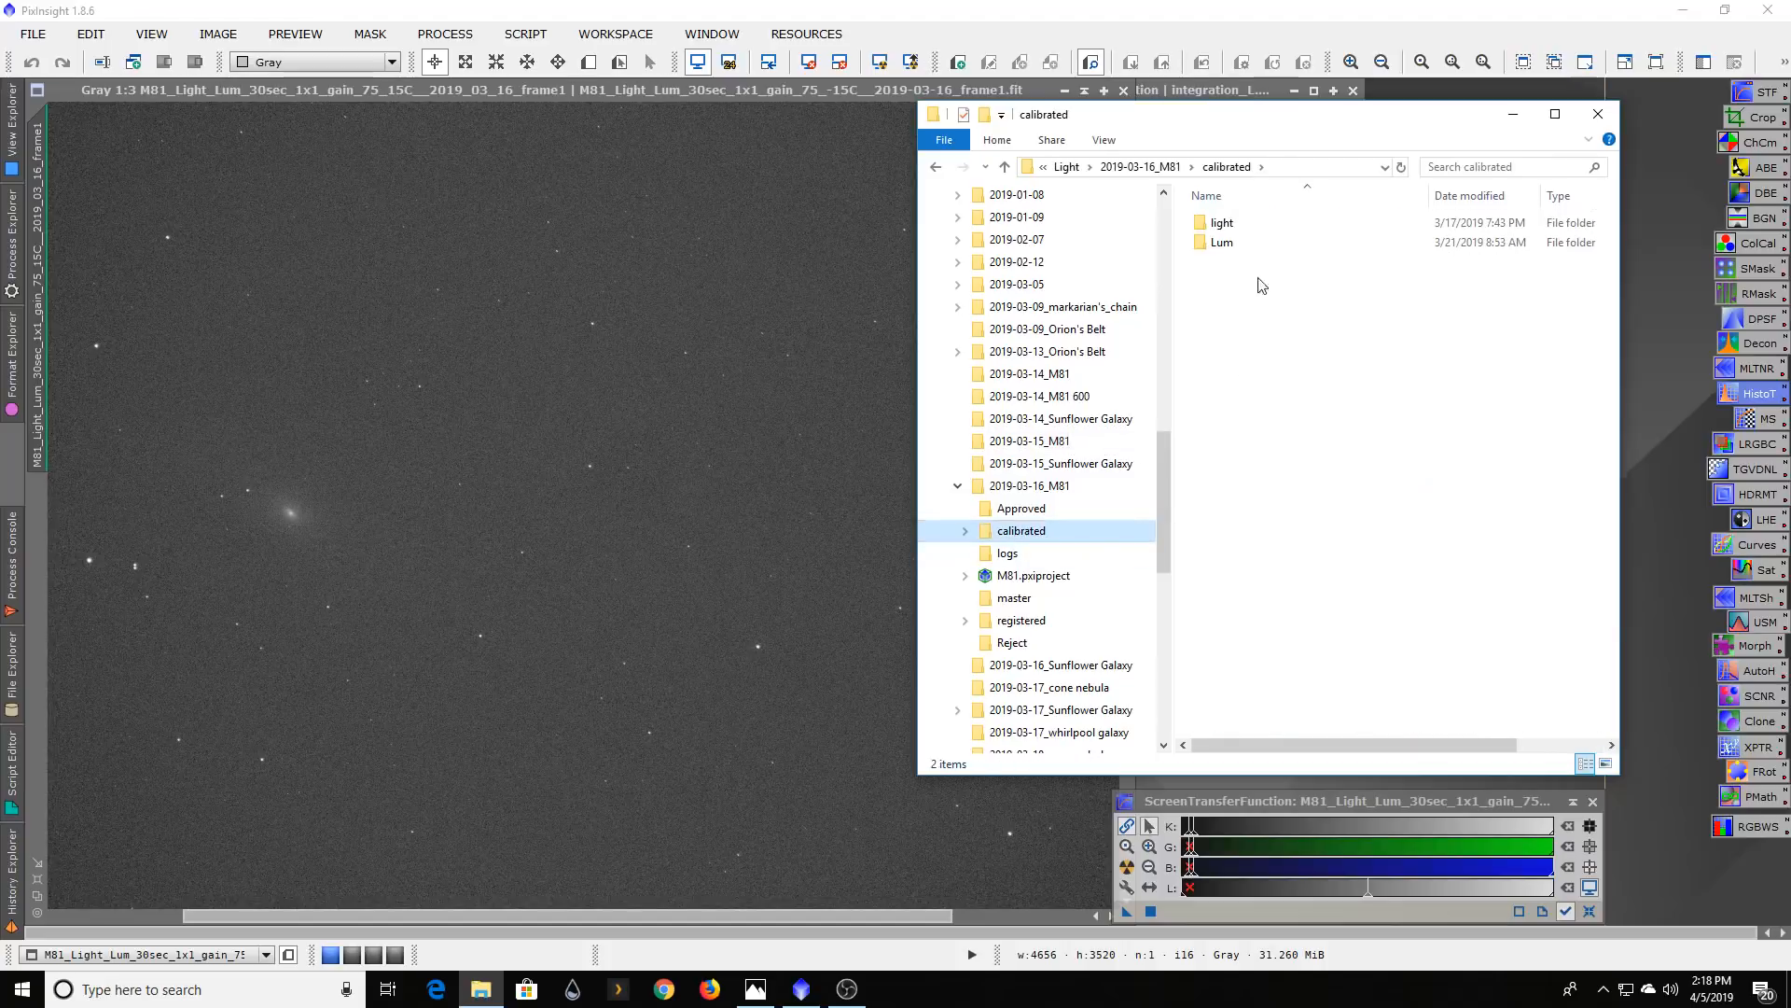
- Open the calibrated light subfolder and scroll through its Lum, Red and Blue sub-frames
left_click(1222, 222)
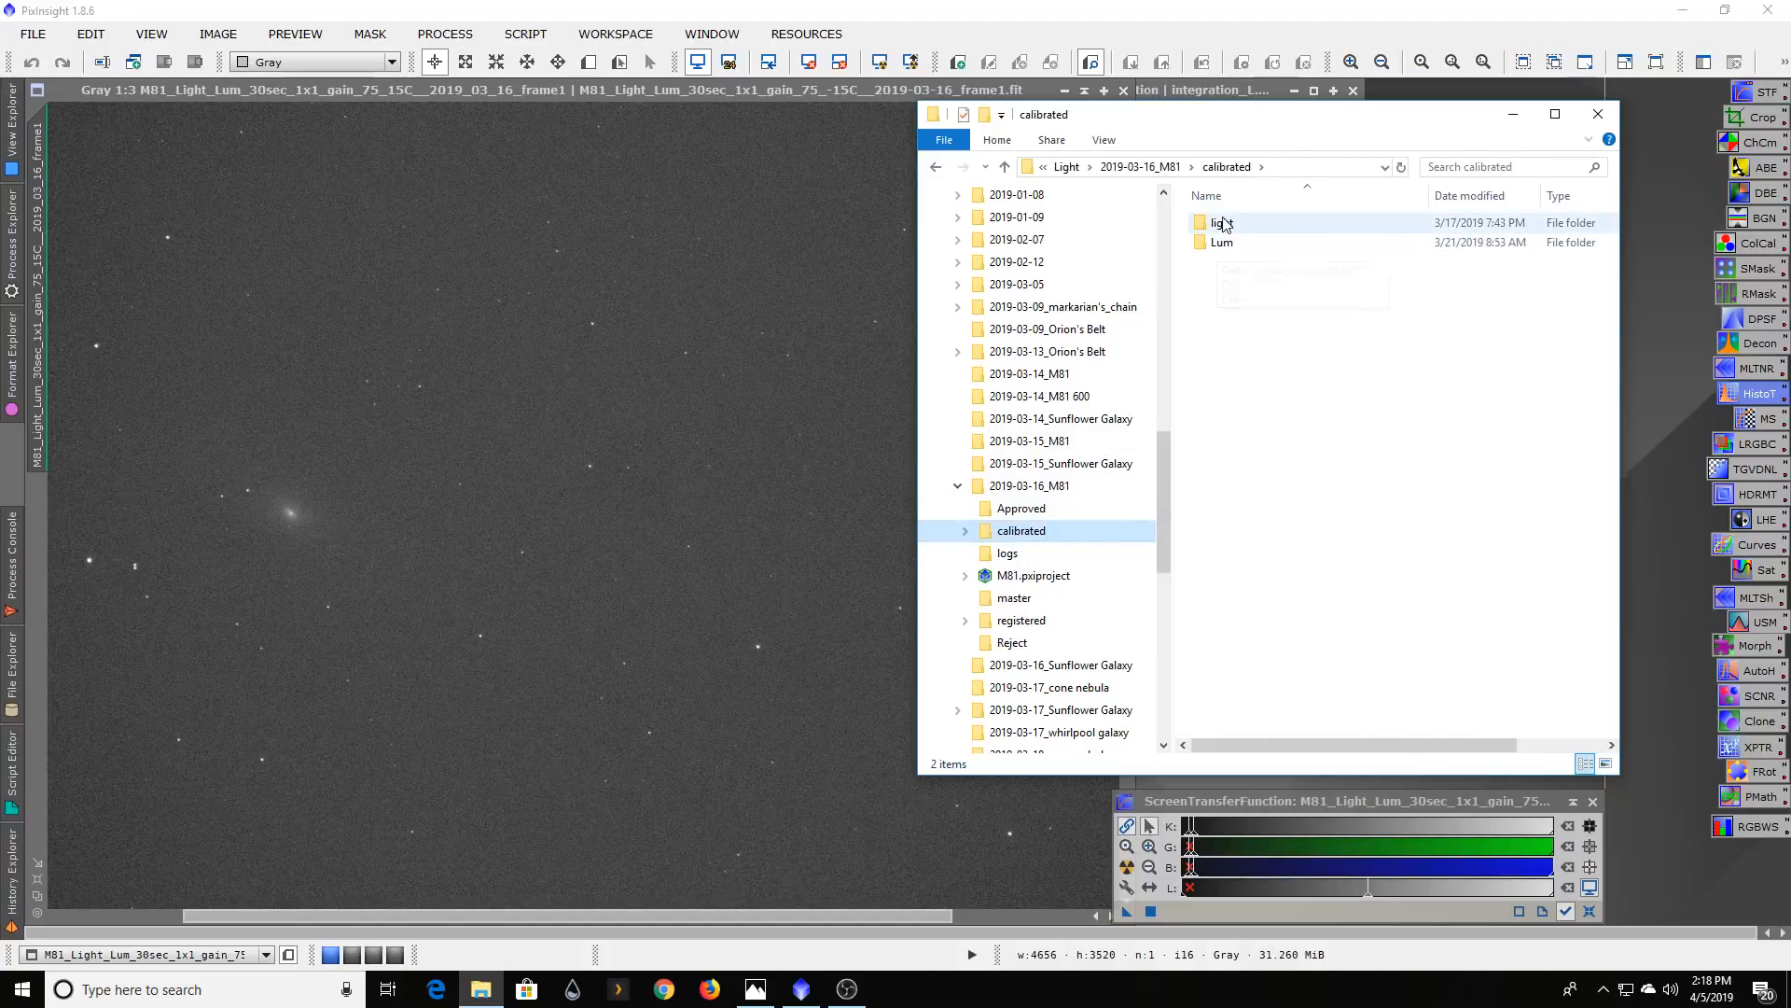
double_click(1221, 222)
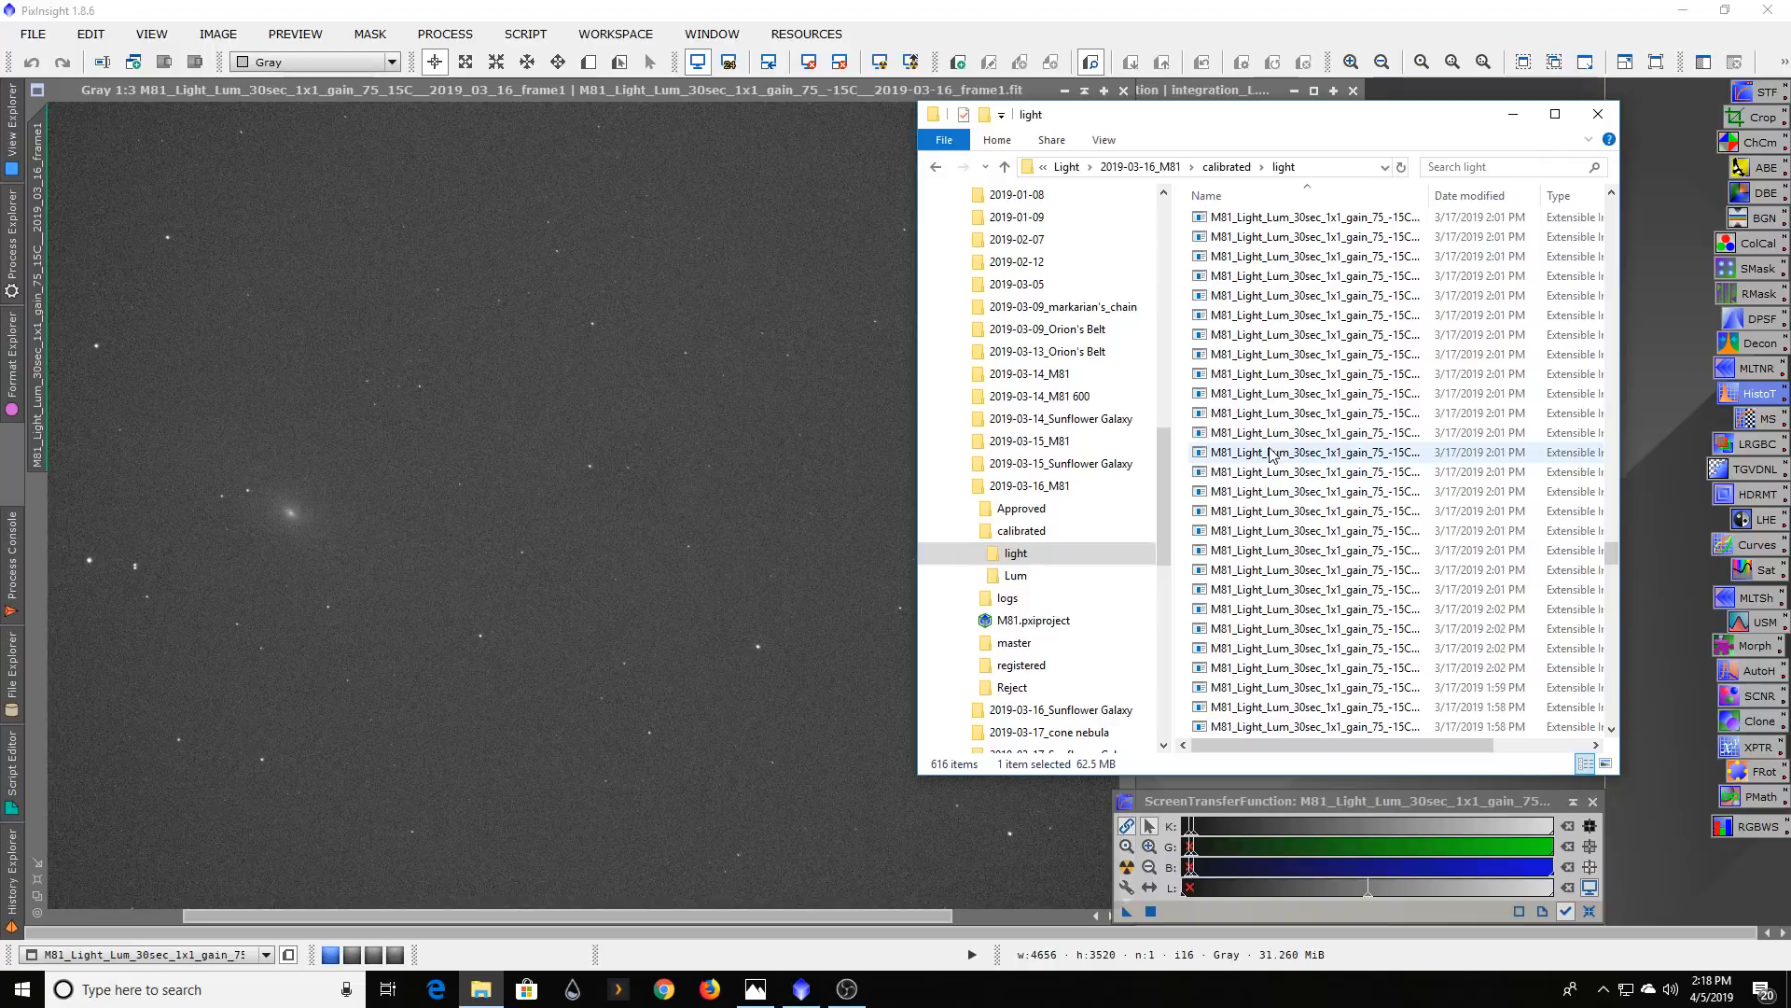
scroll("down", 3)
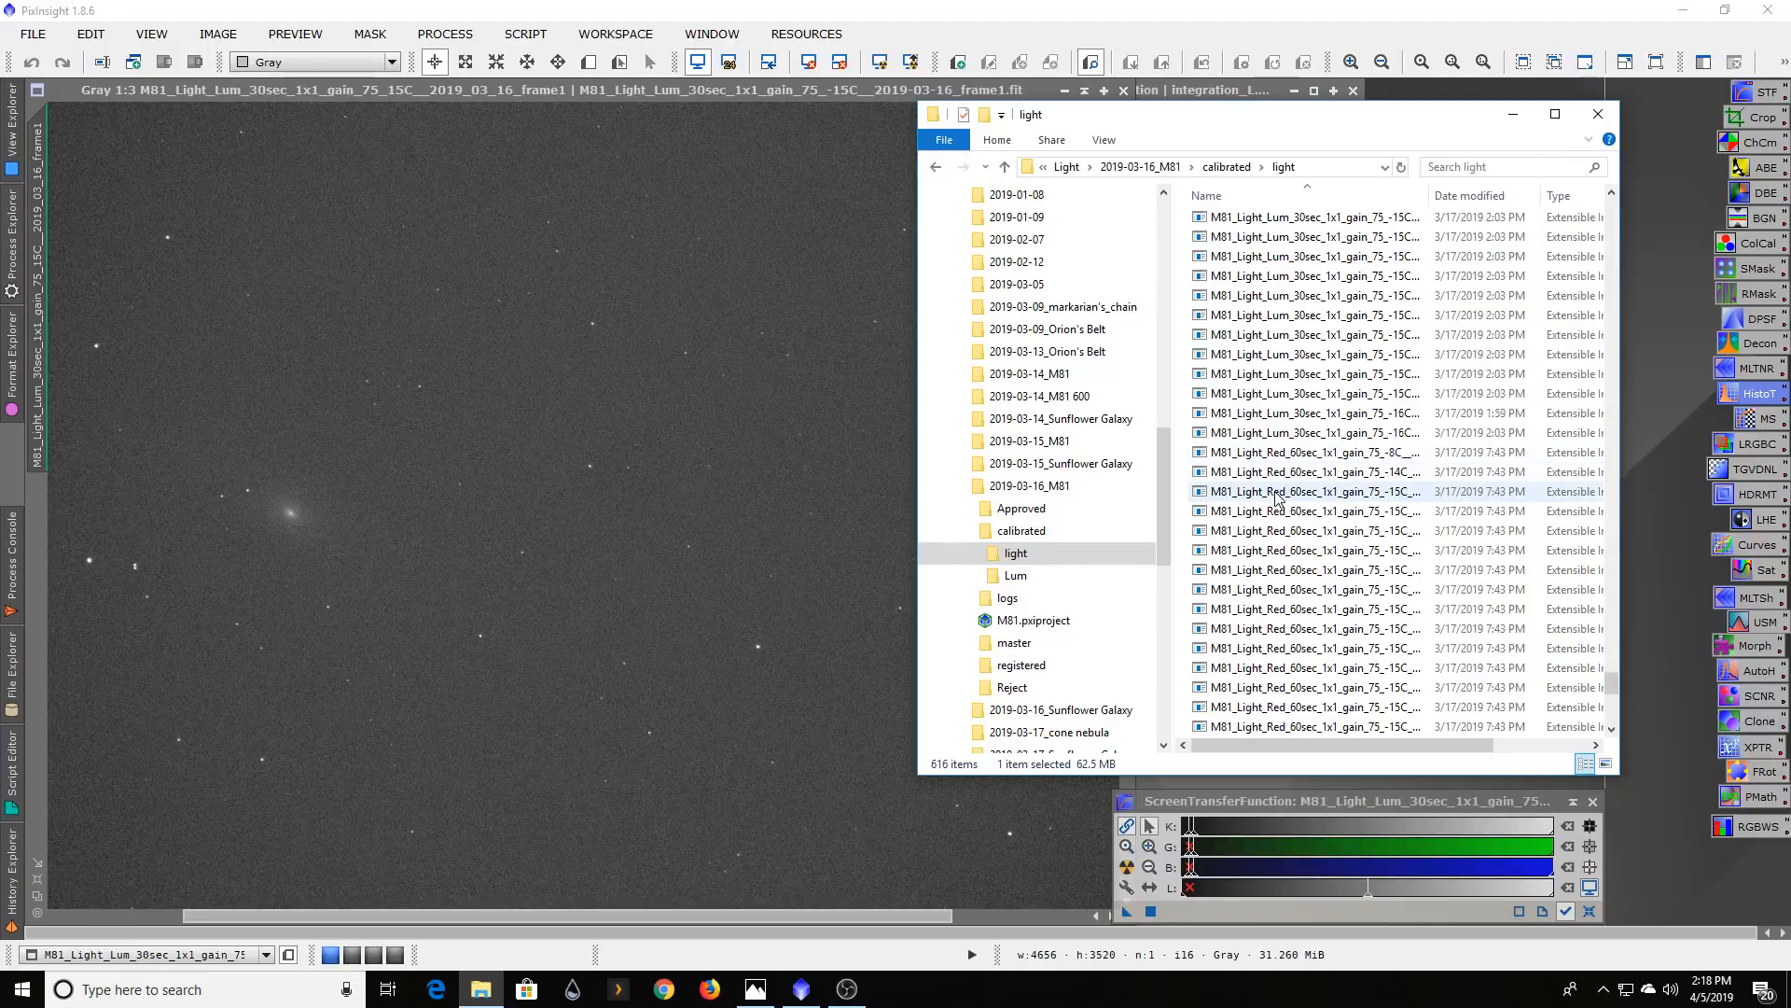
scroll("down", 3)
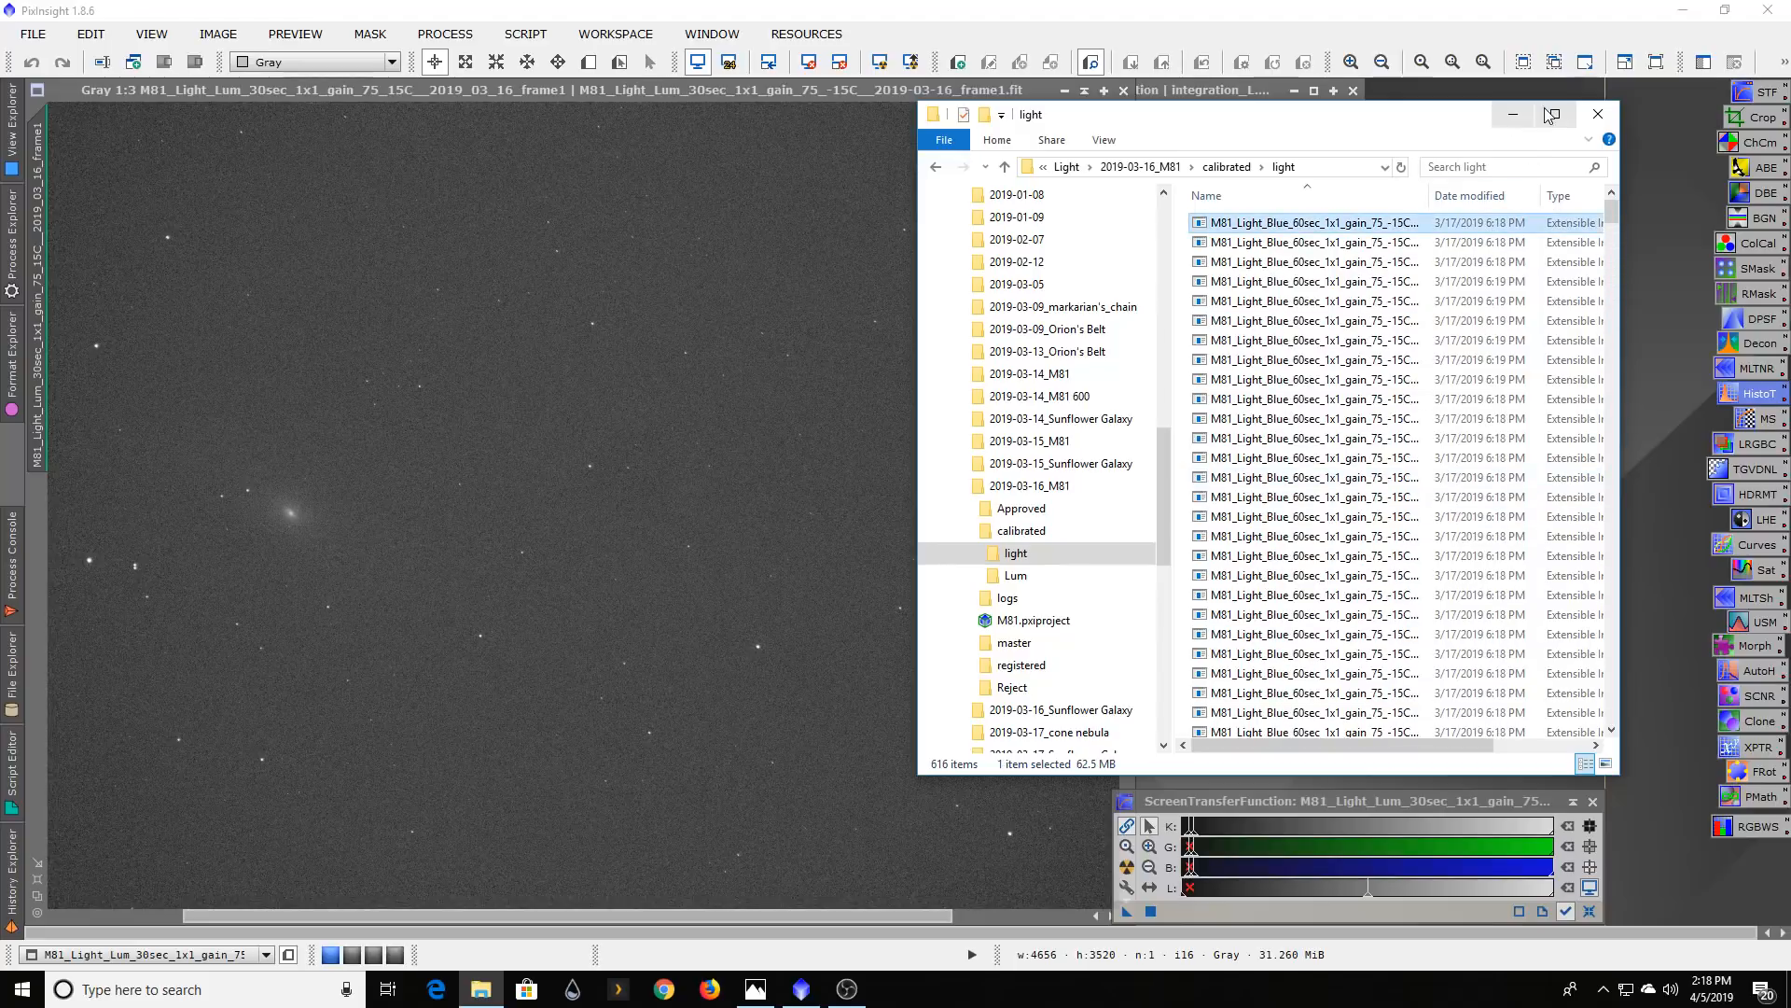
mouse_move(1552, 113)
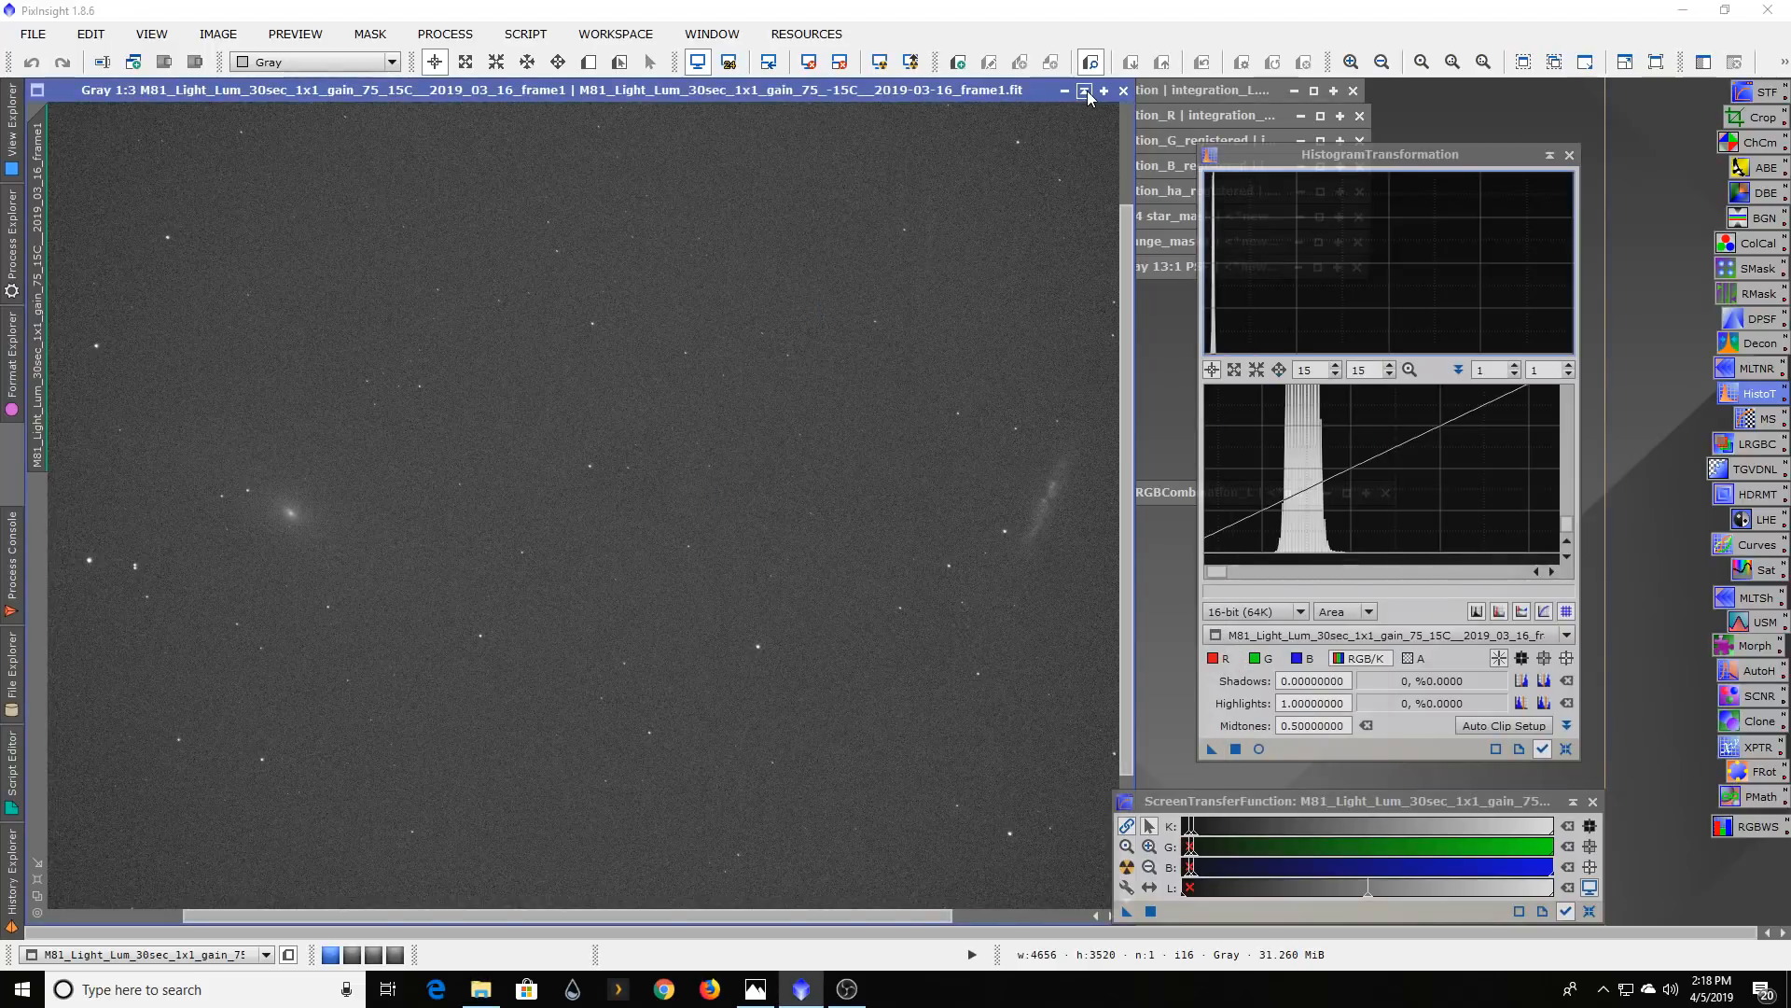
- Minimize the single Lum sub-frame window to reveal the NBRGBCombination image
left_click(1083, 90)
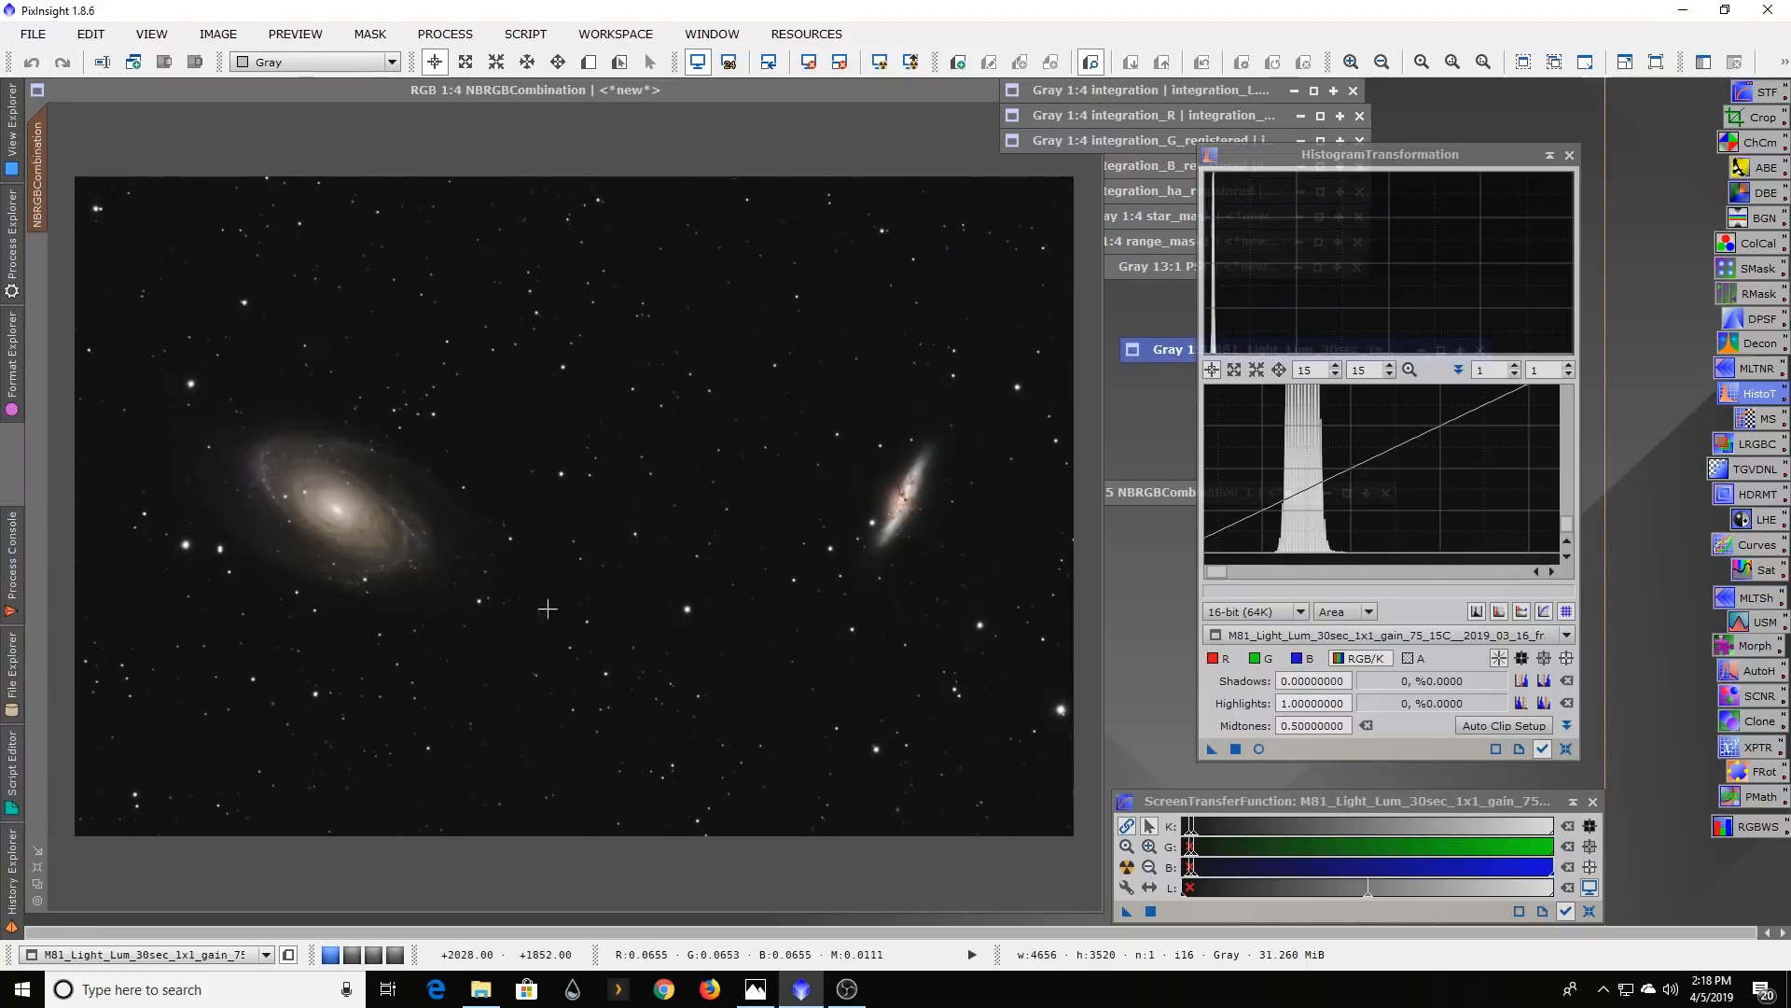
mouse_move(356, 264)
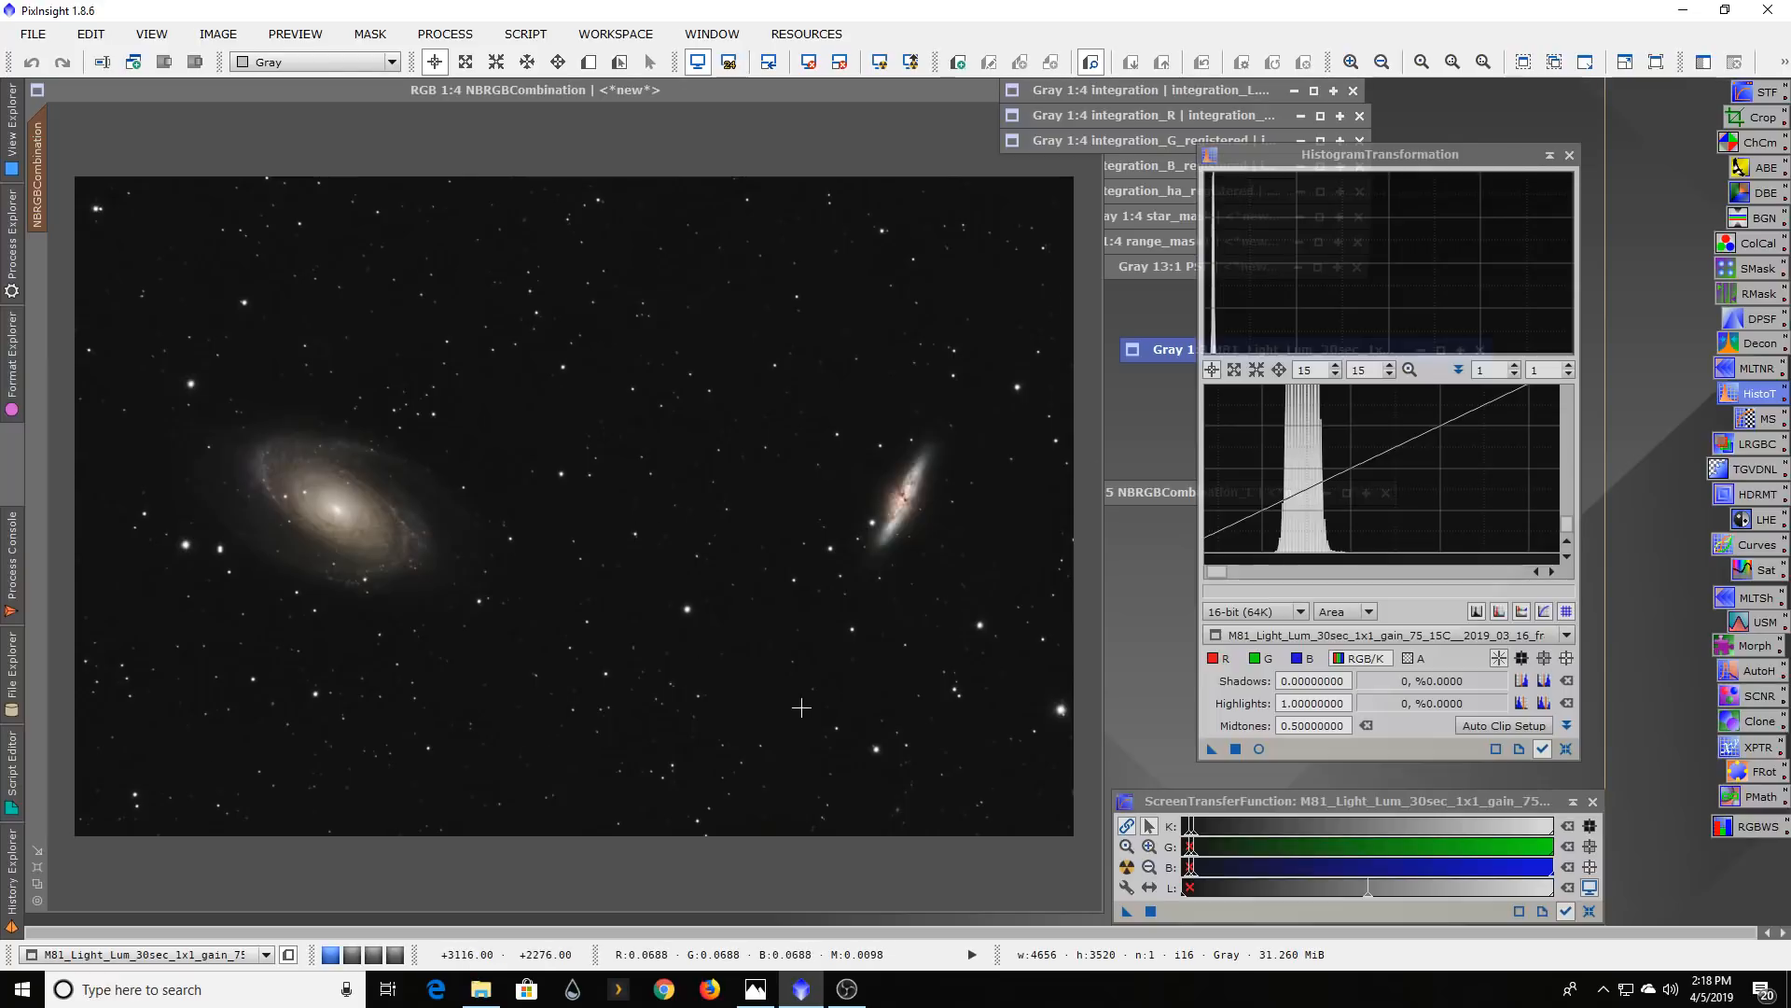
mouse_move(560, 774)
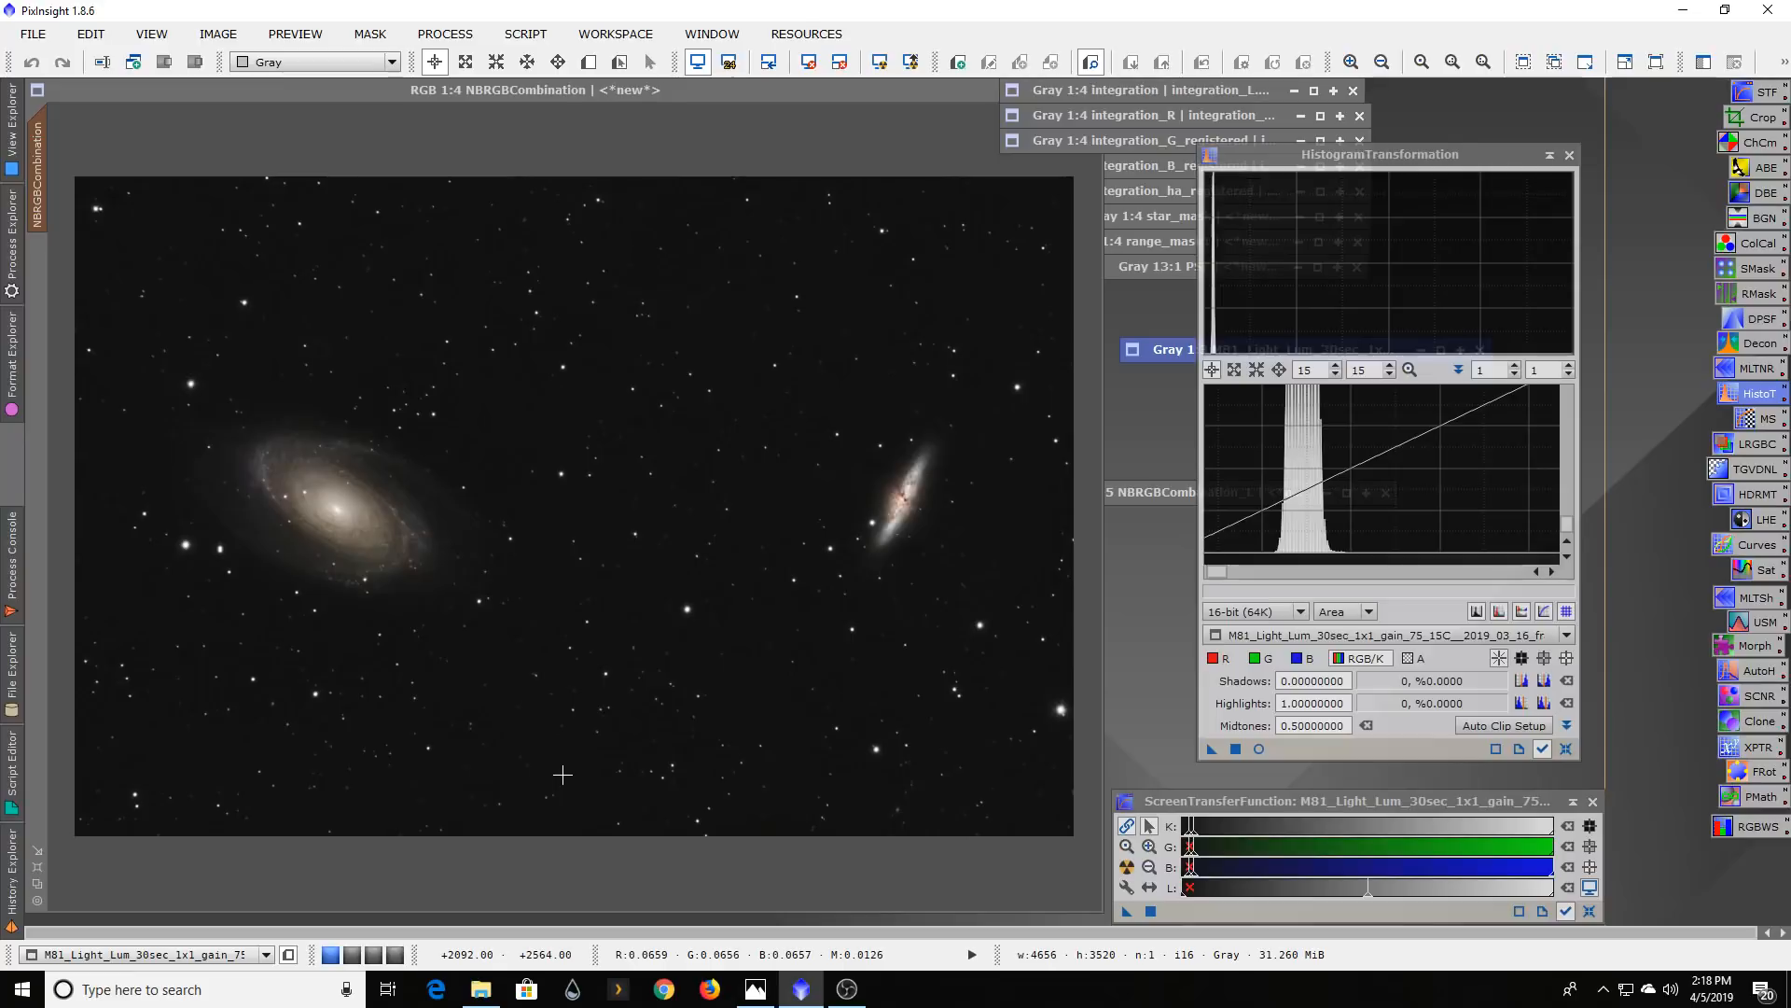
mouse_move(615, 718)
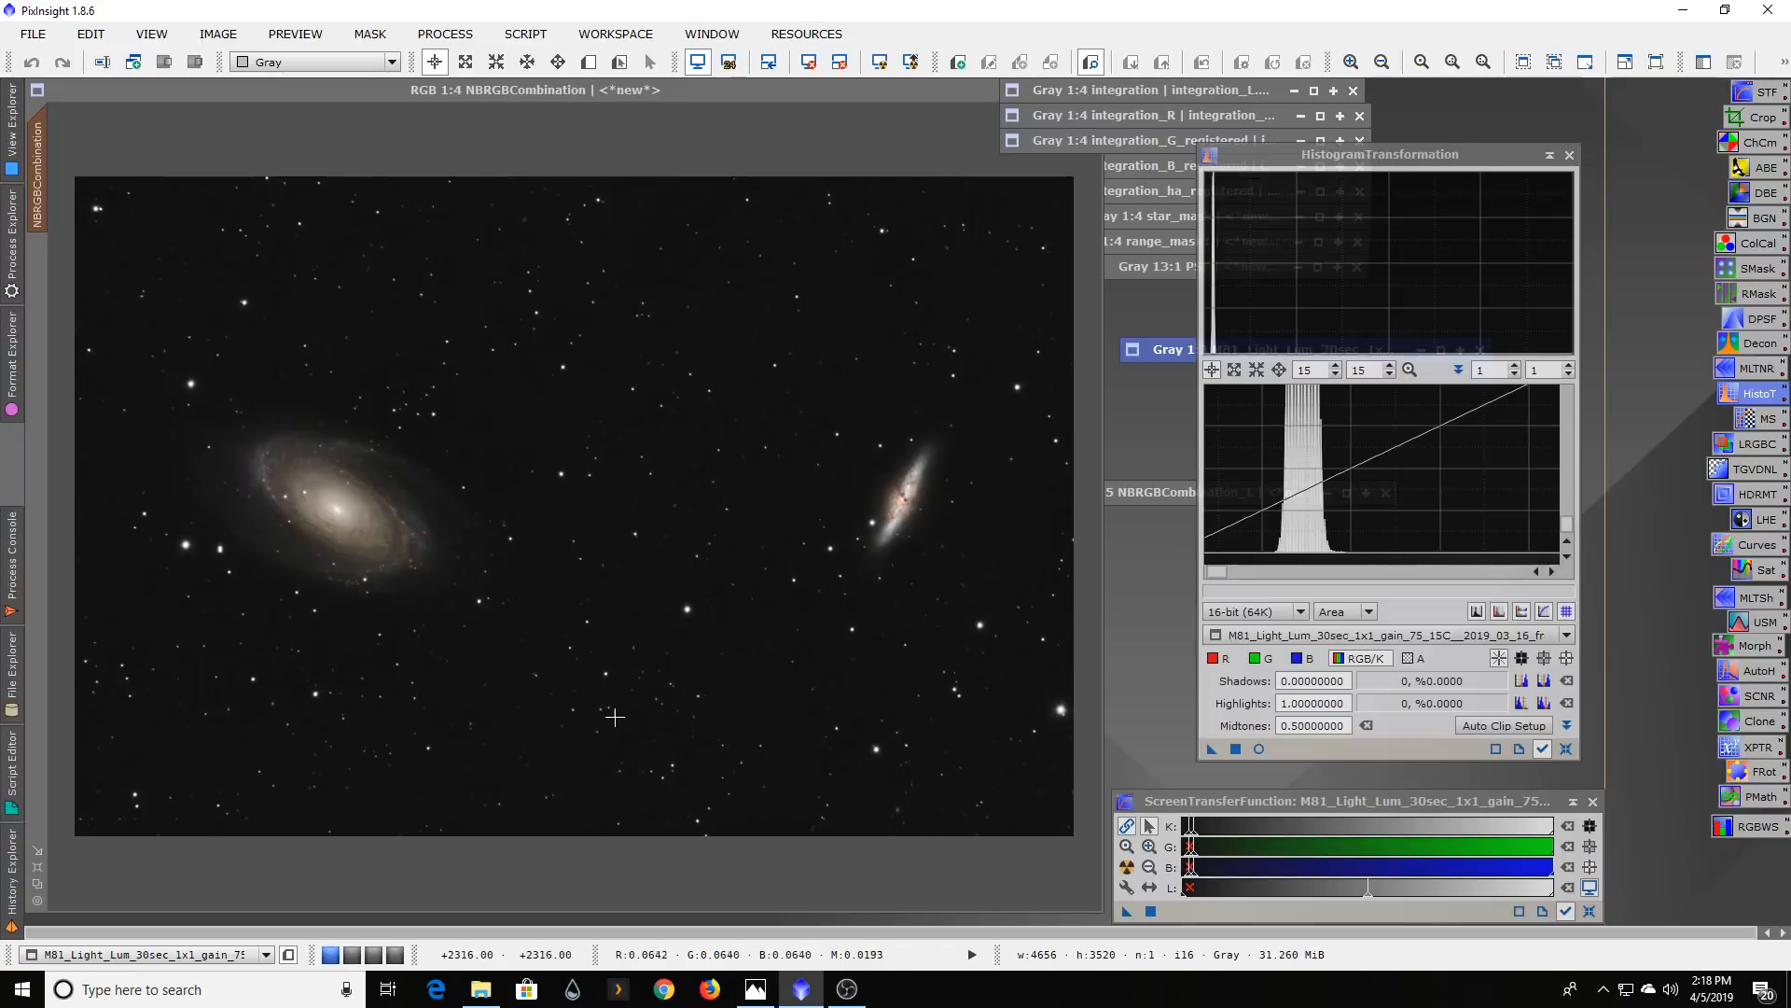
mouse_move(491, 675)
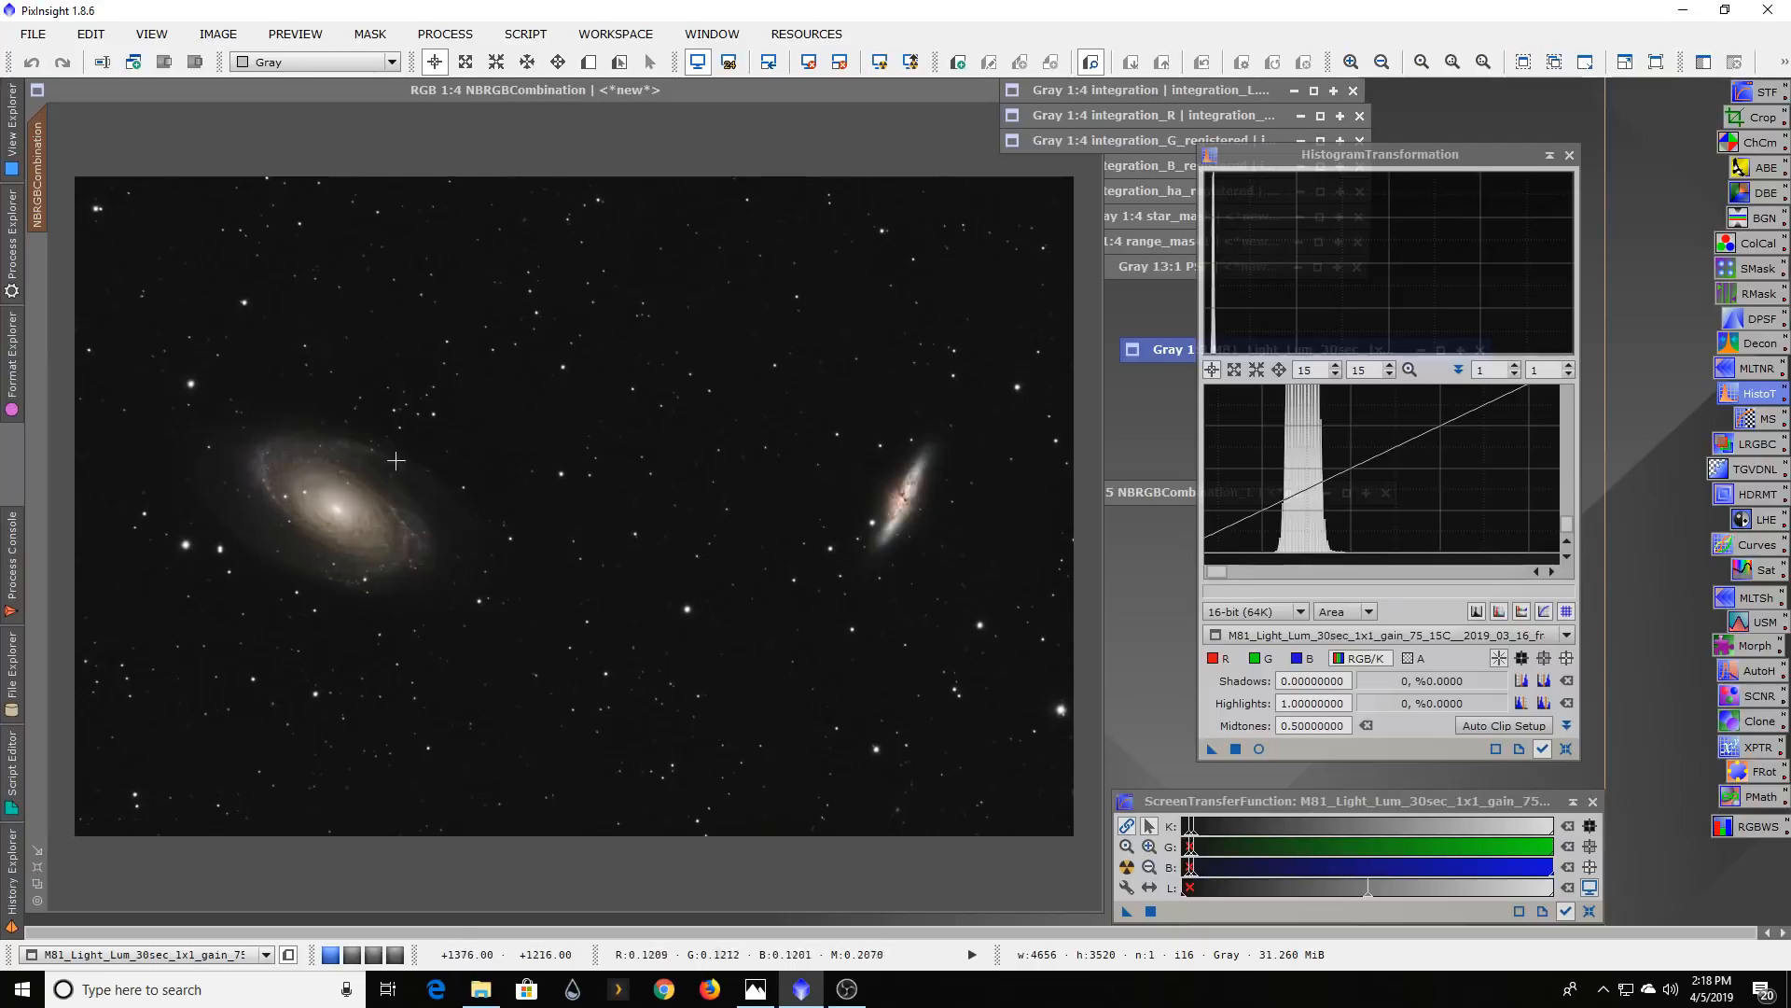
mouse_move(641, 365)
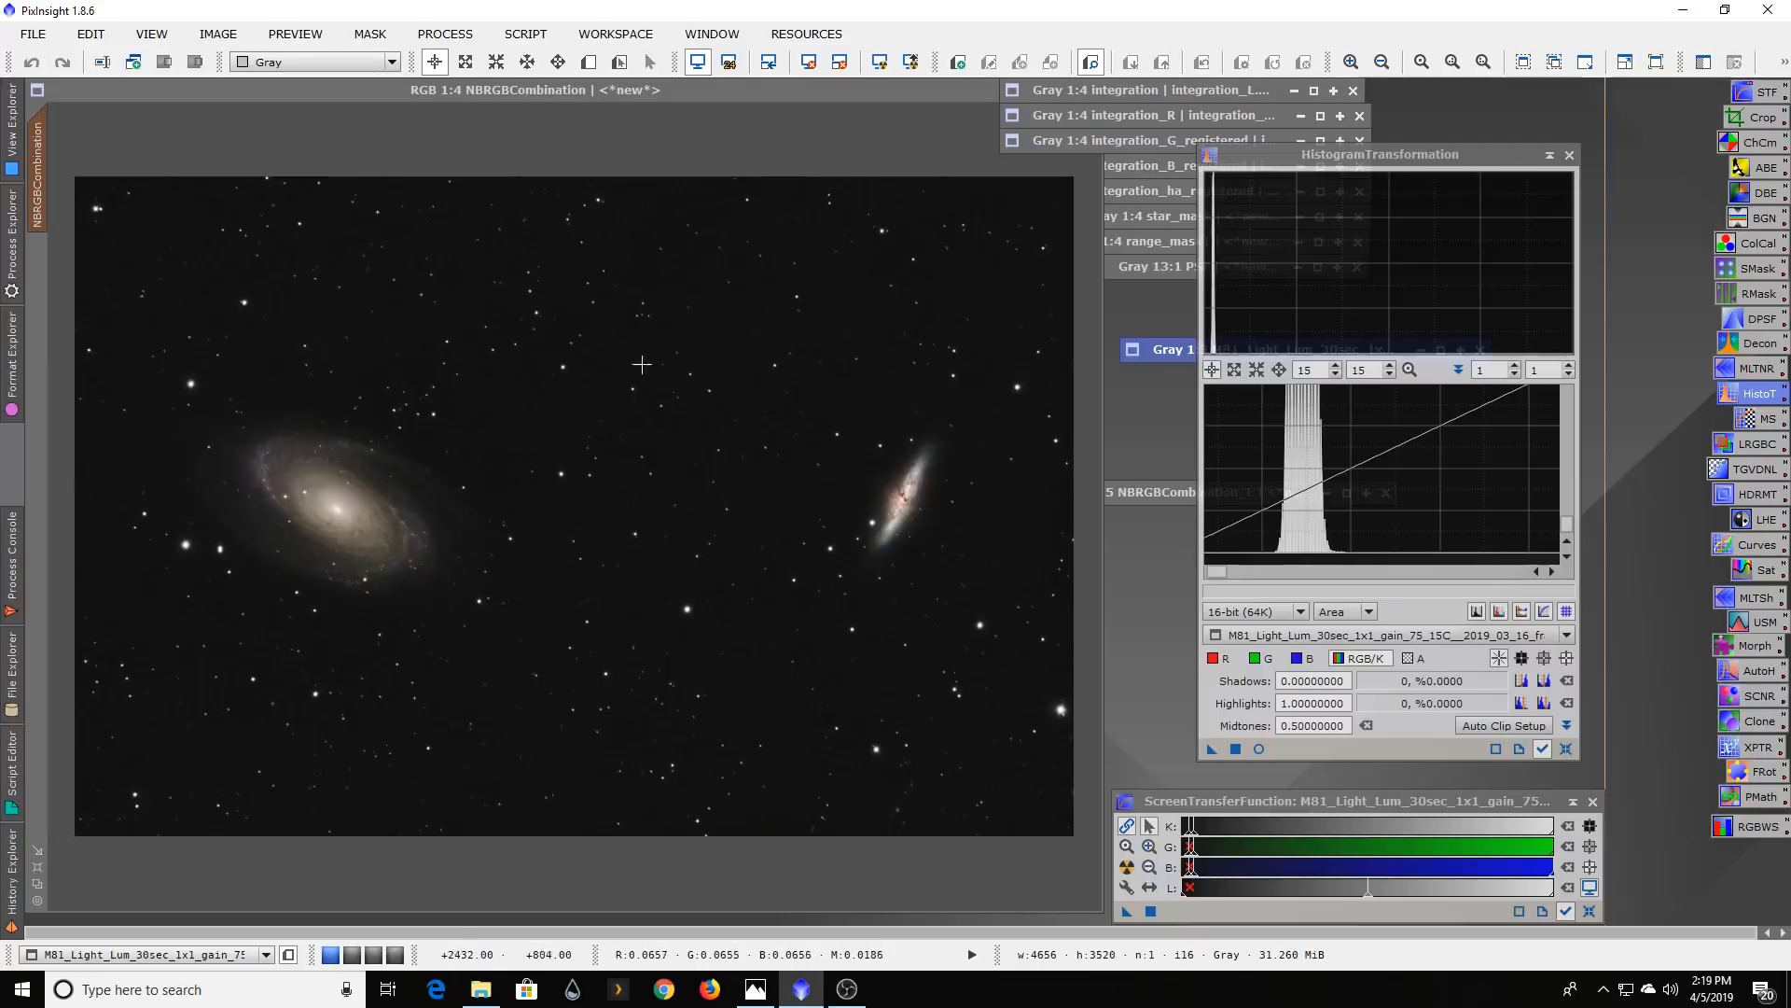
mouse_move(205, 342)
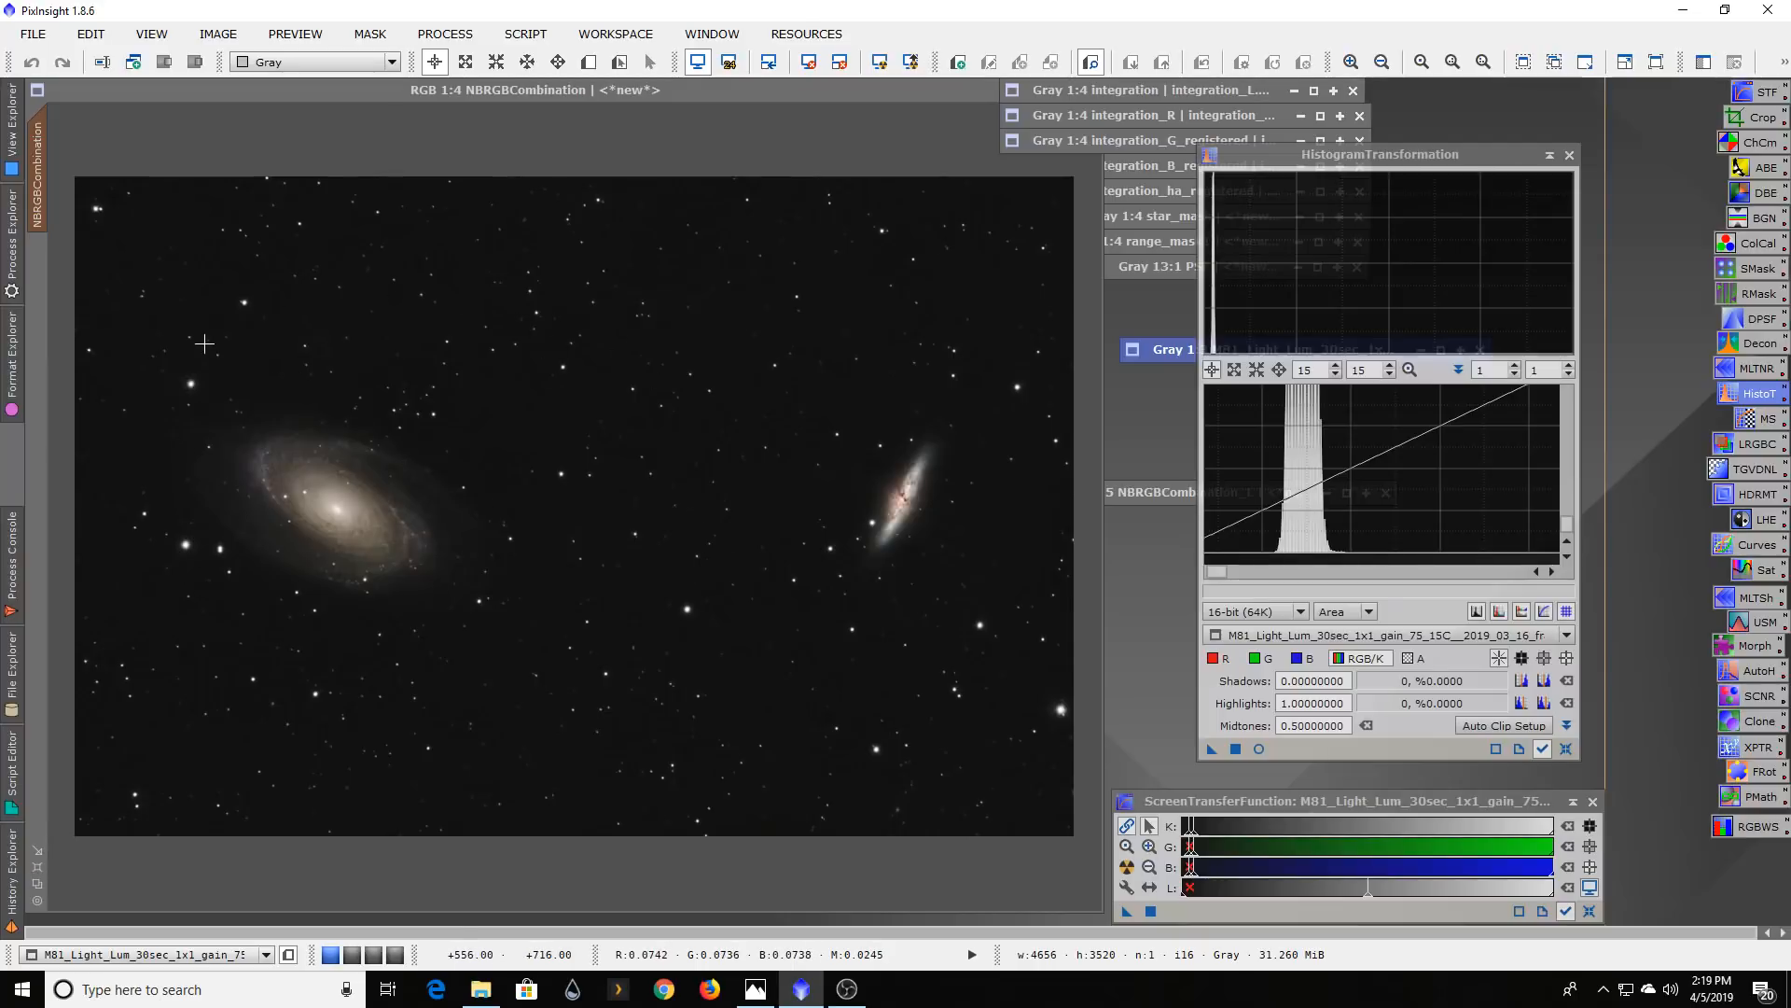
mouse_move(224, 646)
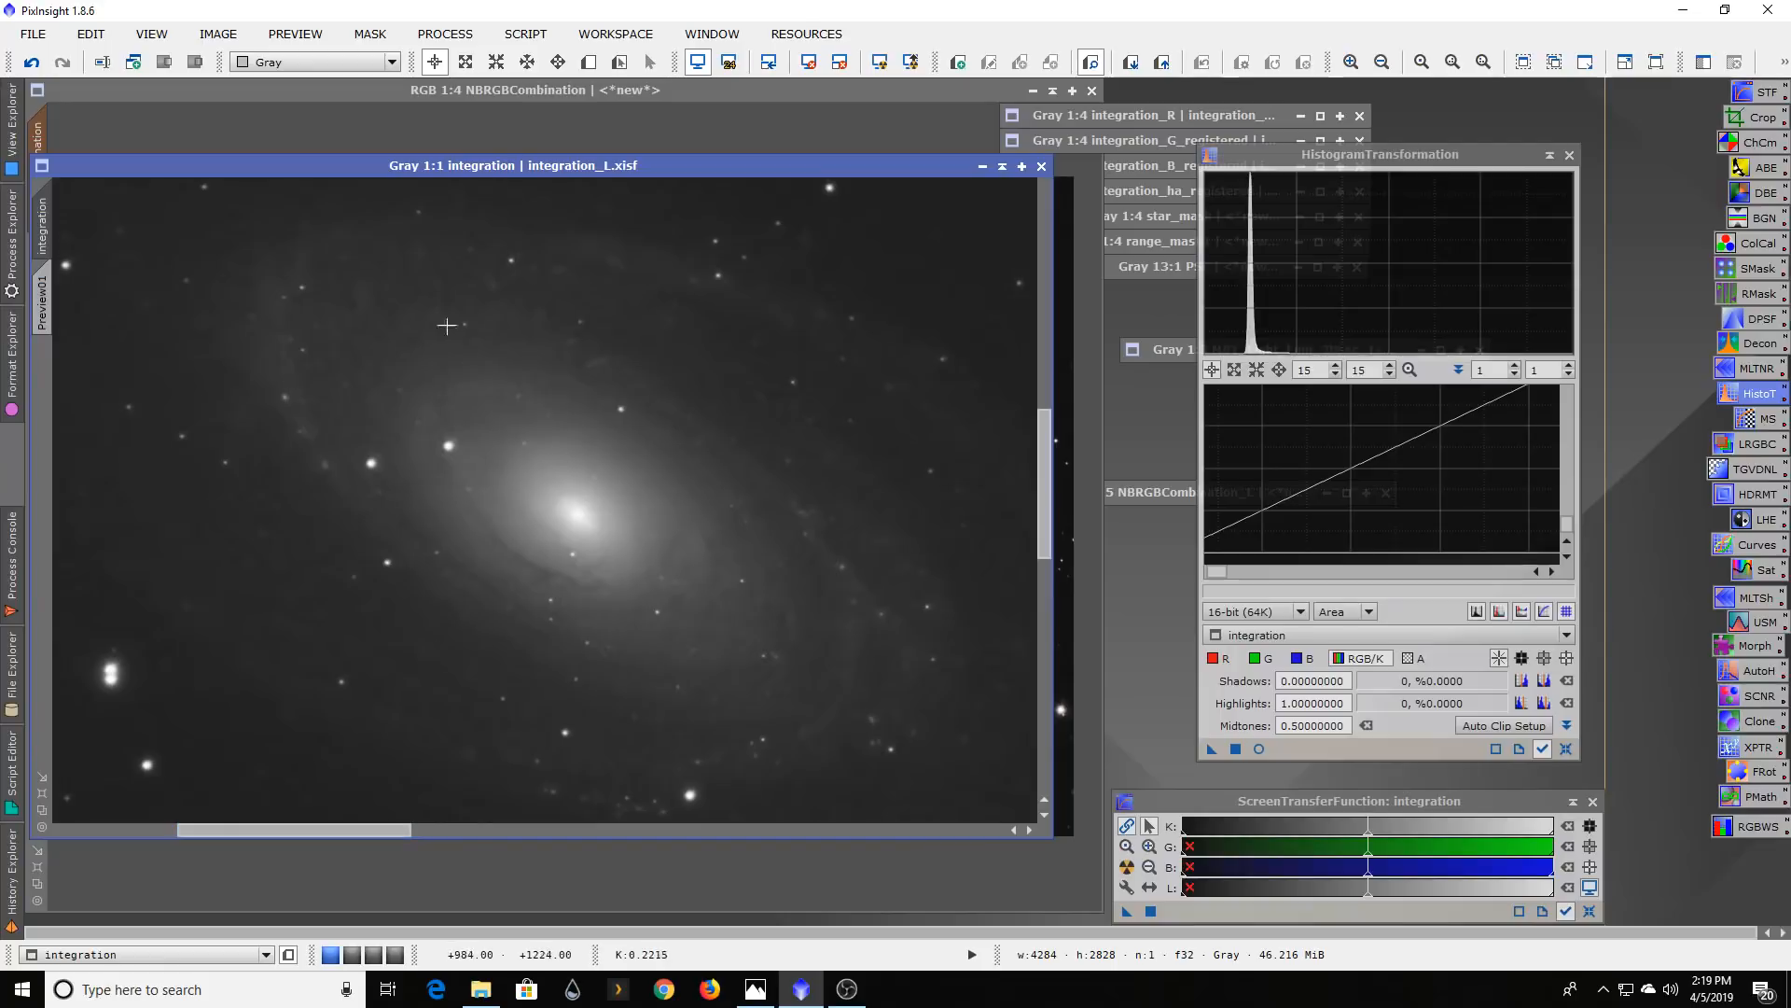
mouse_move(655, 275)
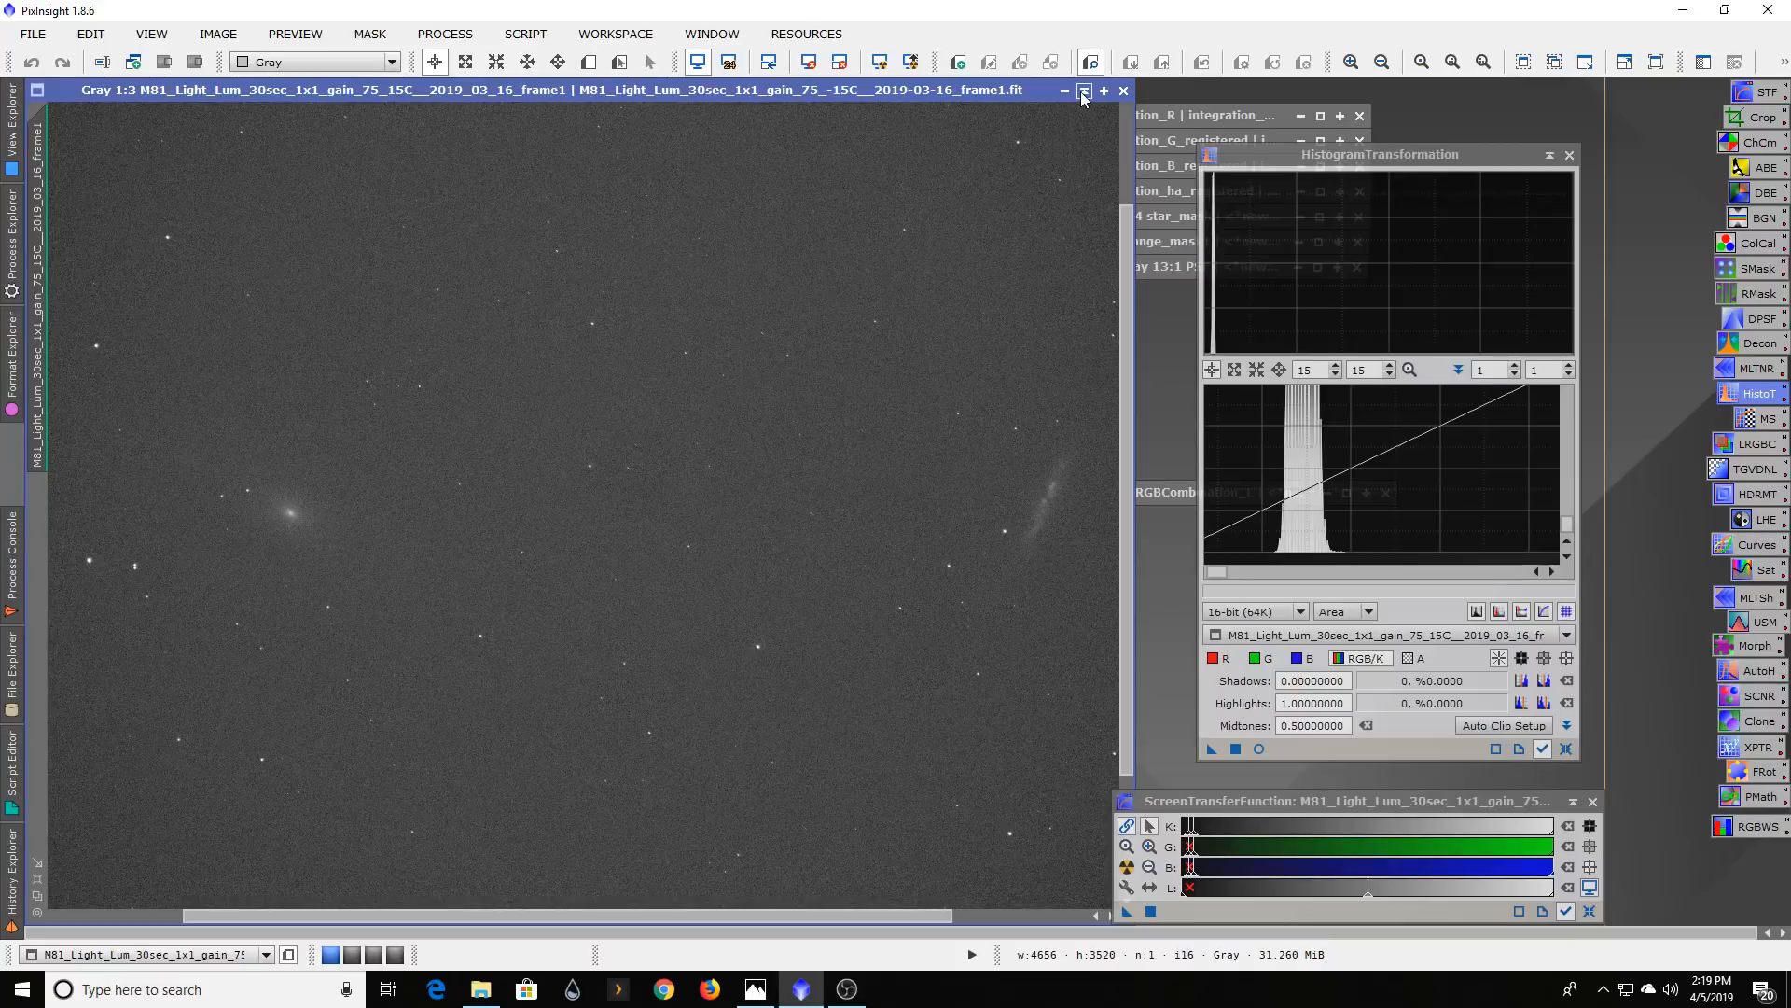
mouse_move(1084, 91)
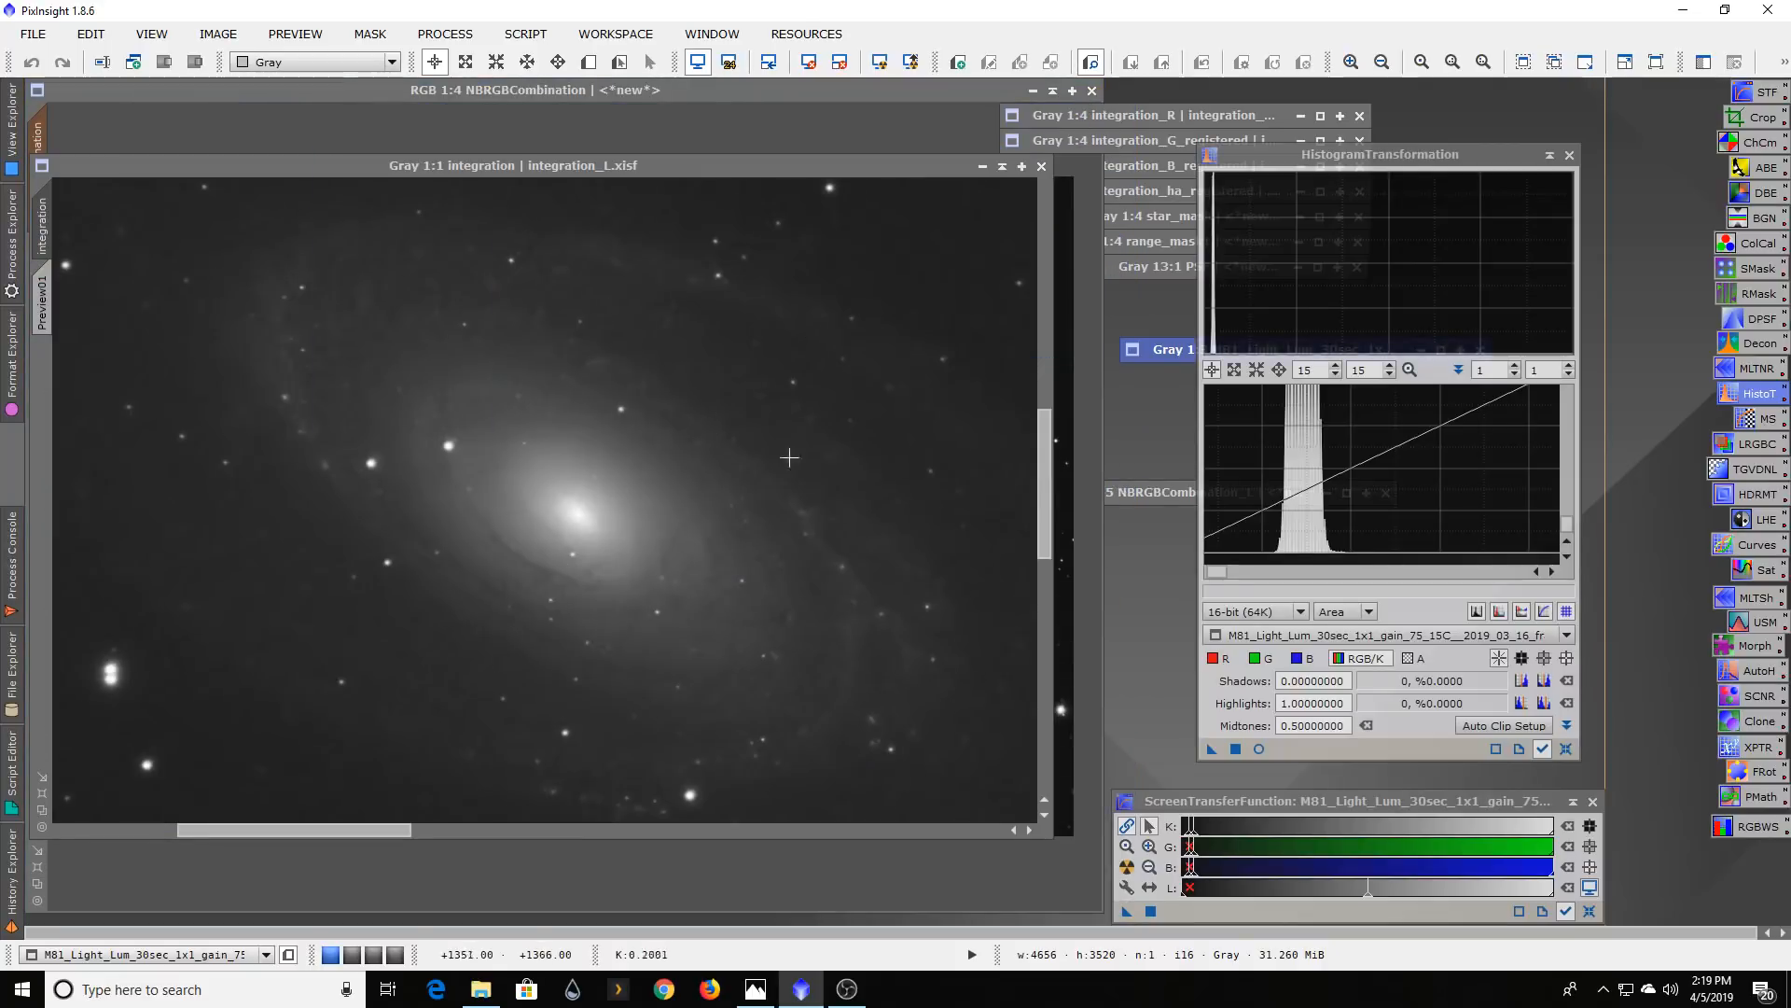
mouse_move(523, 248)
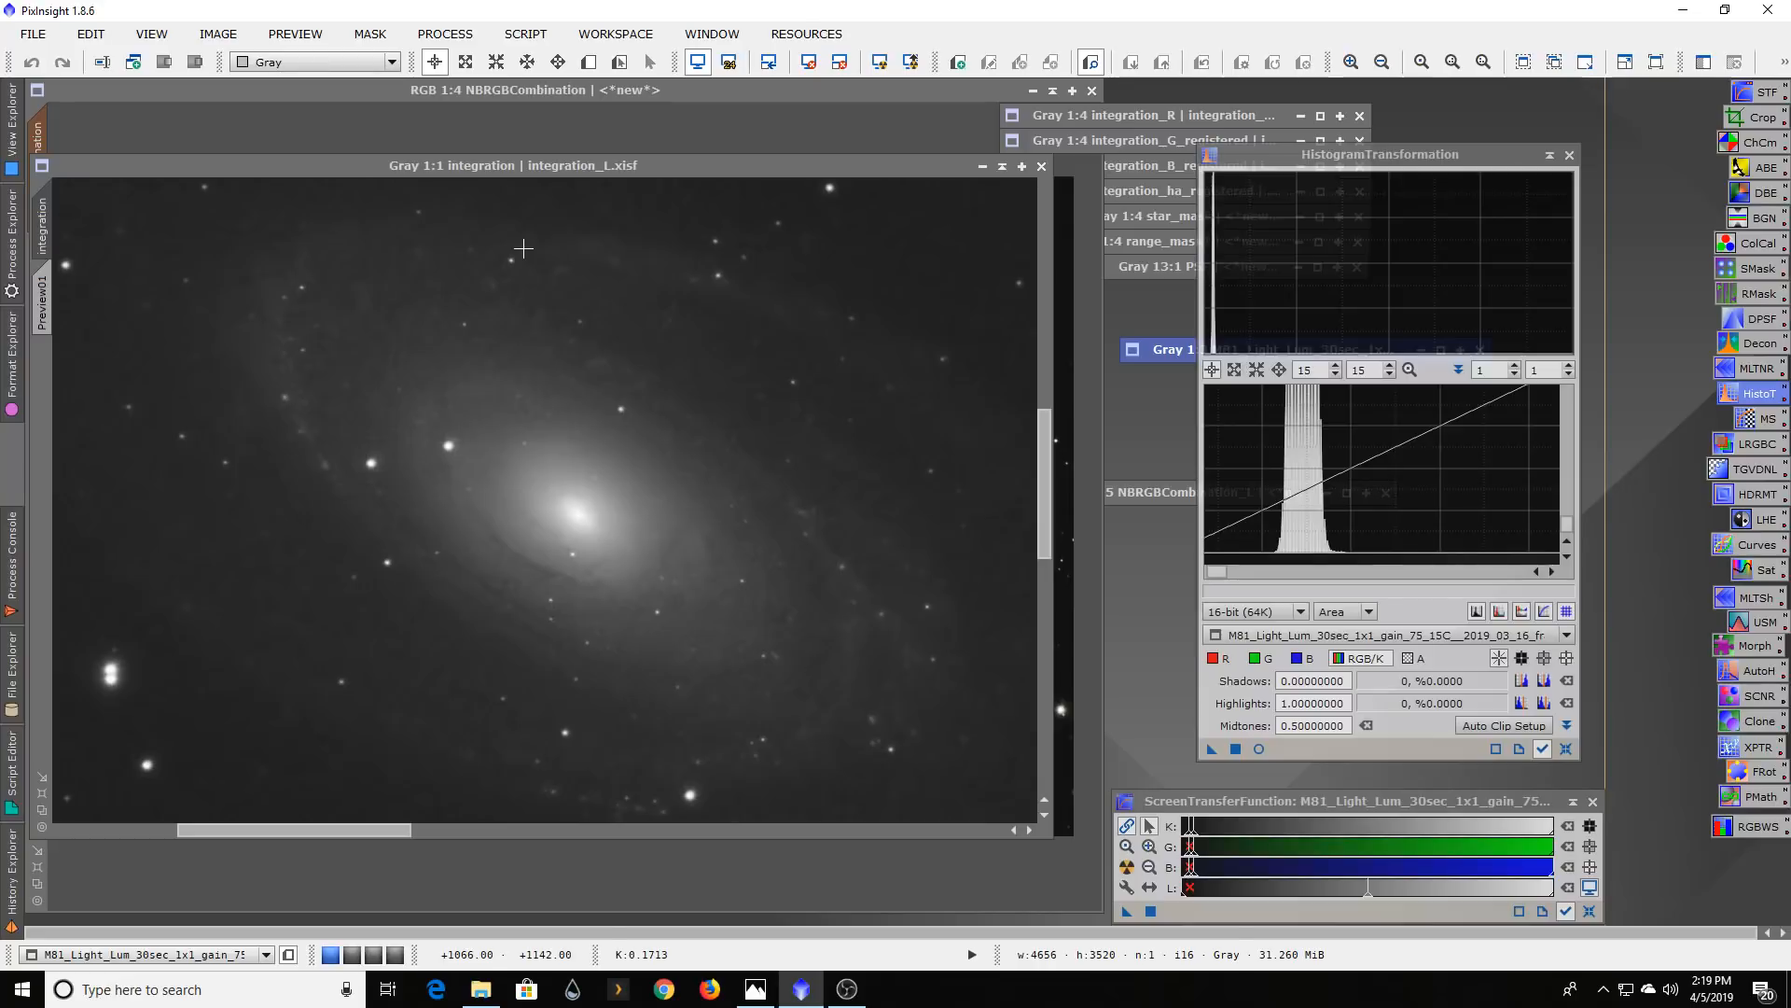
mouse_move(902, 514)
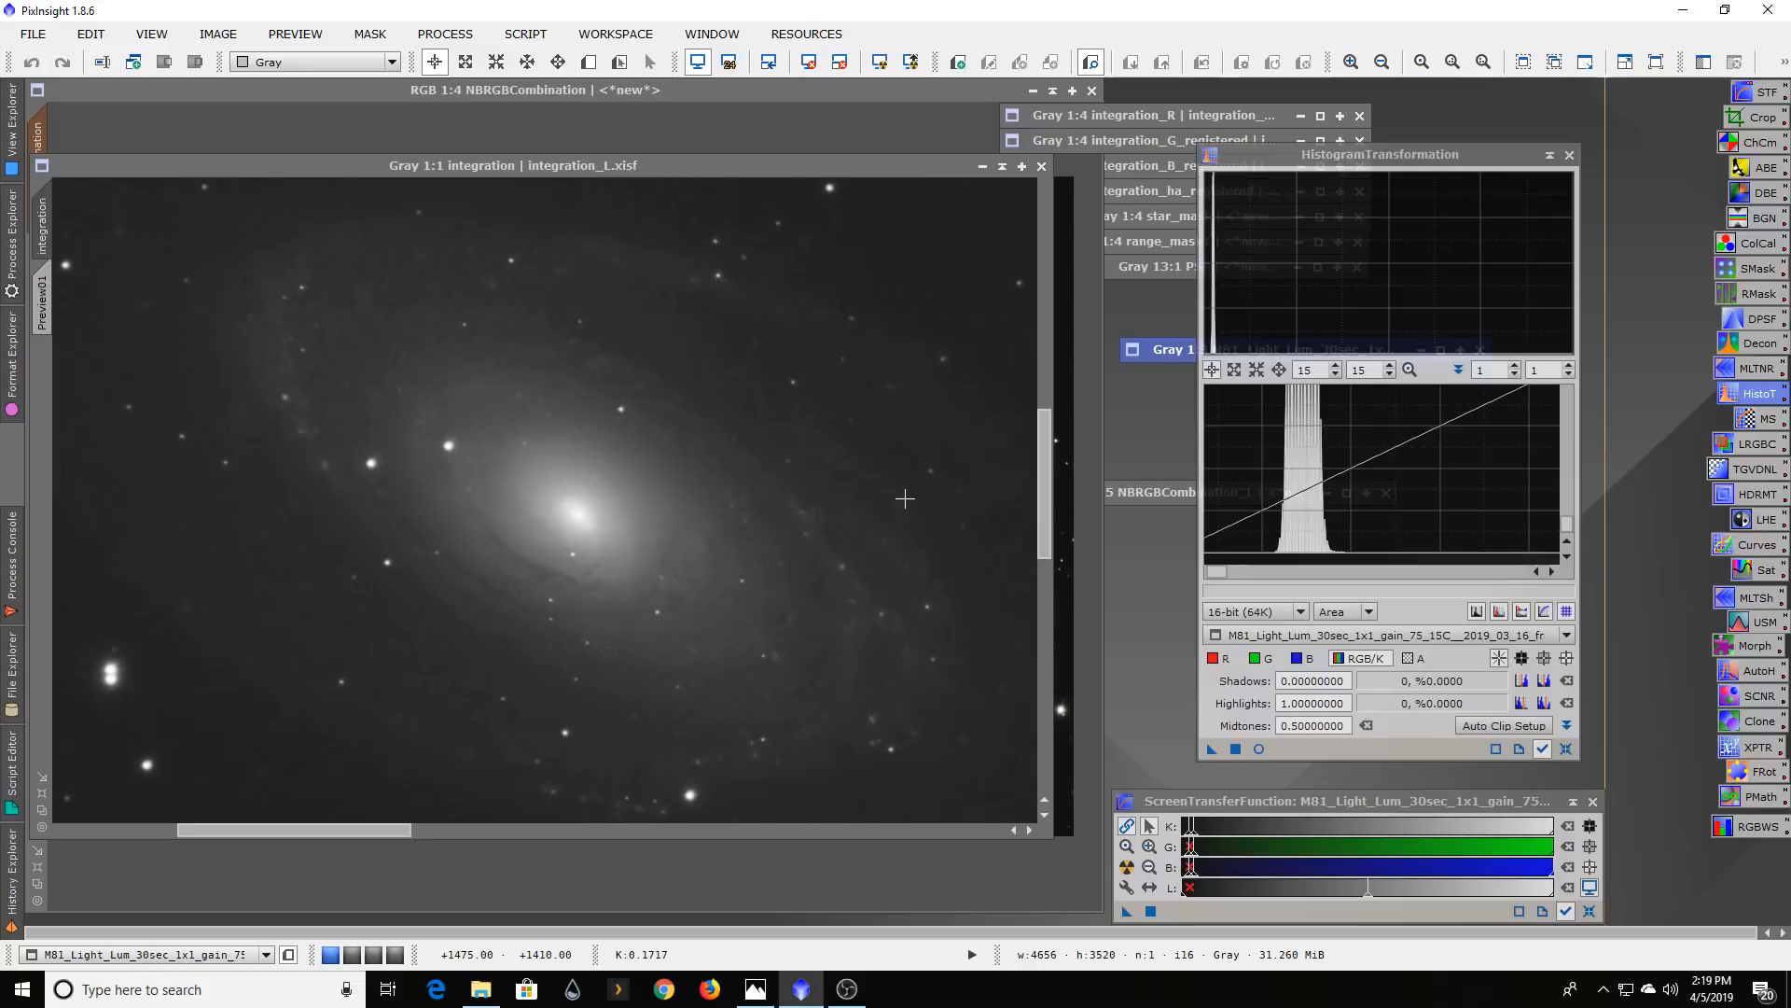
mouse_move(905, 499)
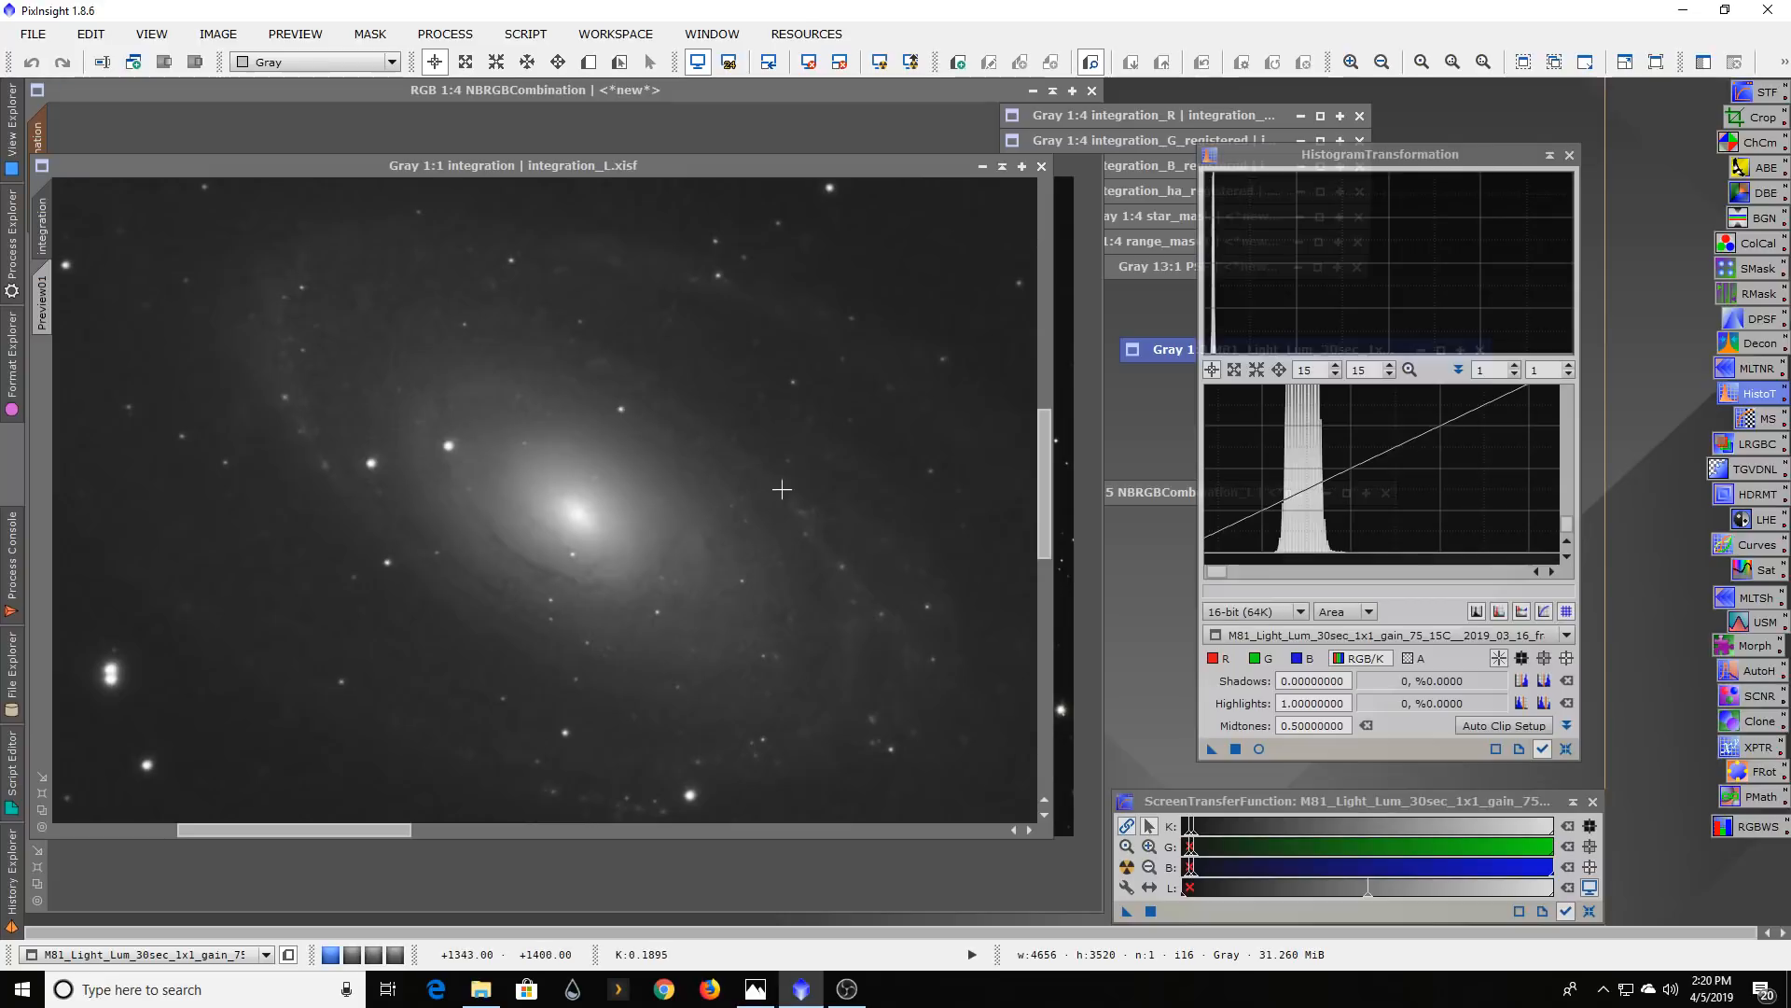
mouse_move(718, 493)
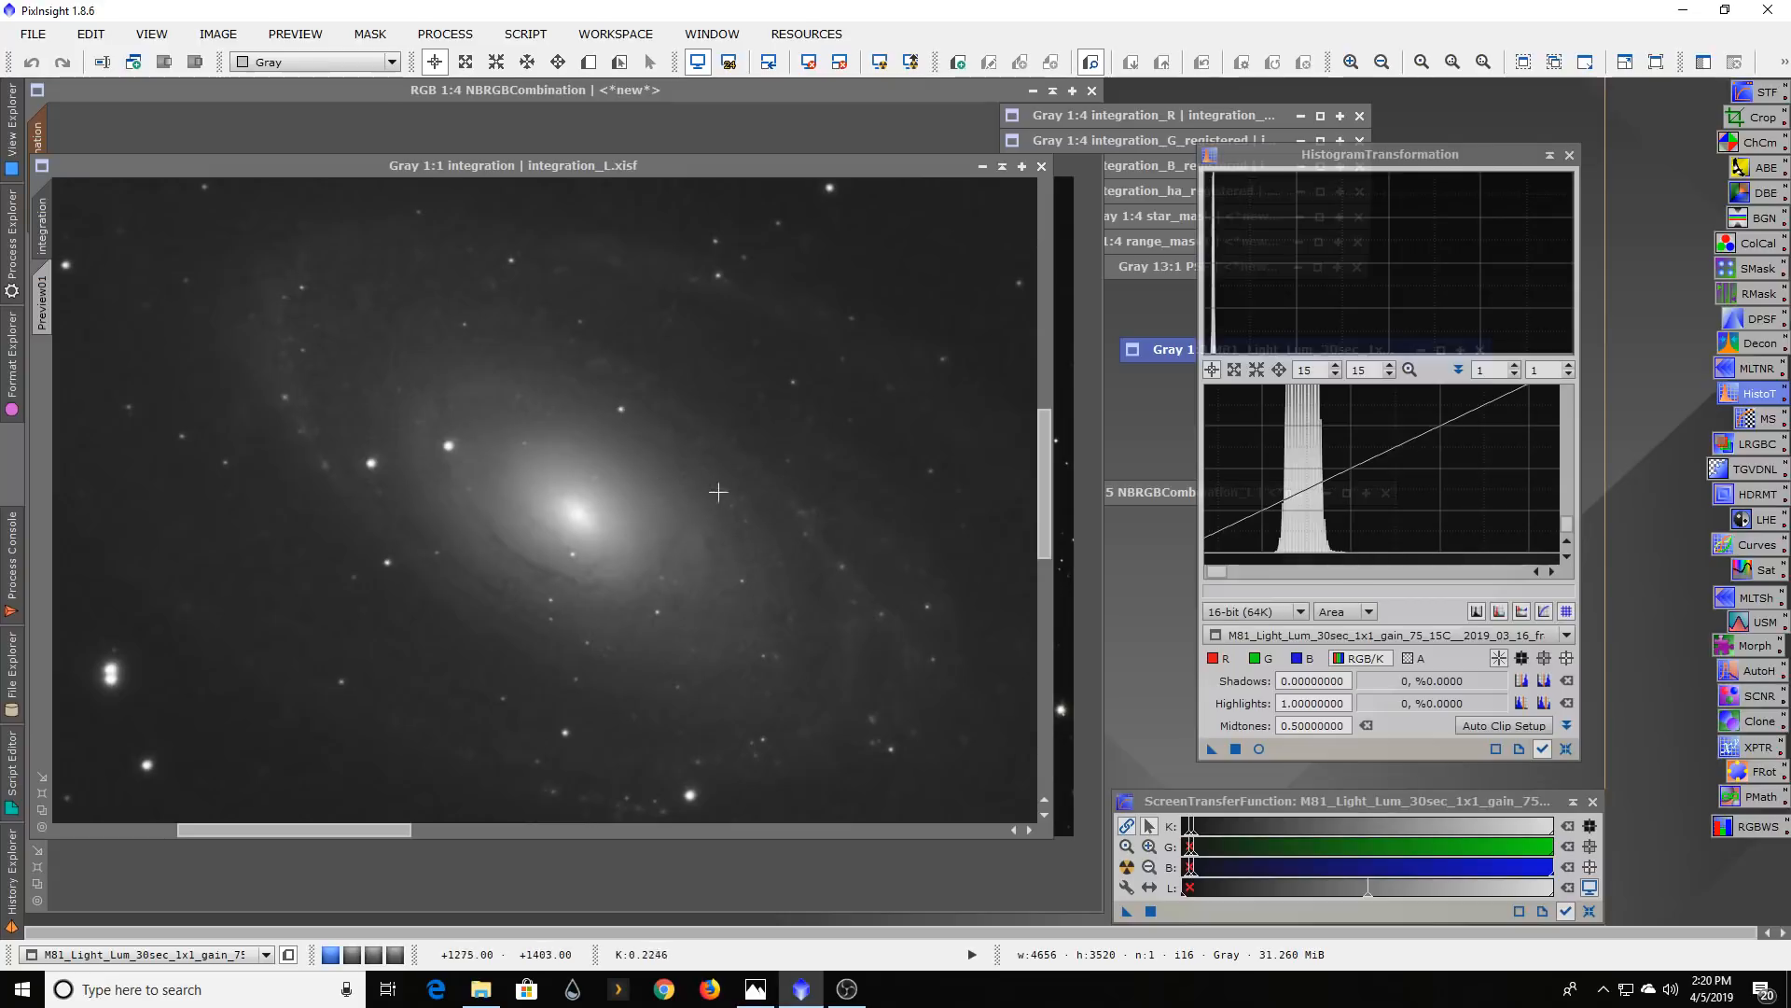
mouse_move(693, 475)
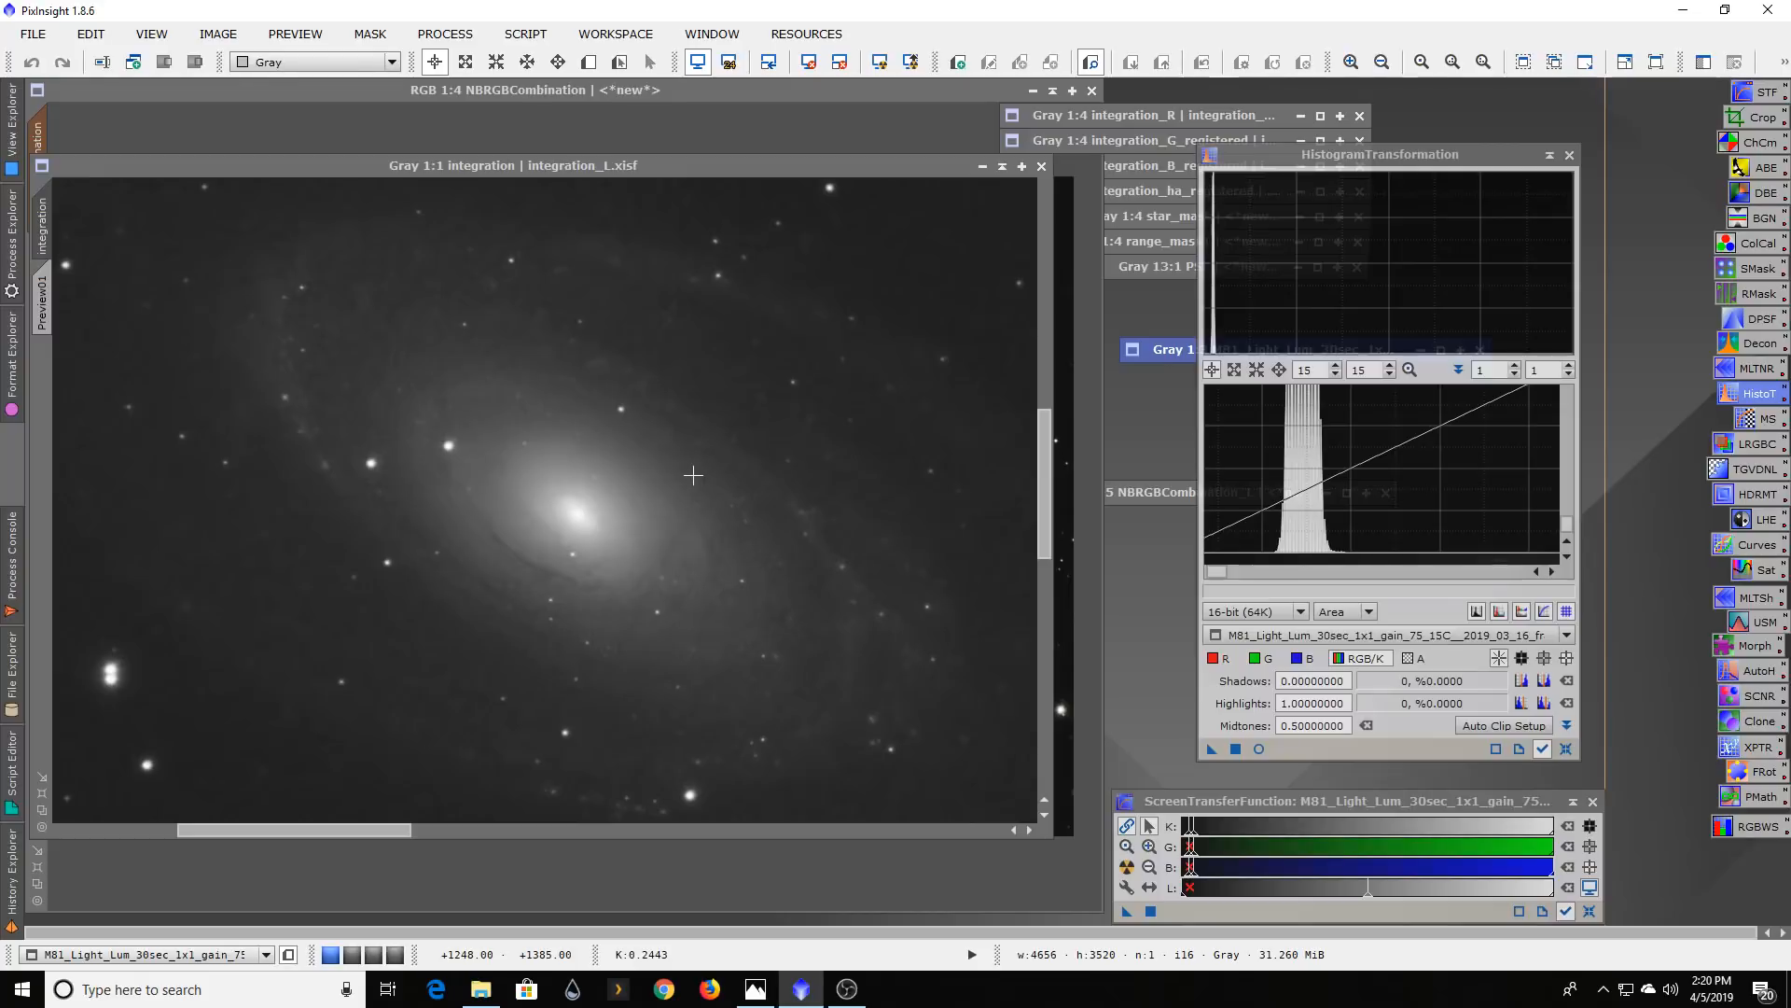
mouse_move(701, 497)
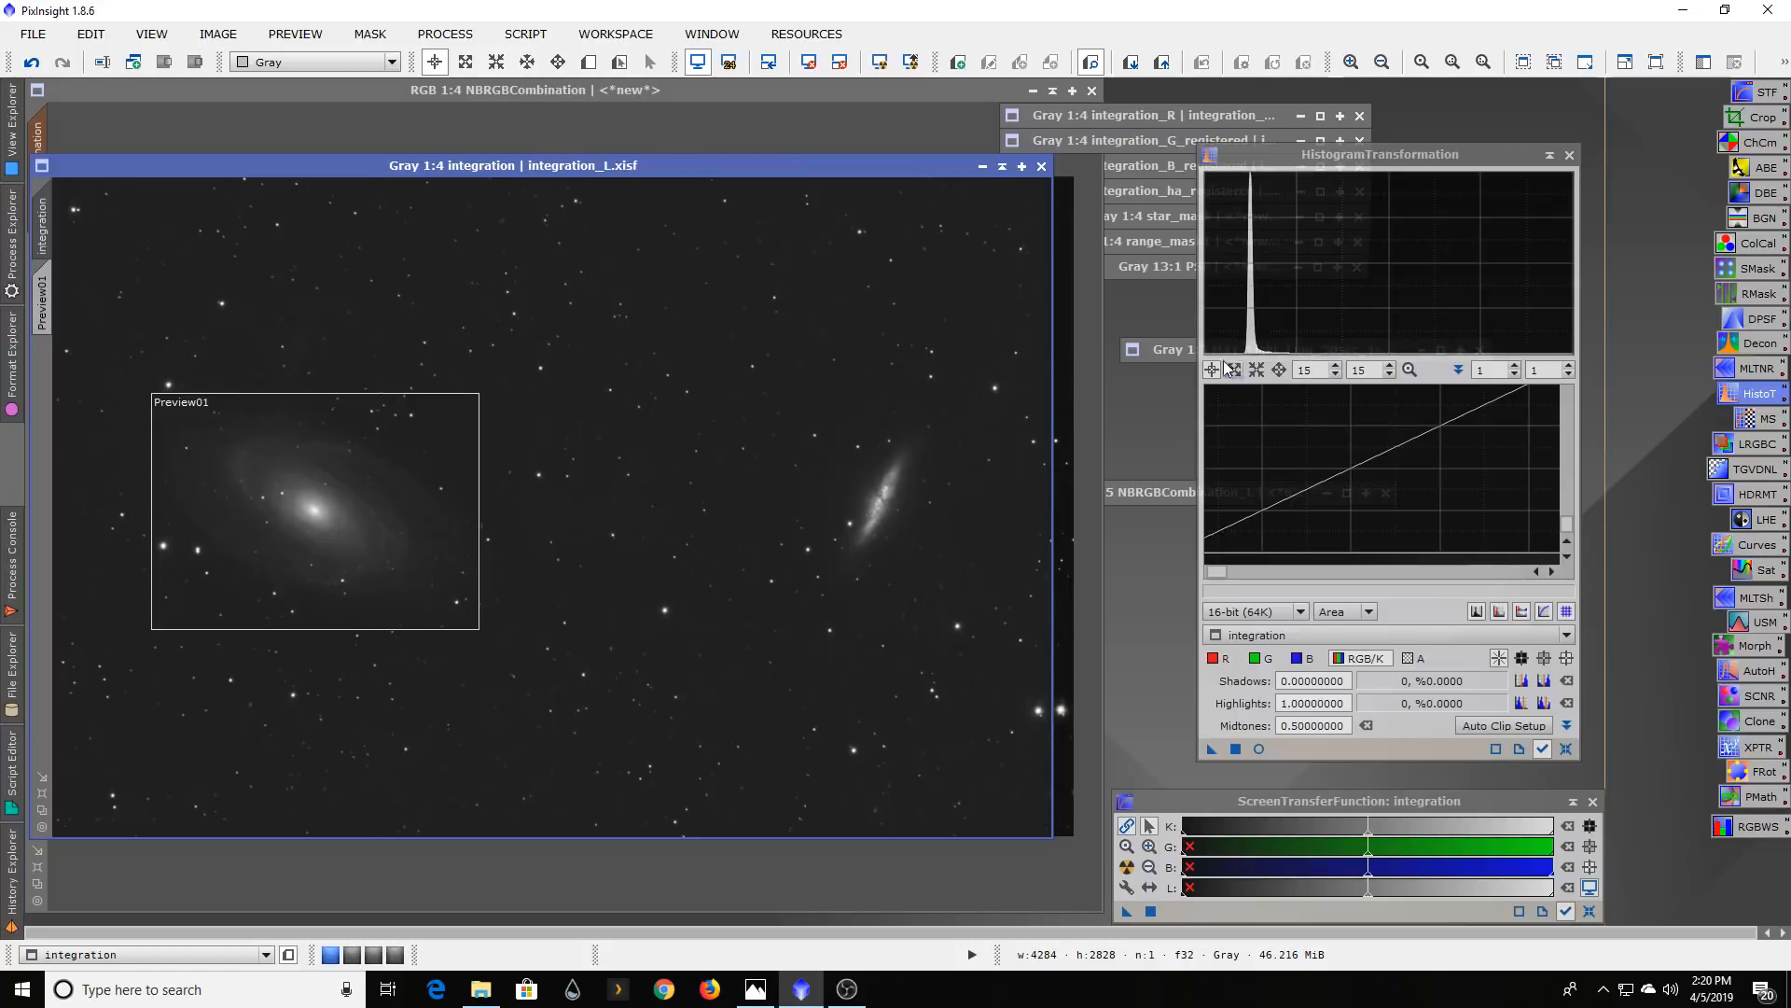
mouse_move(520, 676)
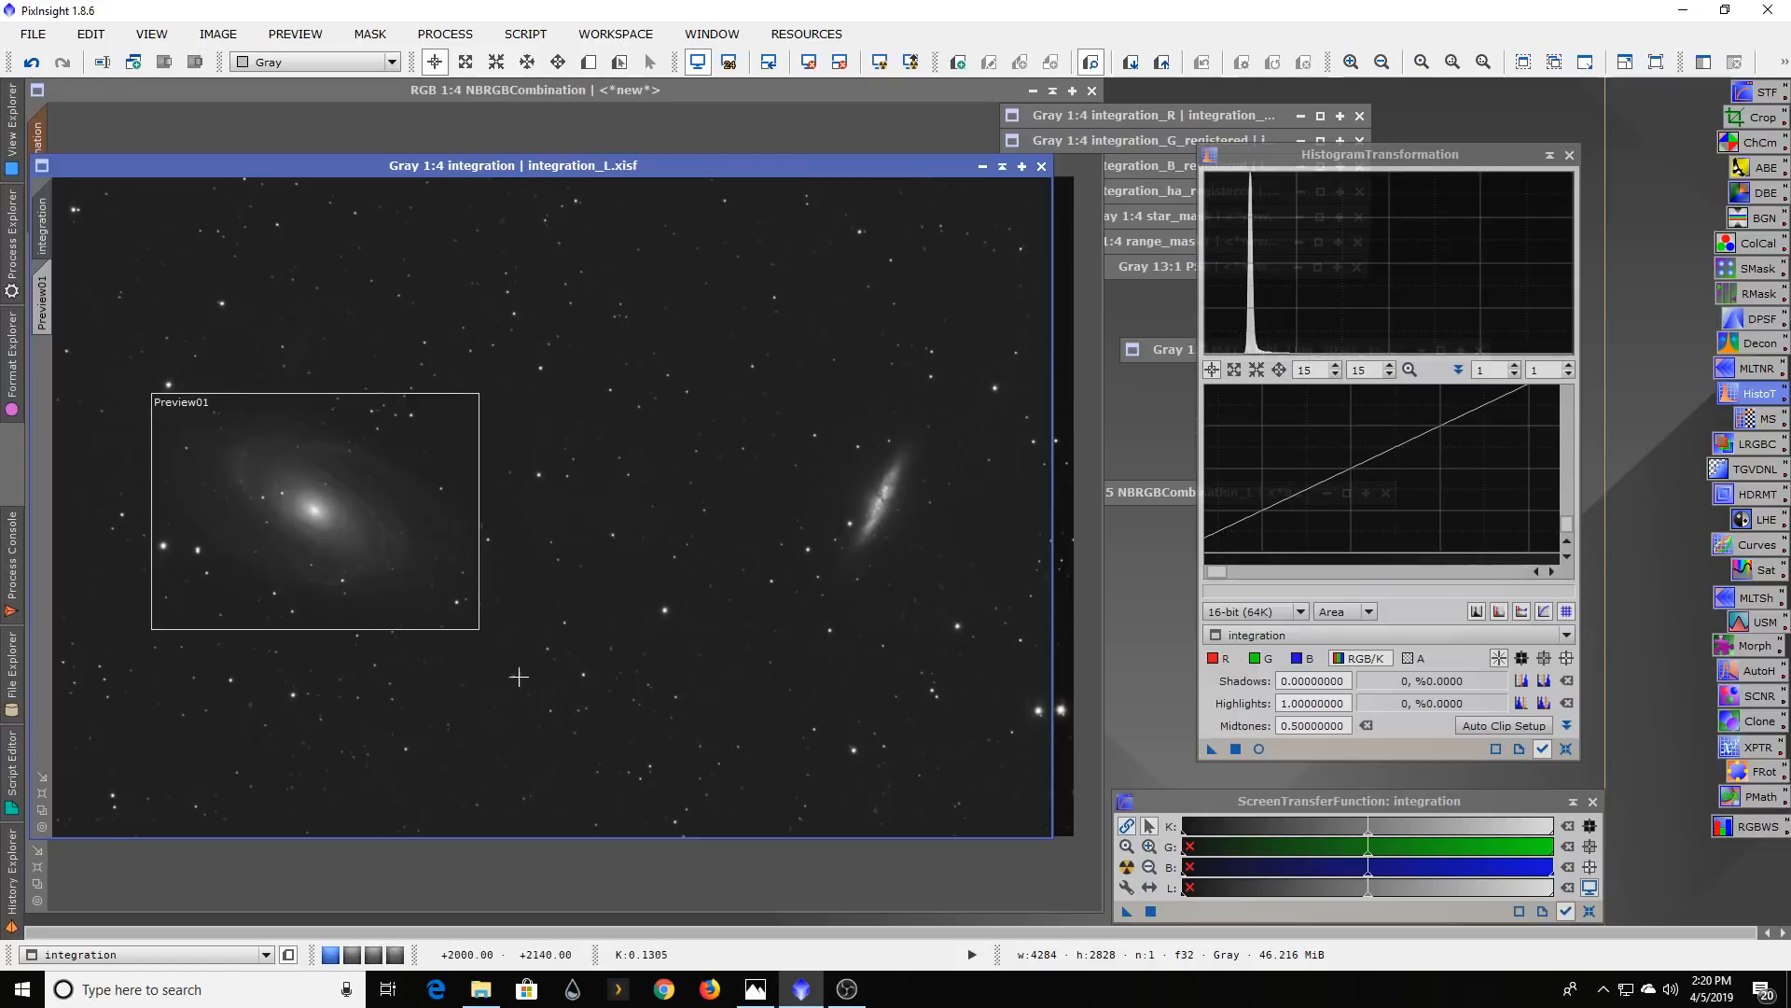
mouse_move(307, 492)
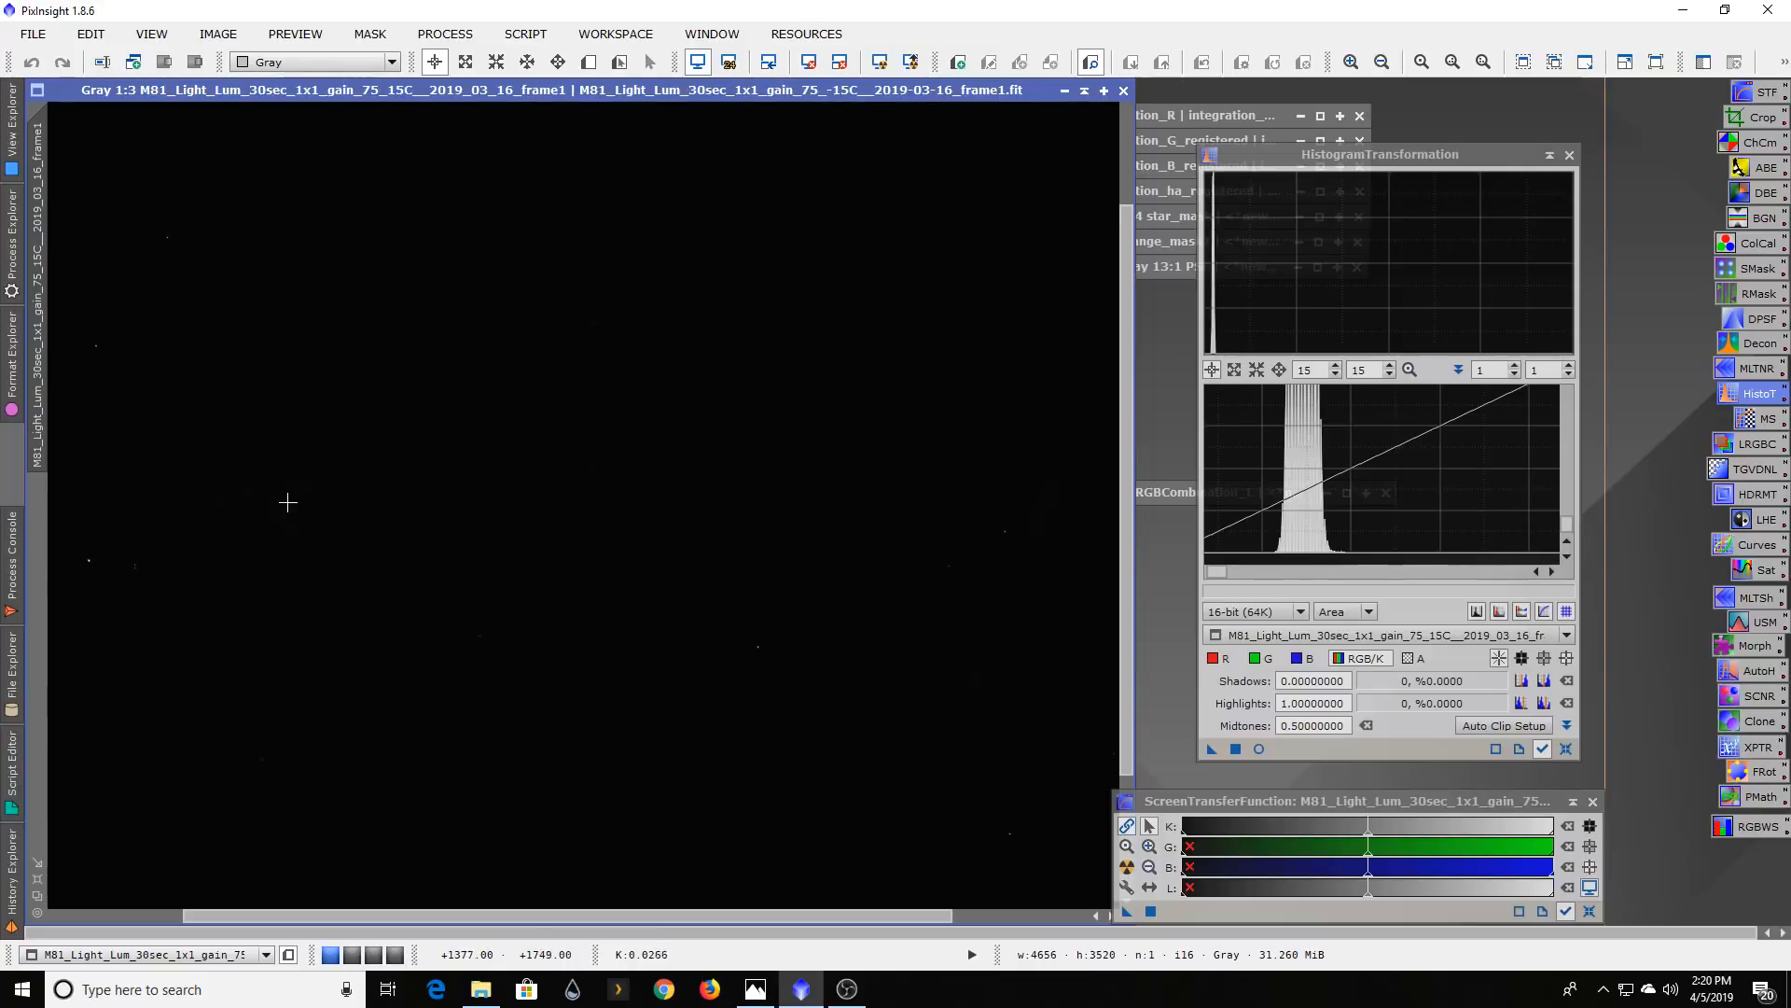
mouse_move(325, 525)
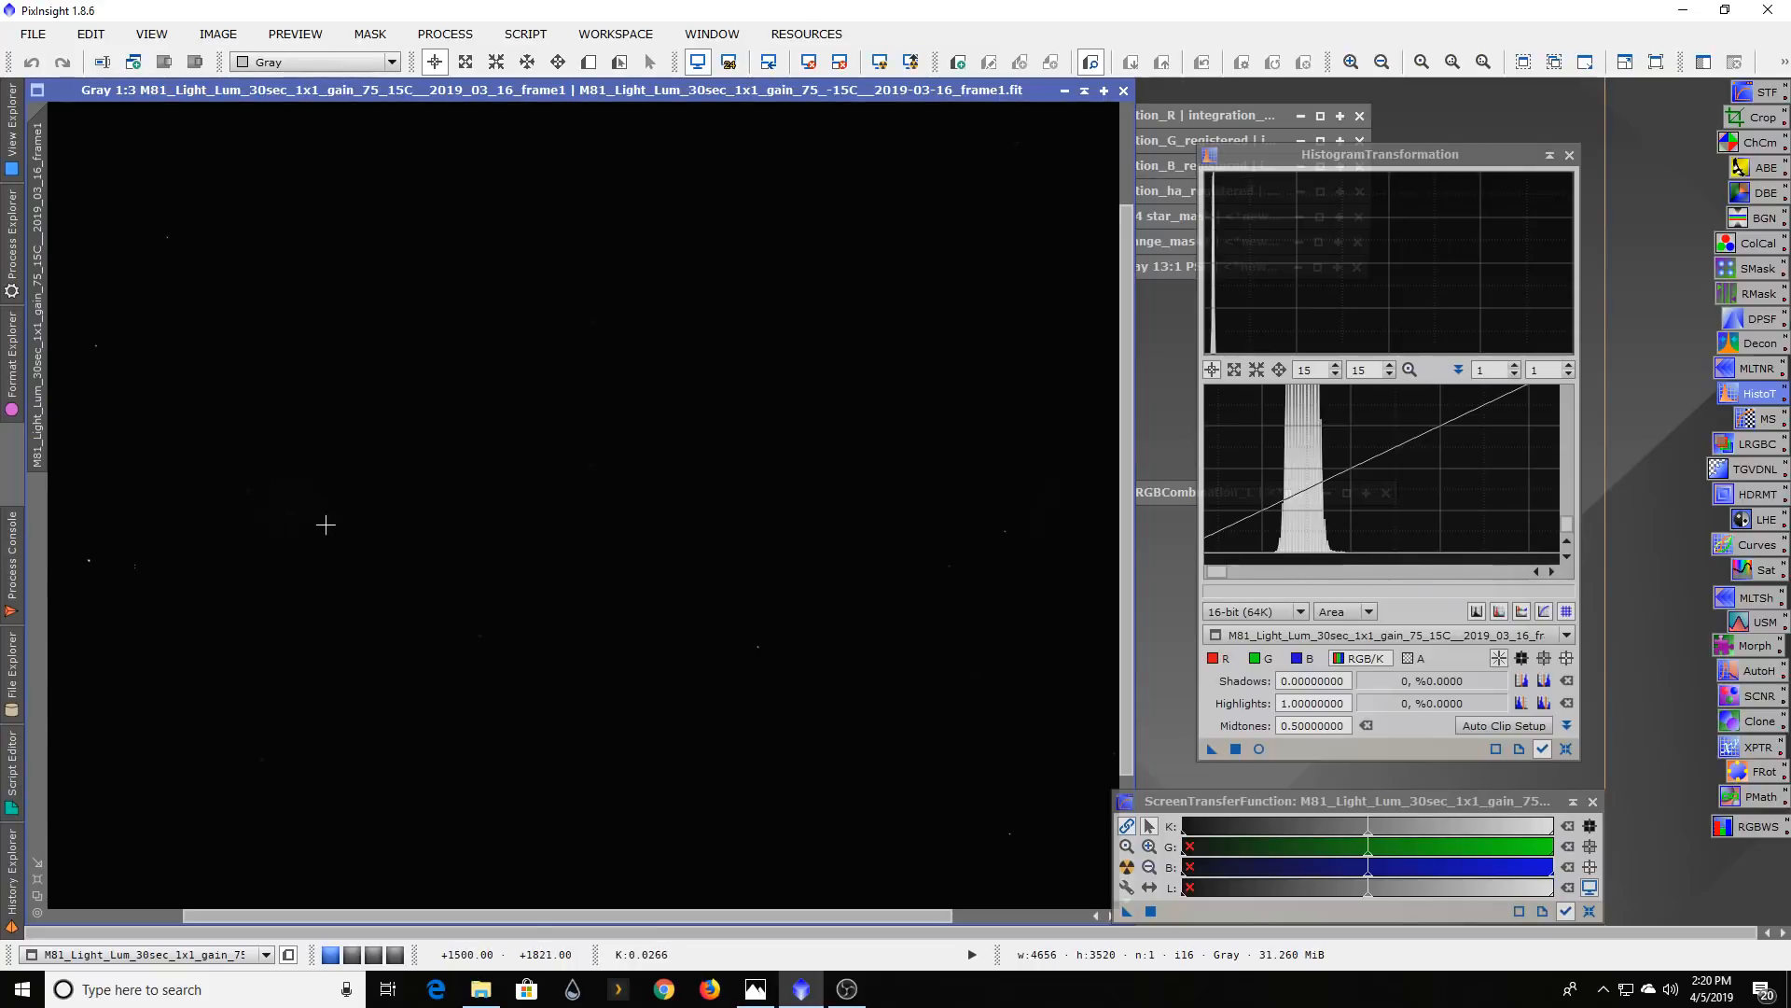
mouse_move(361, 208)
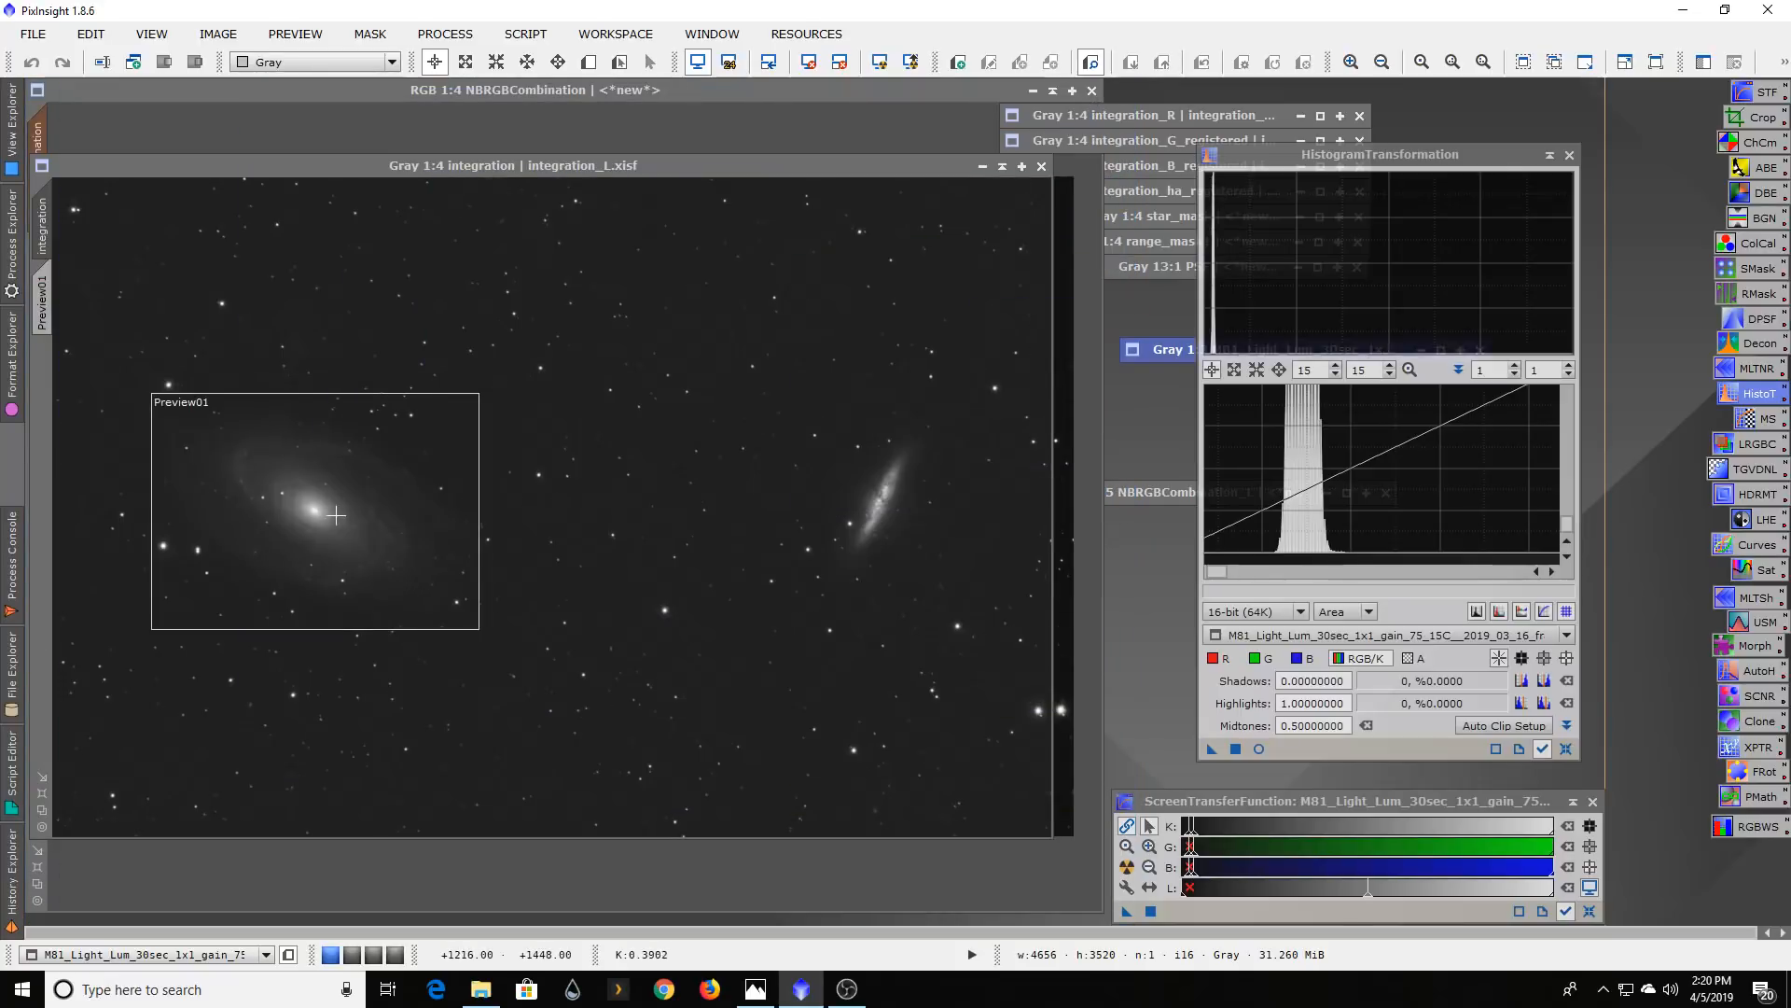
mouse_move(957, 183)
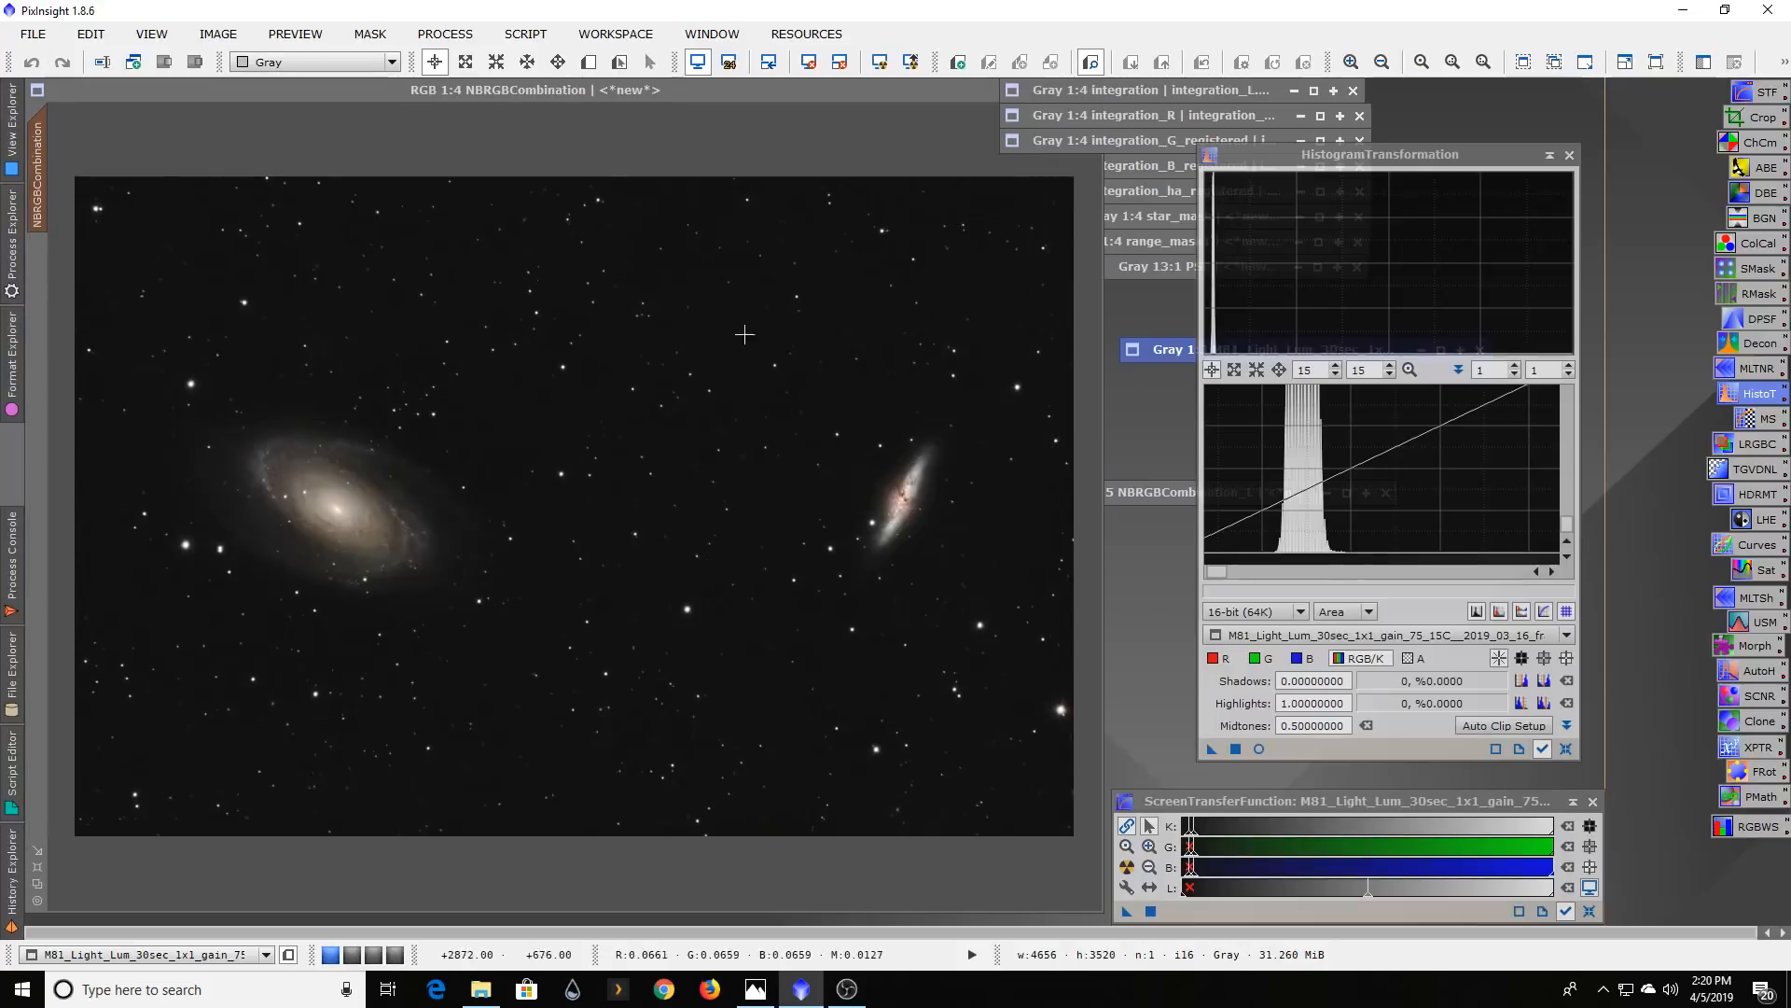
mouse_move(362, 537)
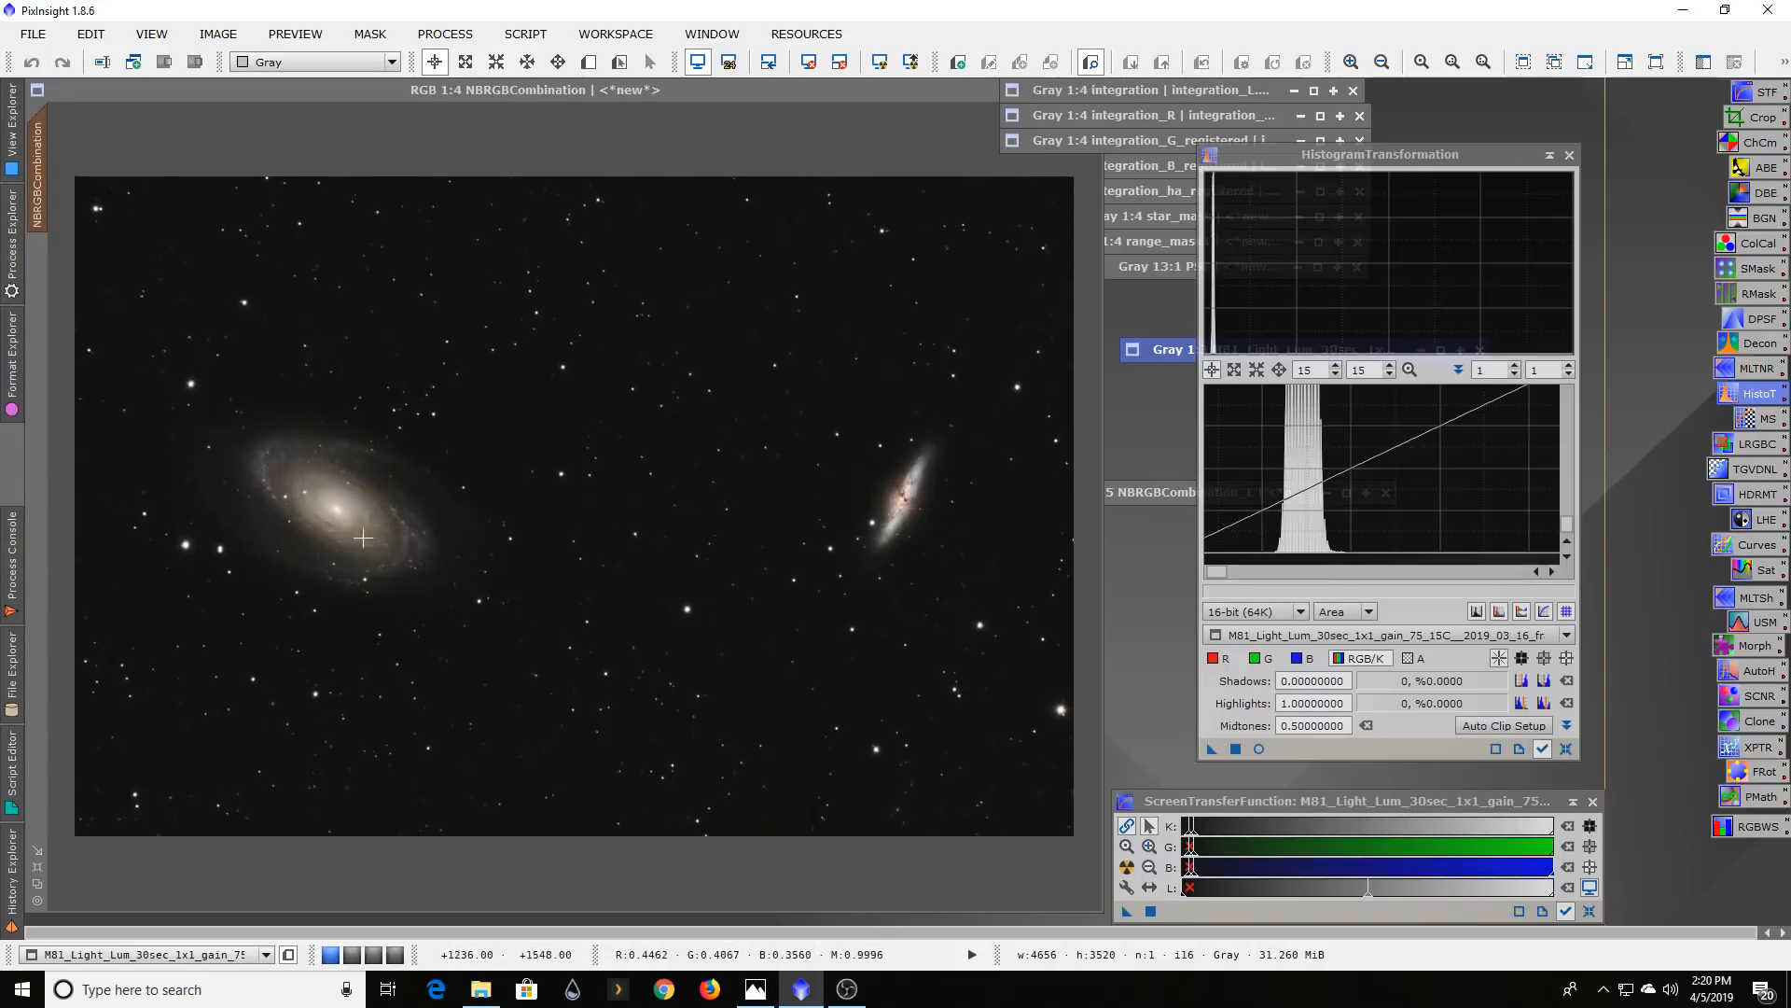
mouse_move(392, 540)
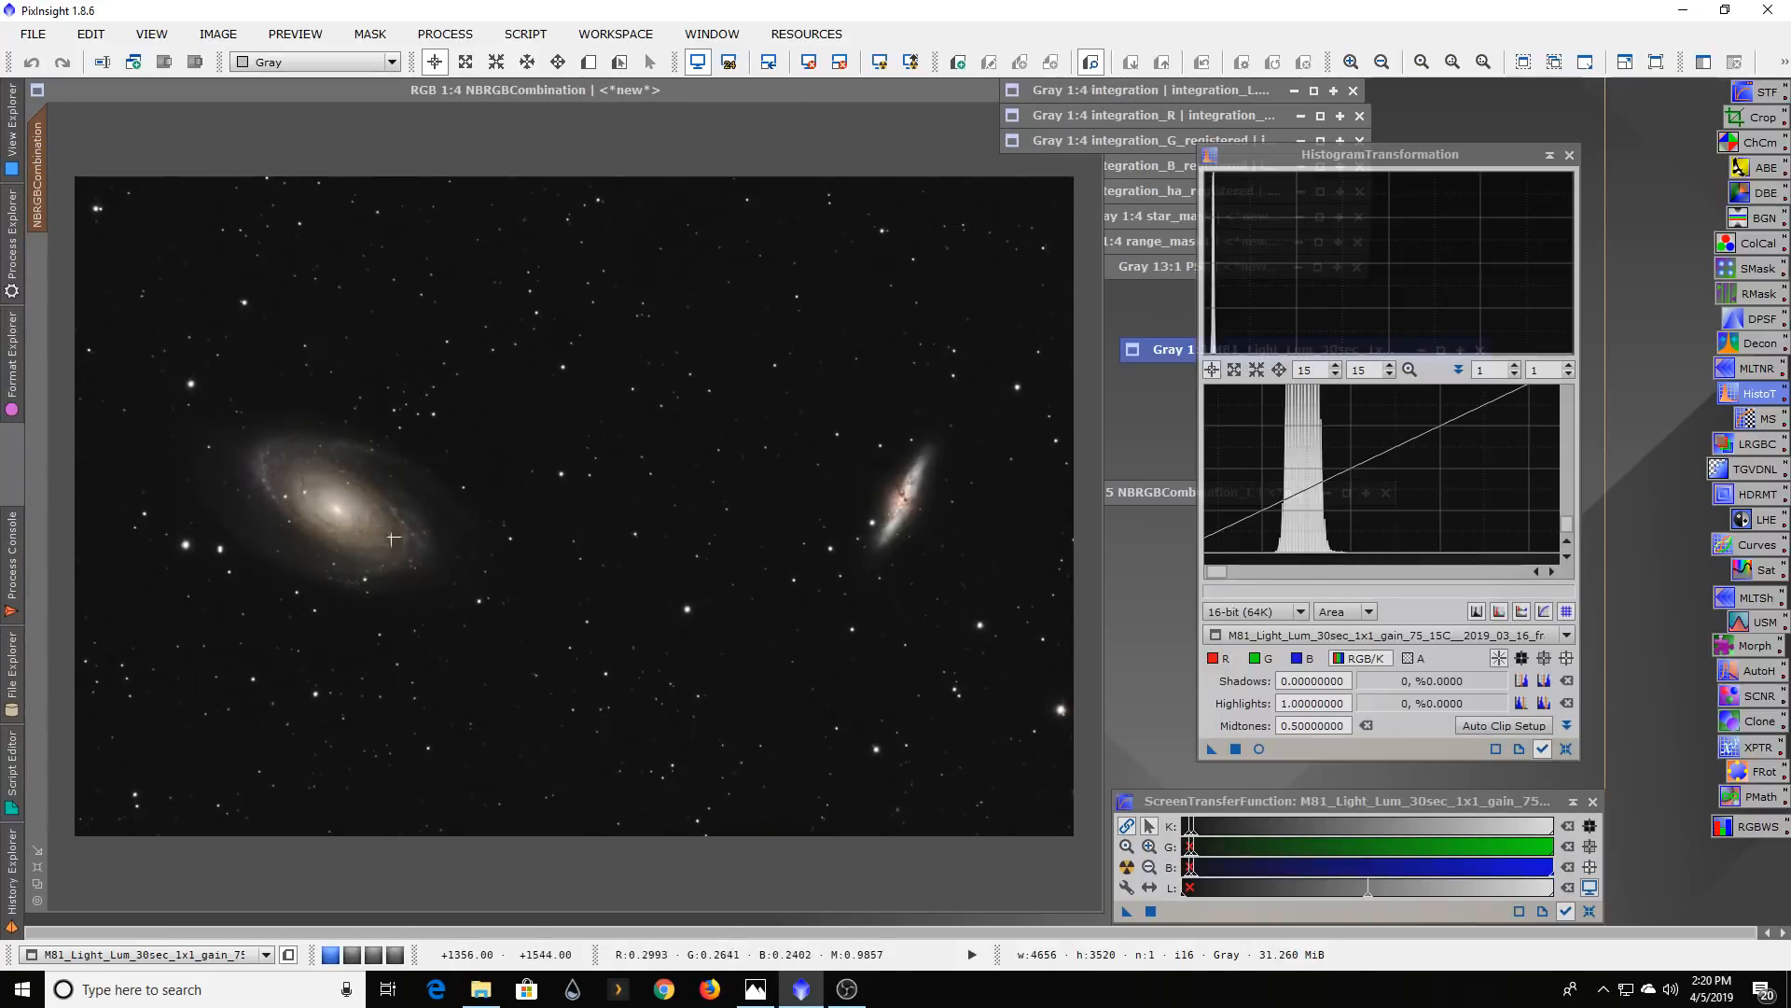
mouse_move(354, 529)
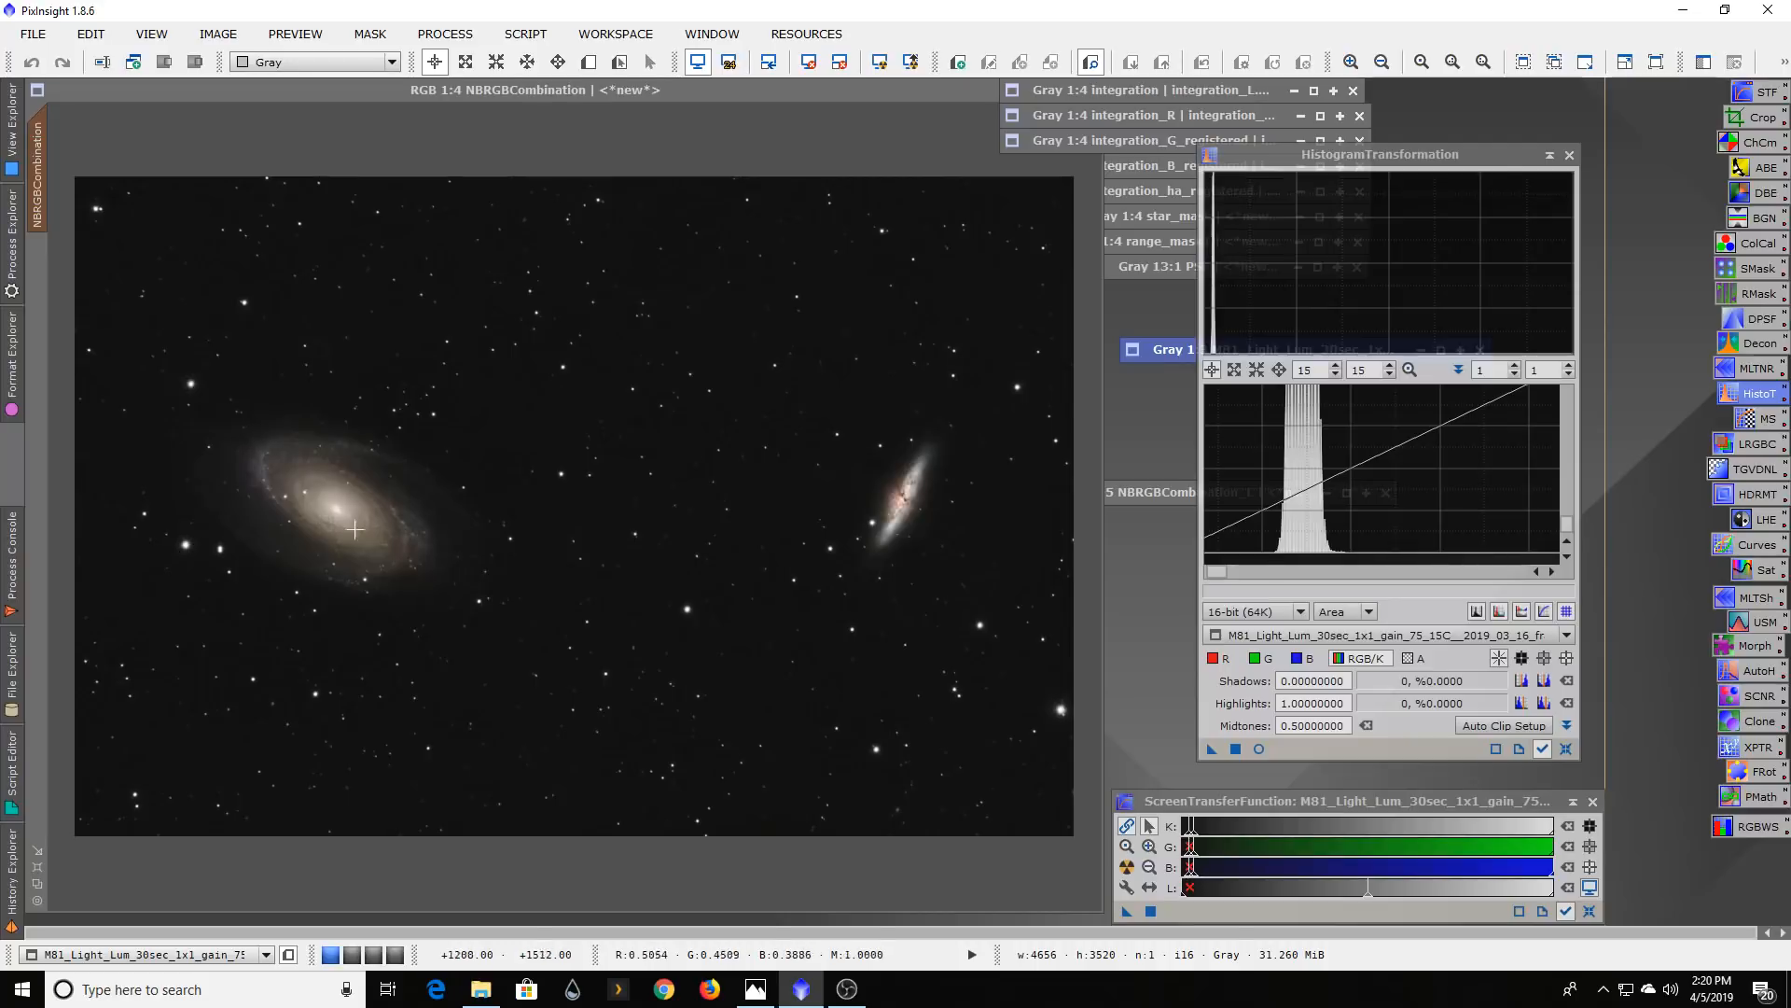
mouse_move(580, 544)
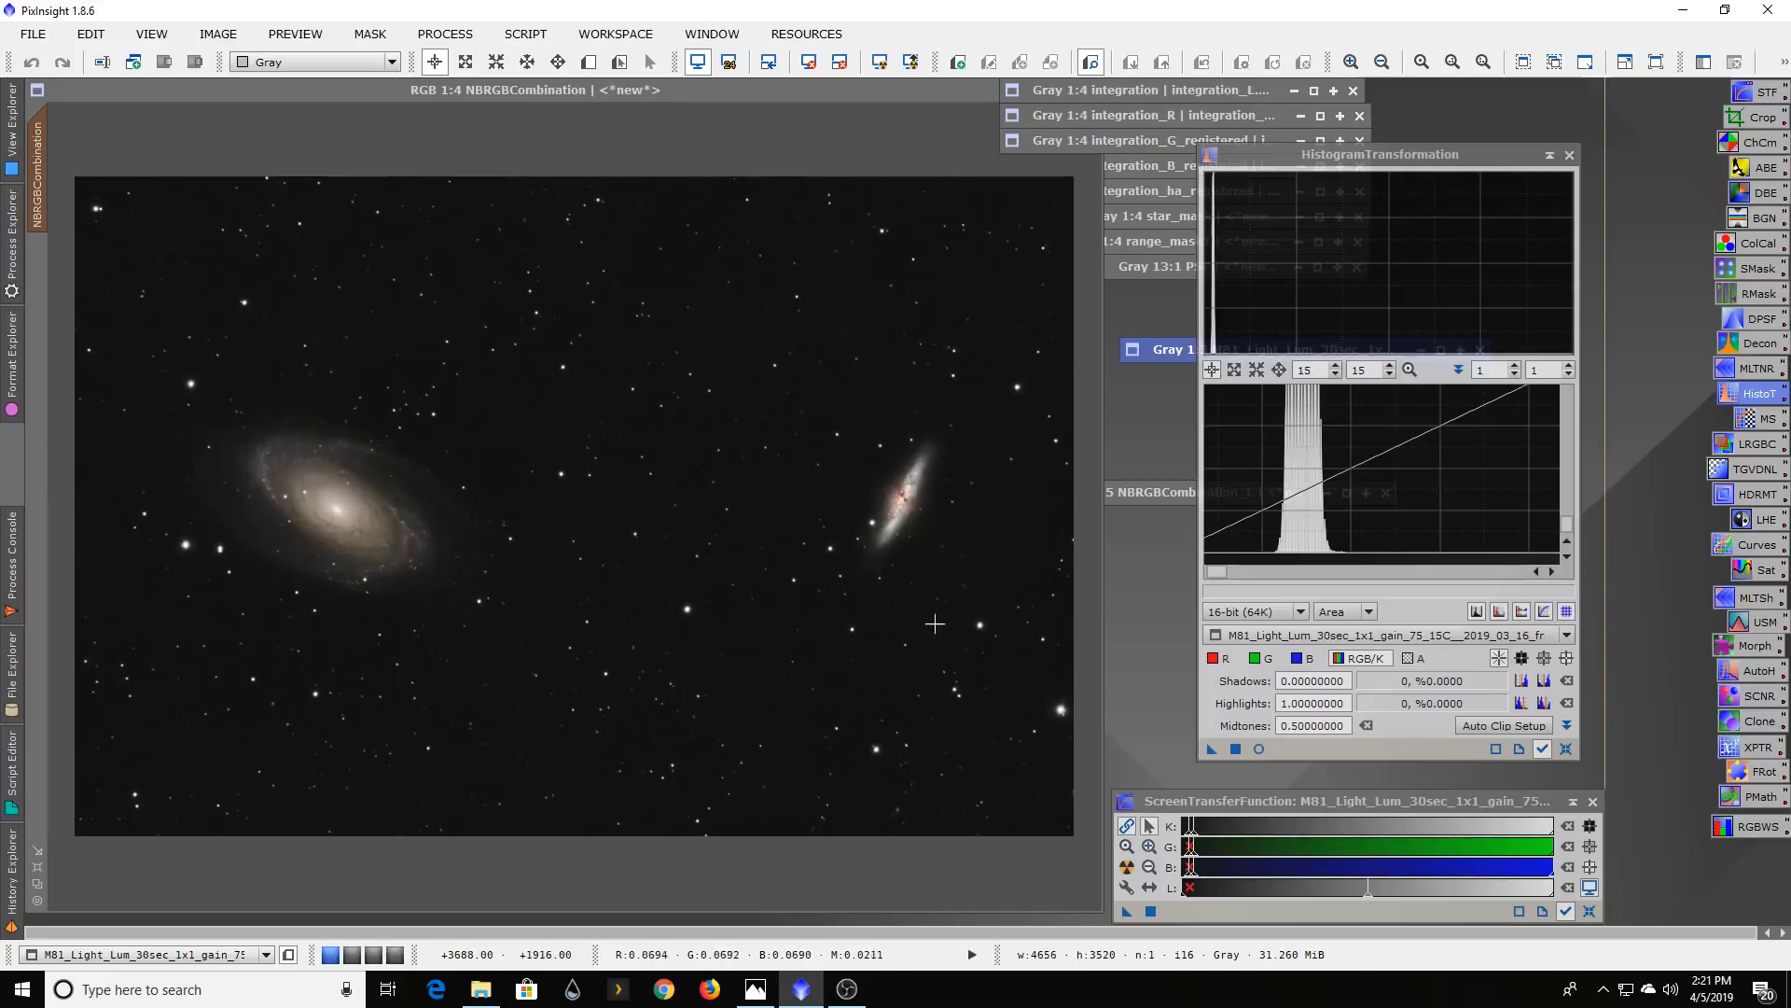
mouse_move(899, 622)
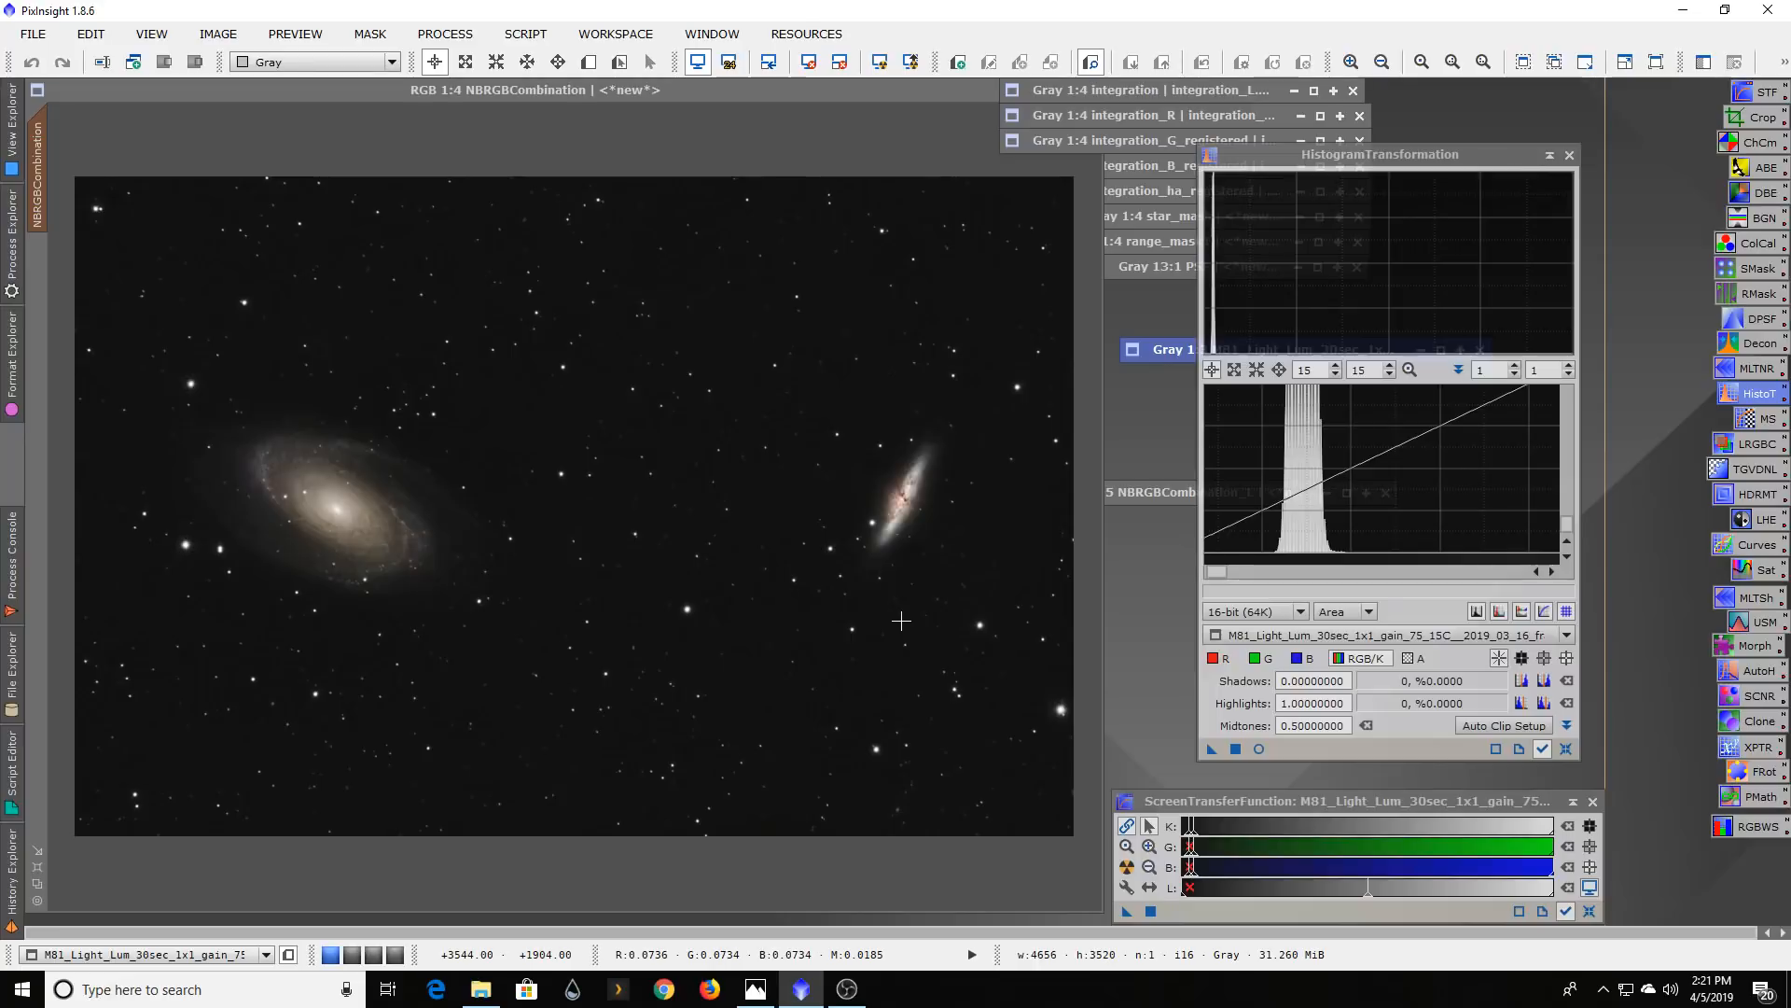
mouse_move(819, 332)
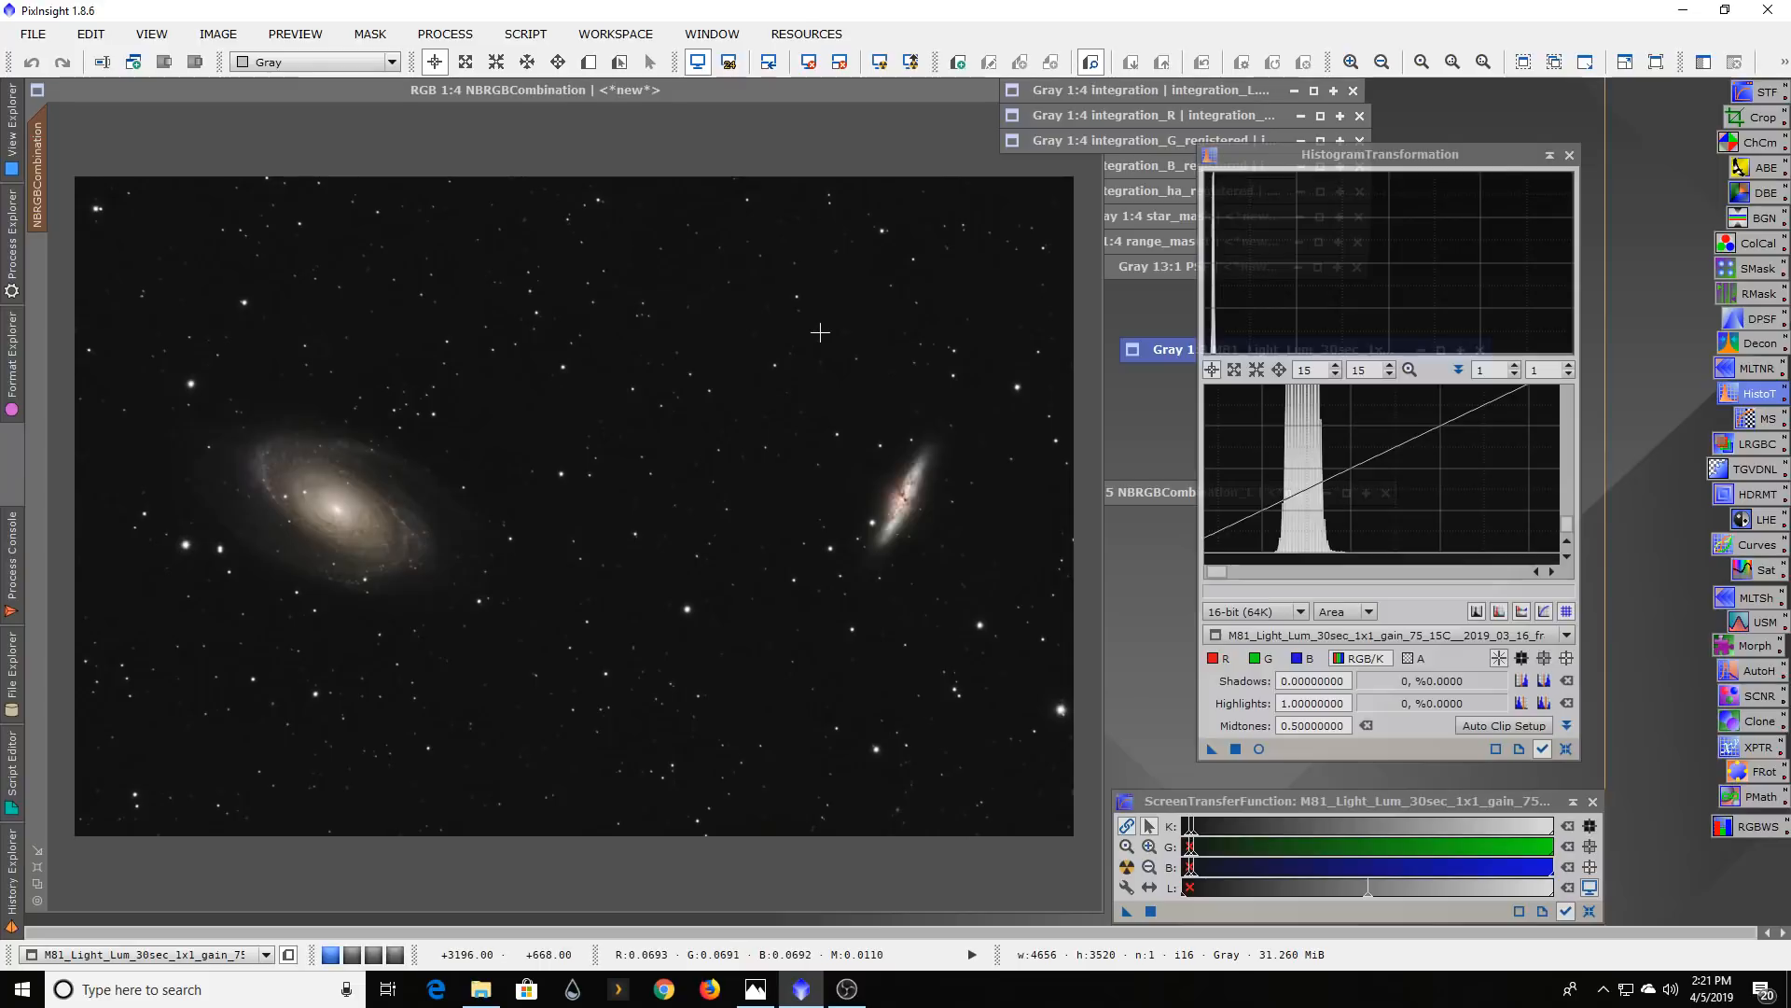
mouse_move(576, 528)
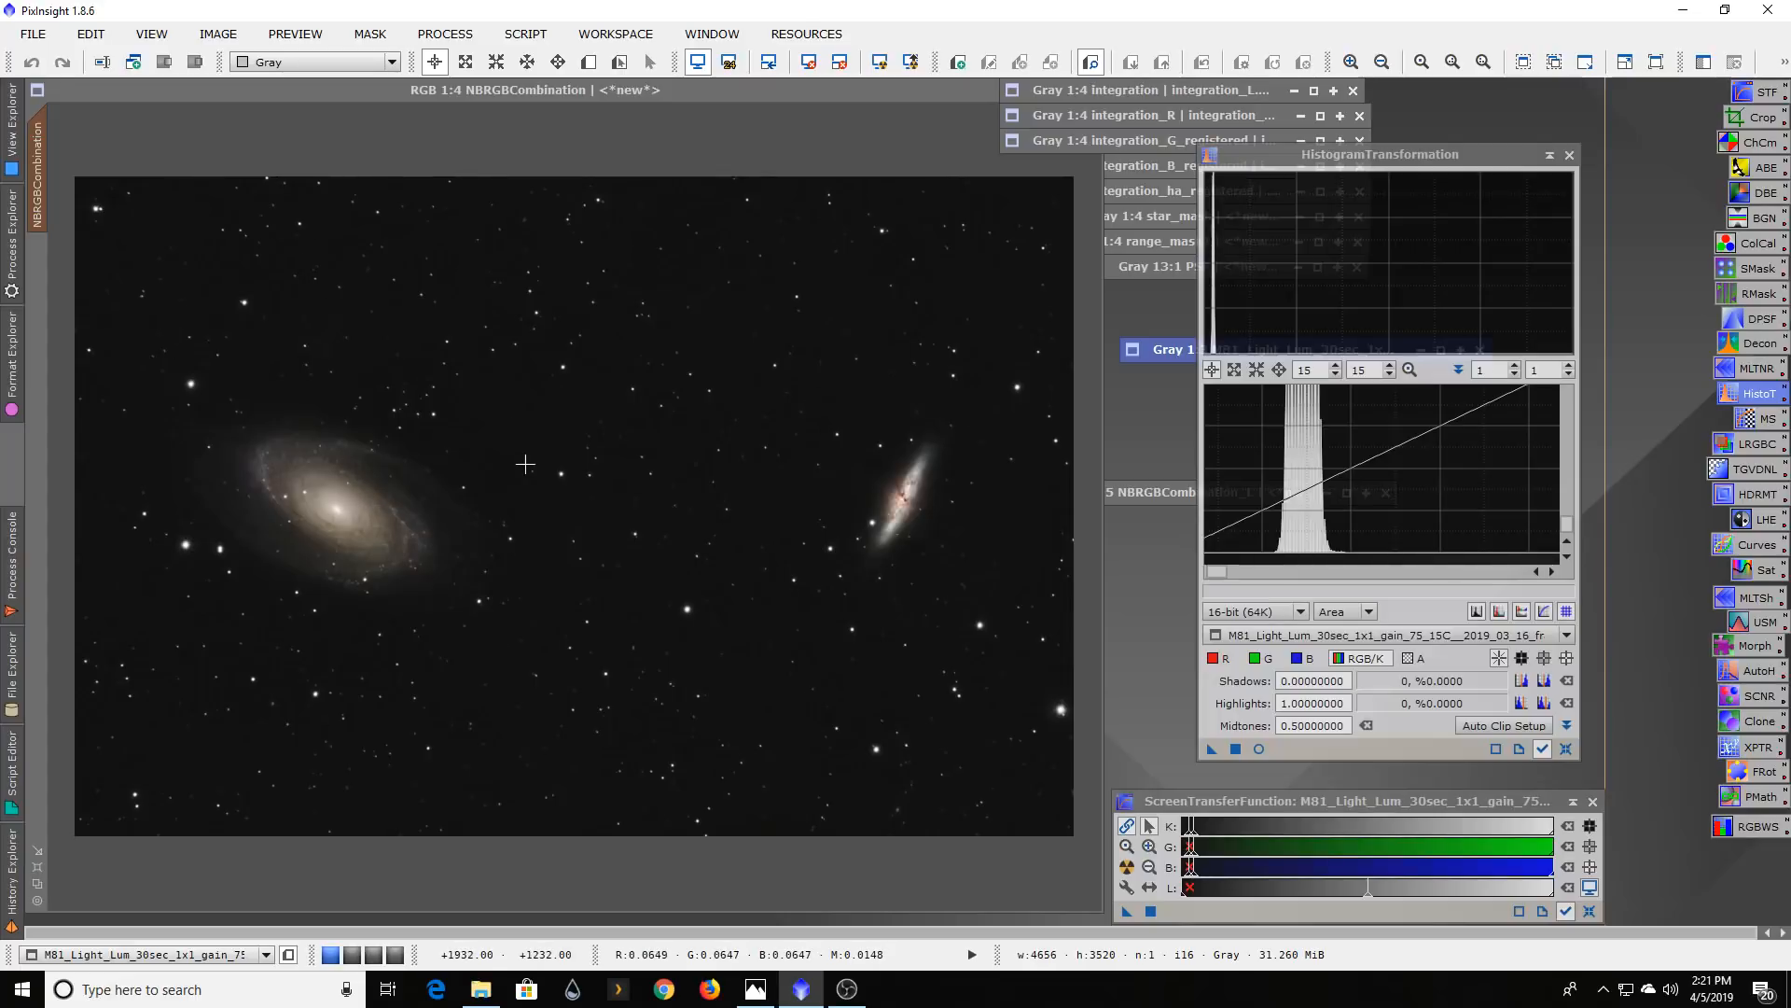
mouse_move(505, 643)
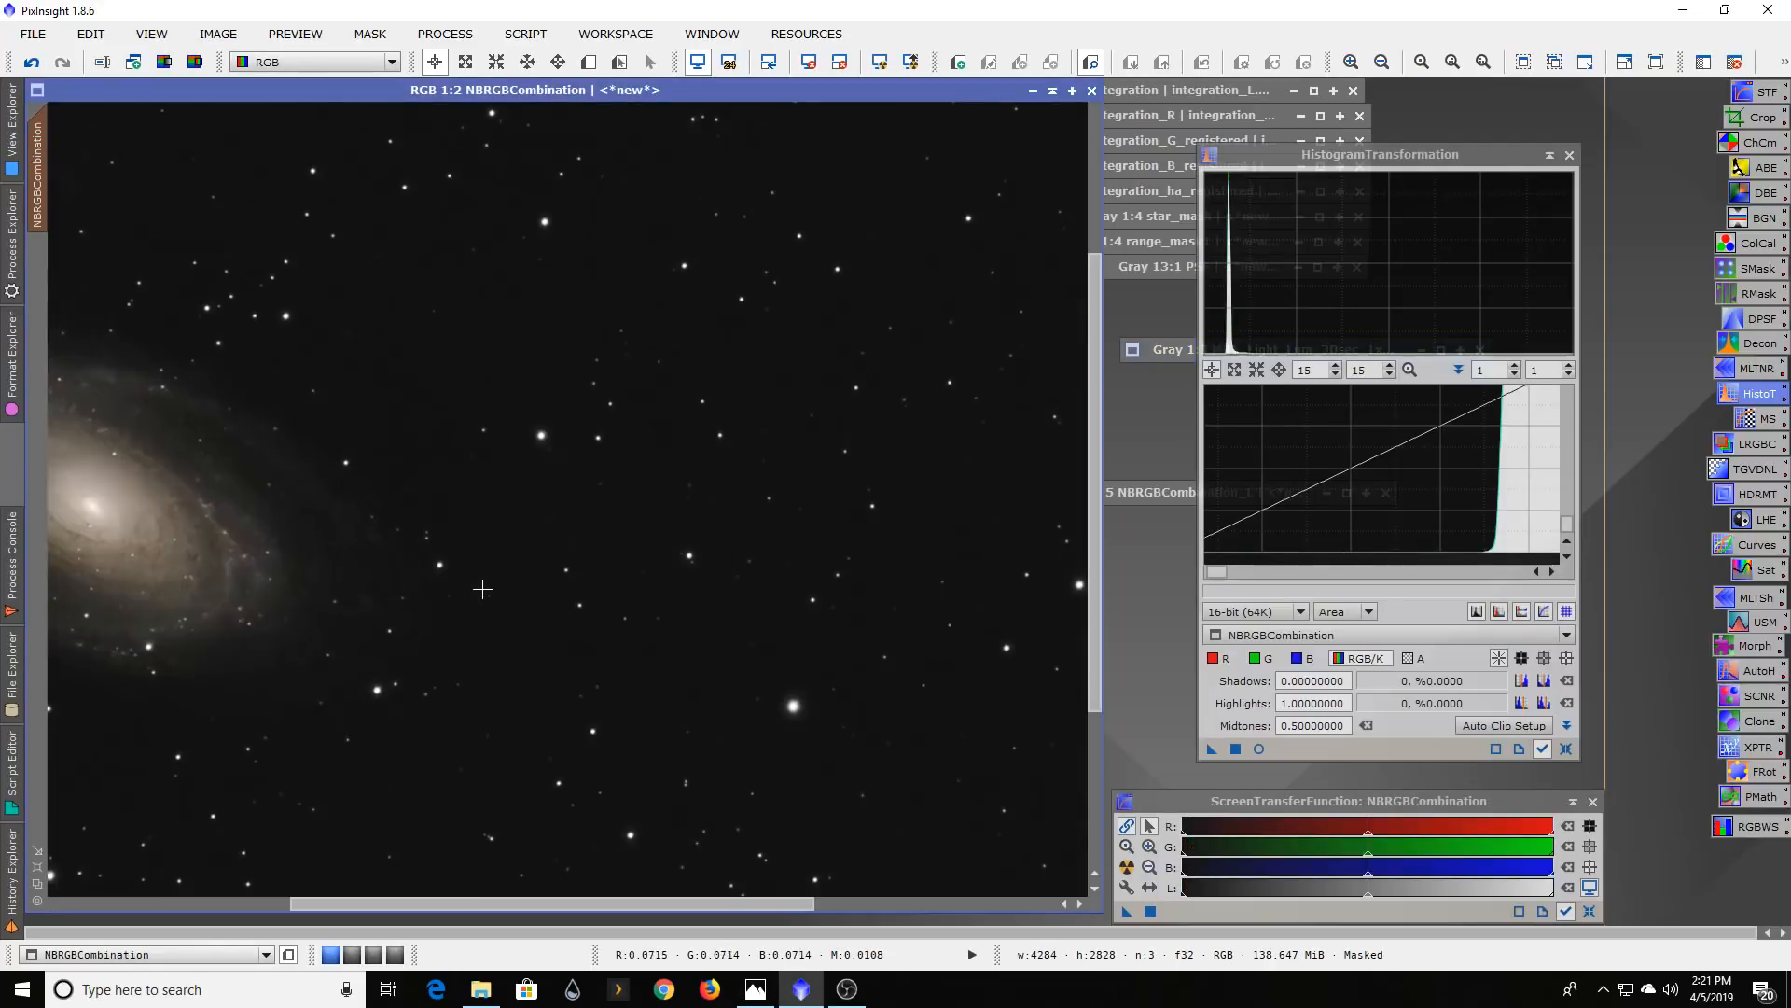
- Pan the magnified NBRGBCombination view until M81 is centred
left_click_drag(514, 904, 625, 904)
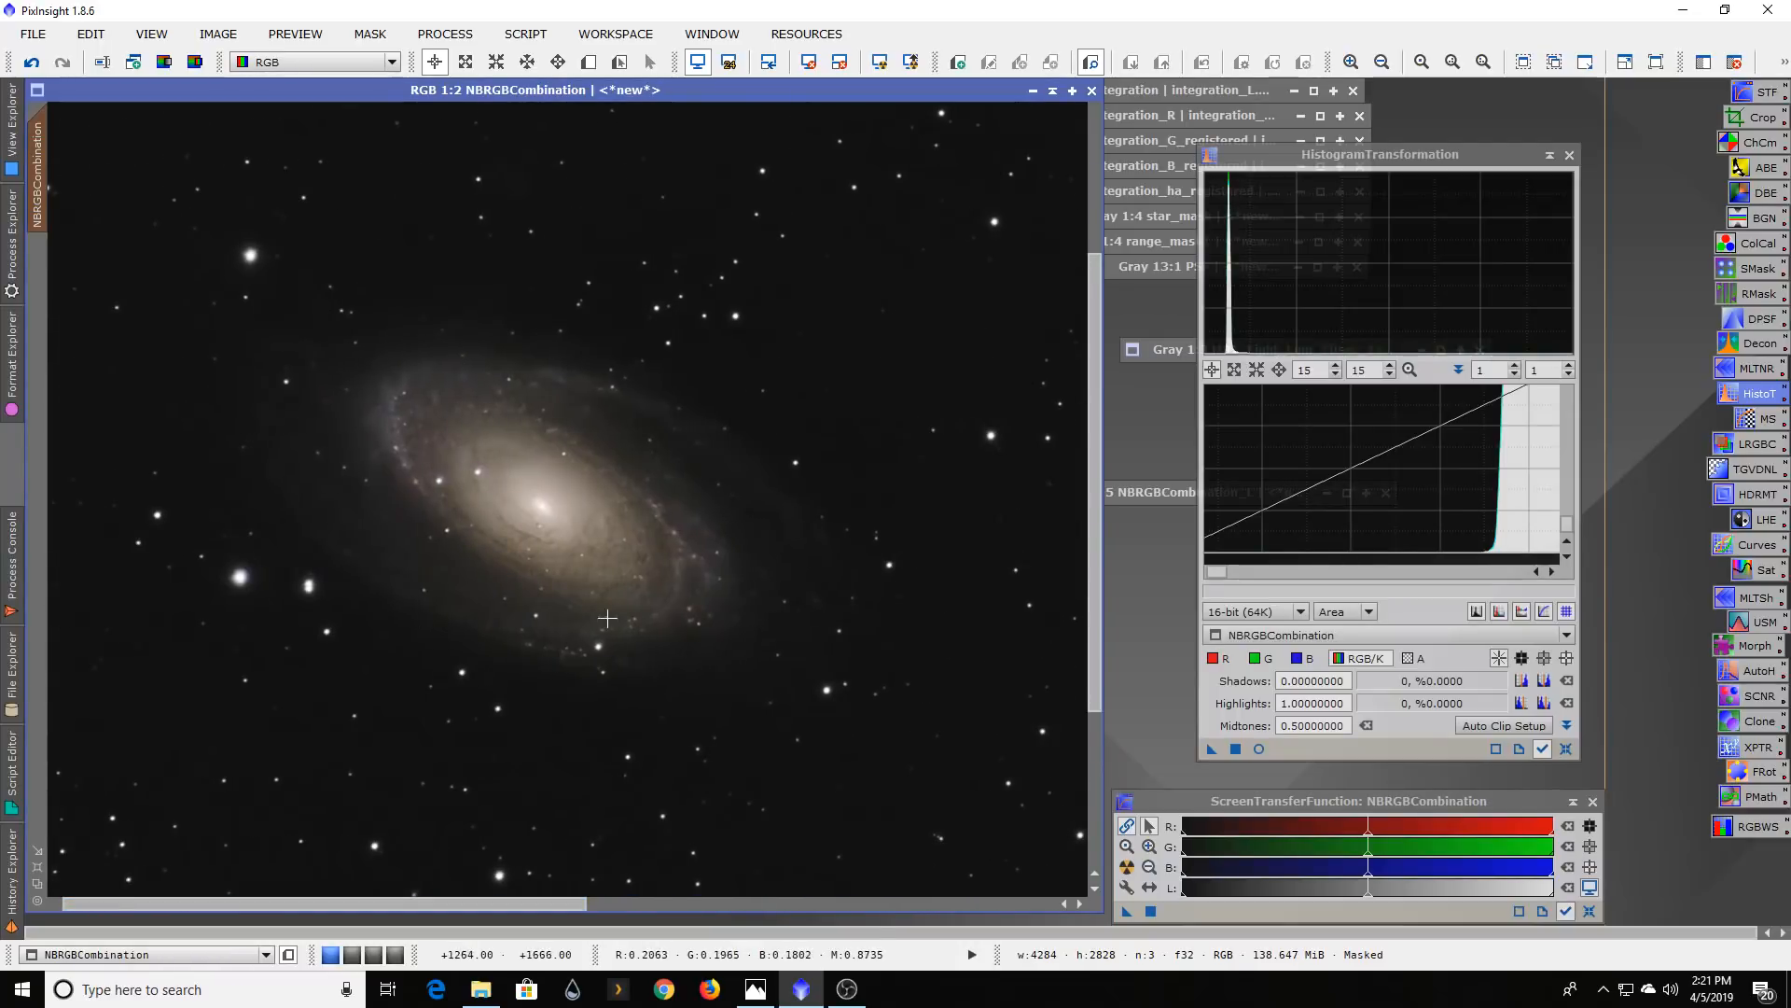
mouse_move(682, 467)
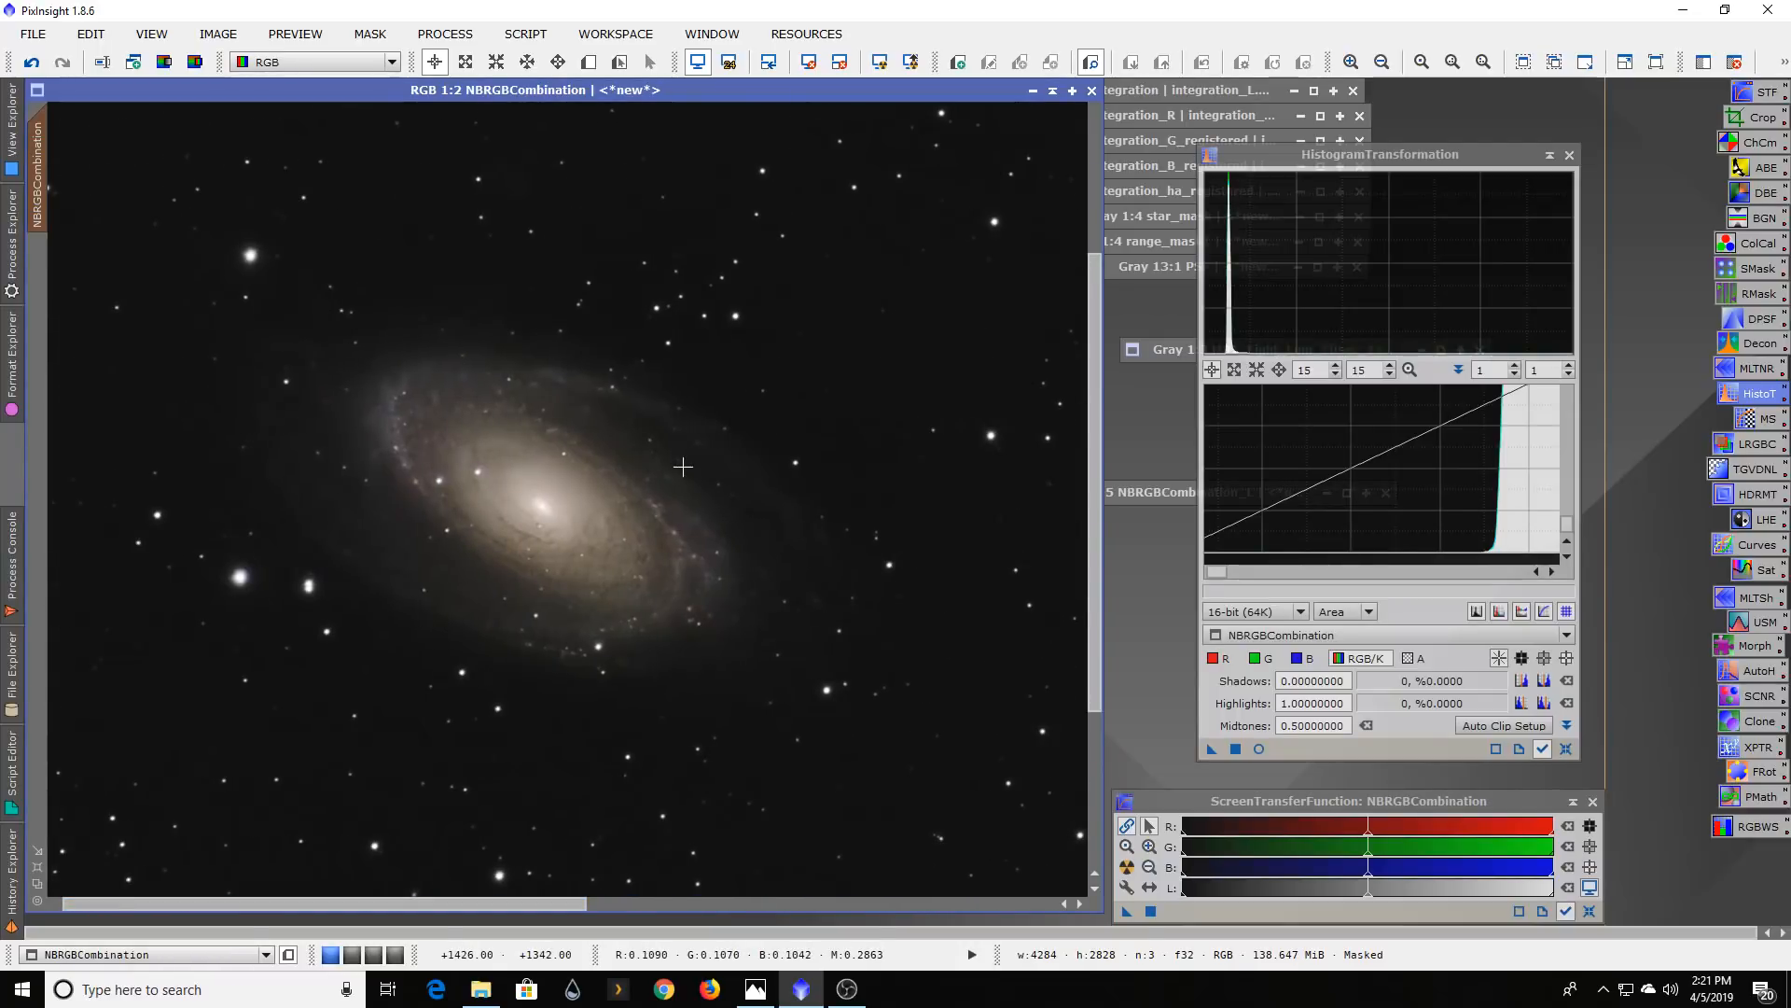
mouse_move(778, 479)
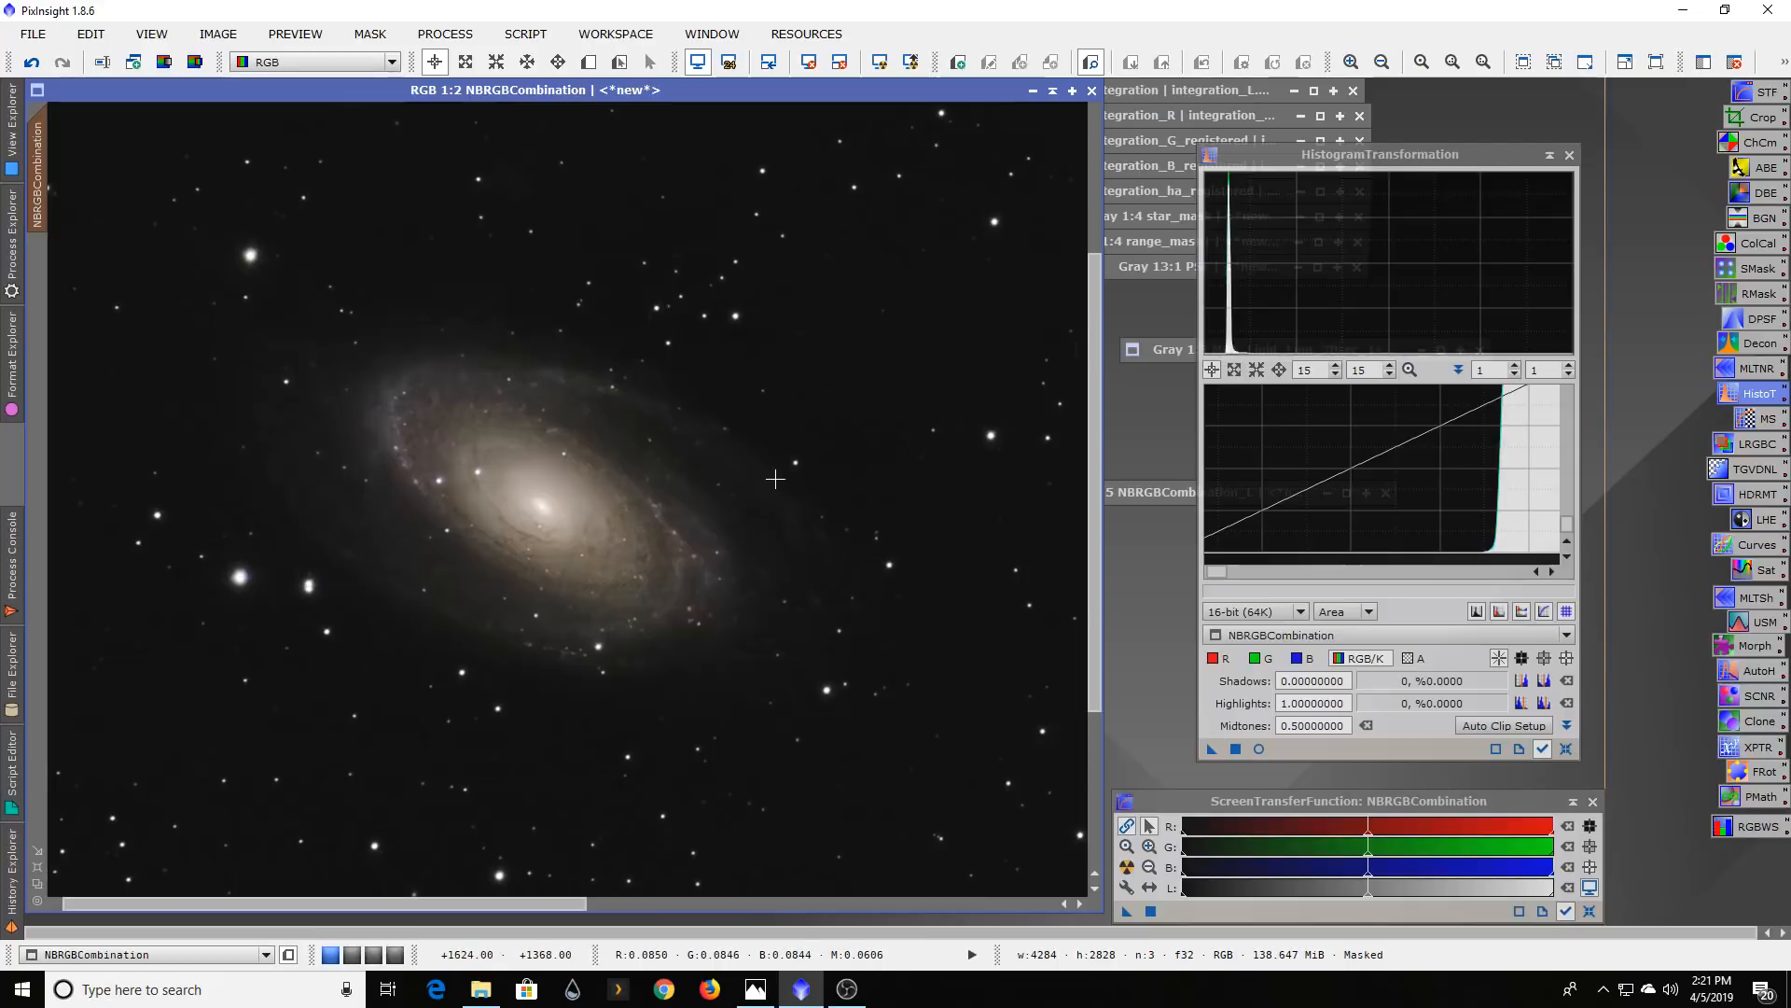
mouse_move(386, 435)
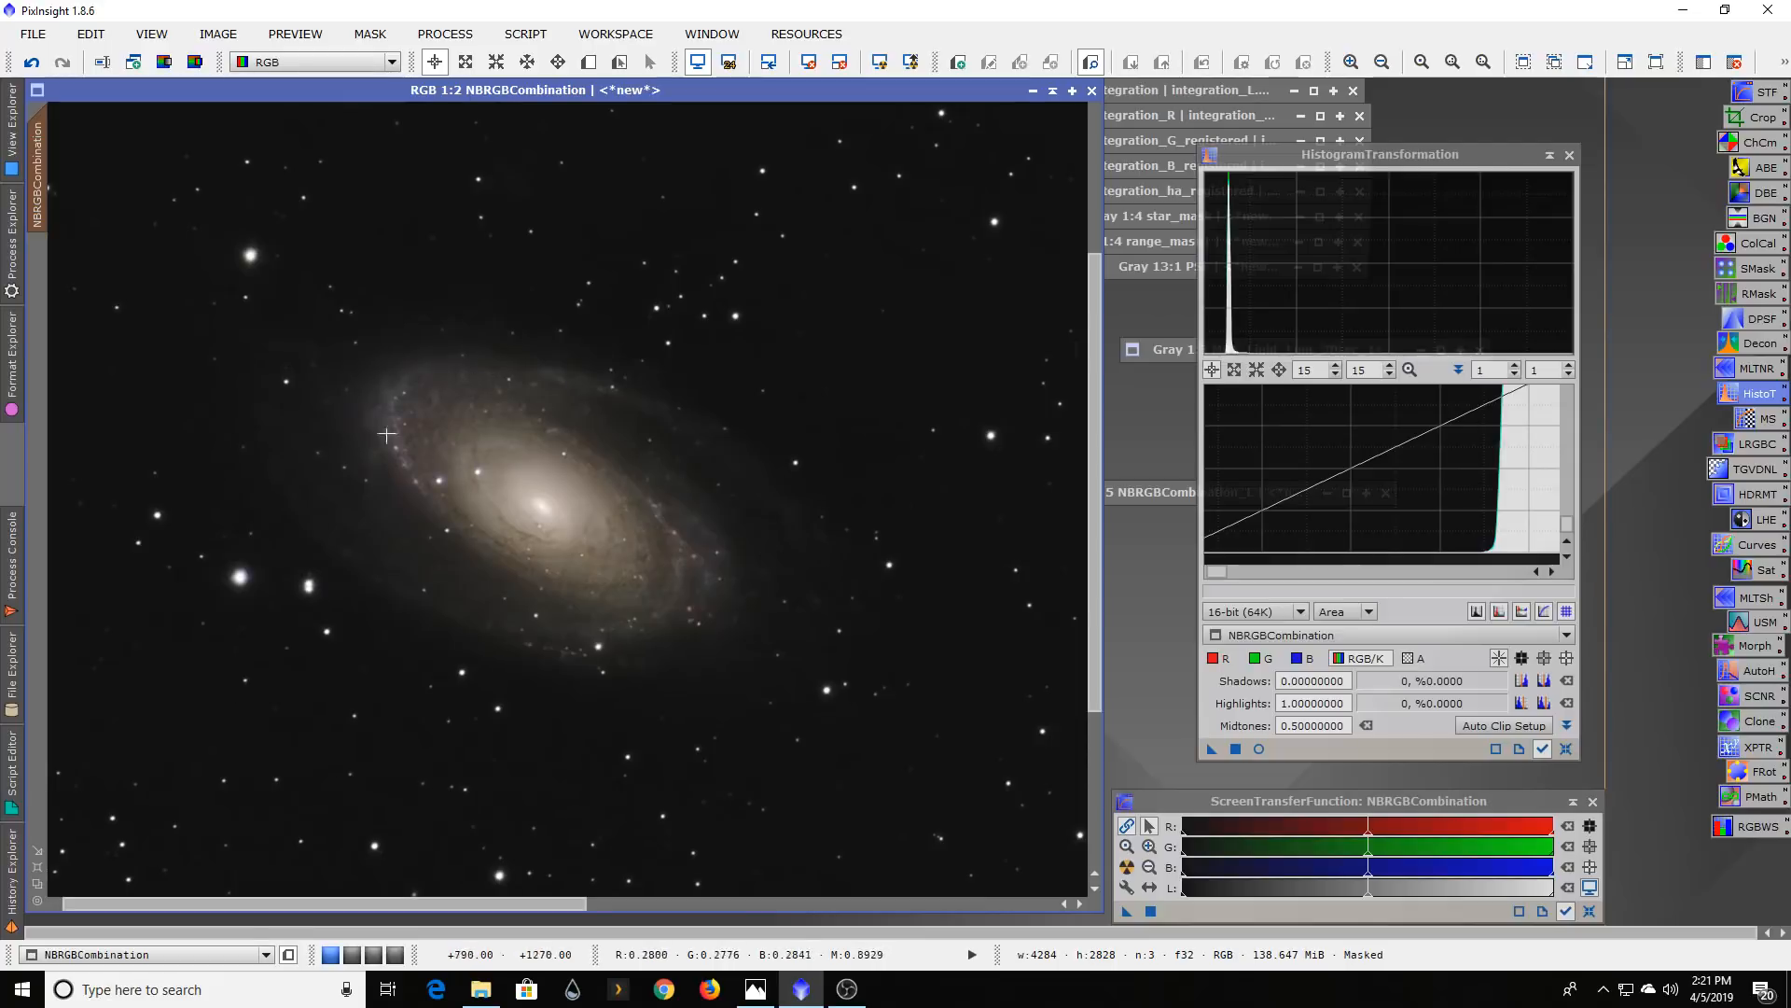
mouse_move(526, 785)
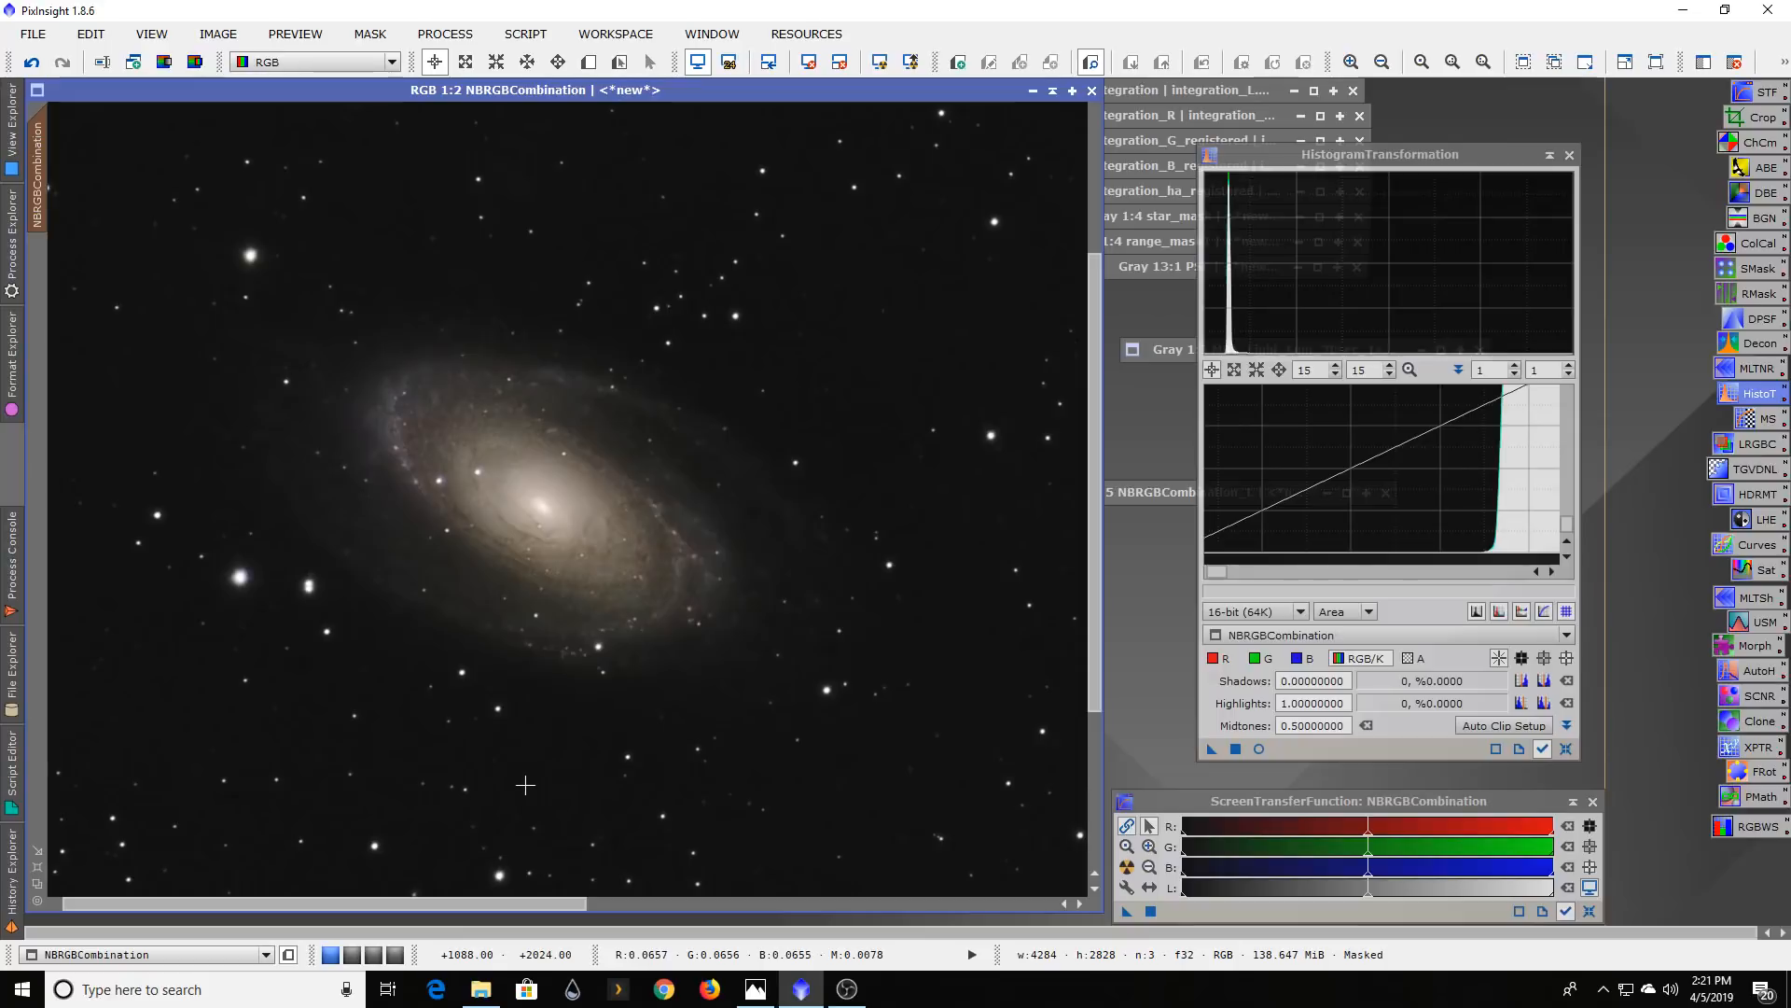
mouse_move(831, 595)
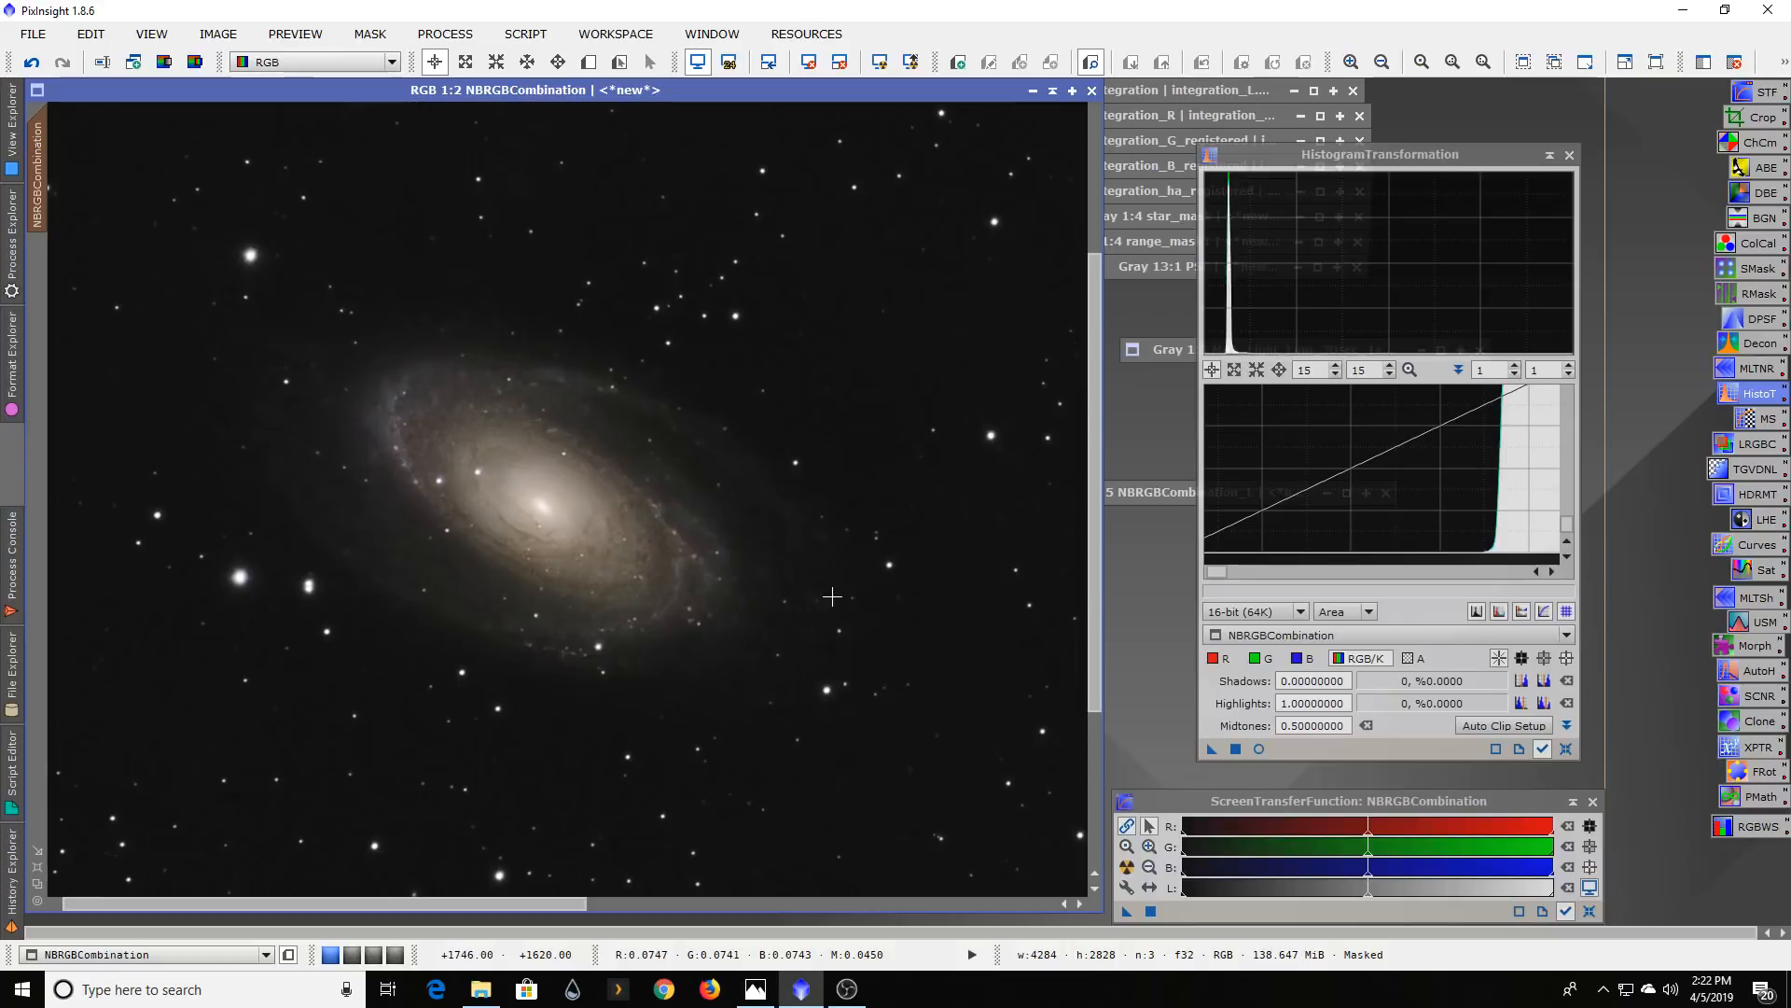
mouse_move(843, 597)
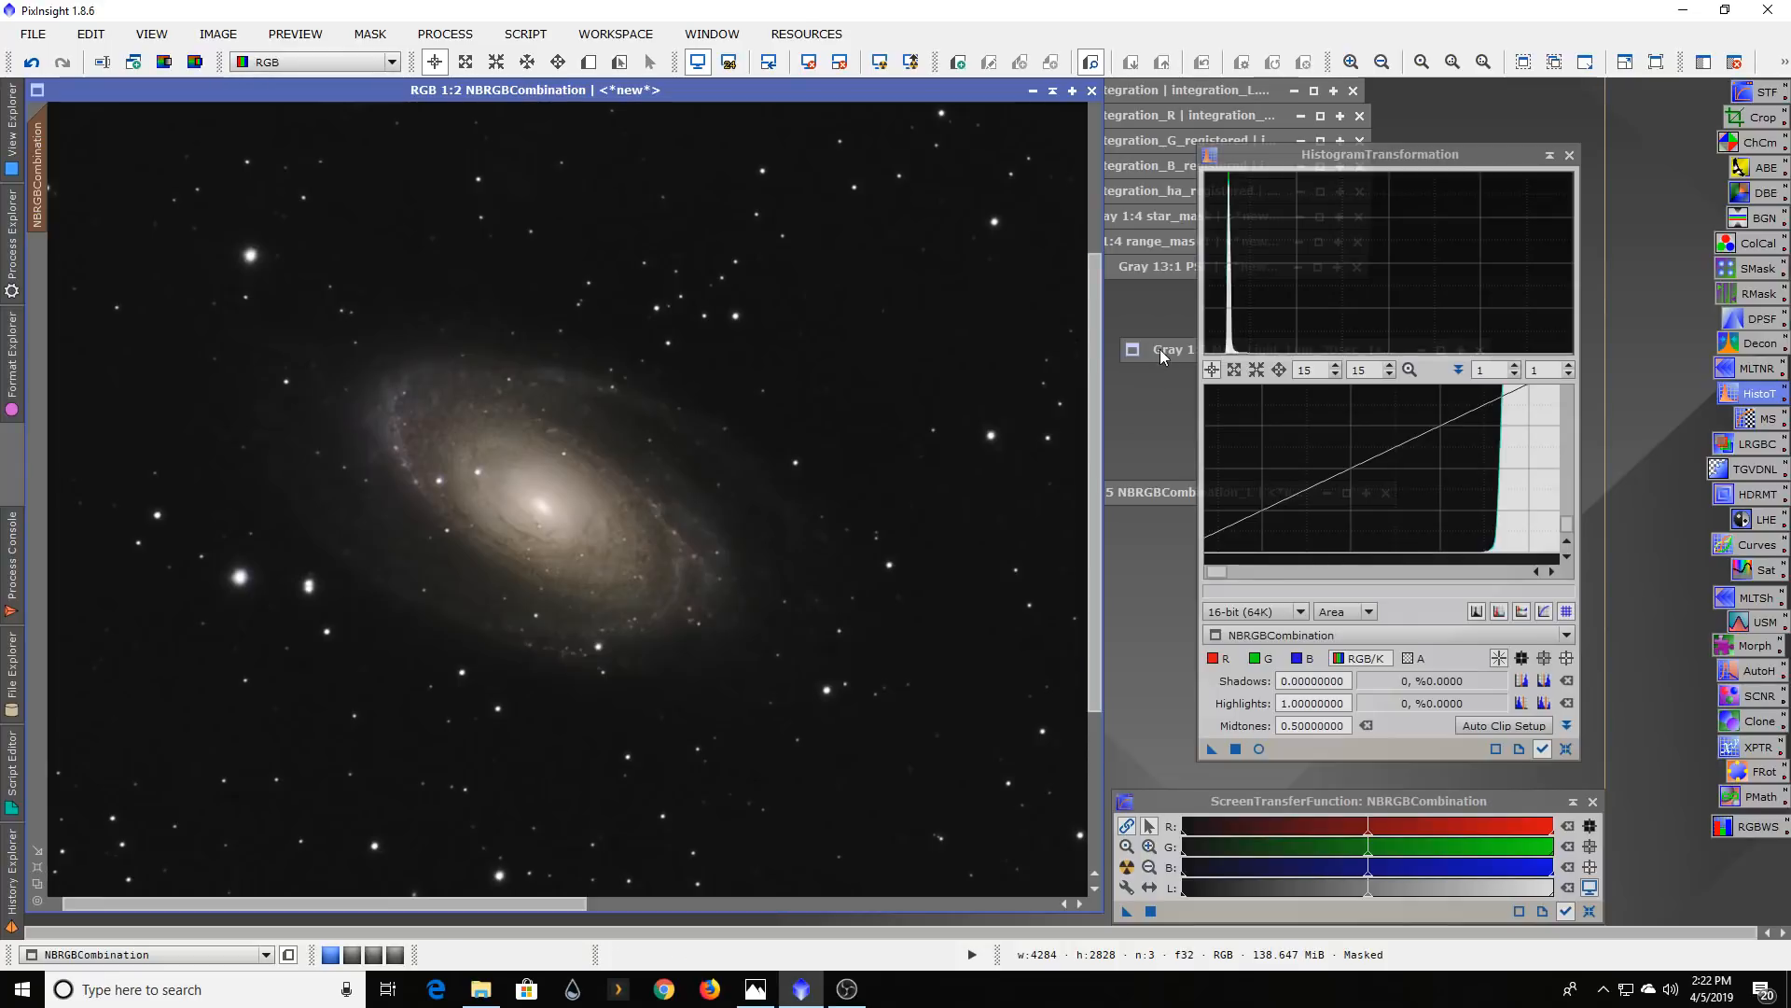
- Restore the minimized raw 30-second Lum sub-frame for comparison
left_click(1156, 350)
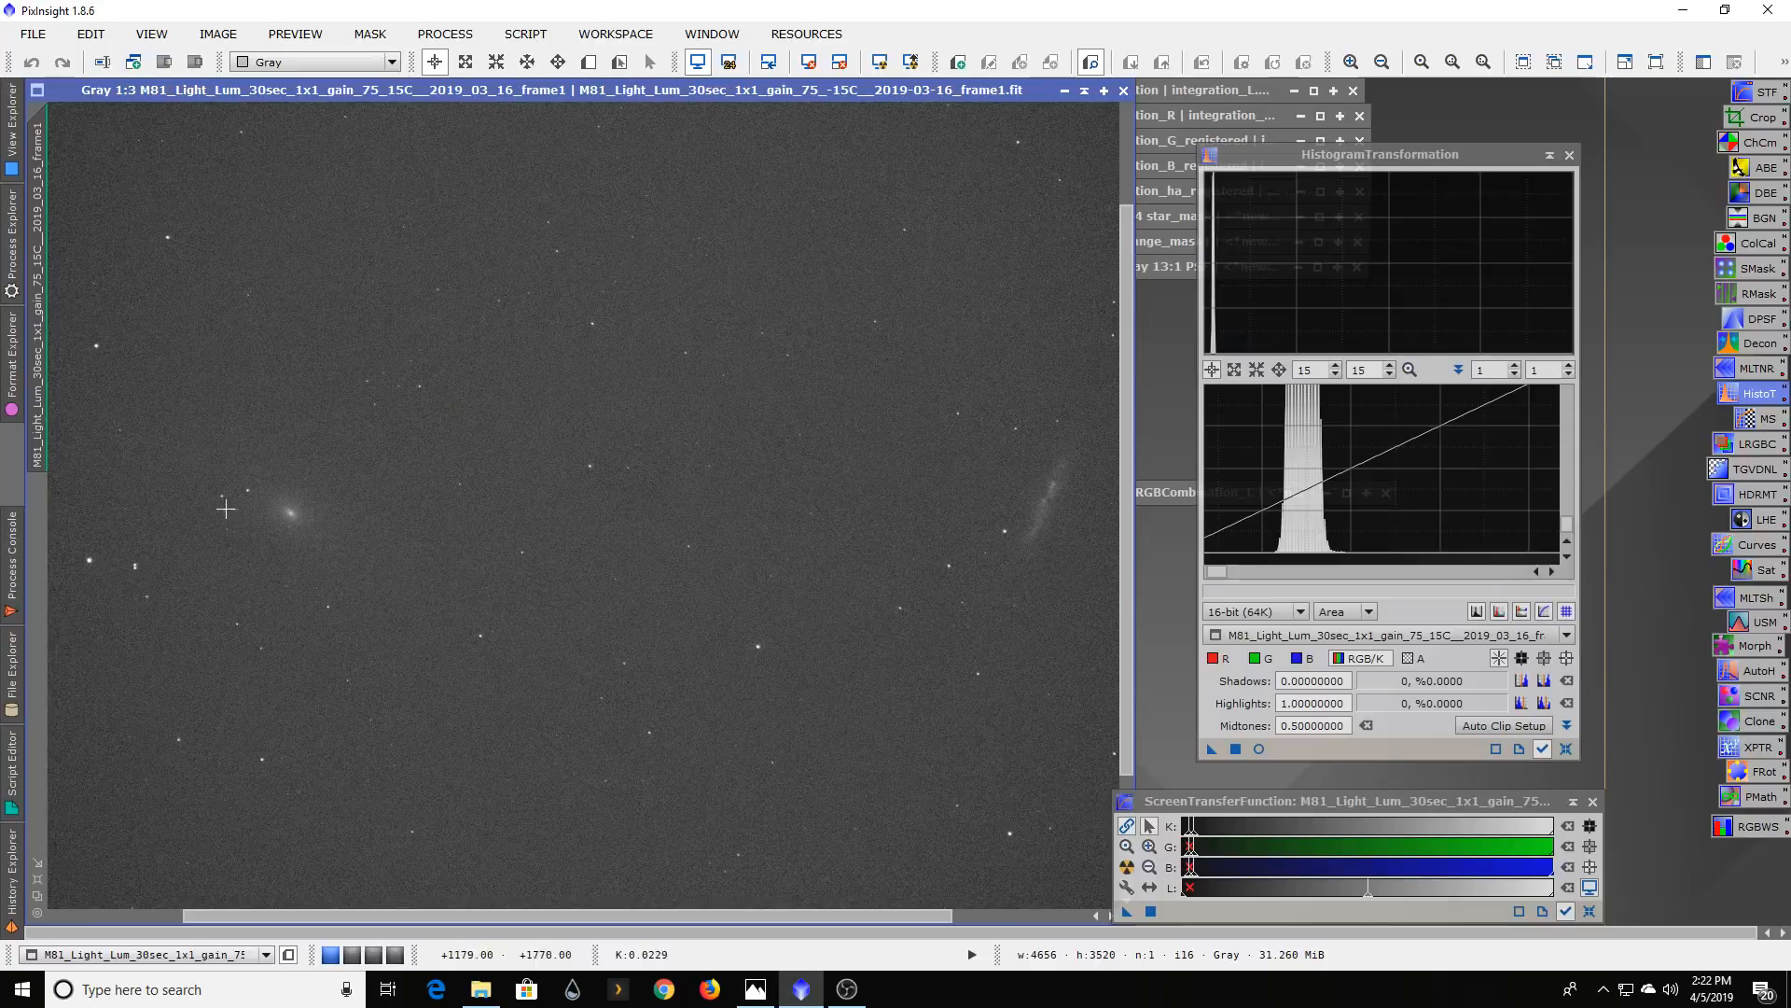
mouse_move(693, 497)
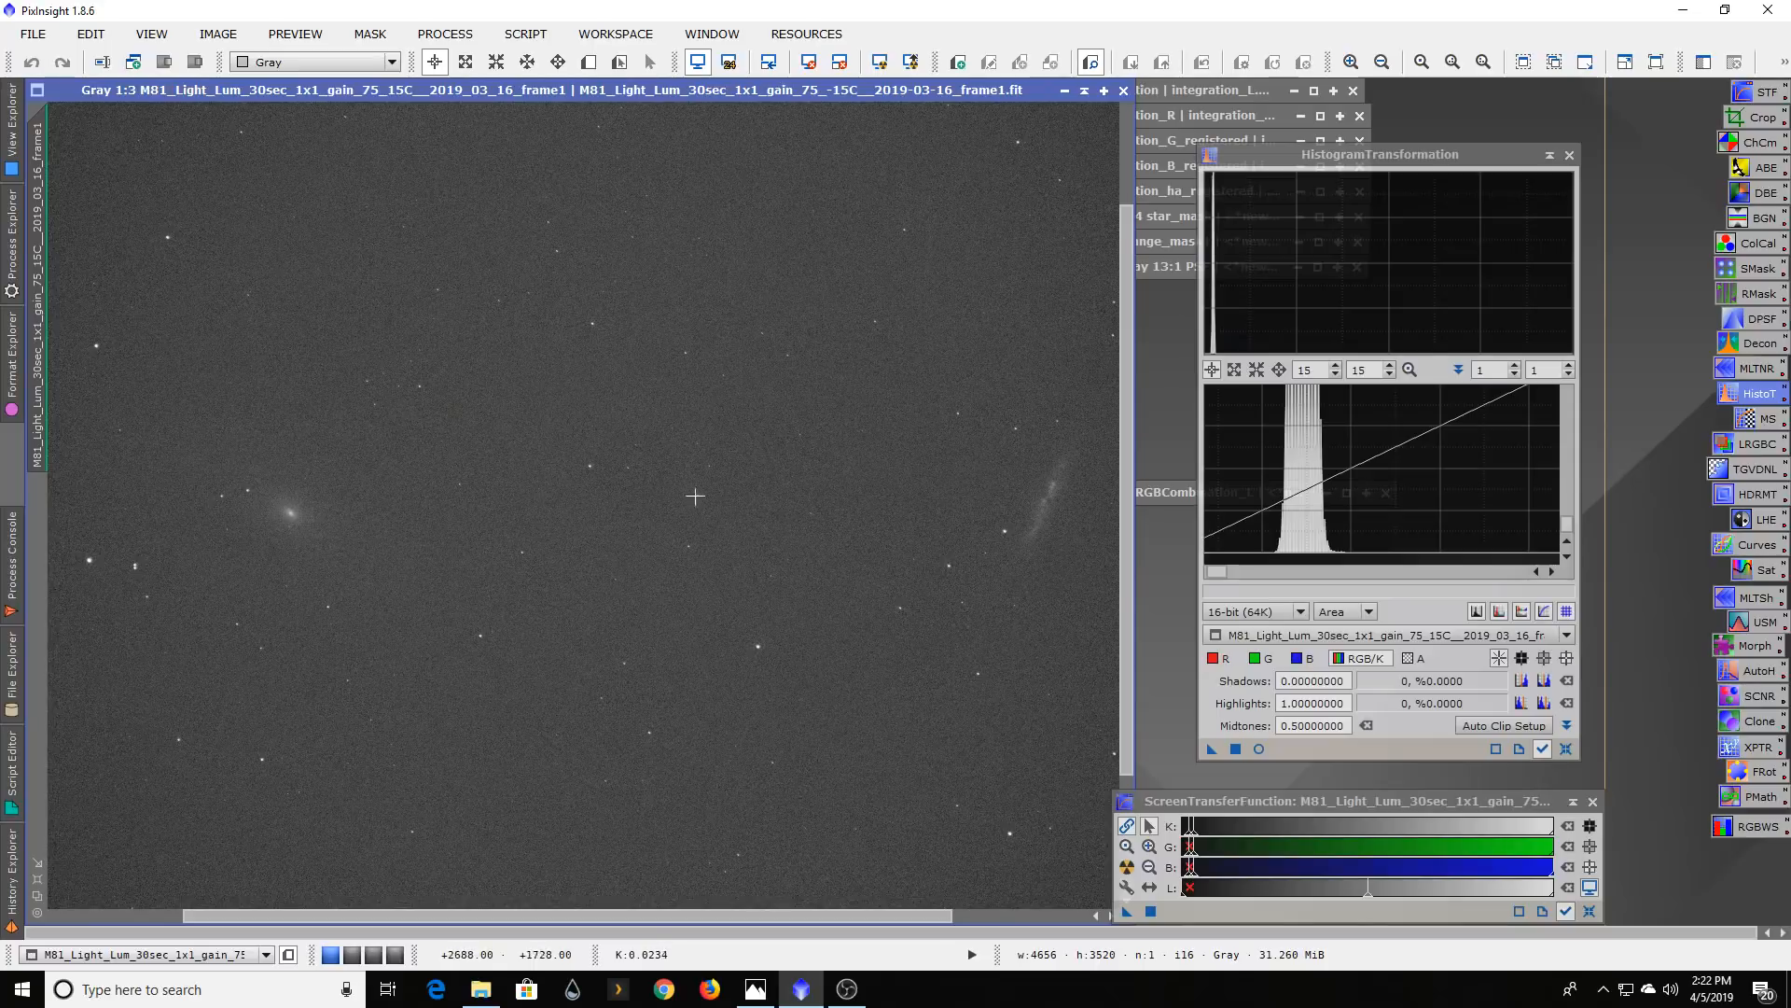
mouse_move(418, 662)
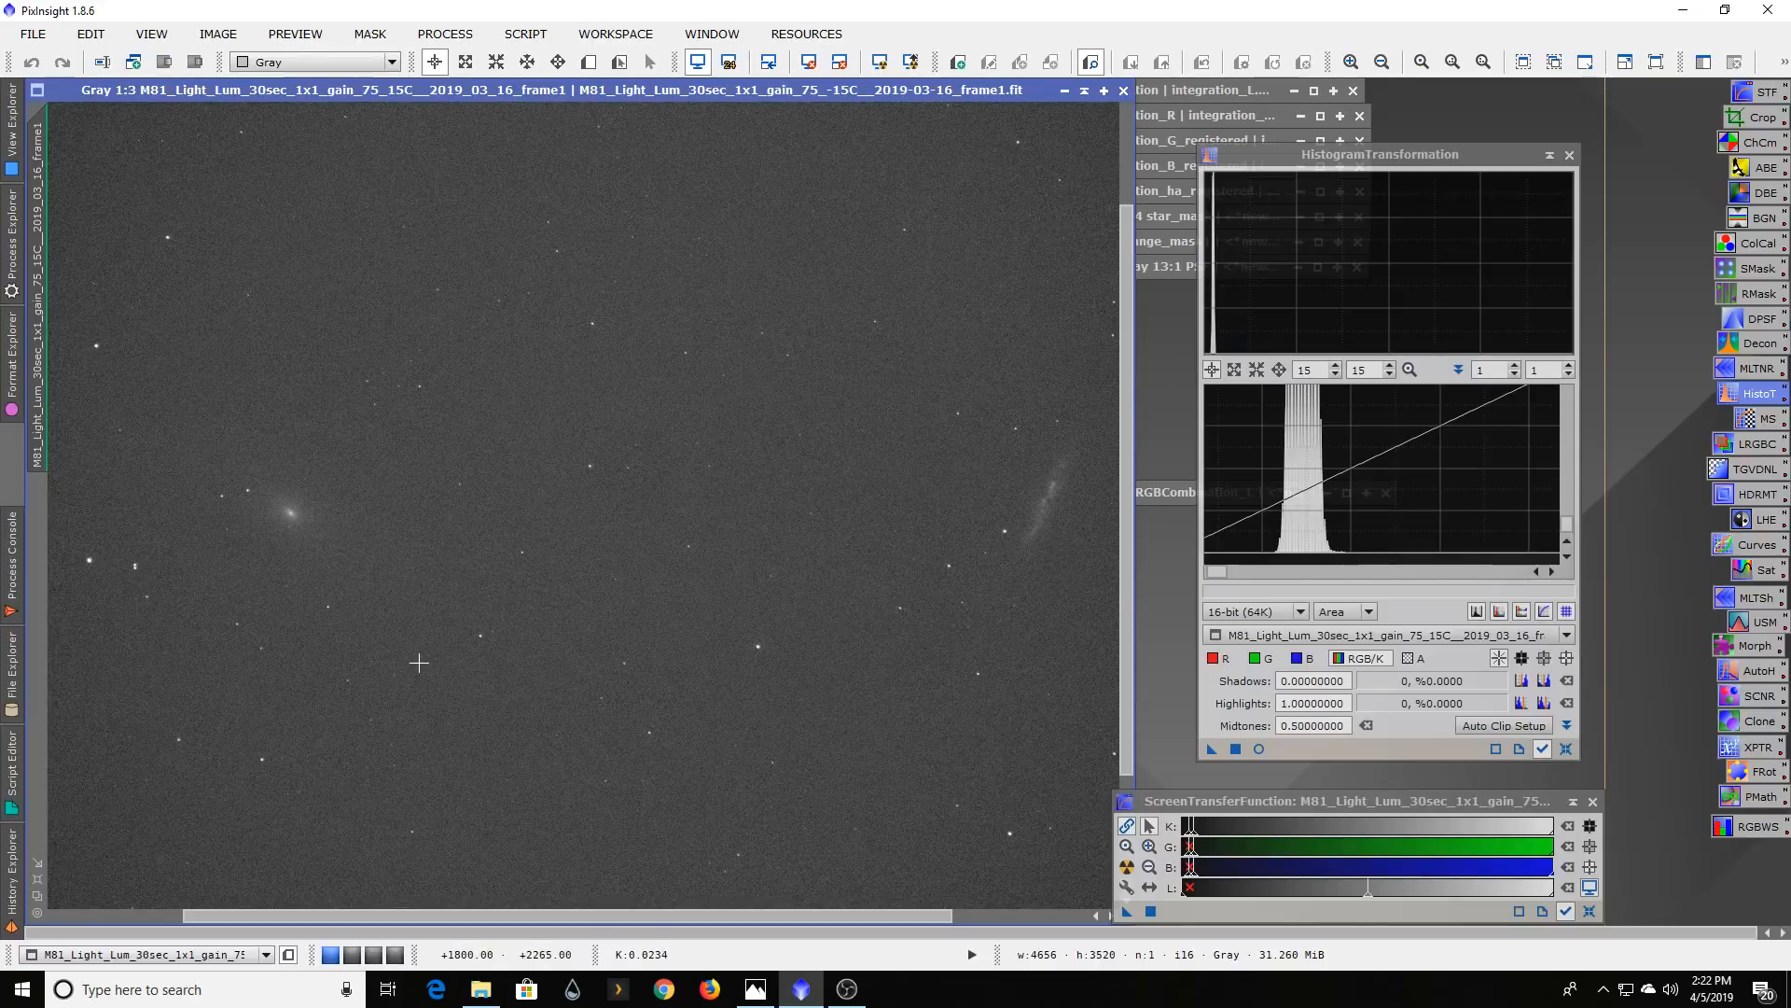
mouse_move(855, 564)
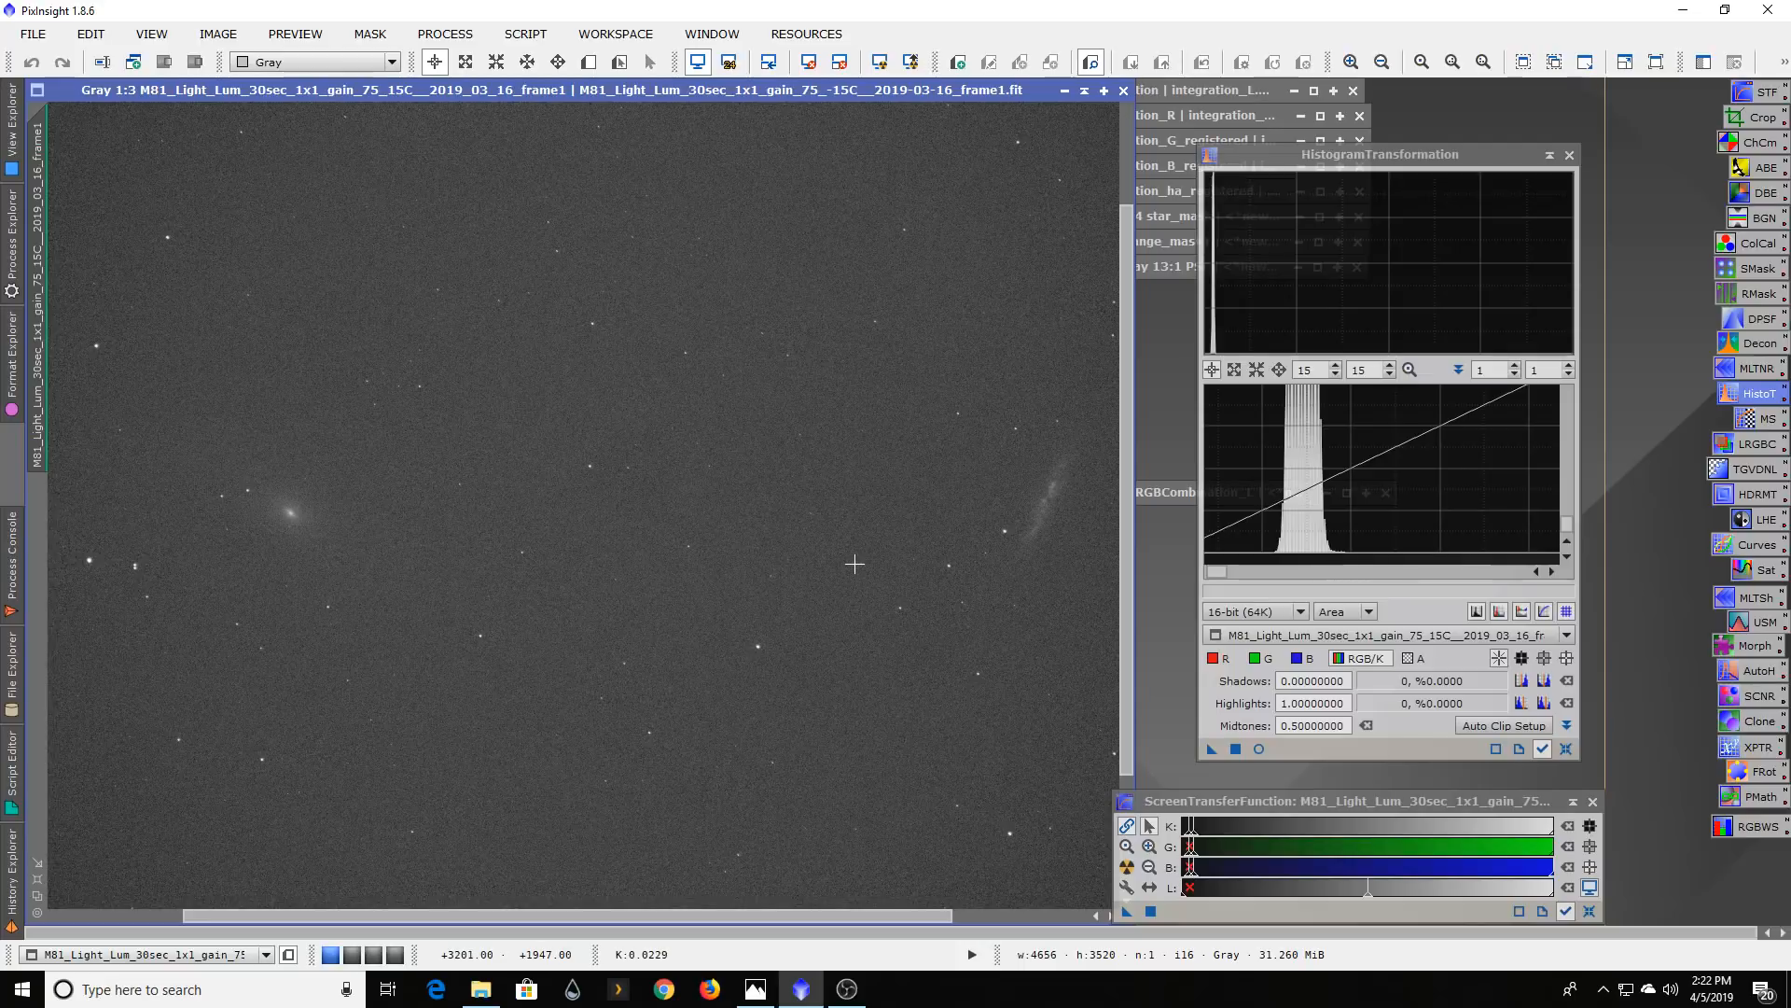
mouse_move(284, 483)
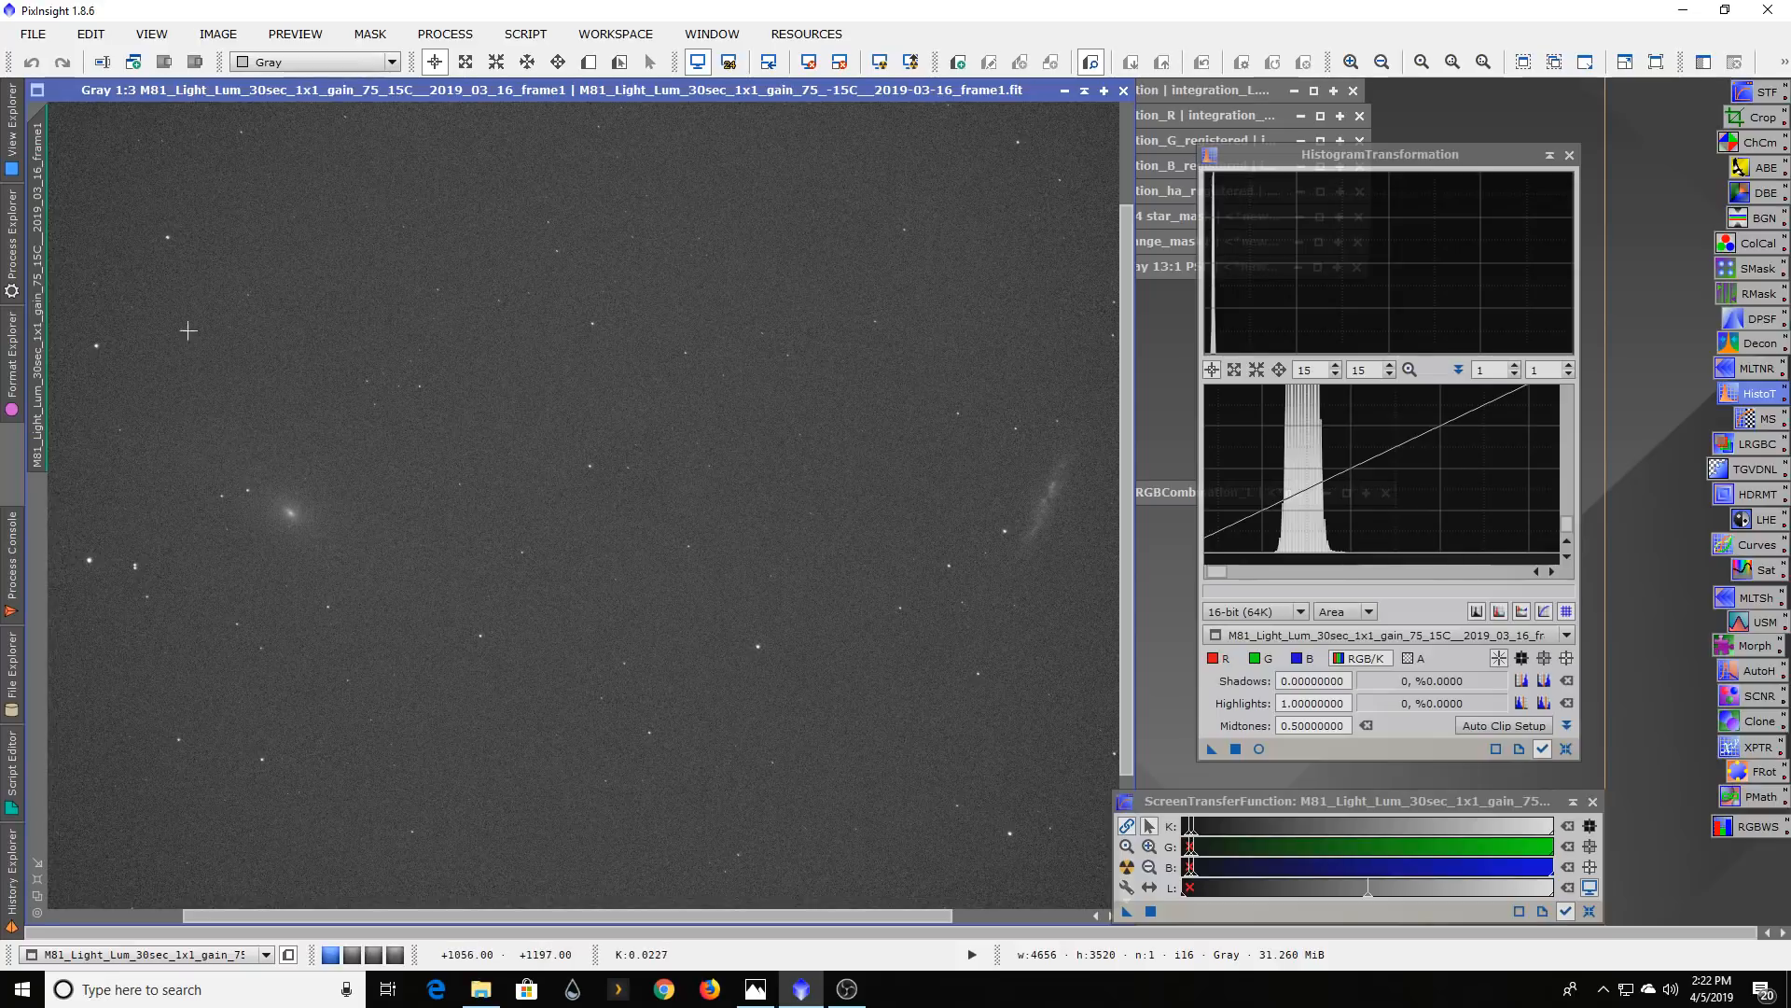
mouse_move(447, 544)
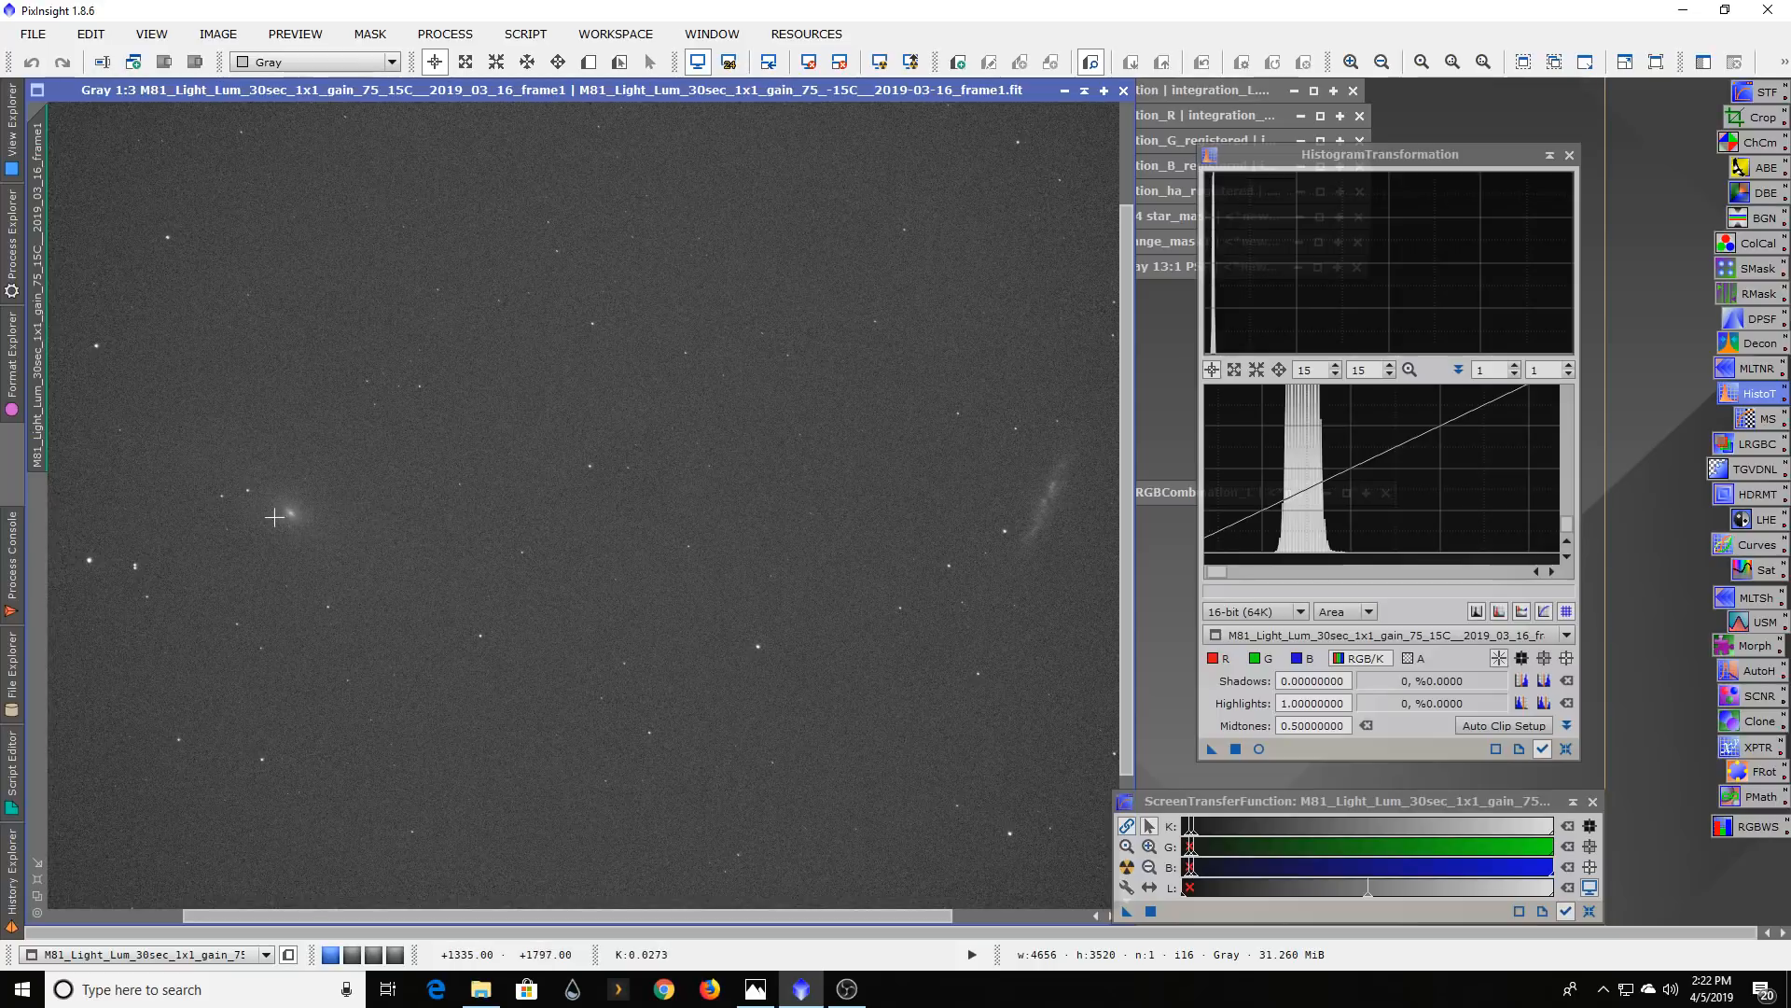
mouse_move(406, 525)
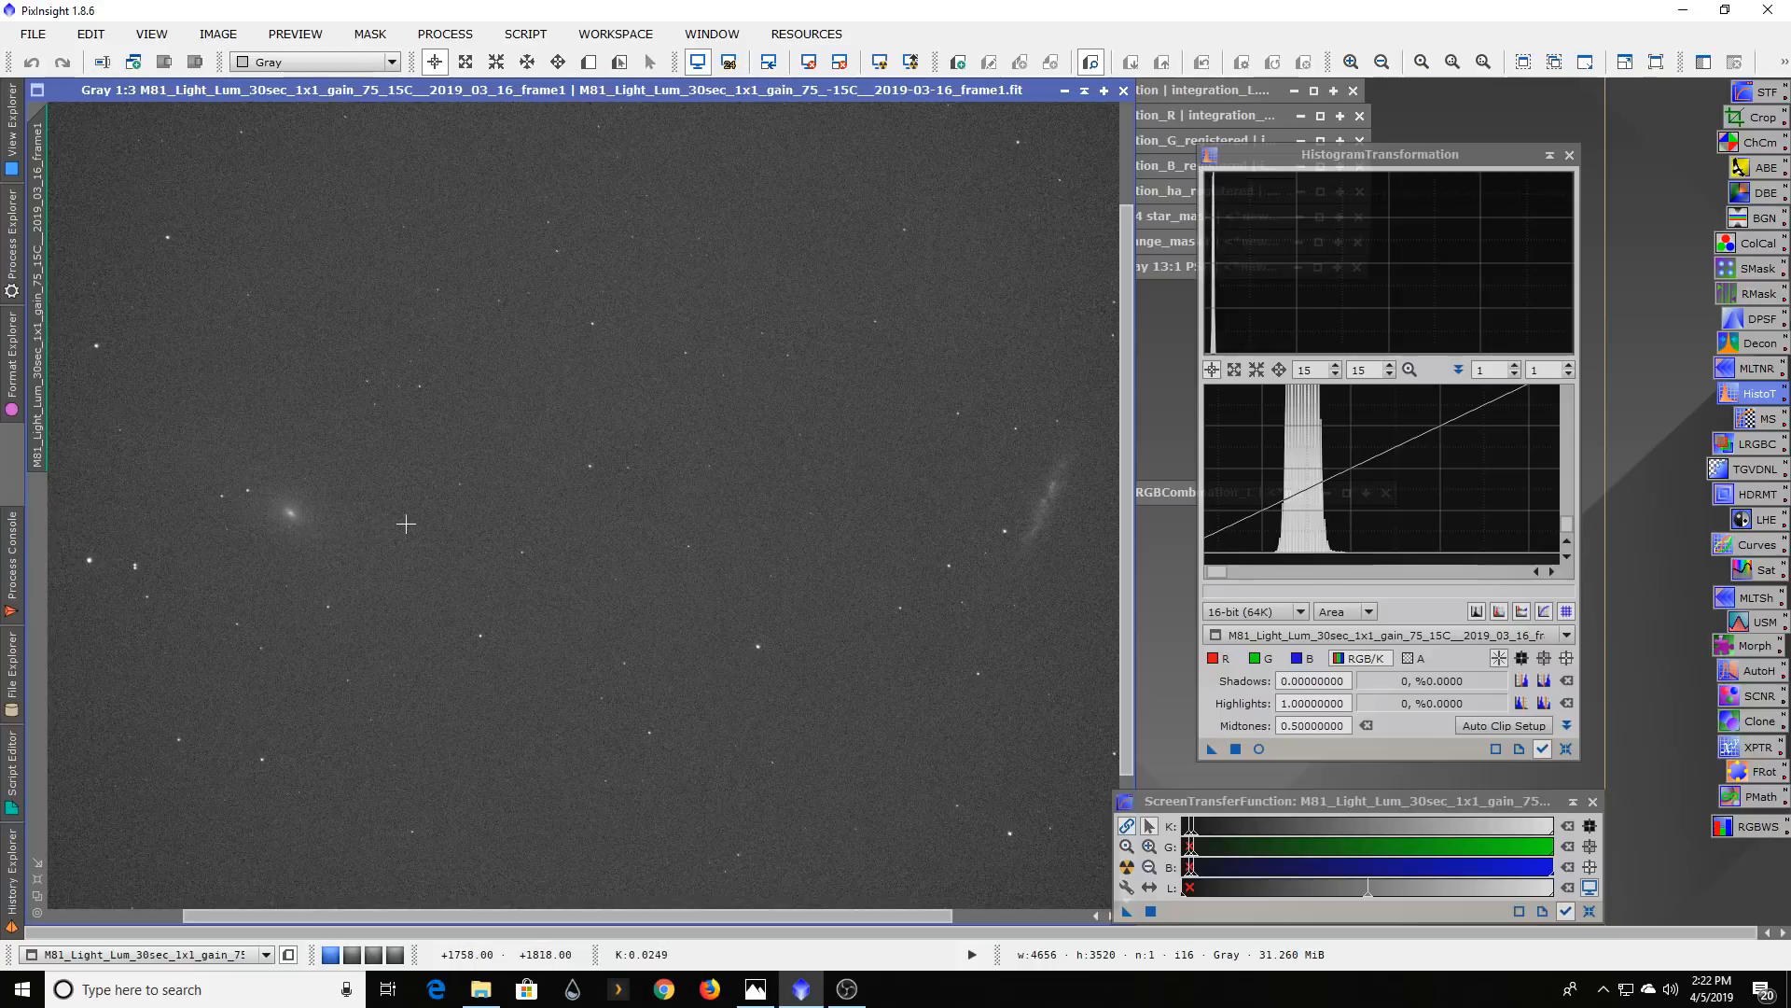
mouse_move(466, 363)
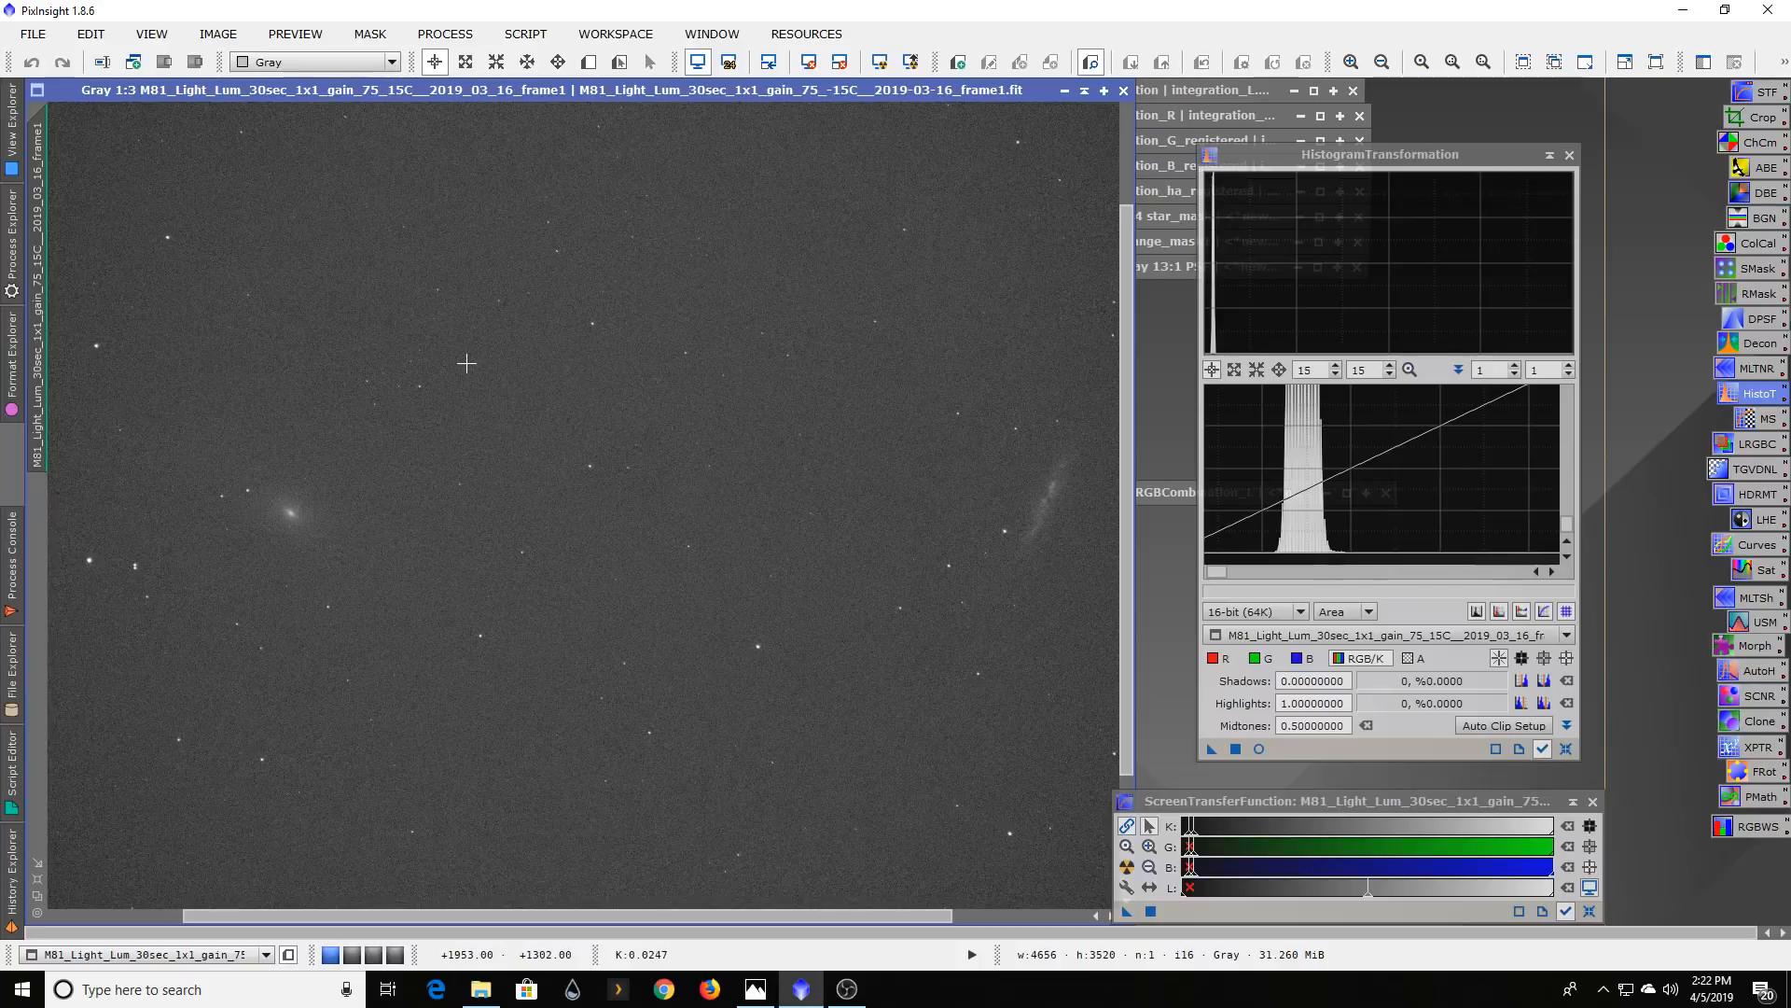
mouse_move(660, 337)
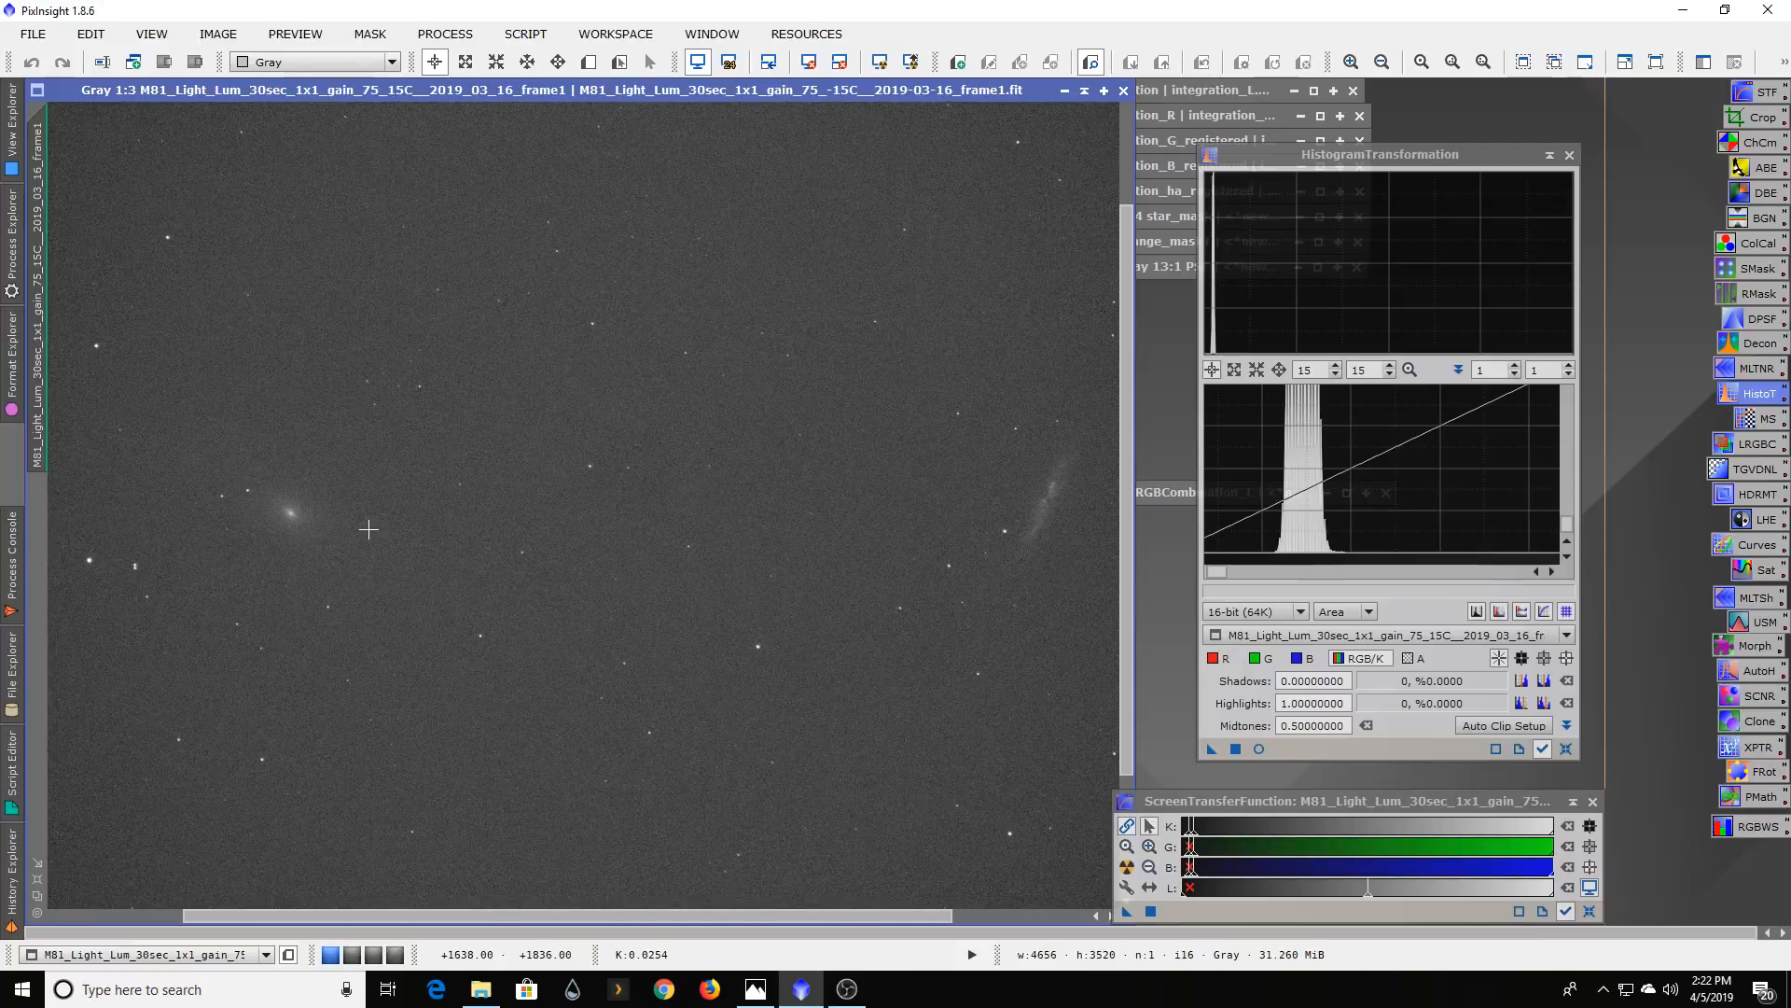
mouse_move(960, 515)
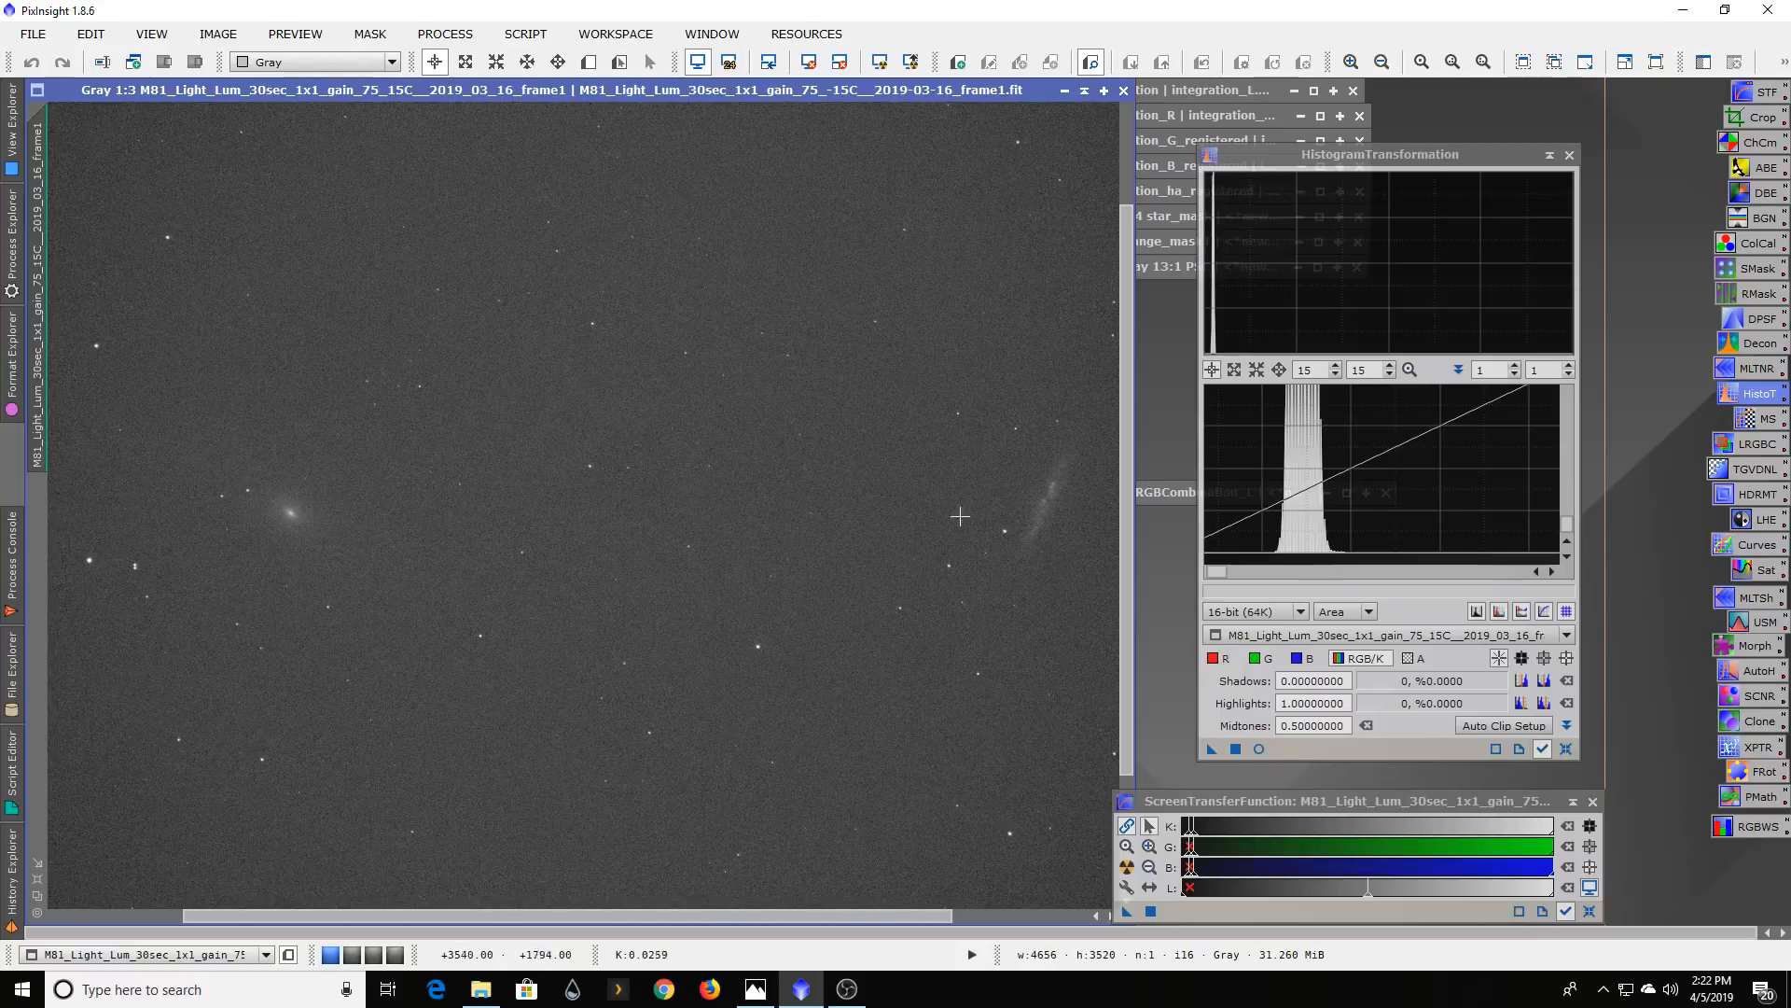
mouse_move(506, 497)
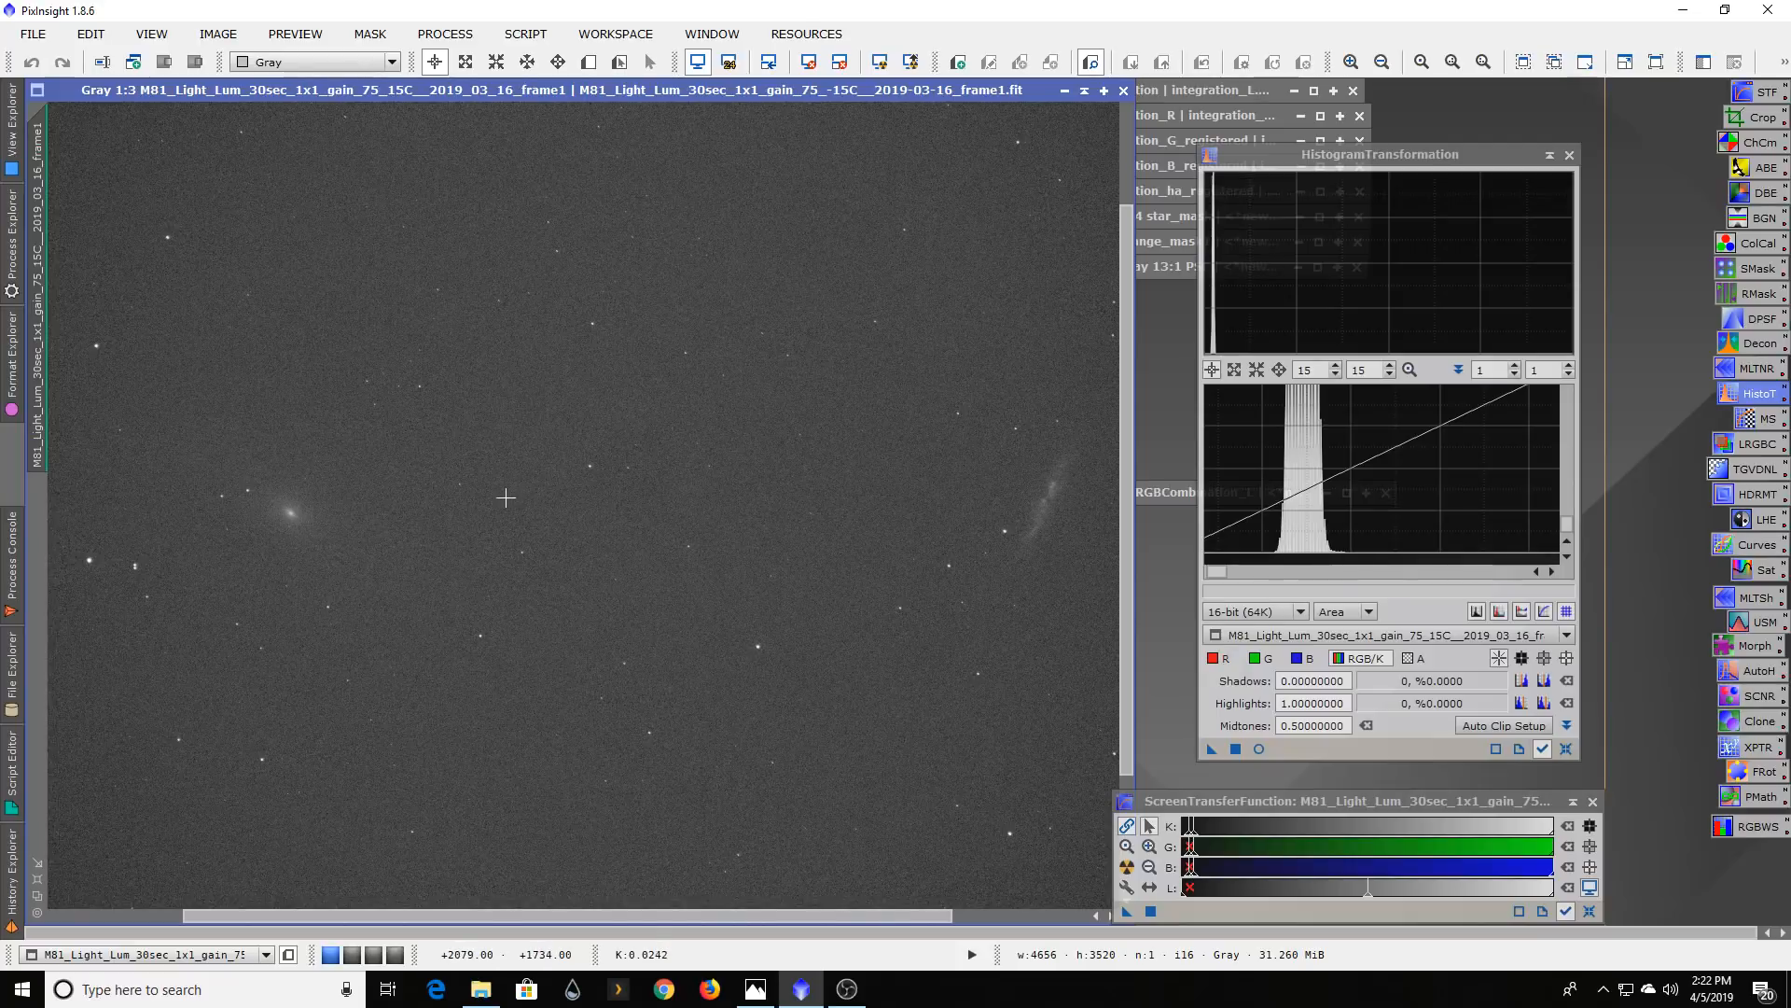
mouse_move(382, 222)
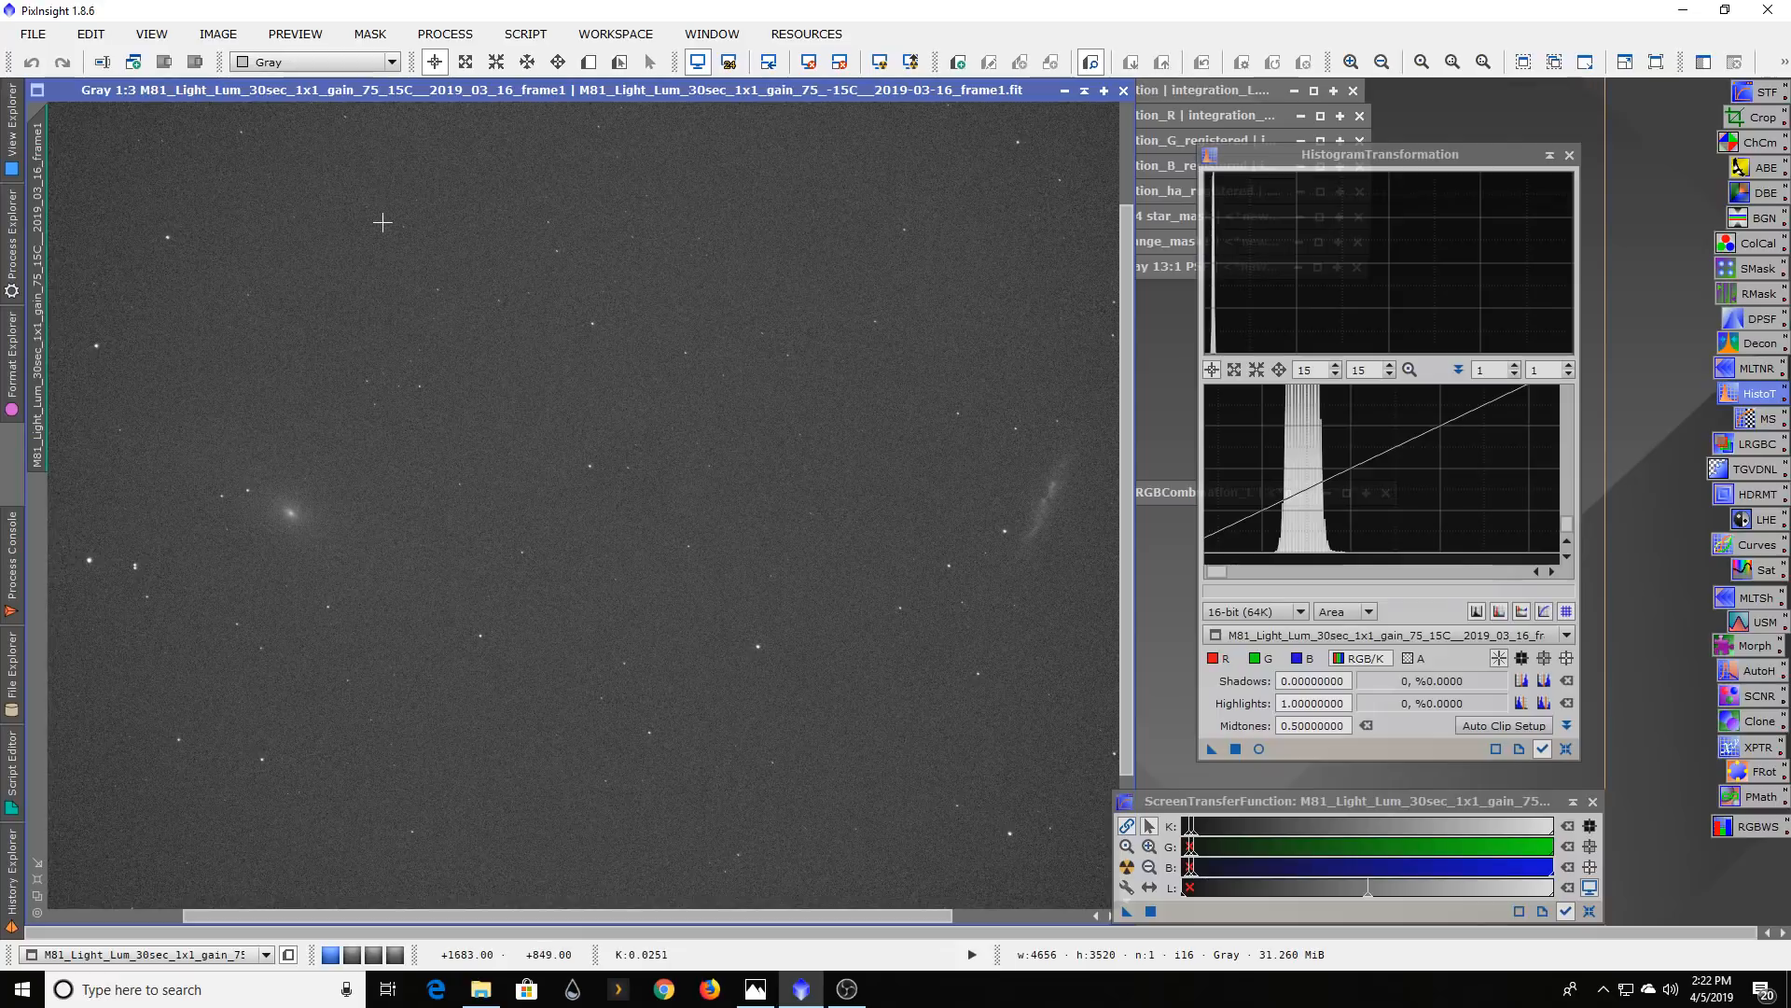
mouse_move(496, 638)
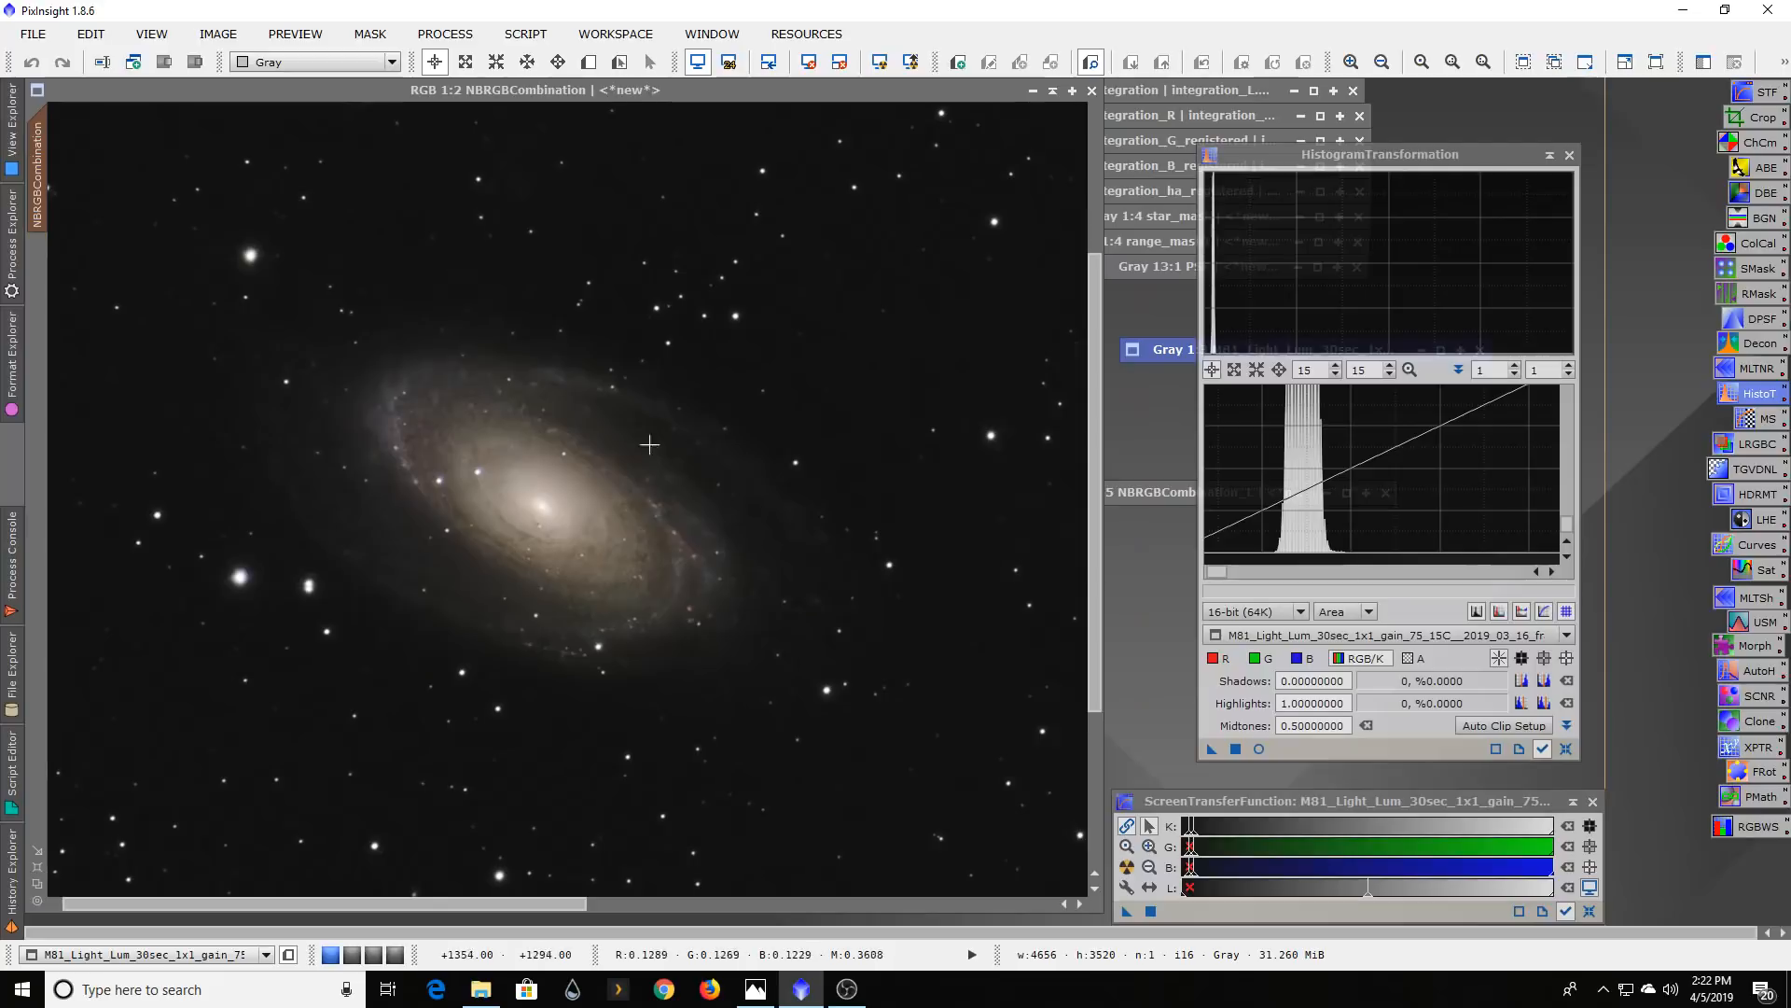
mouse_move(185, 508)
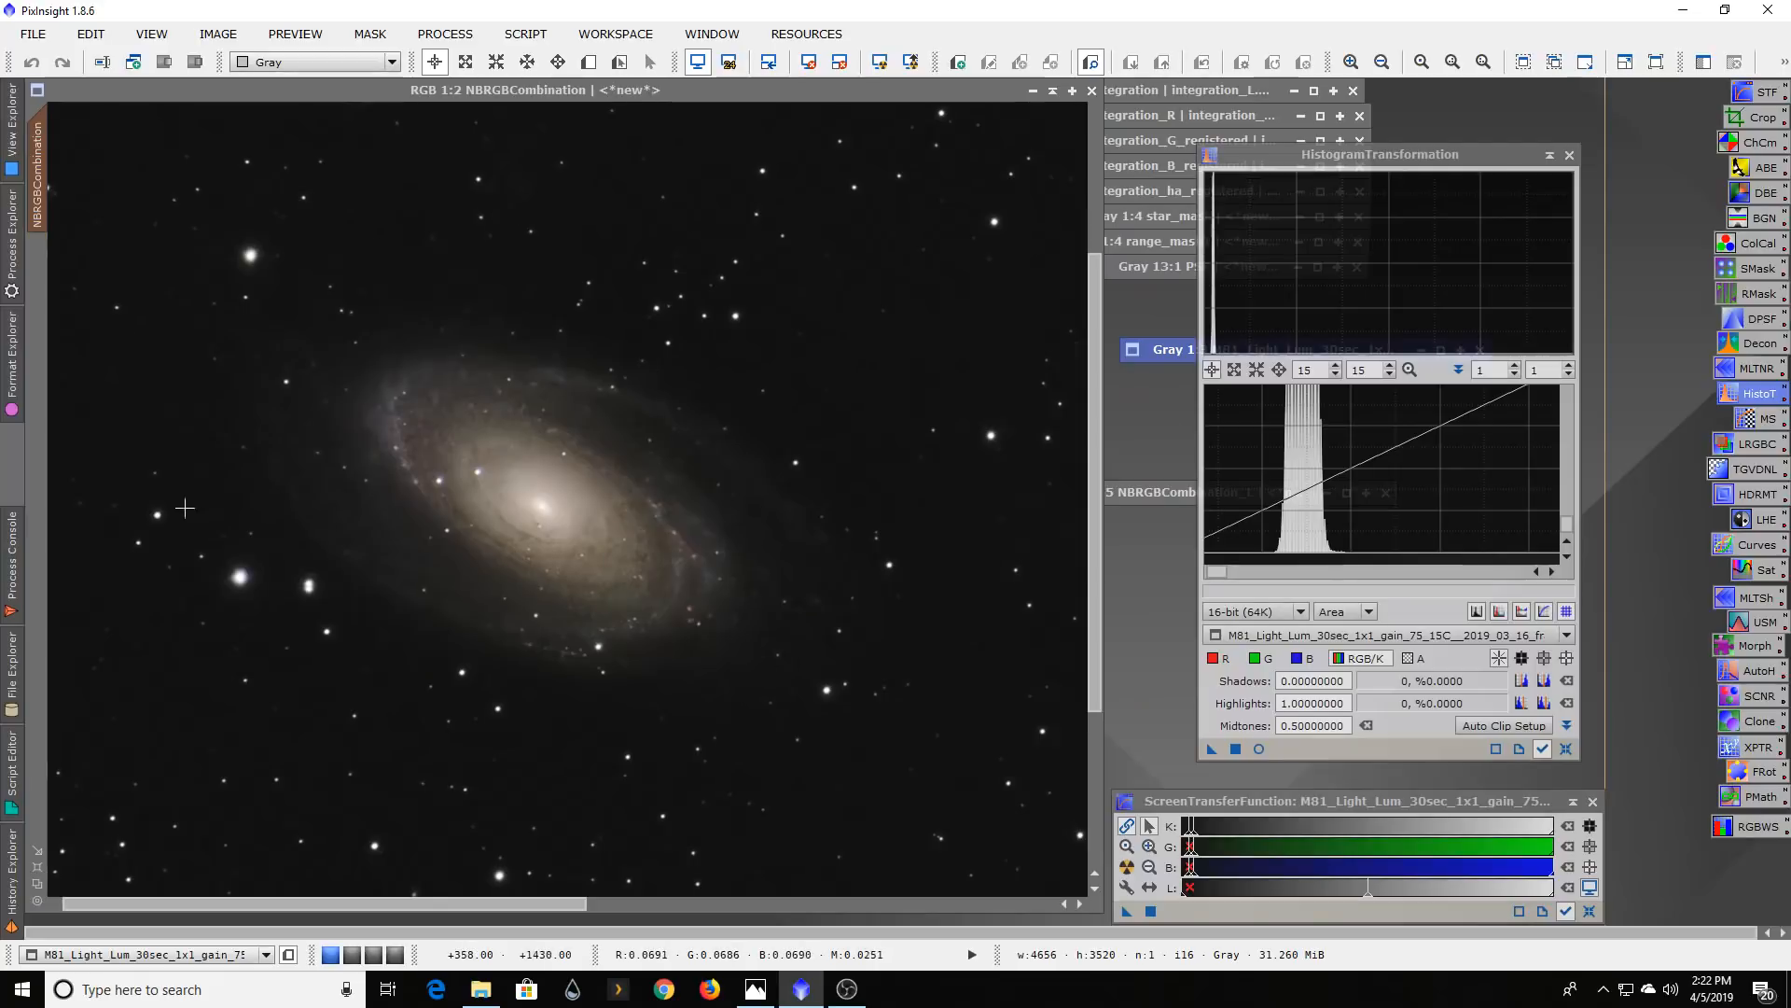
mouse_move(505, 765)
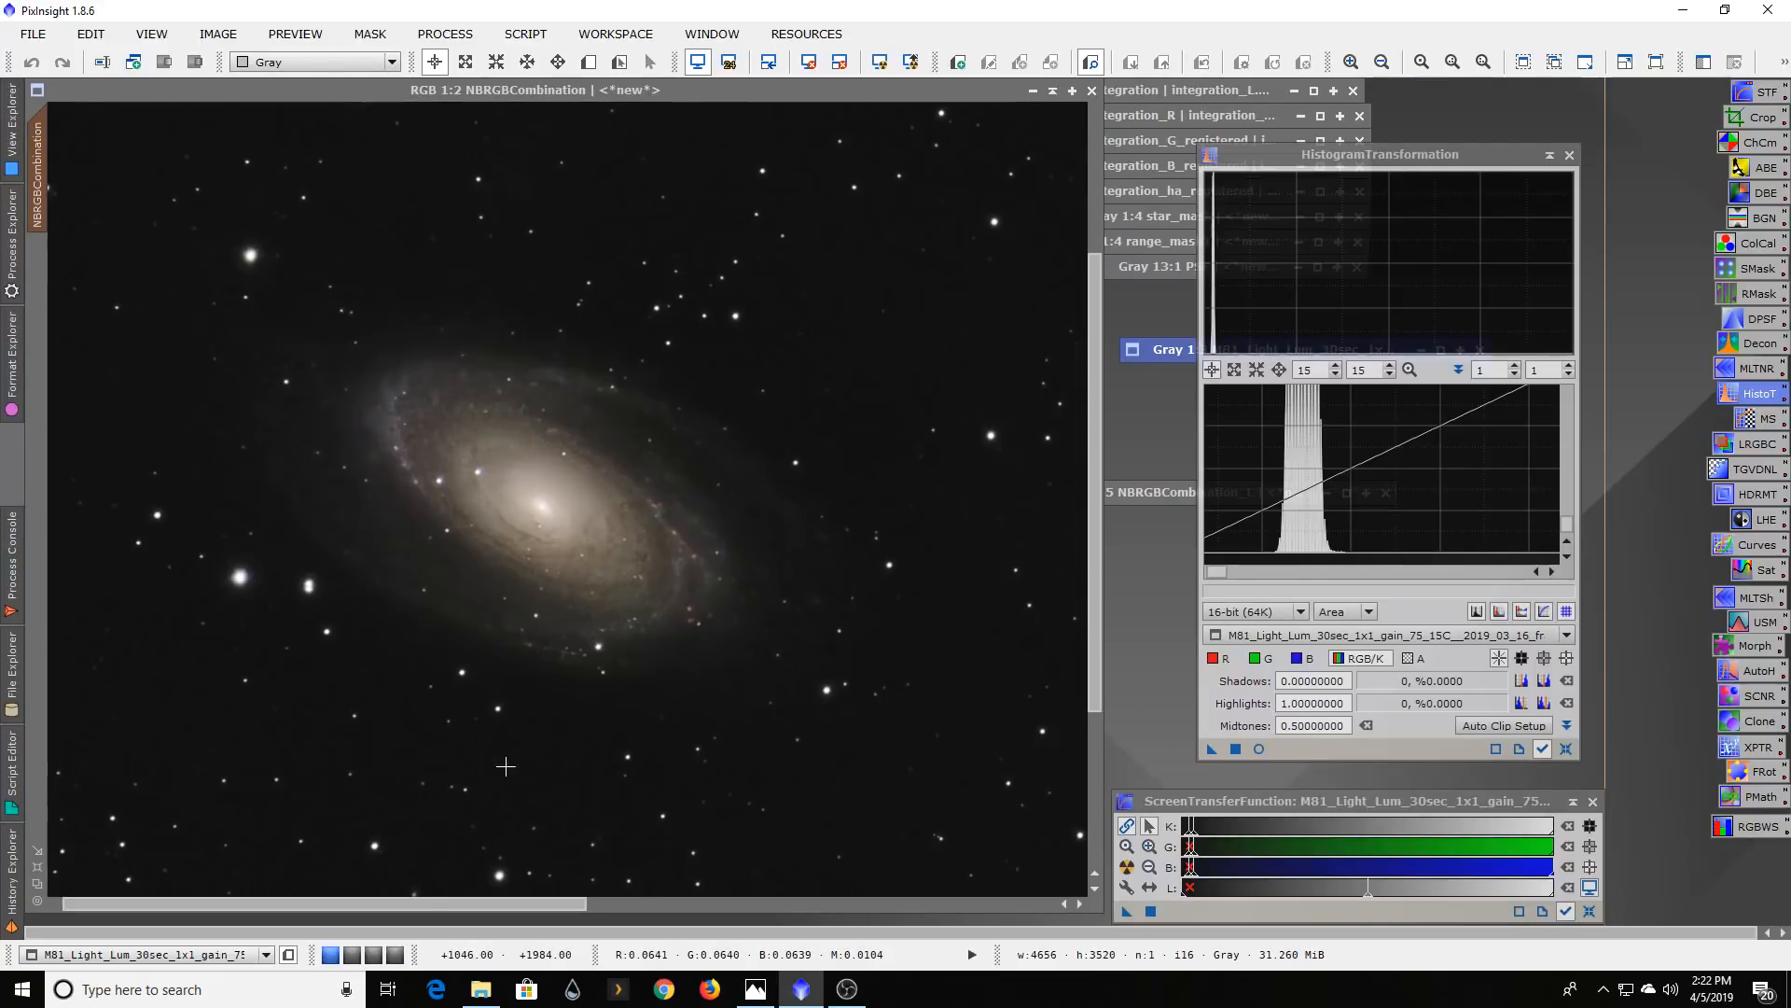
mouse_move(660, 492)
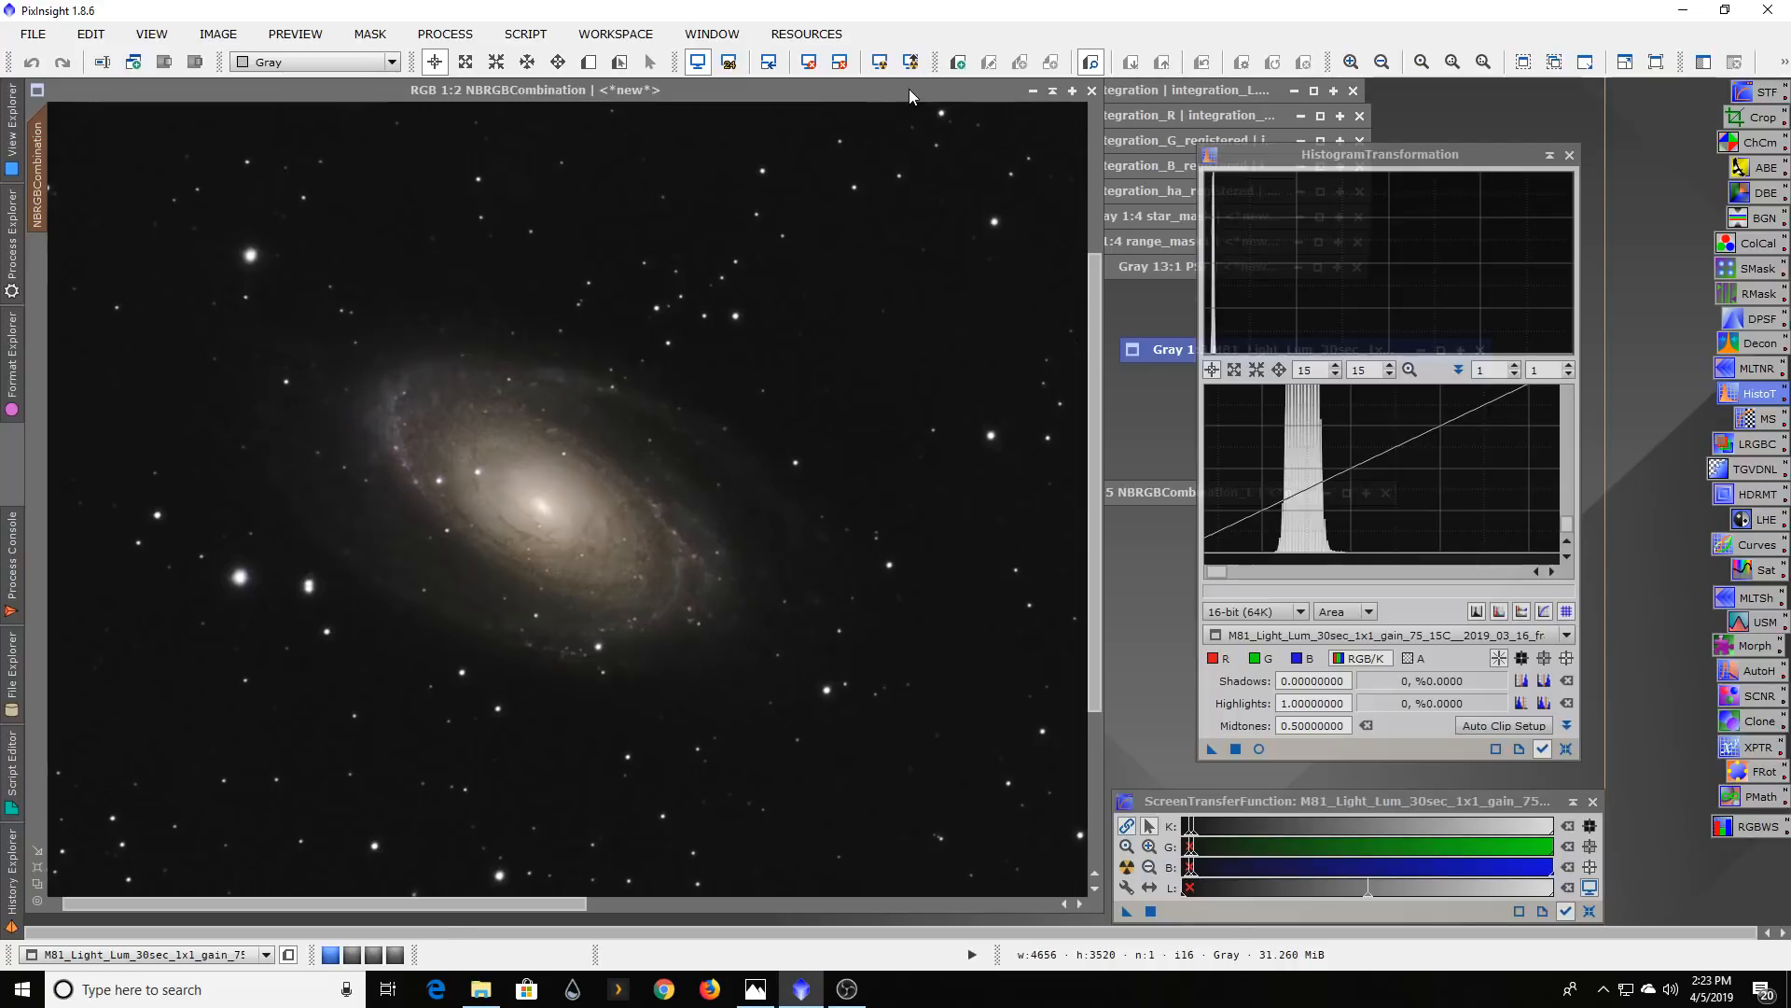
mouse_move(1072, 108)
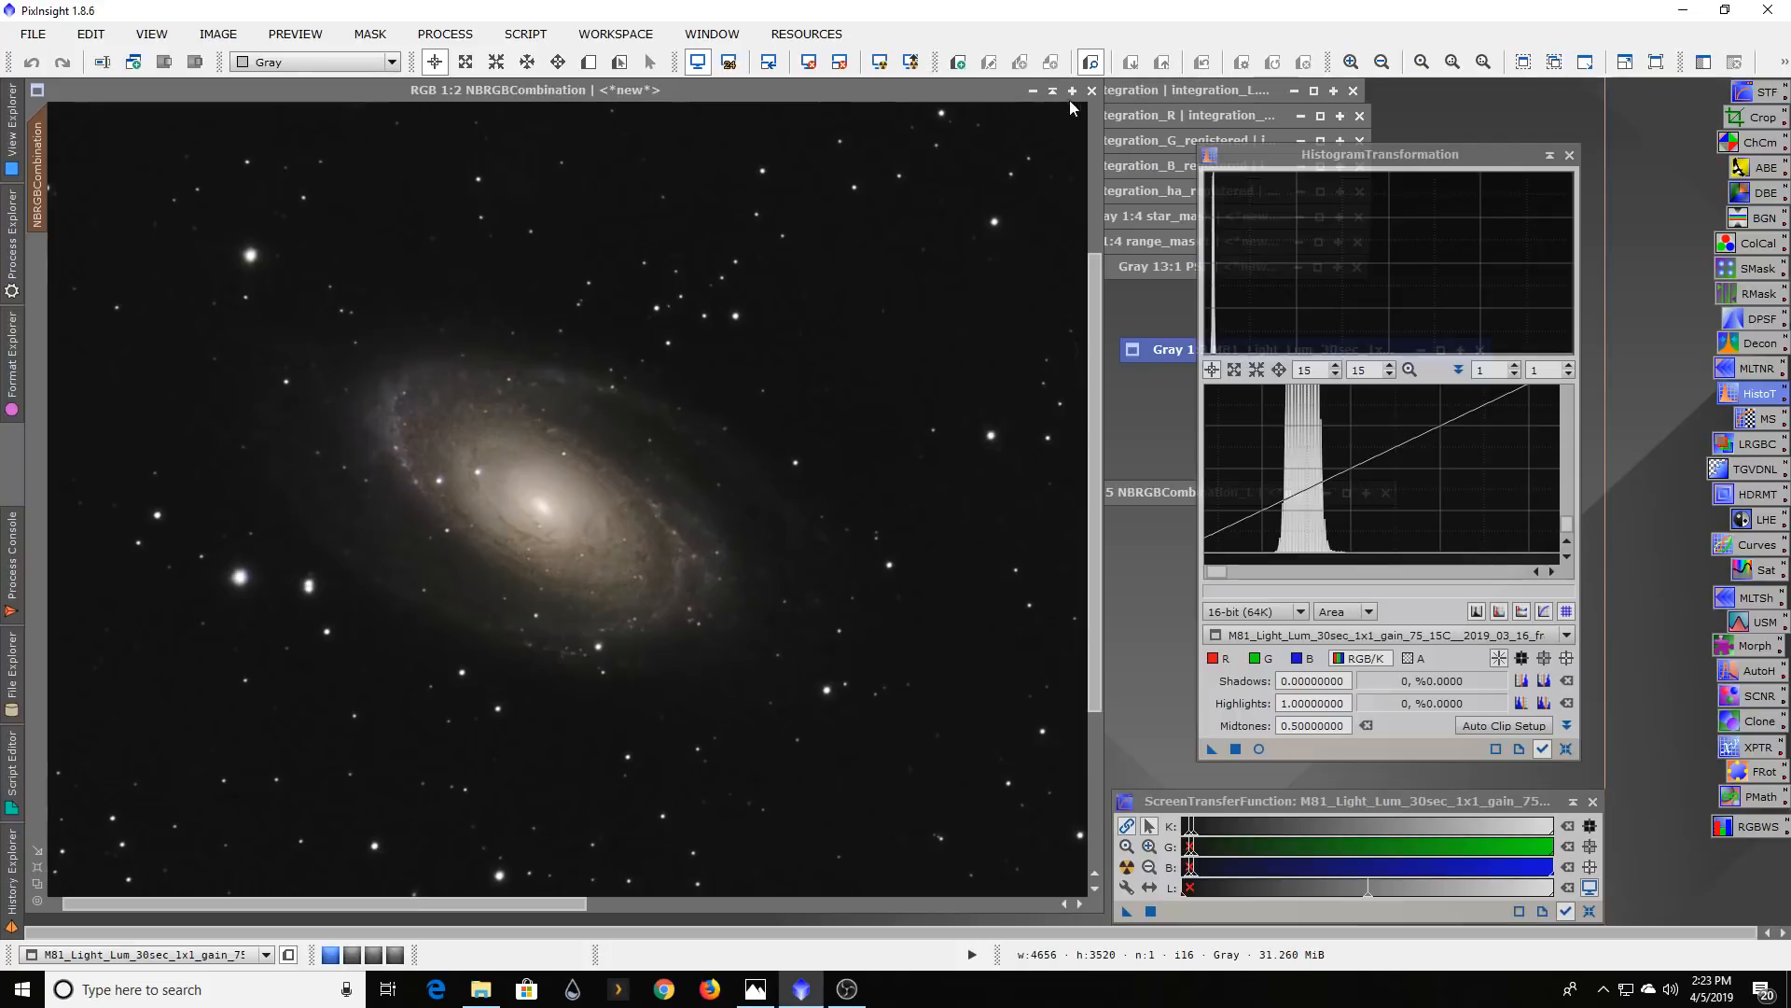
mouse_move(894, 370)
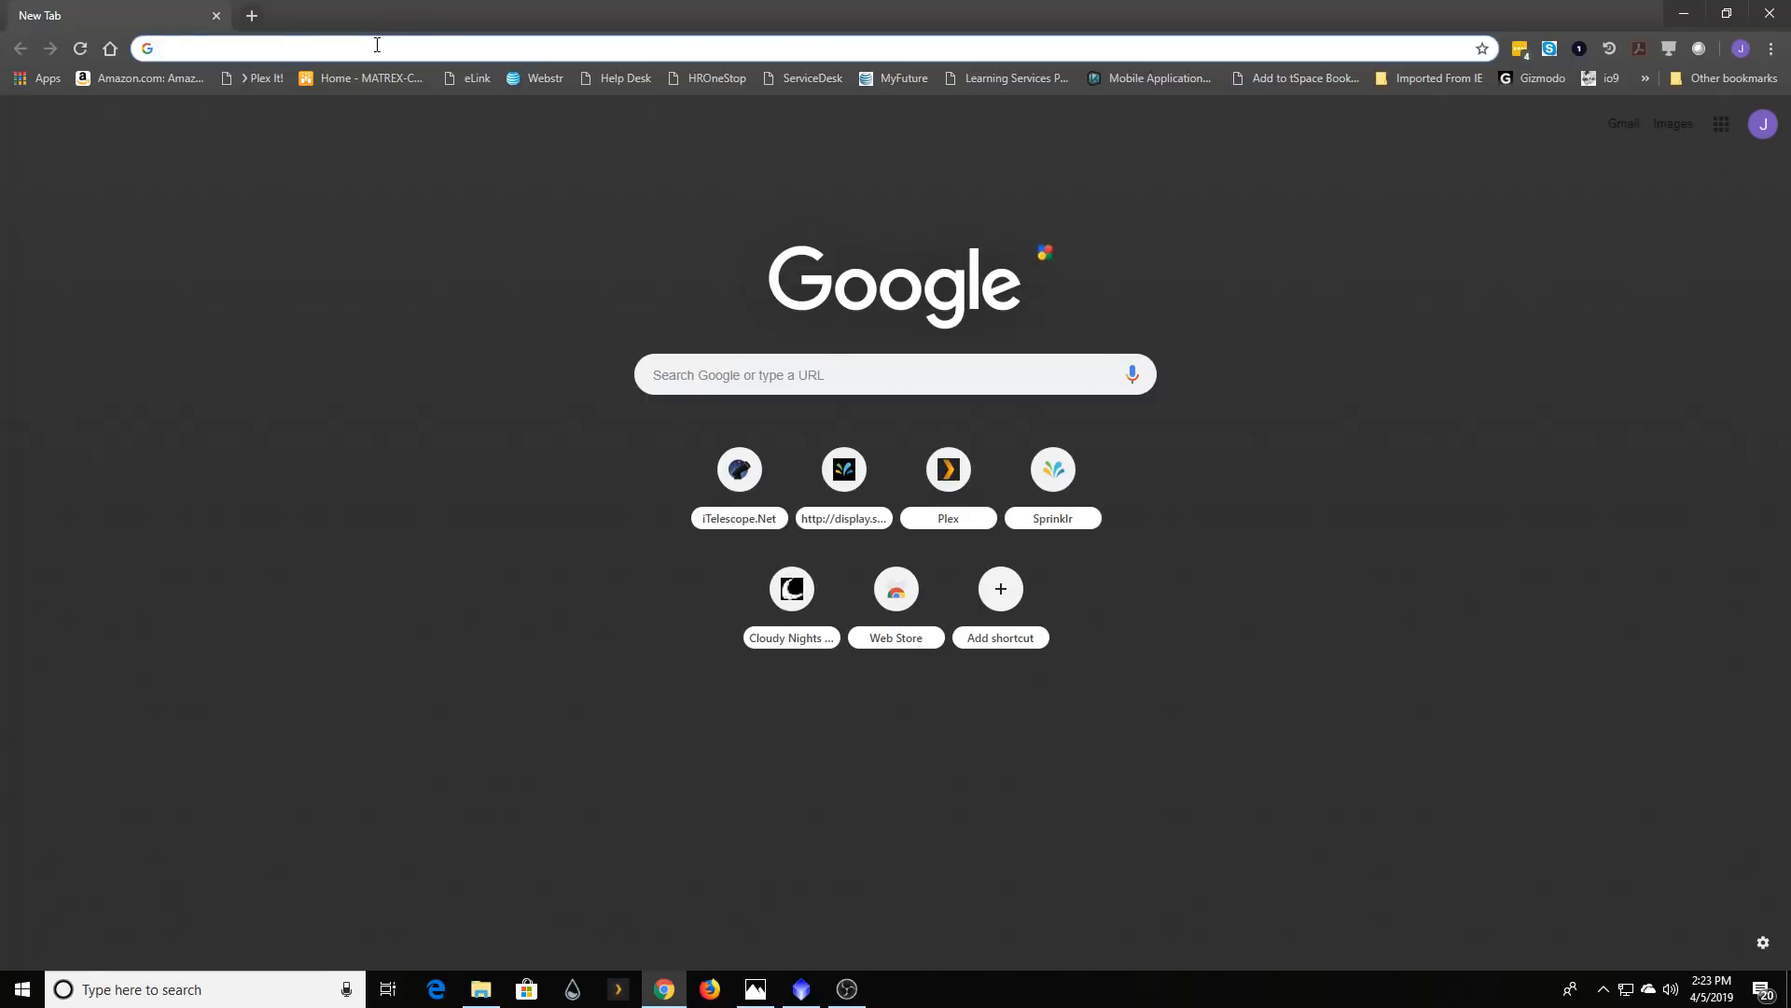
- Search Google for 'zwo asi1600mm ideal exposure times' and scroll the results
type("zwo asi1600mm")
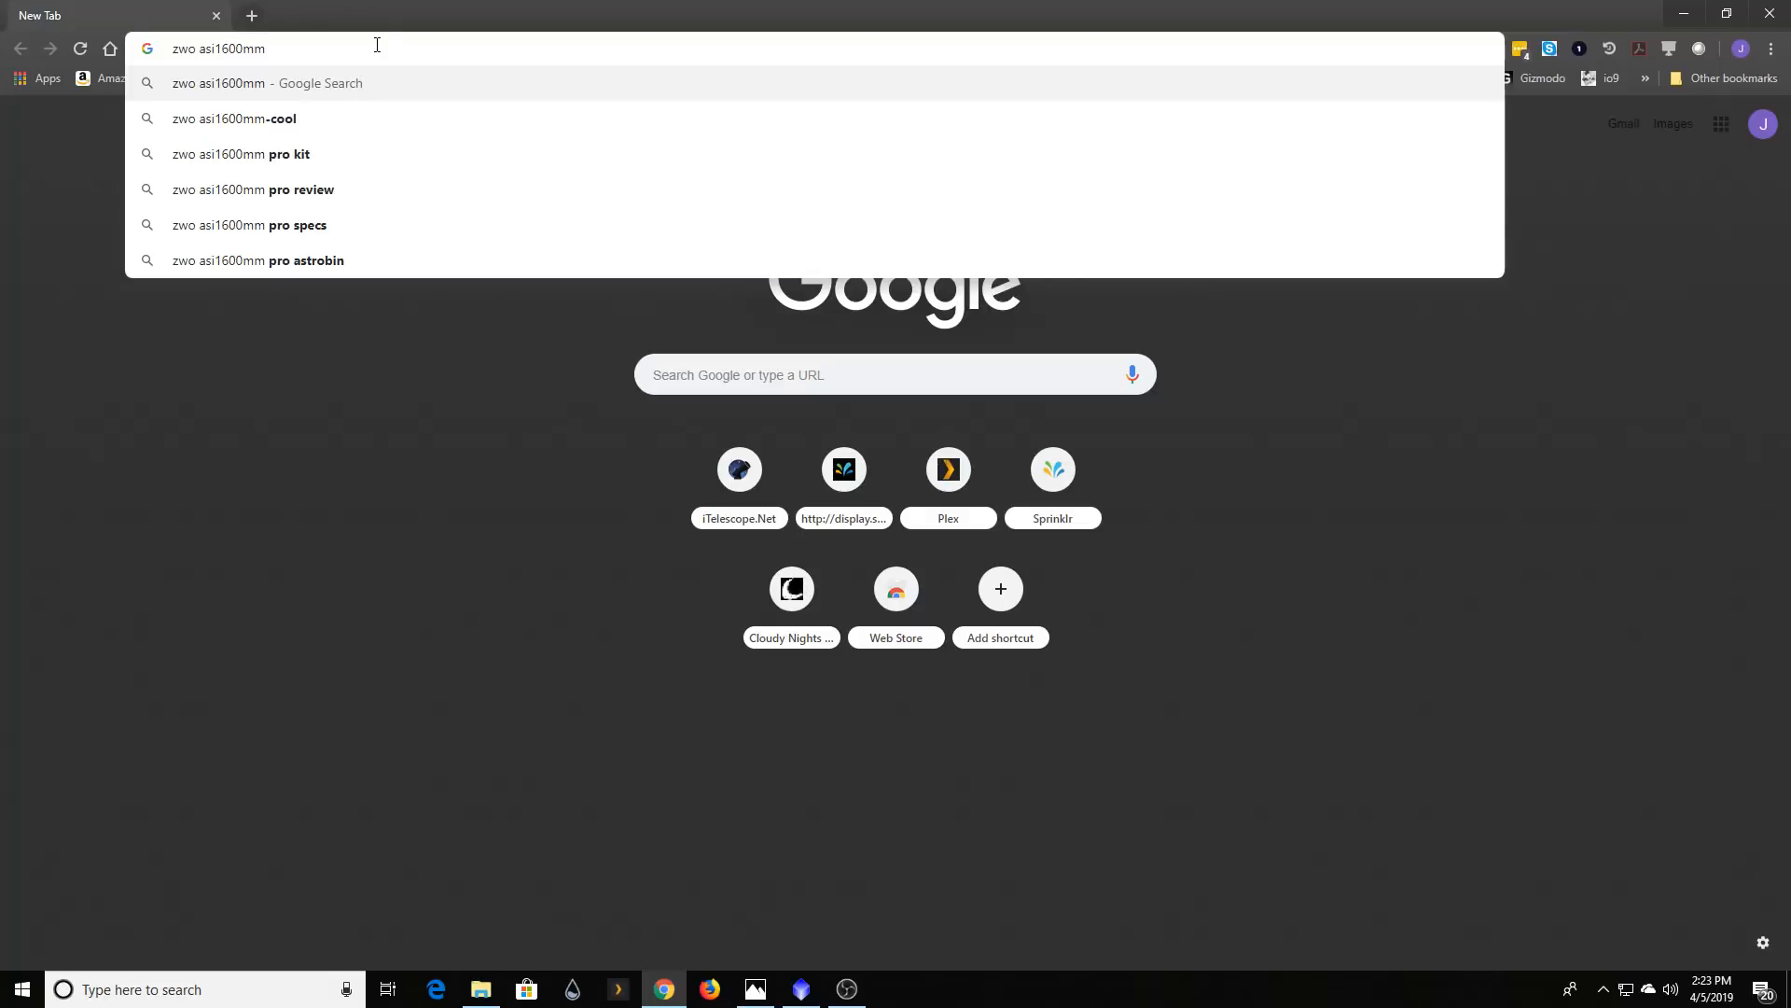
type("ideal")
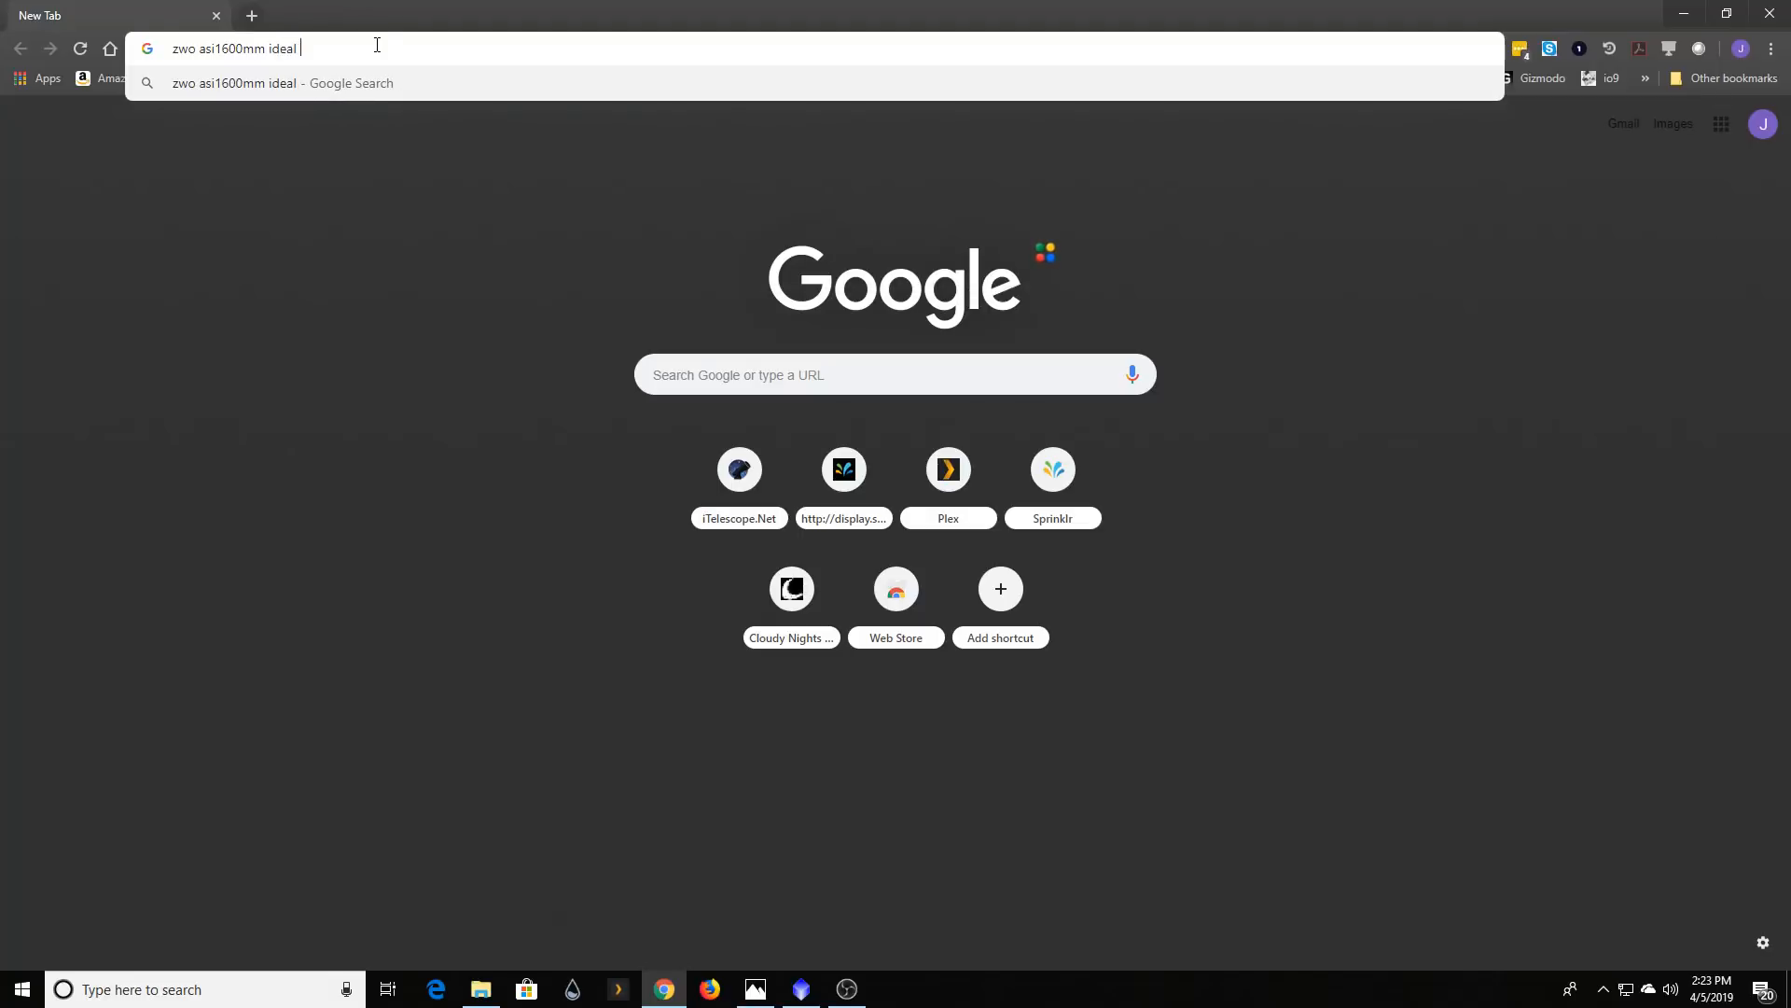
type("exposure times")
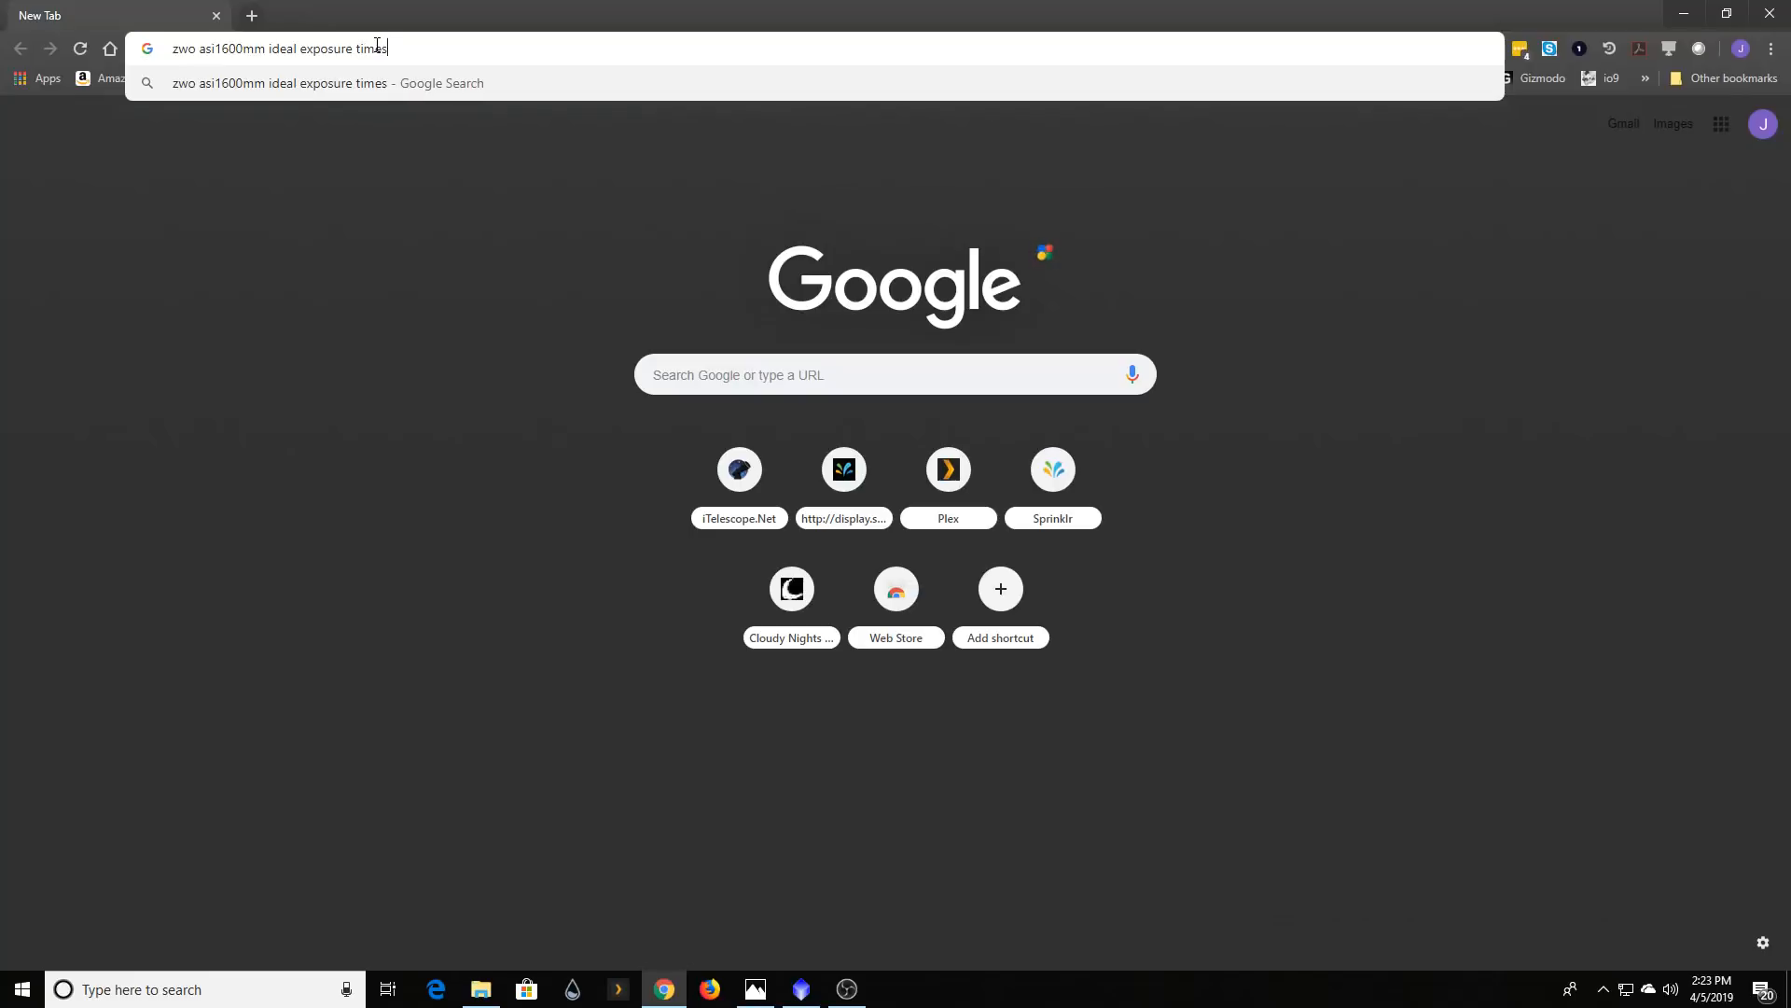
key("Enter")
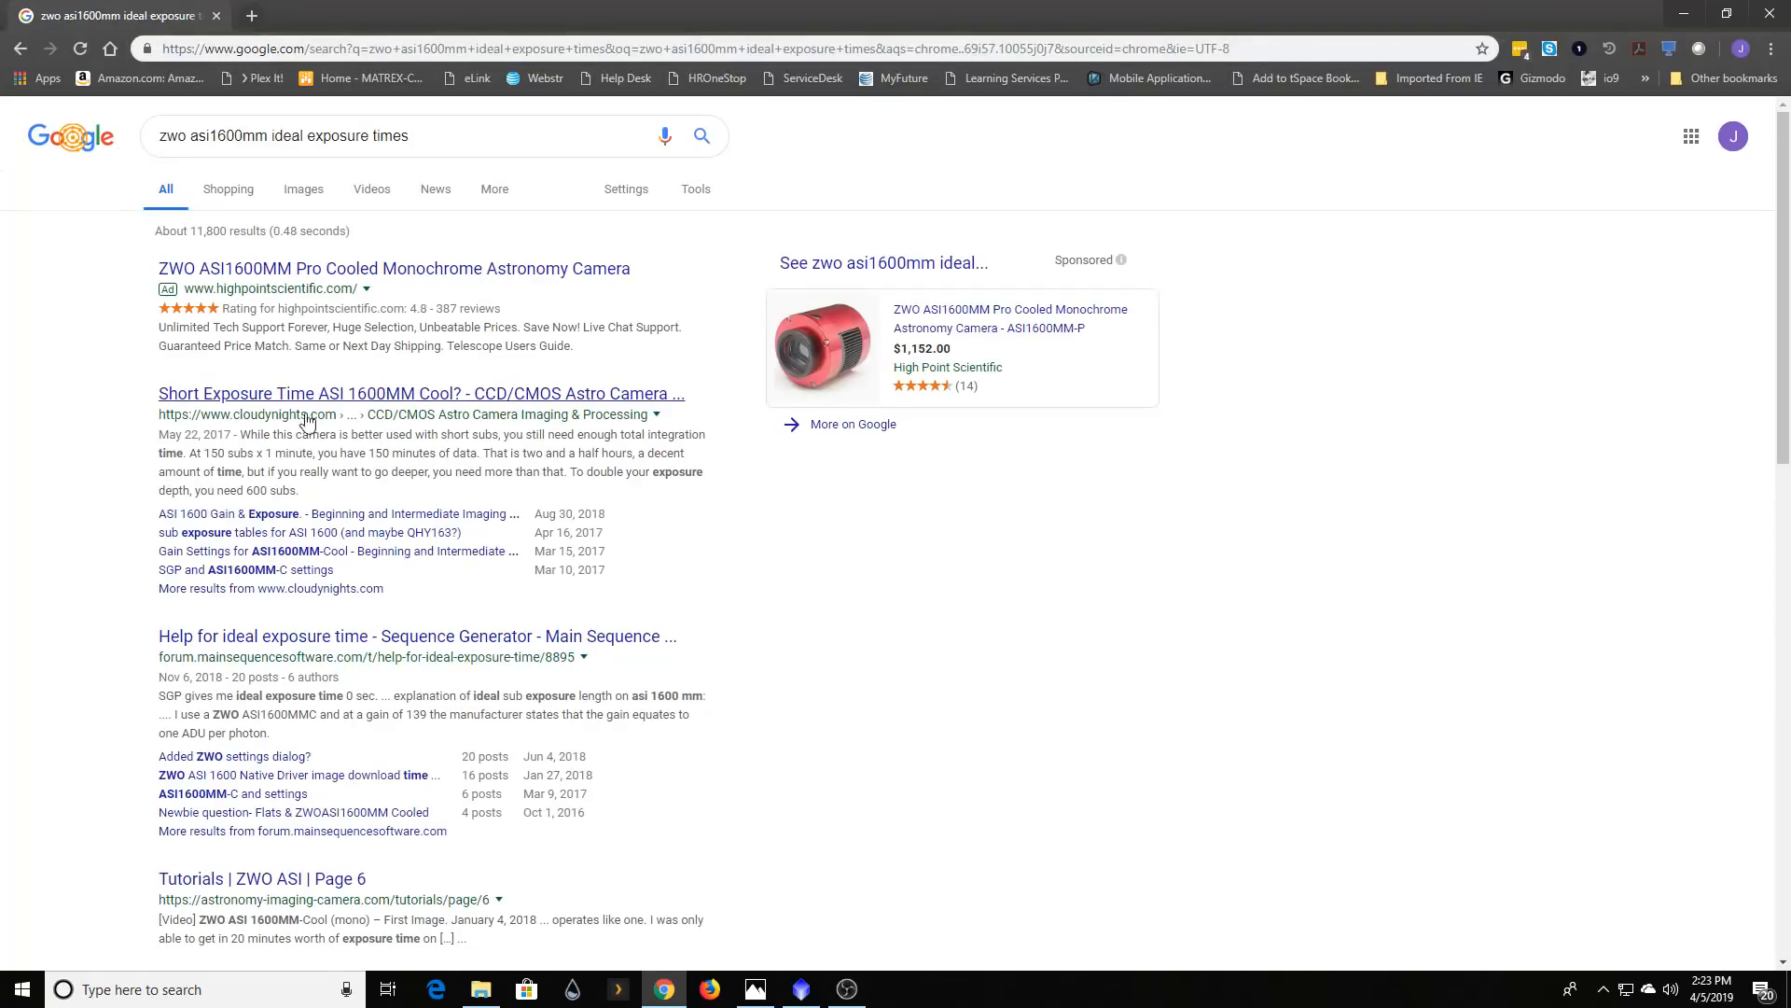
mouse_move(474, 648)
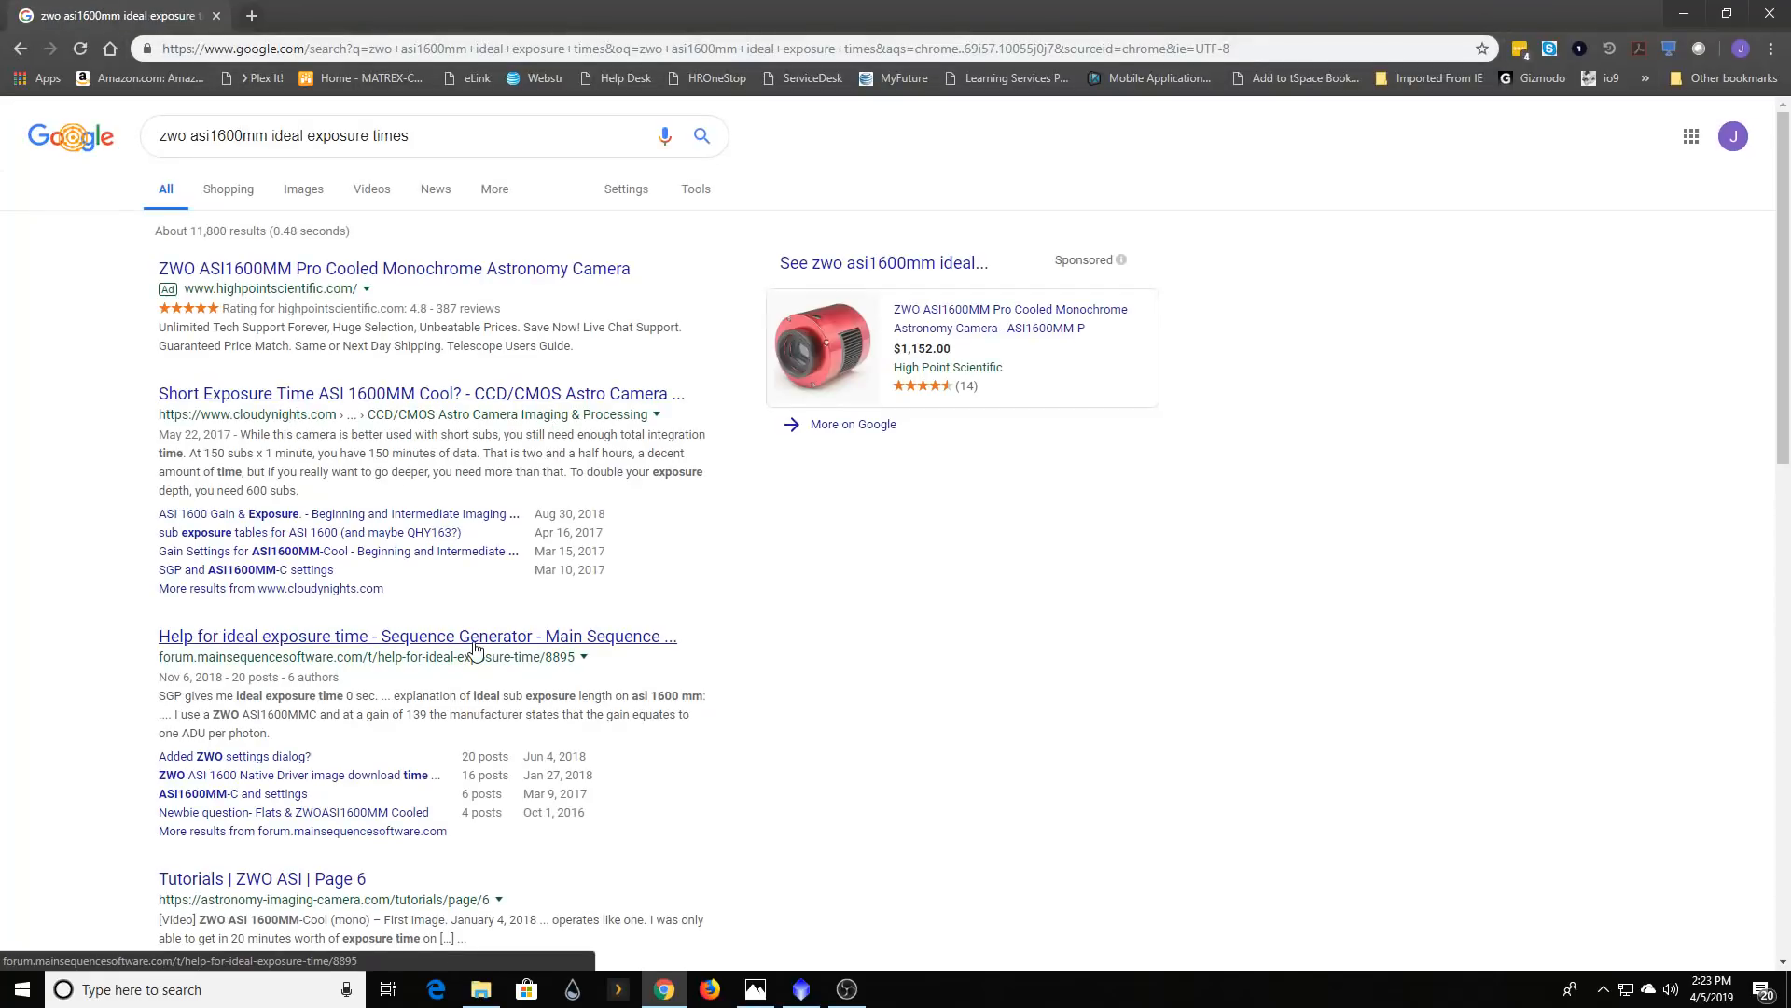
scroll("down", 3)
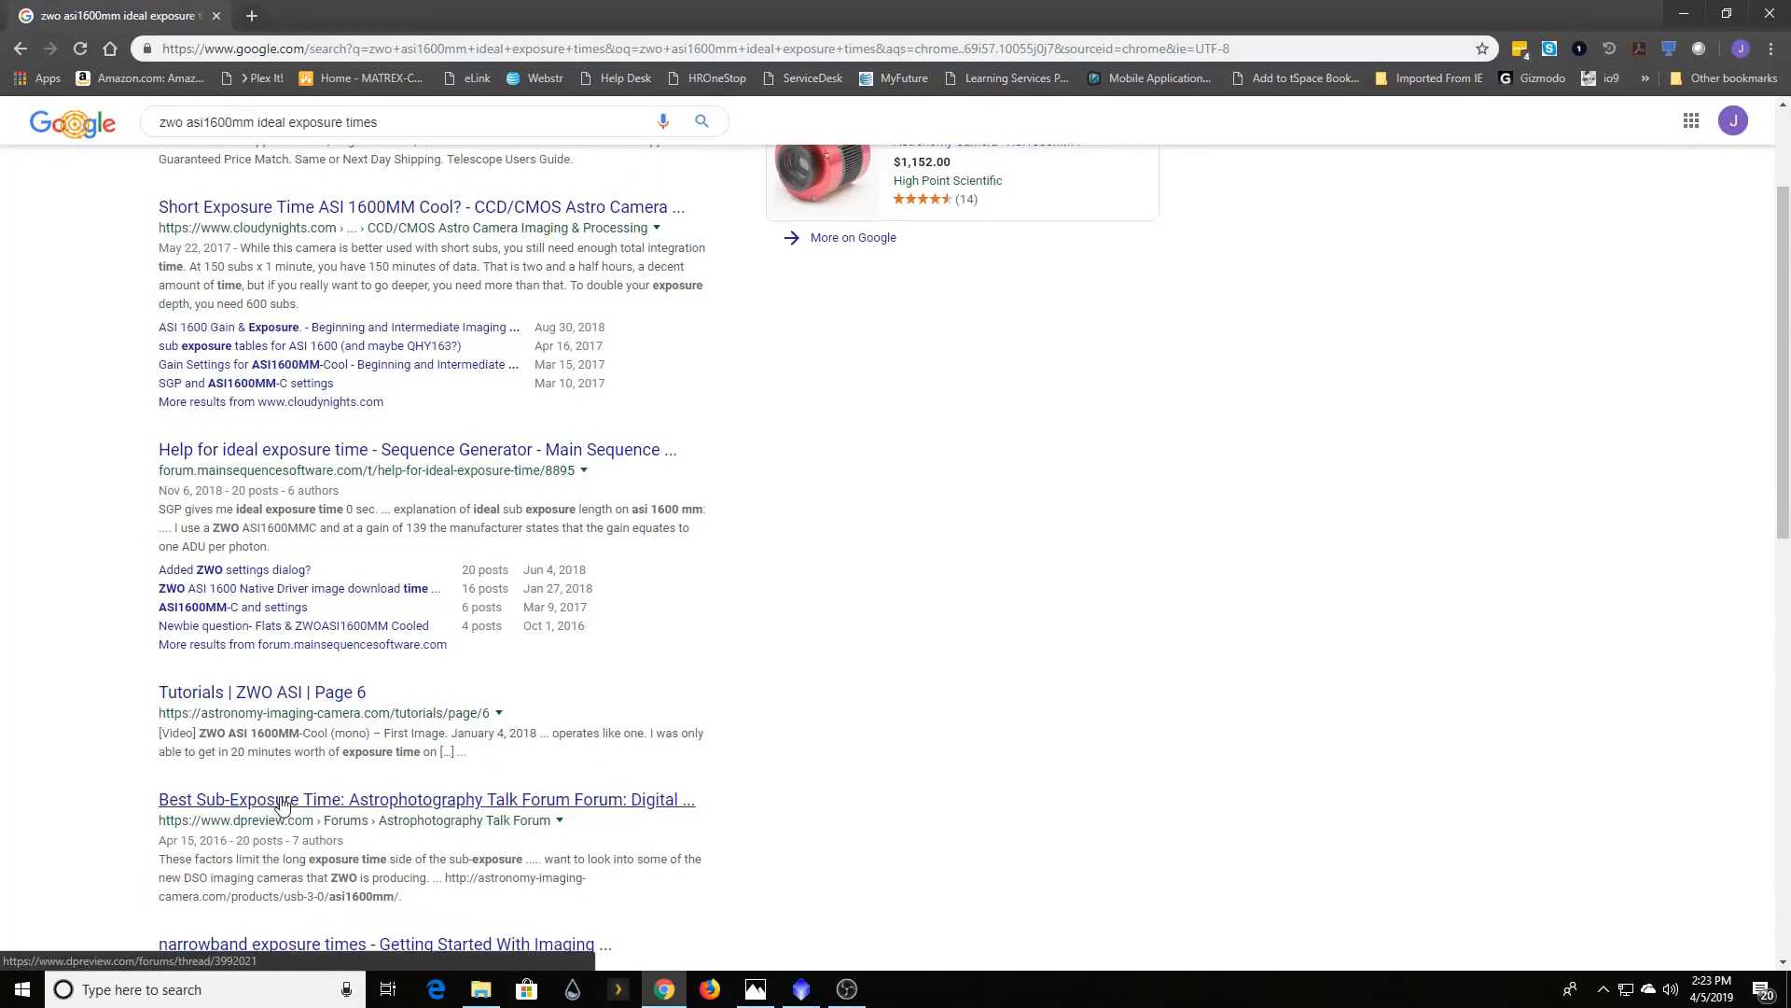
scroll("down", 3)
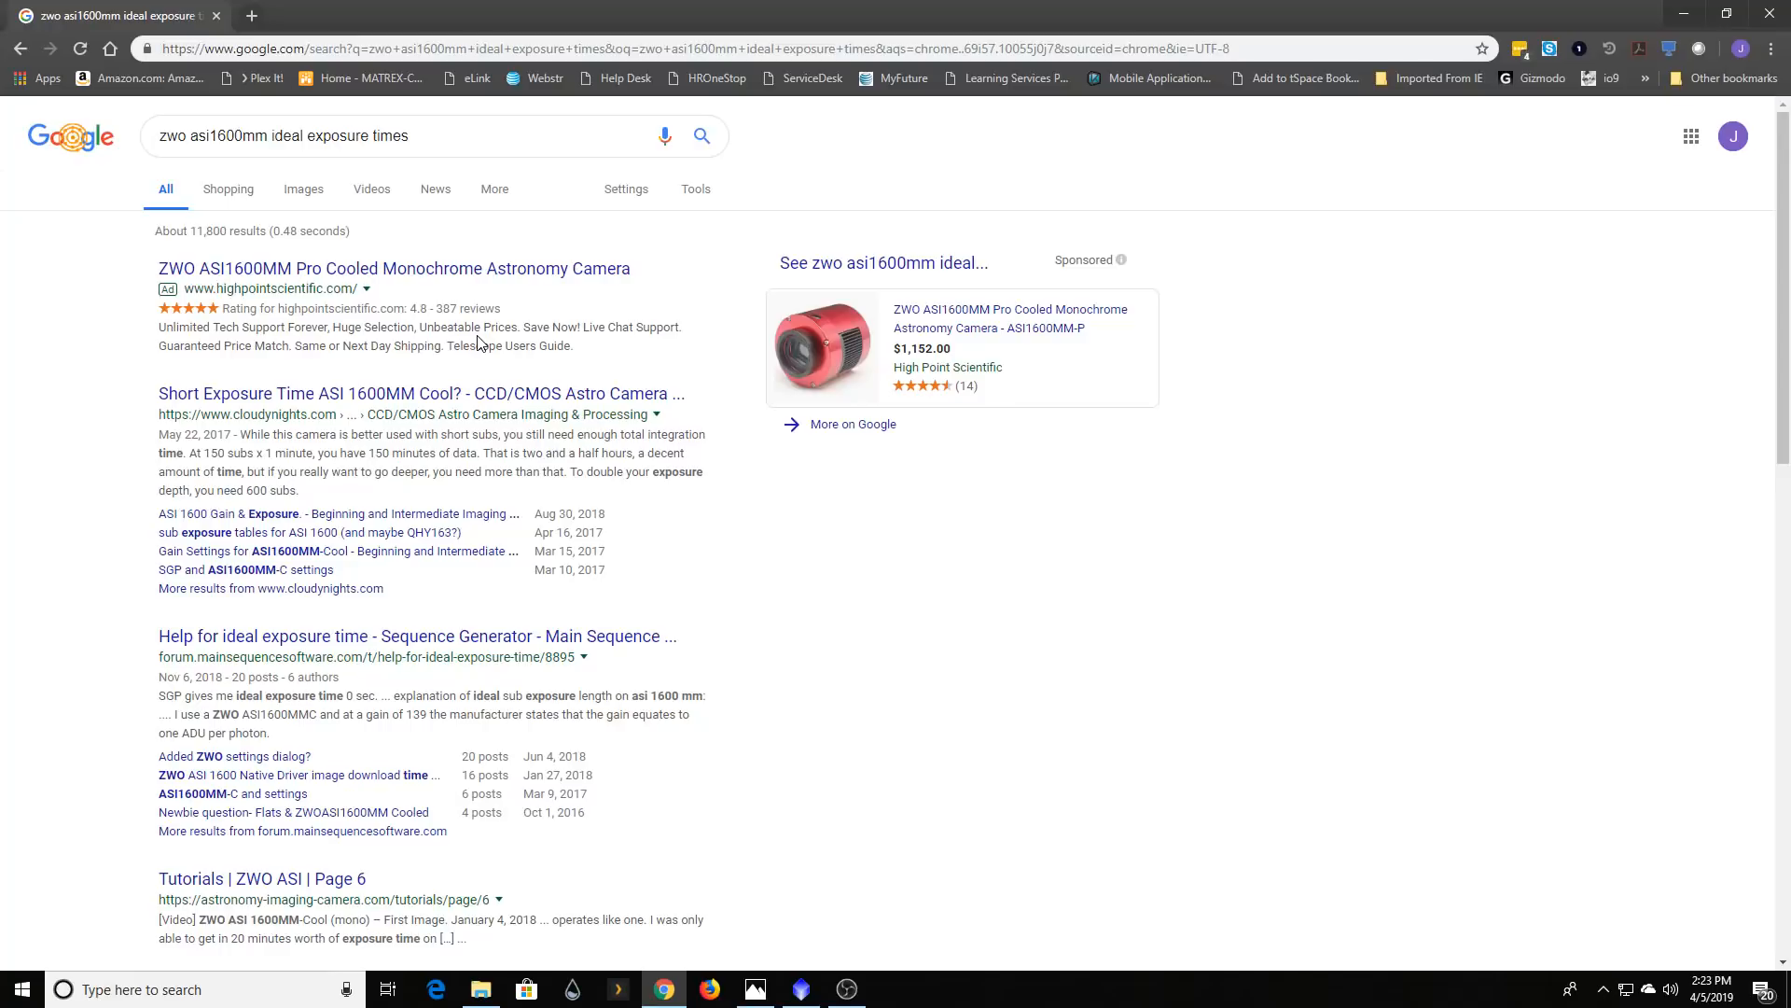
mouse_move(625, 595)
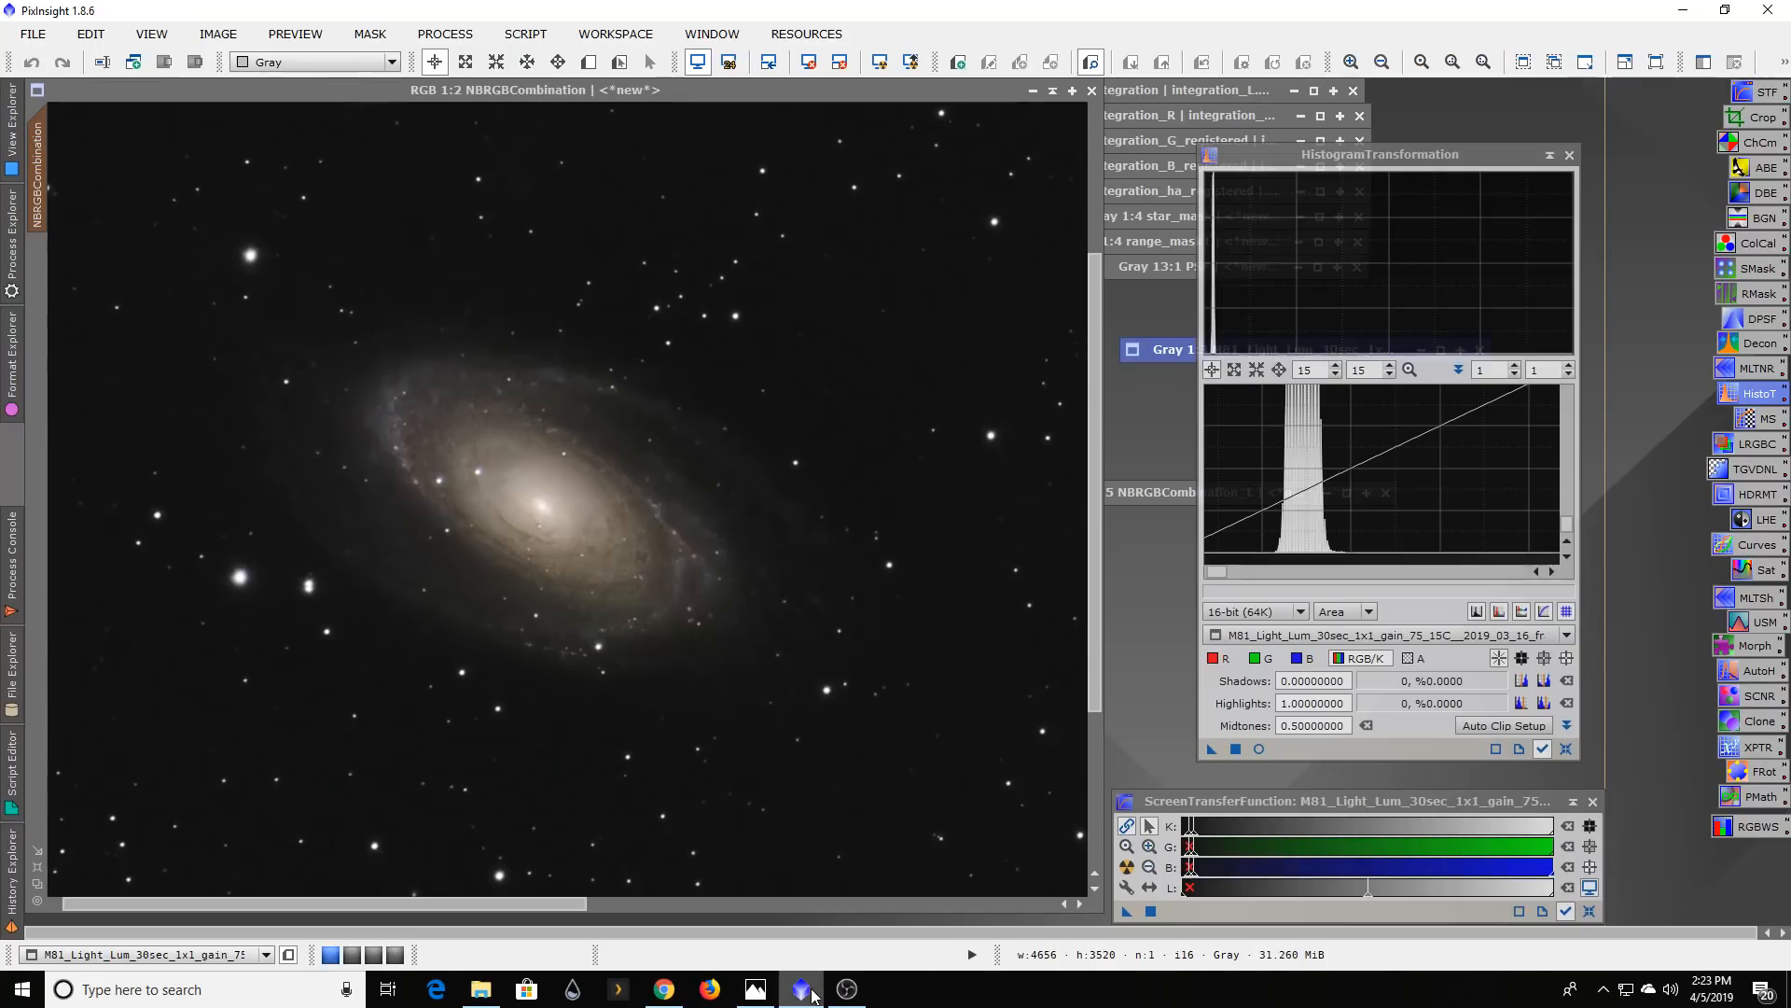
mouse_move(547, 203)
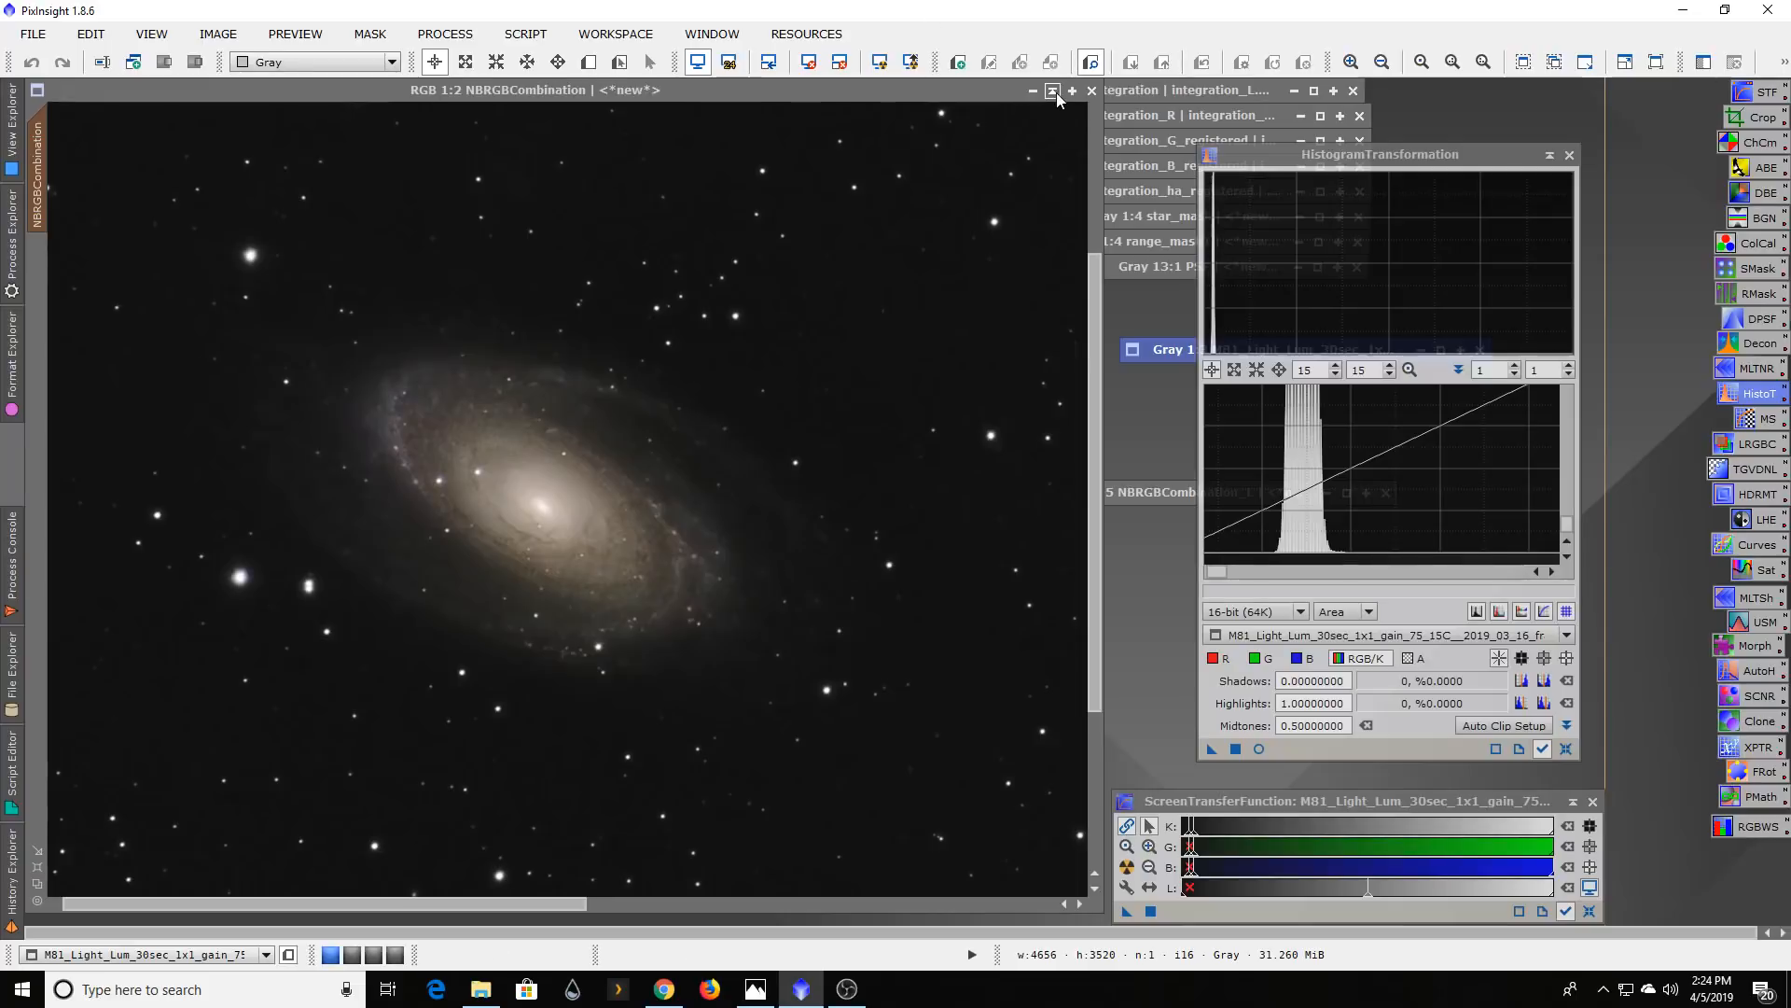
mouse_move(1051, 91)
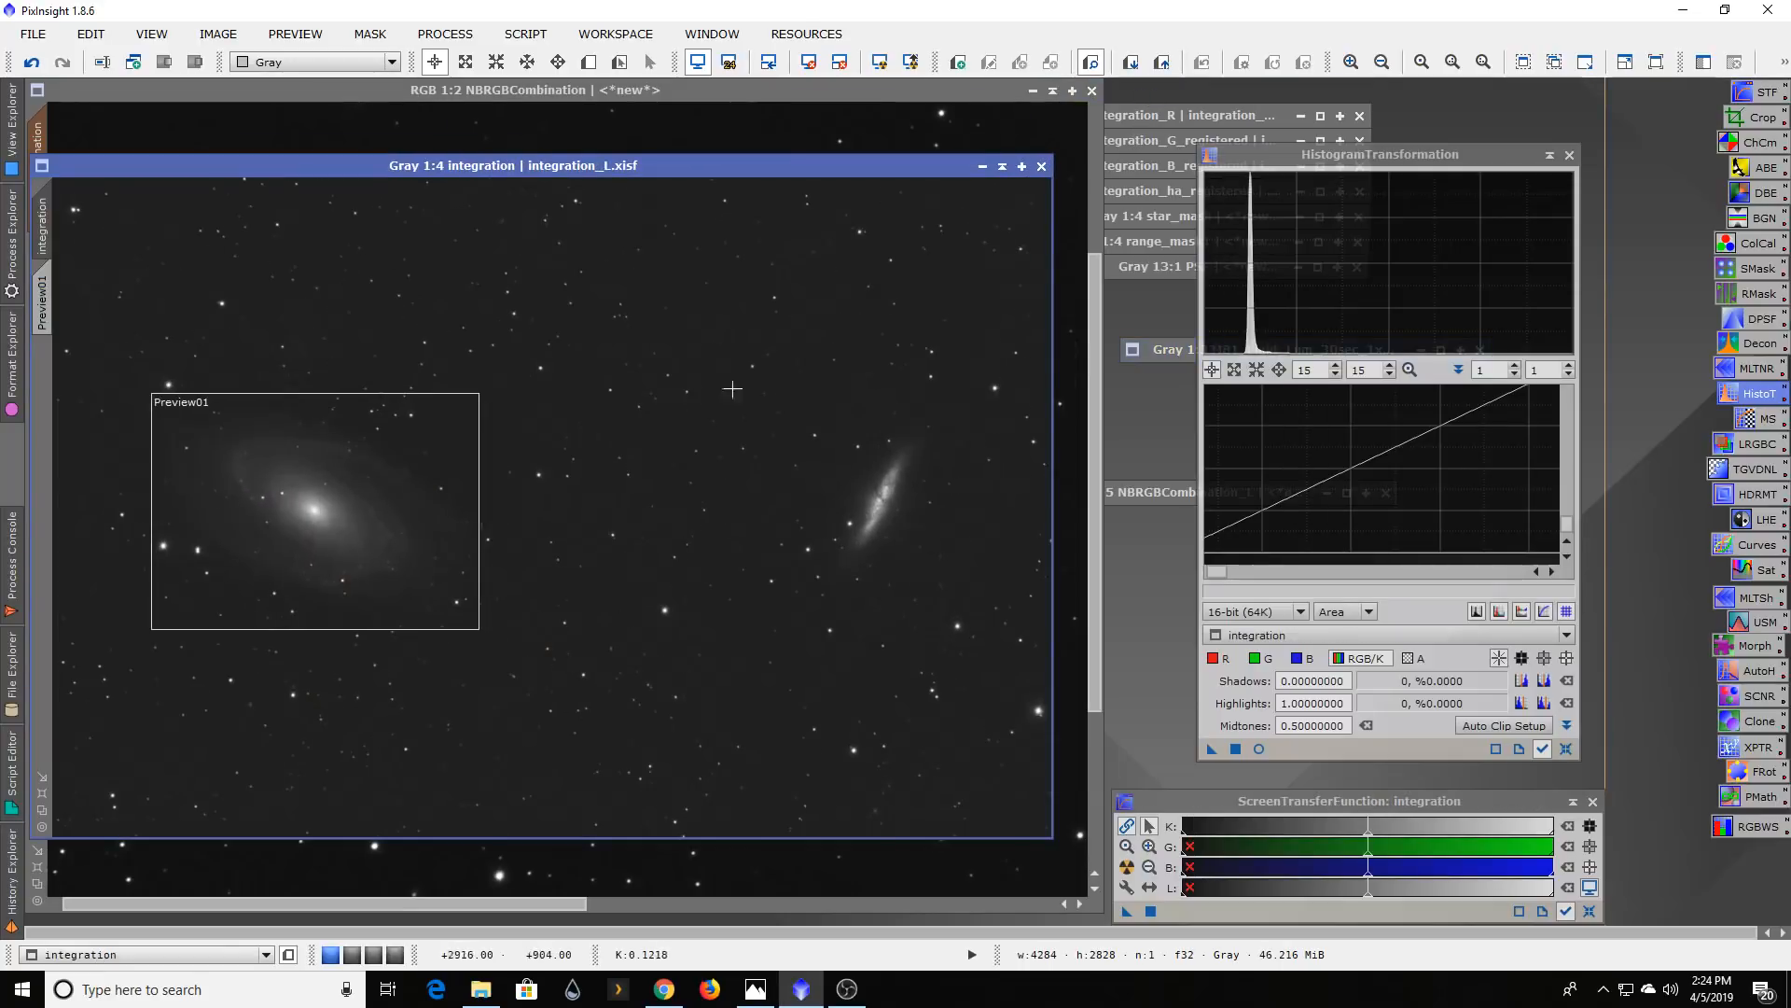
mouse_move(529, 428)
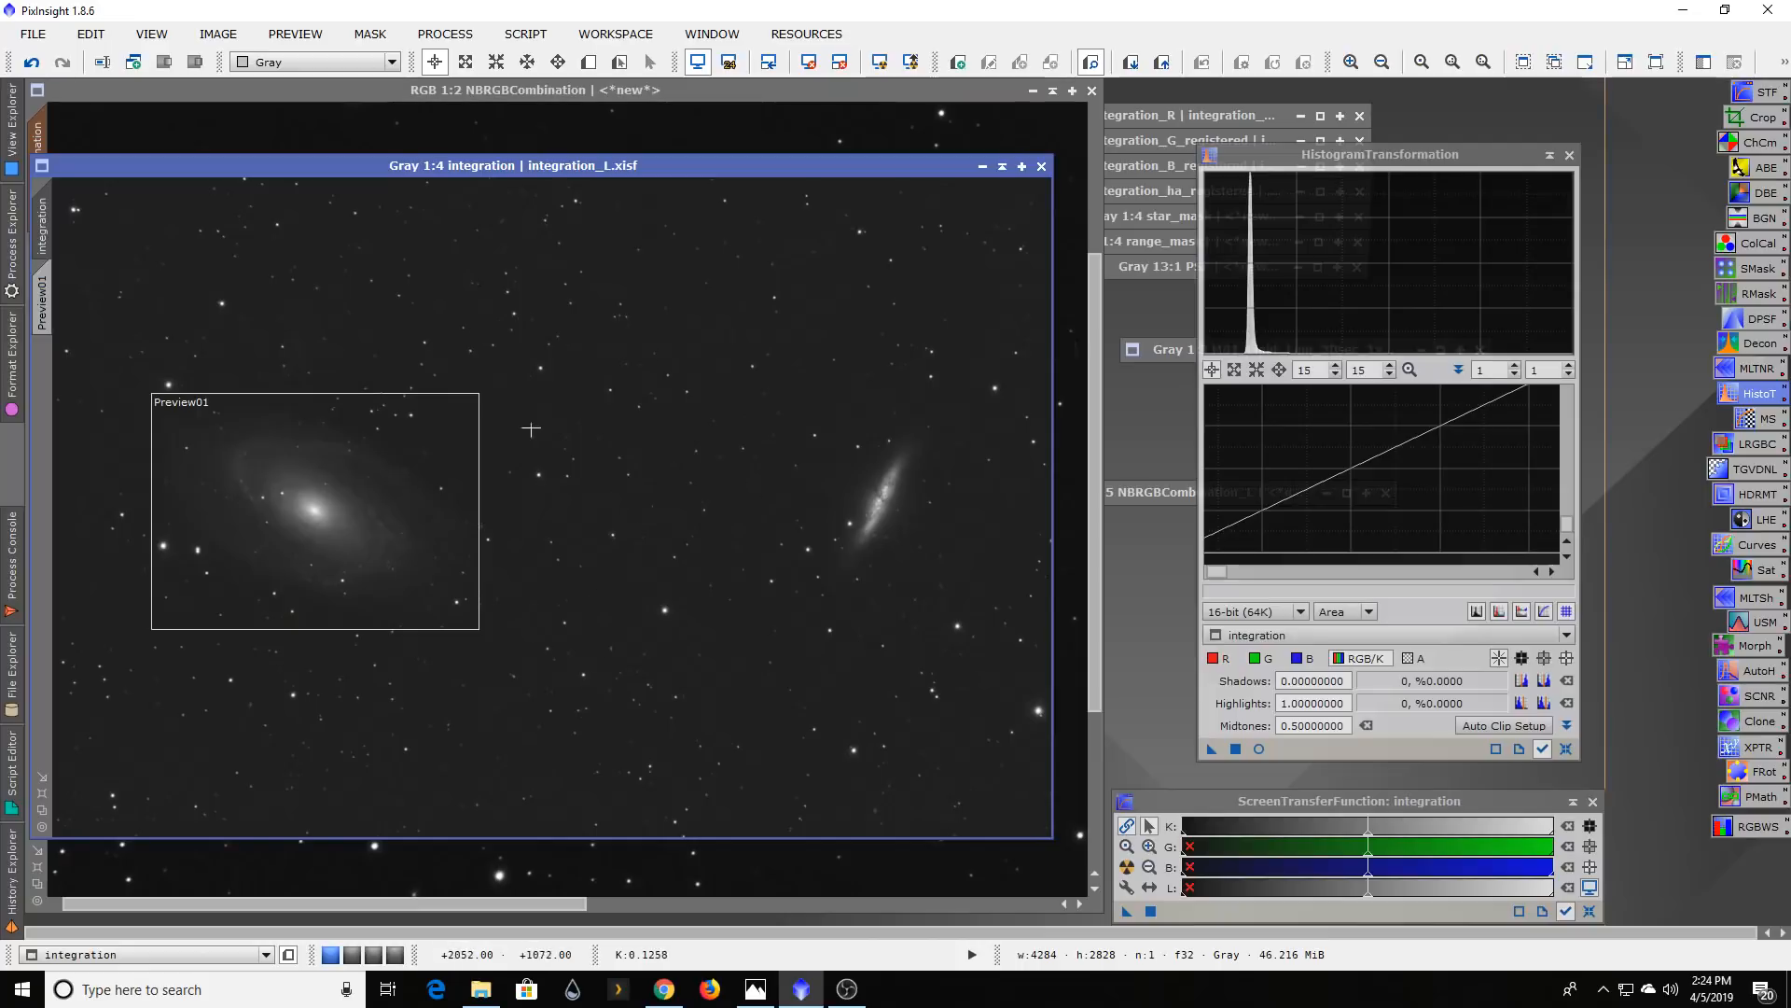
- Bring the red channel integration master window to the front
left_click(1154, 115)
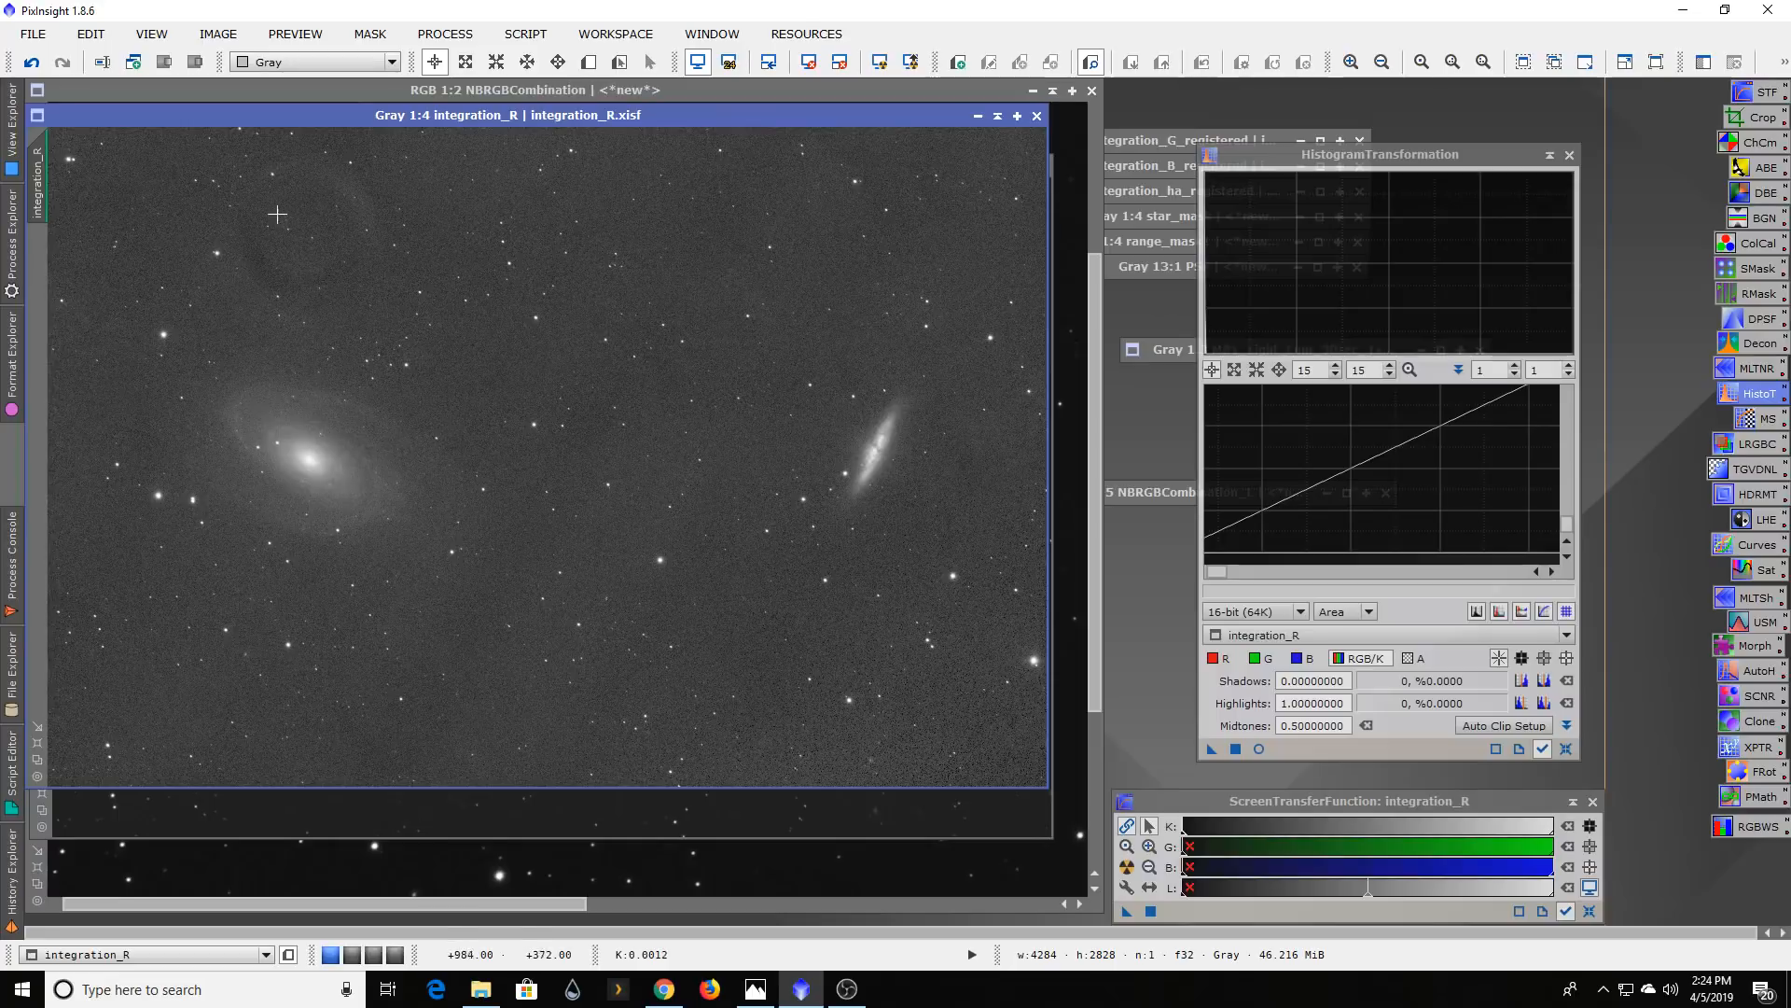
mouse_move(317, 197)
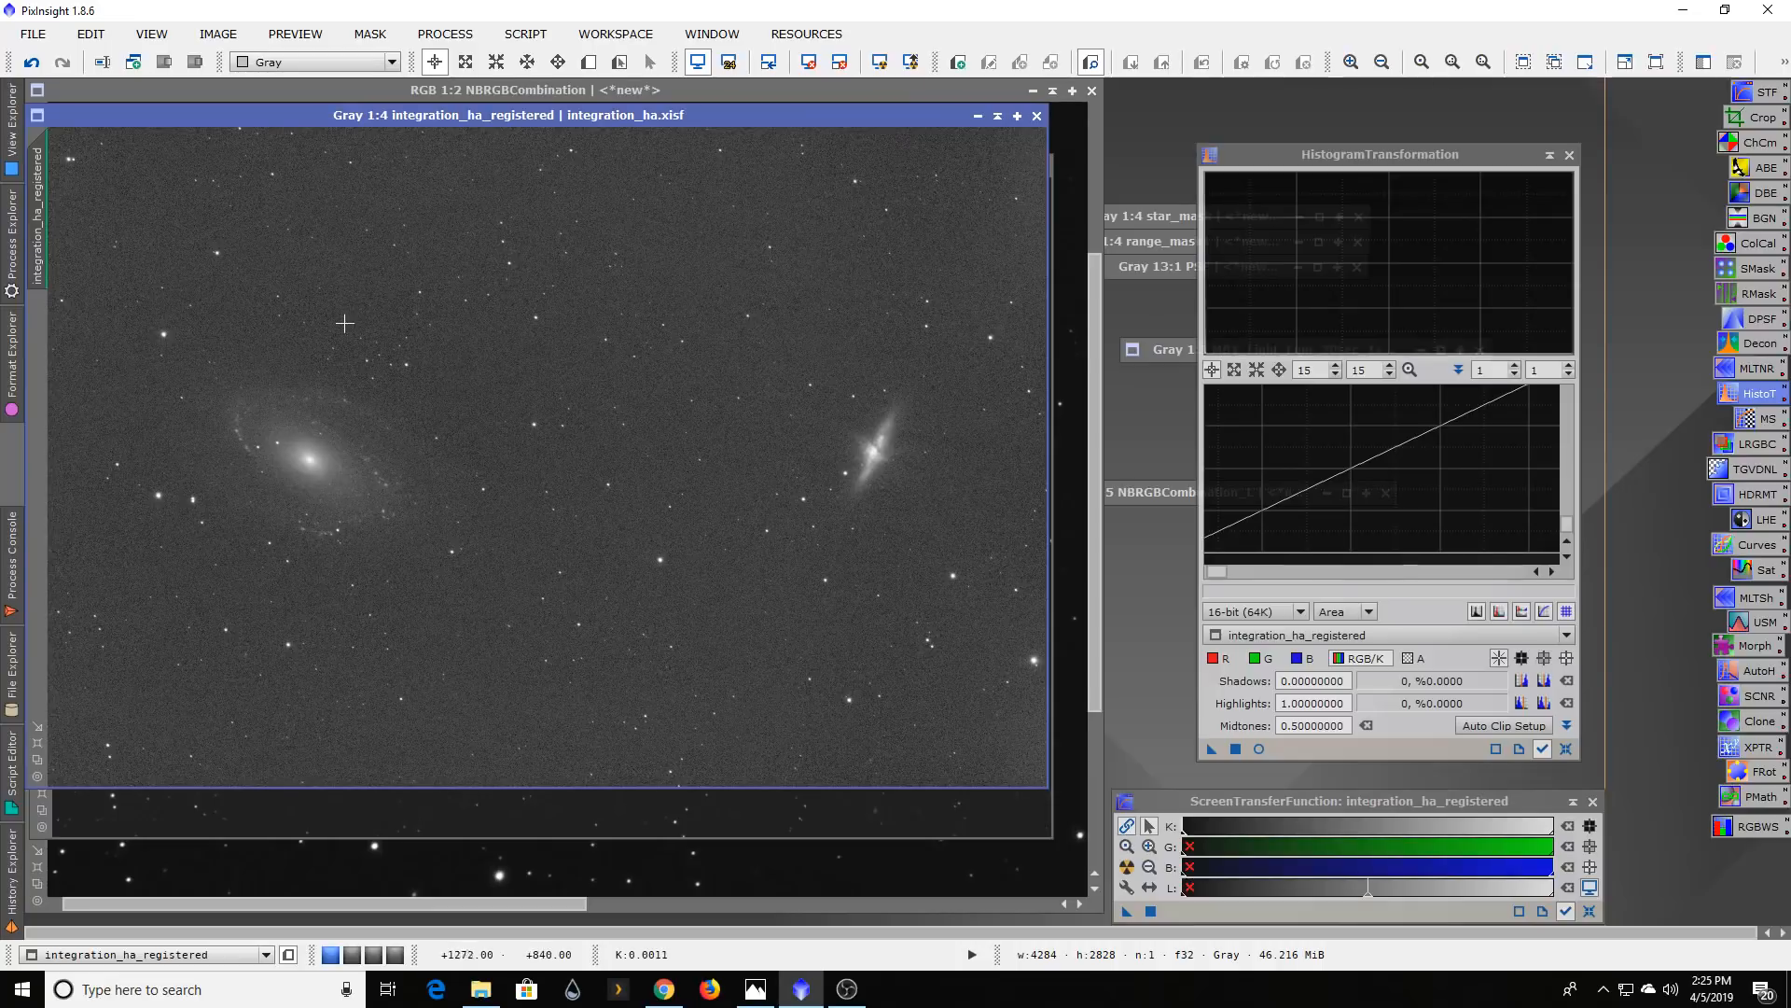
mouse_move(467, 616)
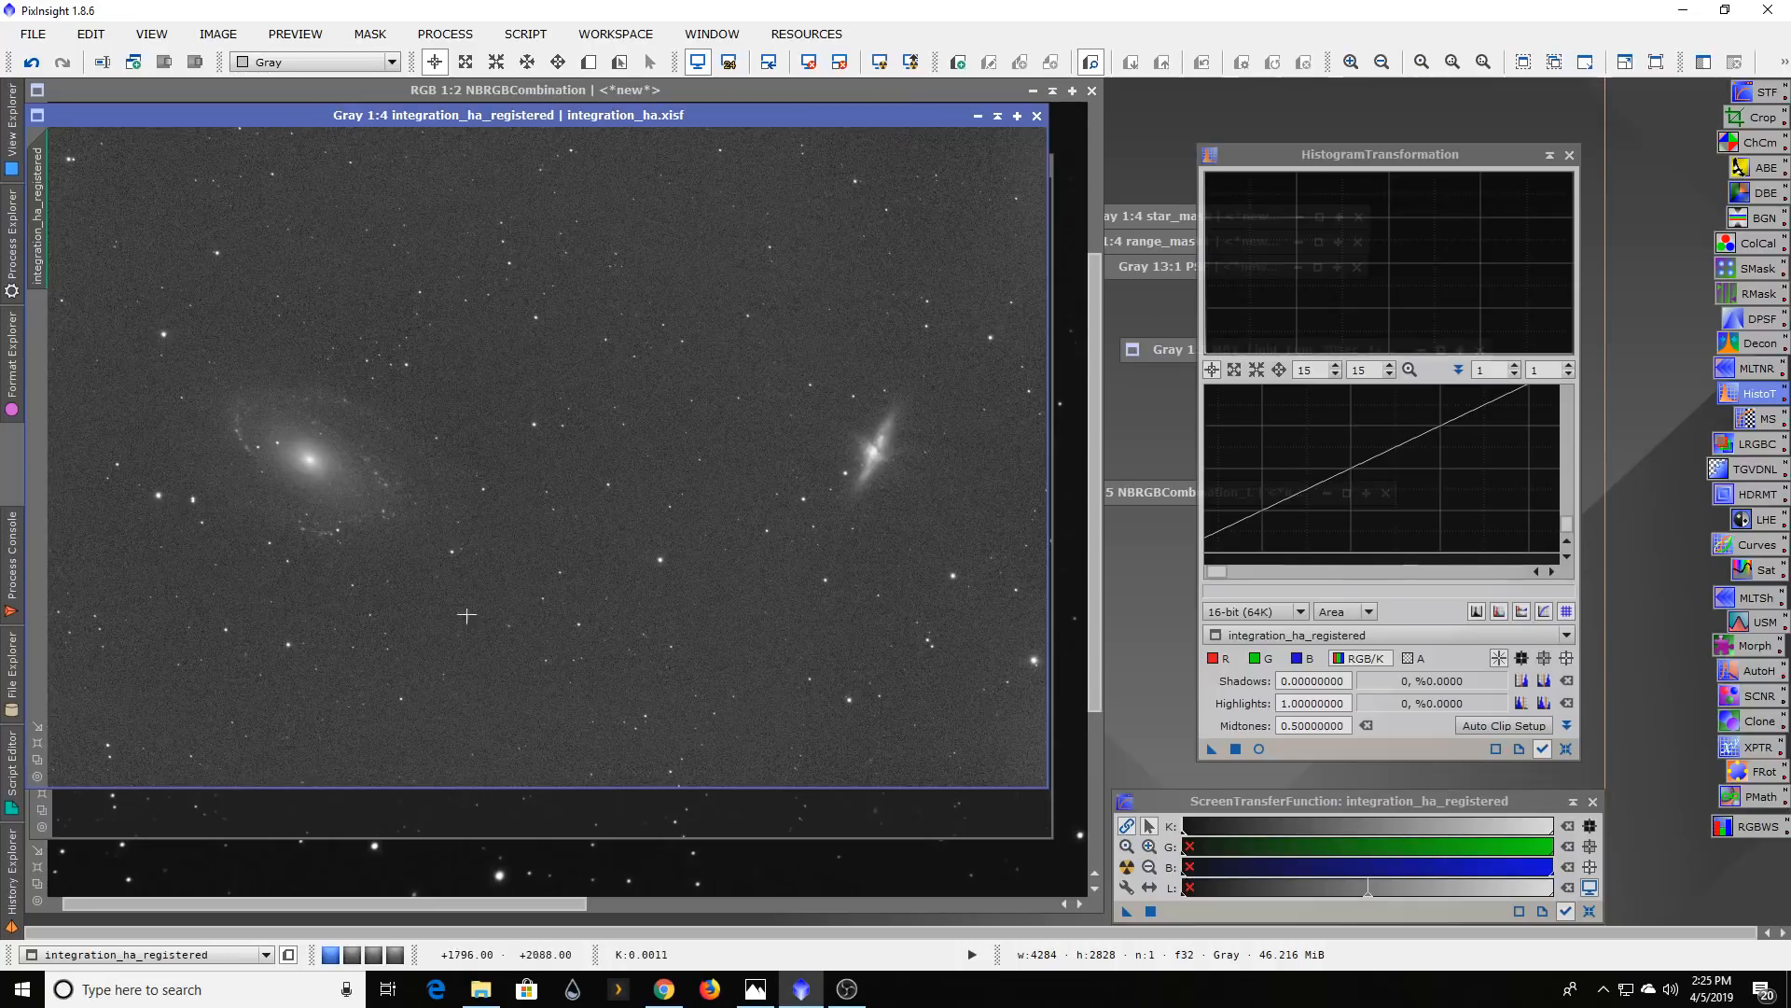
mouse_move(424, 506)
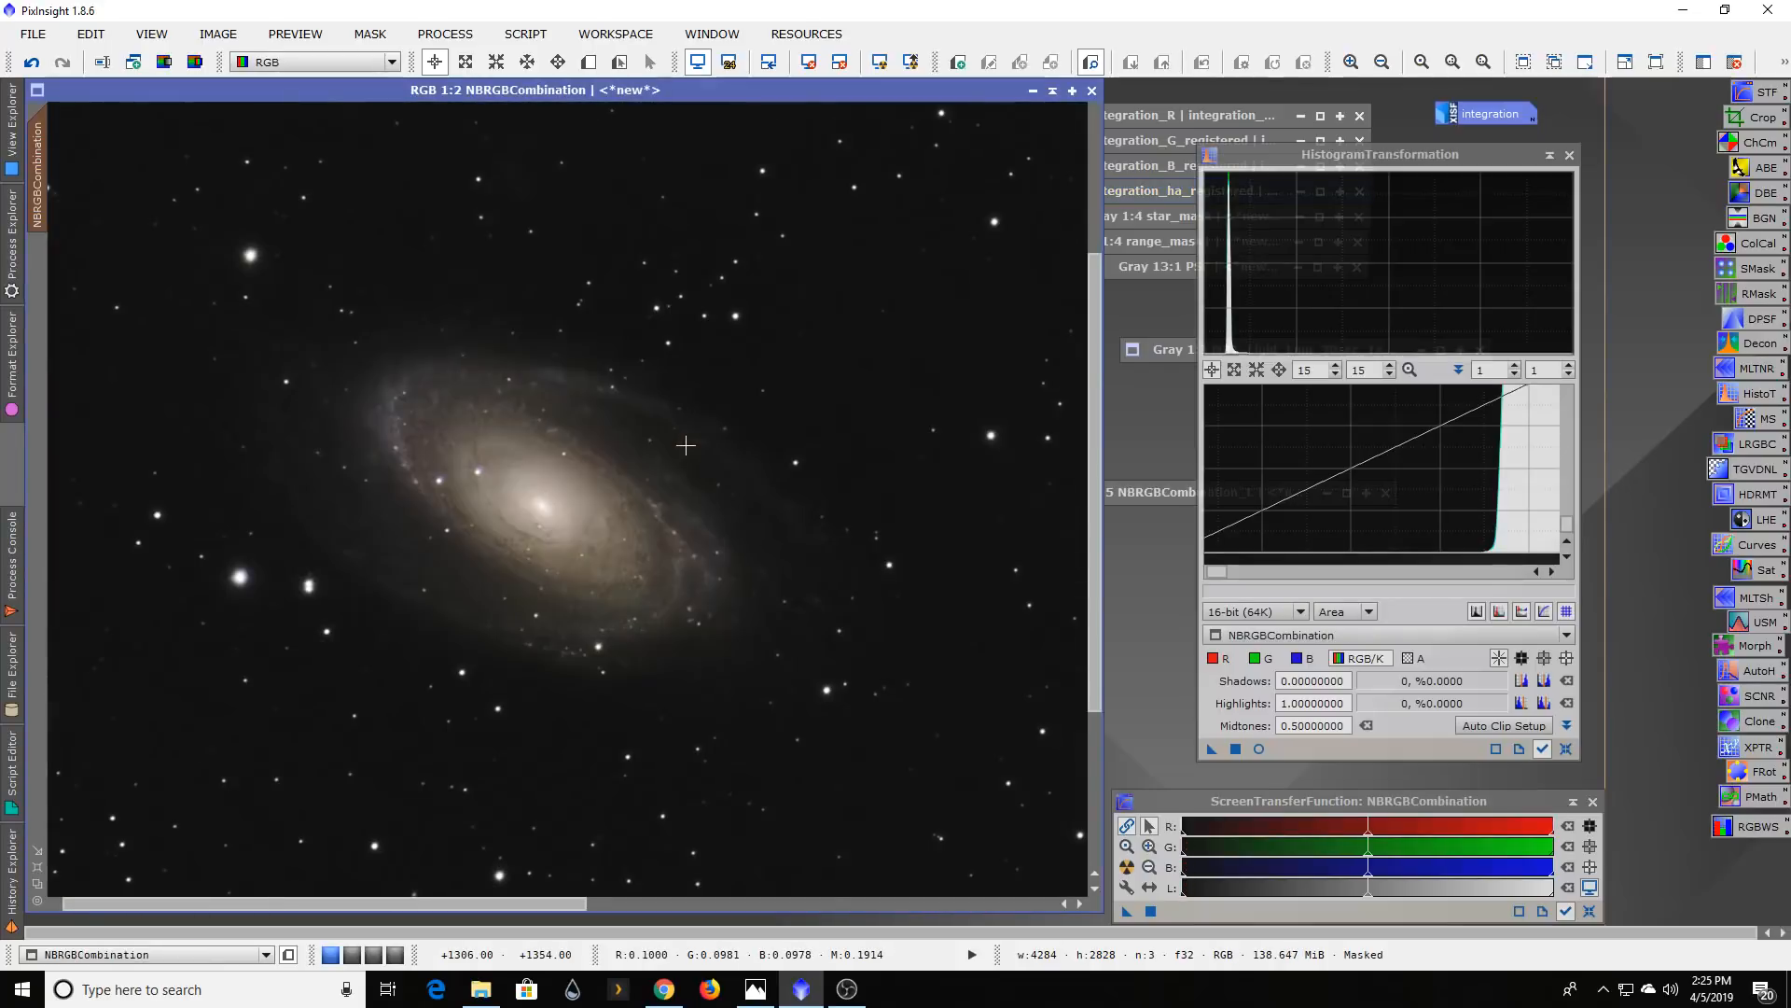
- Bring the NBRGBCombination window forward to view both galaxies in full
left_click(1379, 62)
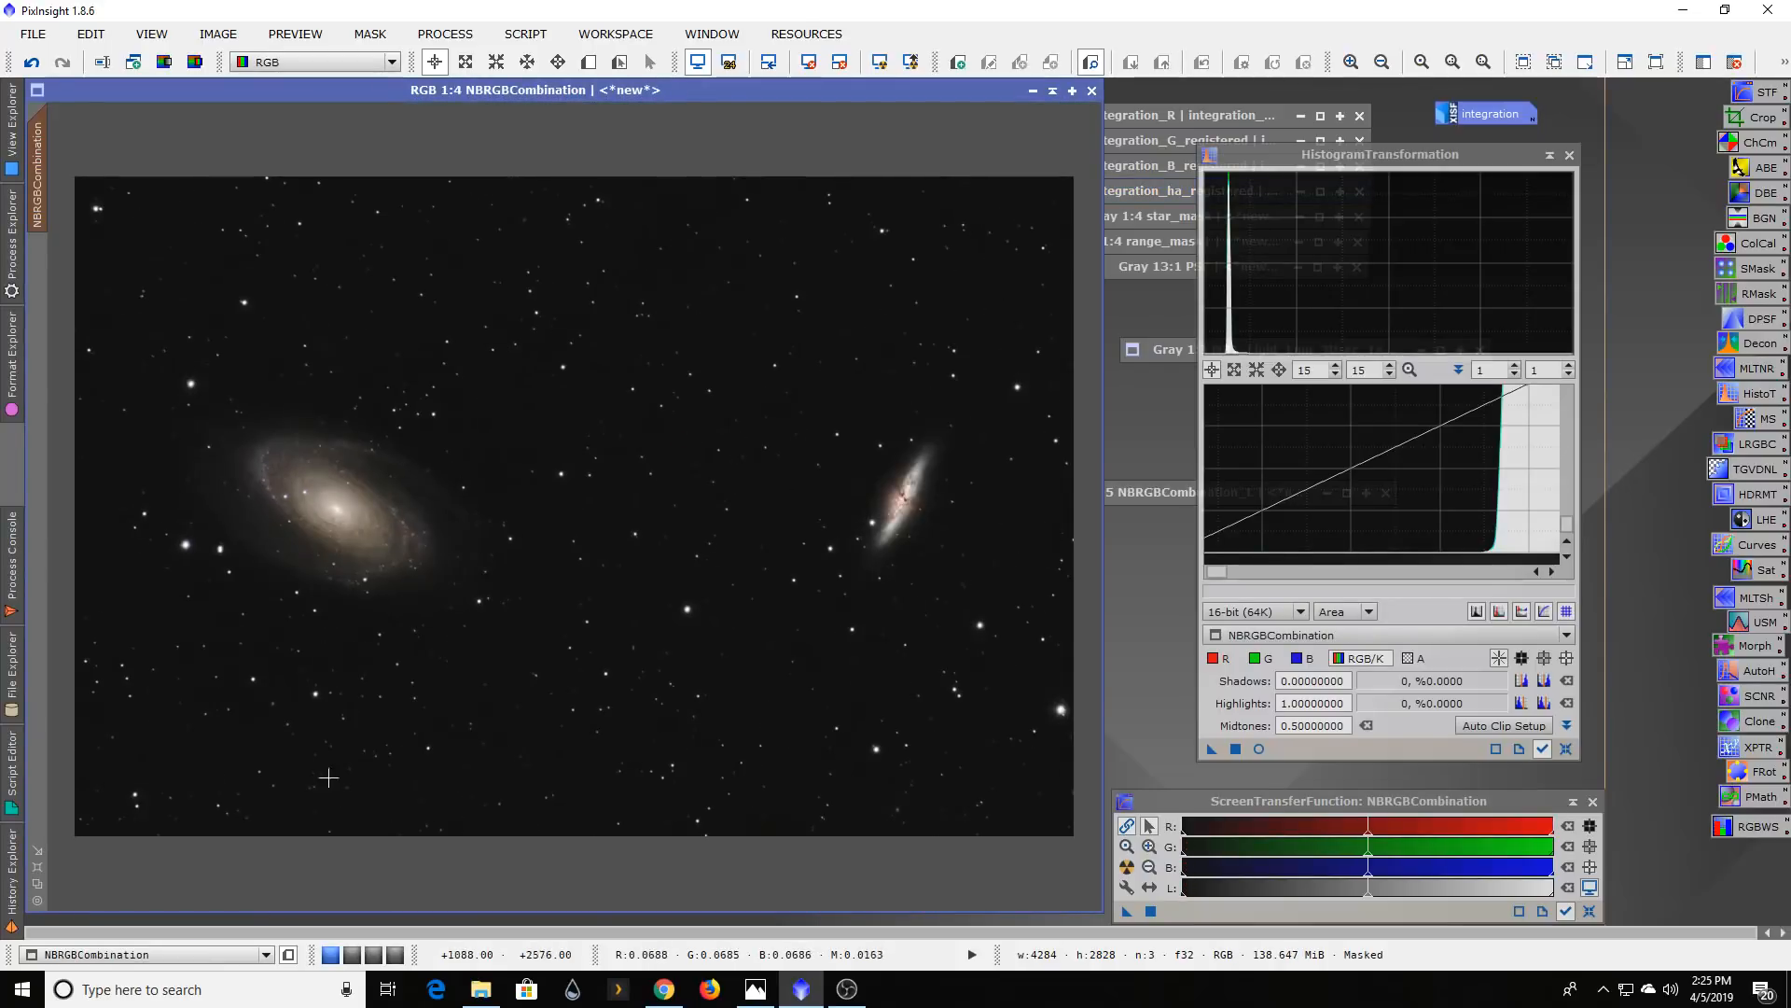
mouse_move(670, 566)
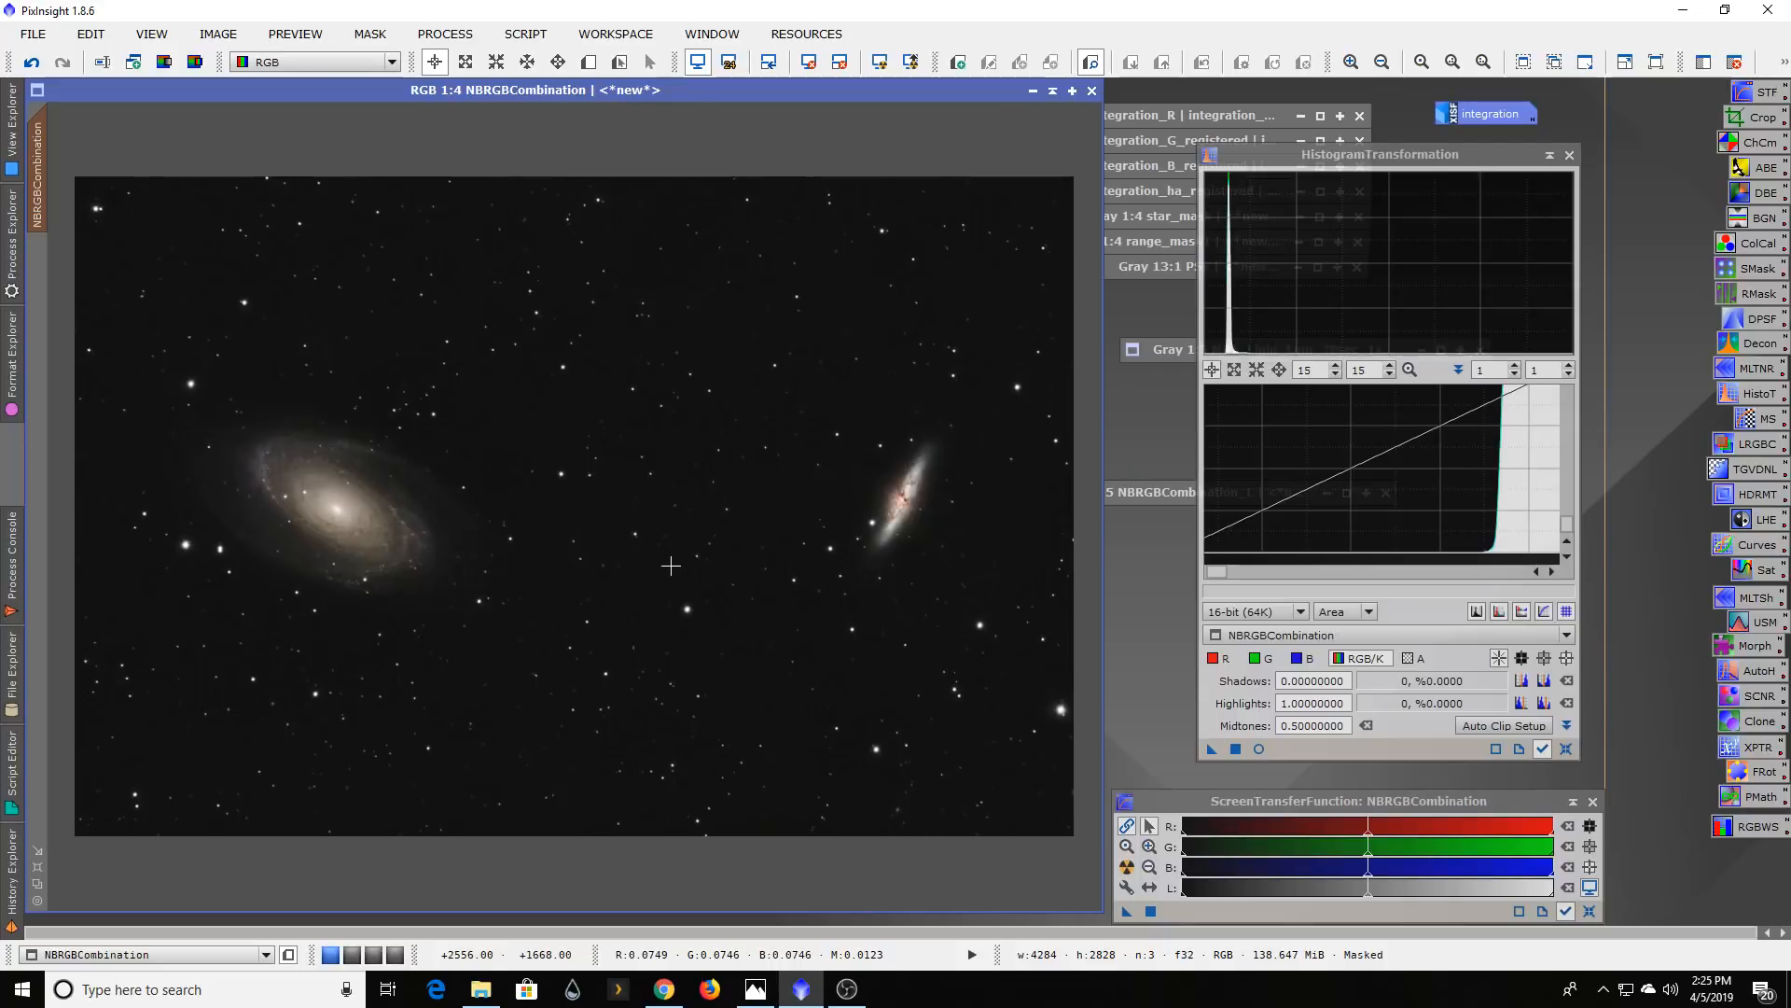
mouse_move(217, 271)
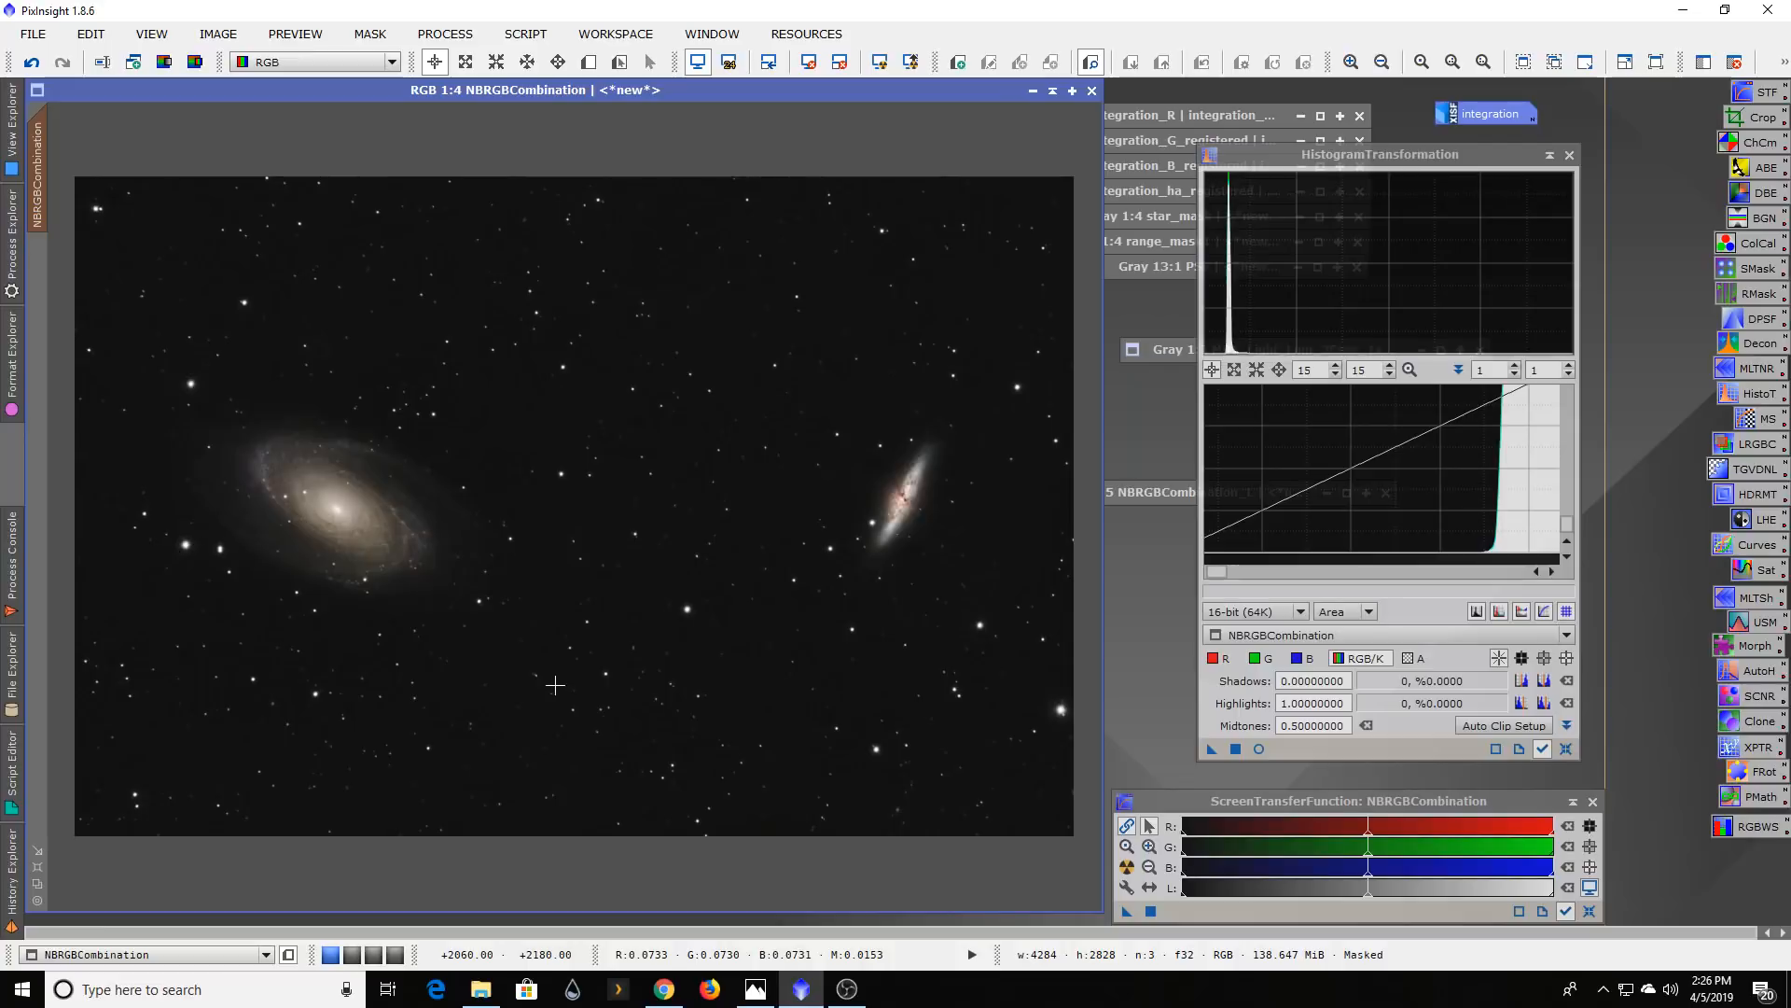
mouse_move(131, 581)
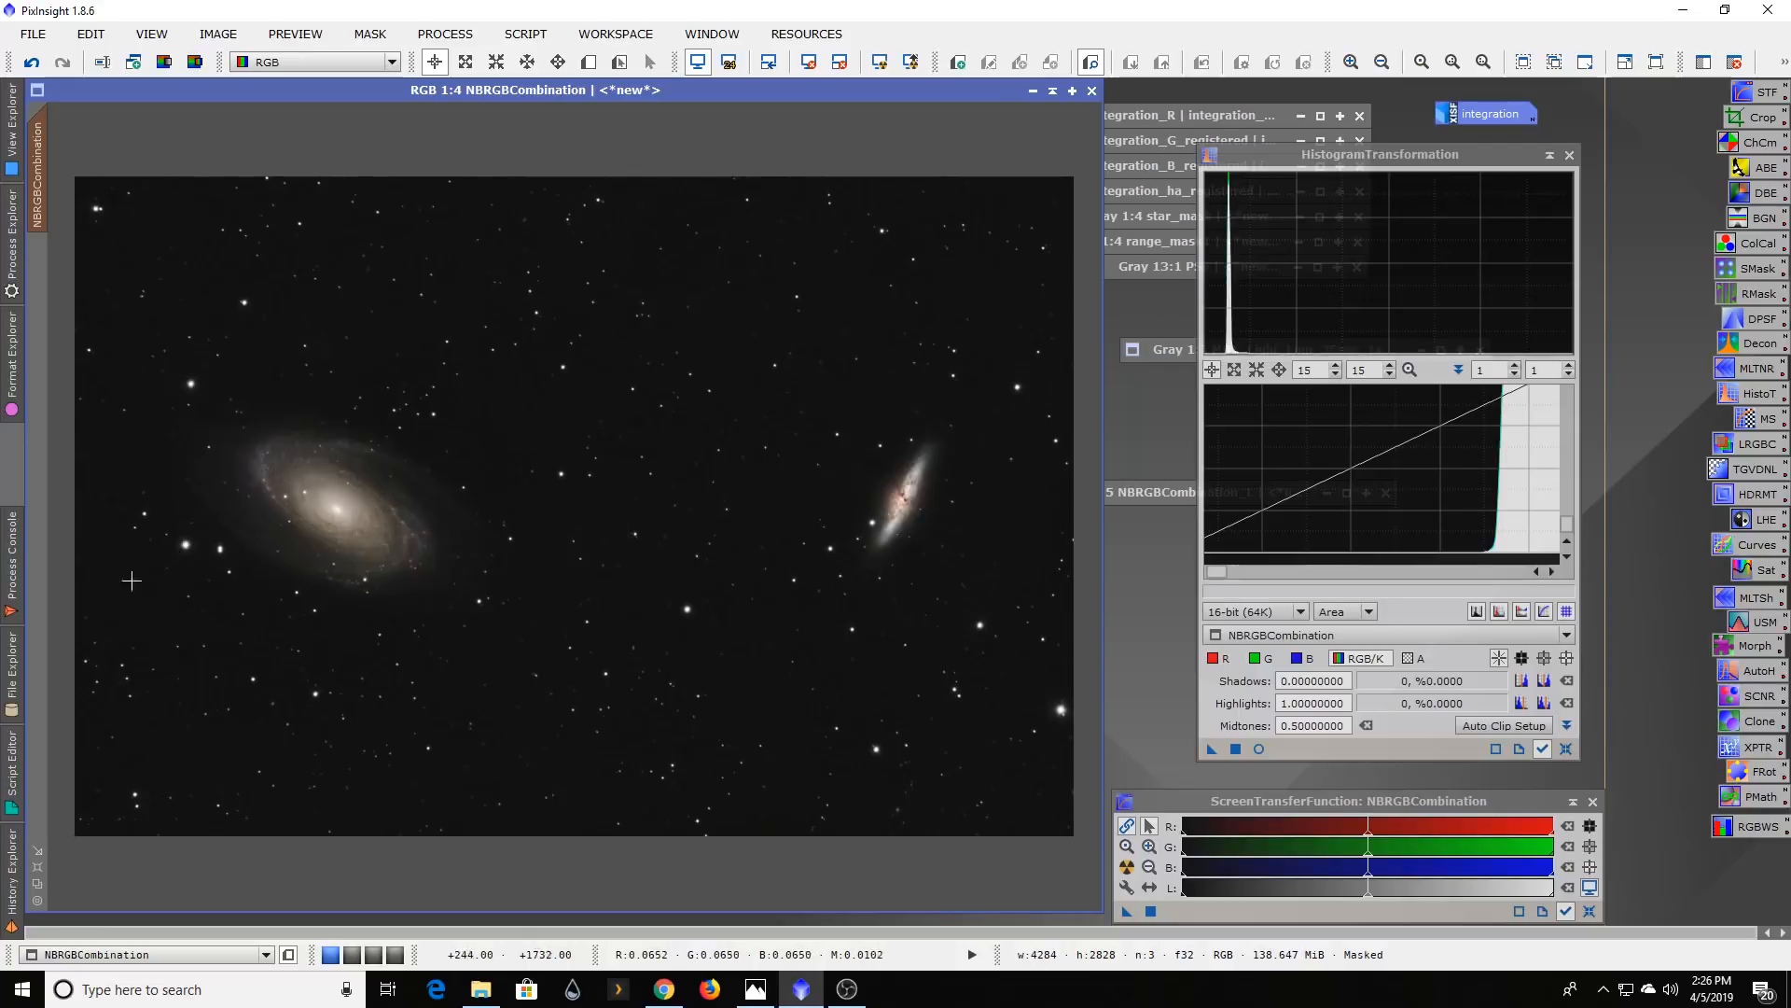
mouse_move(1024, 402)
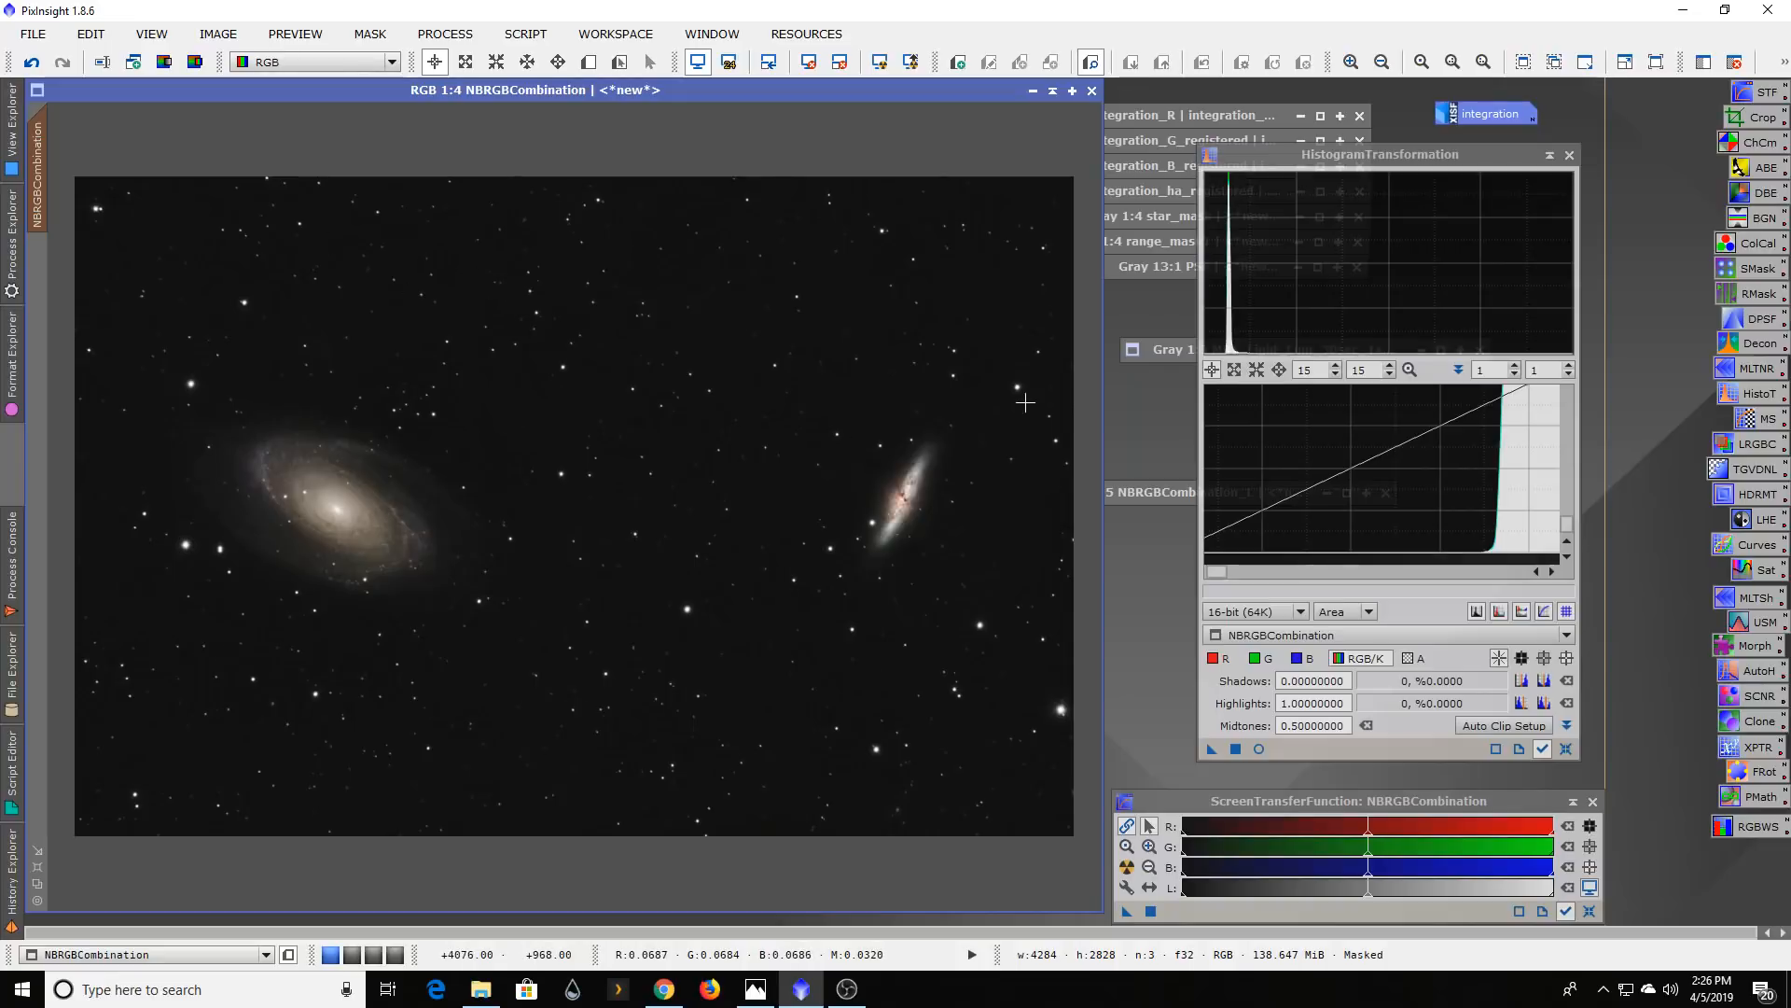
mouse_move(765, 446)
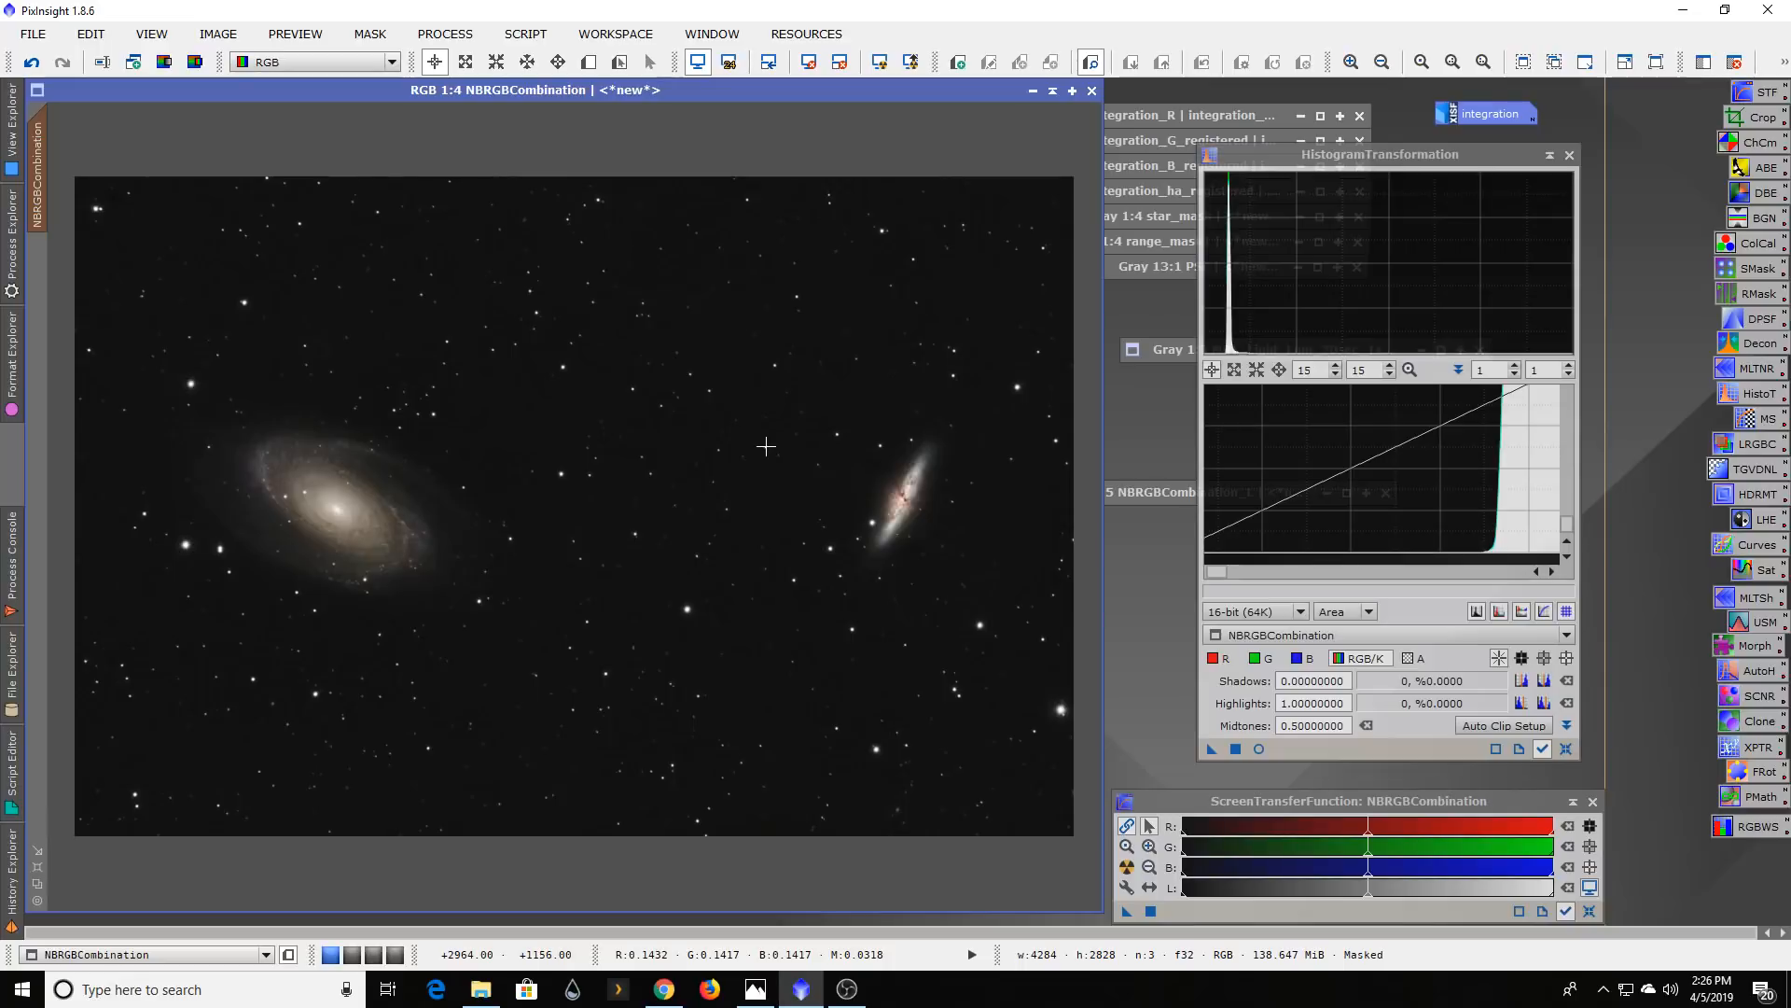
mouse_move(480, 241)
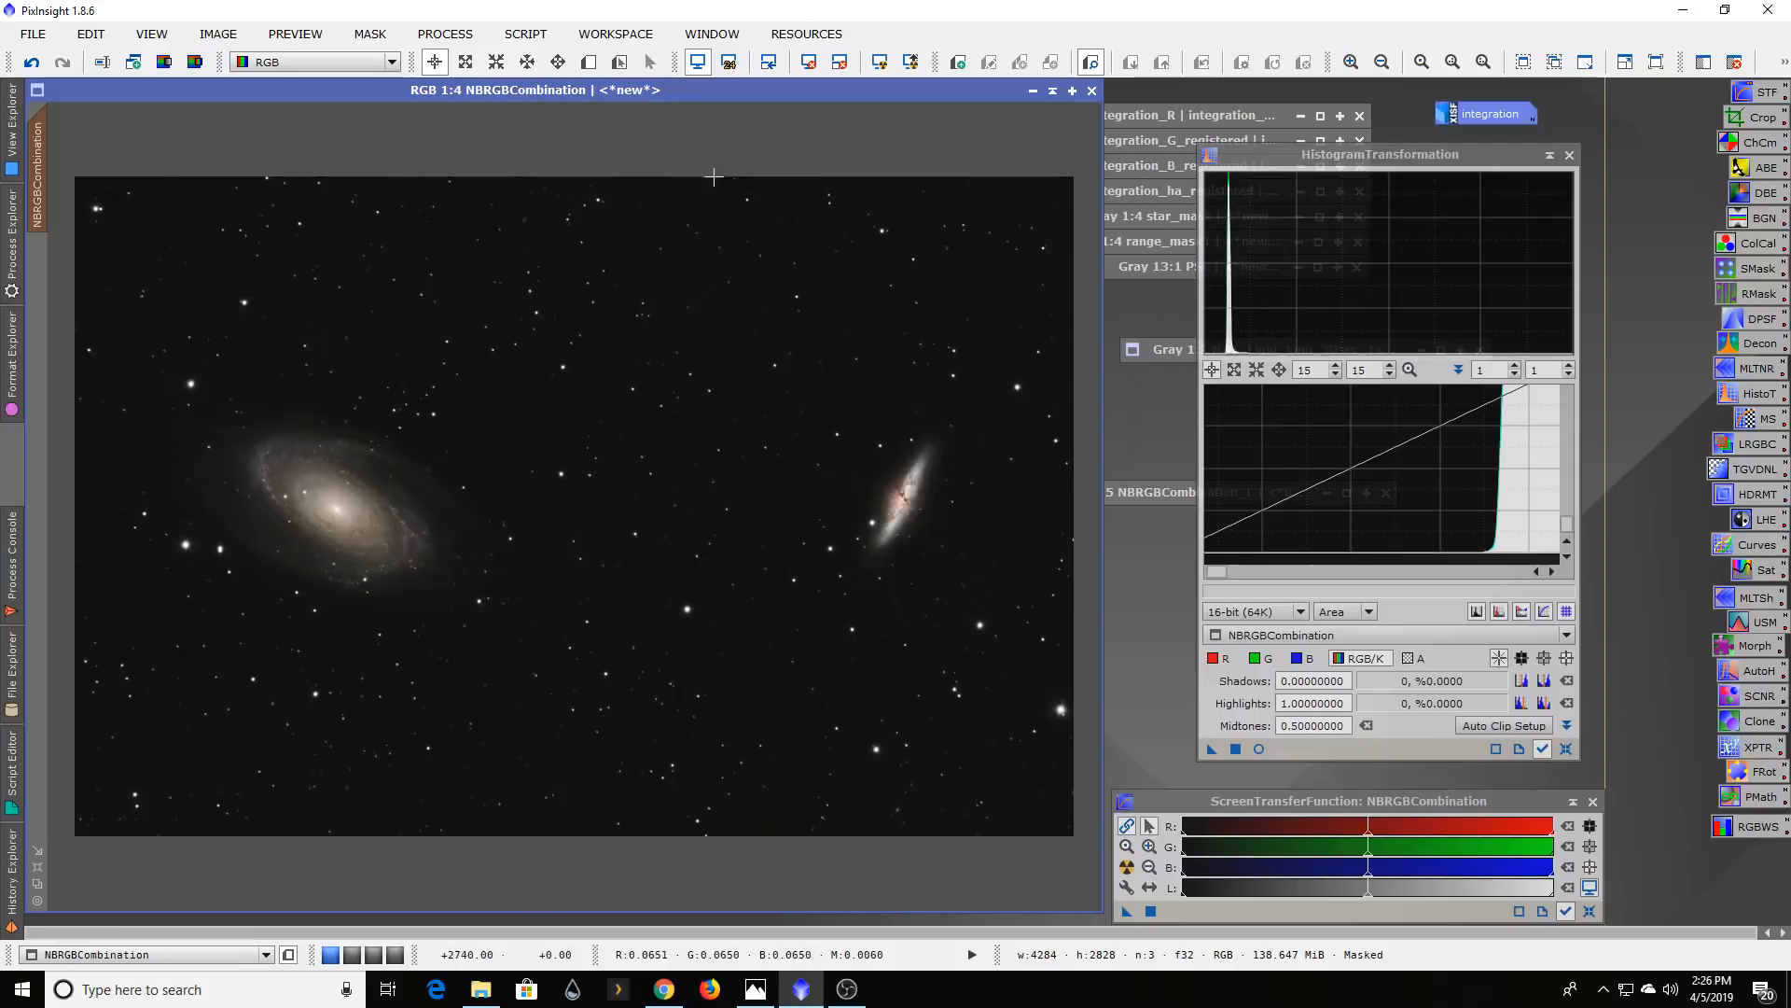
mouse_move(856, 314)
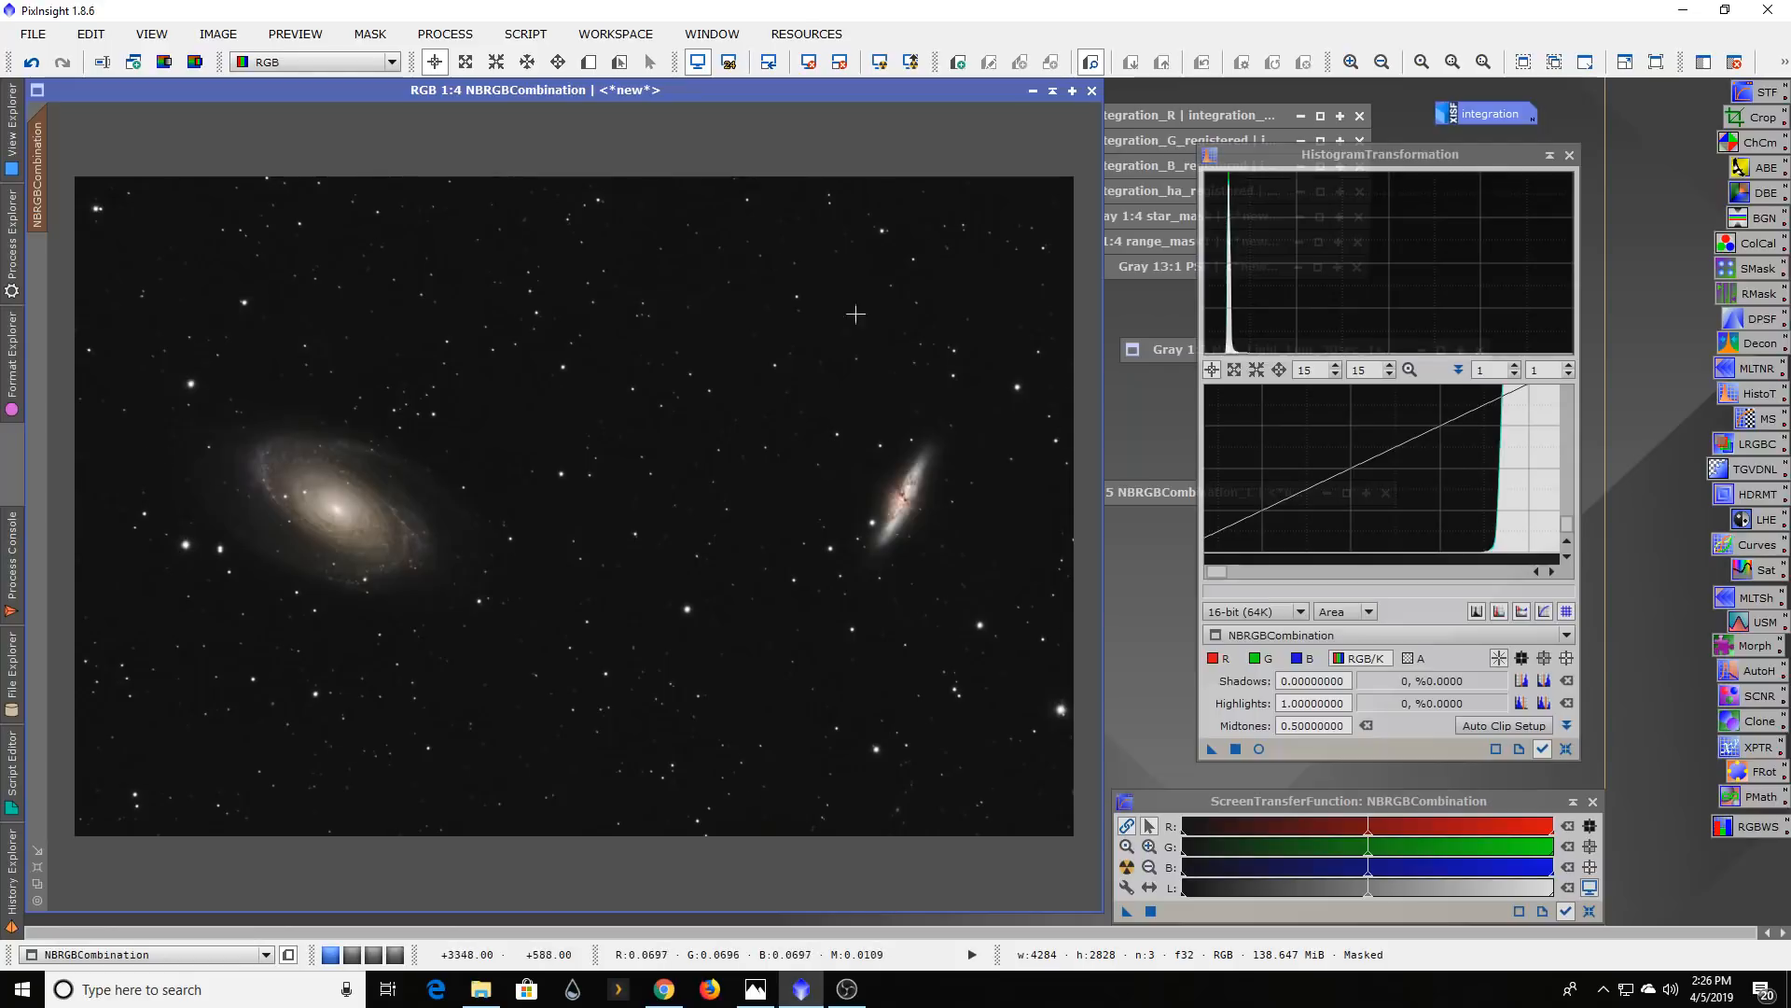
mouse_move(549, 694)
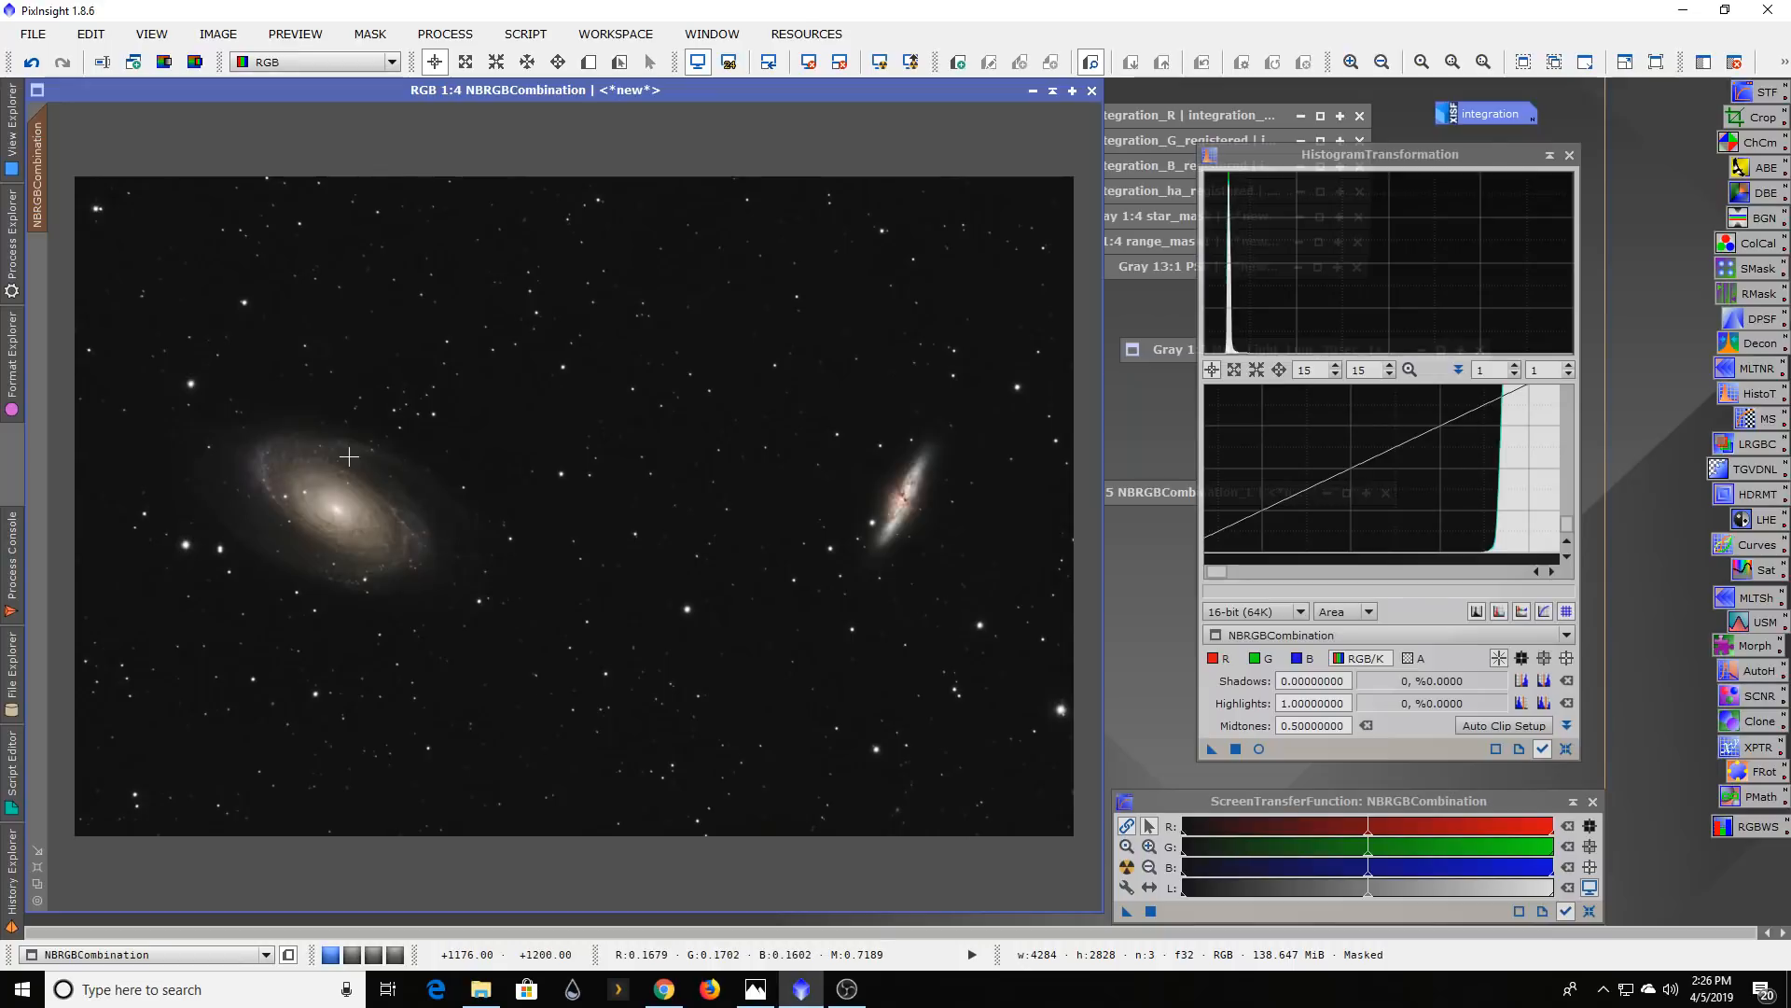
mouse_move(348, 457)
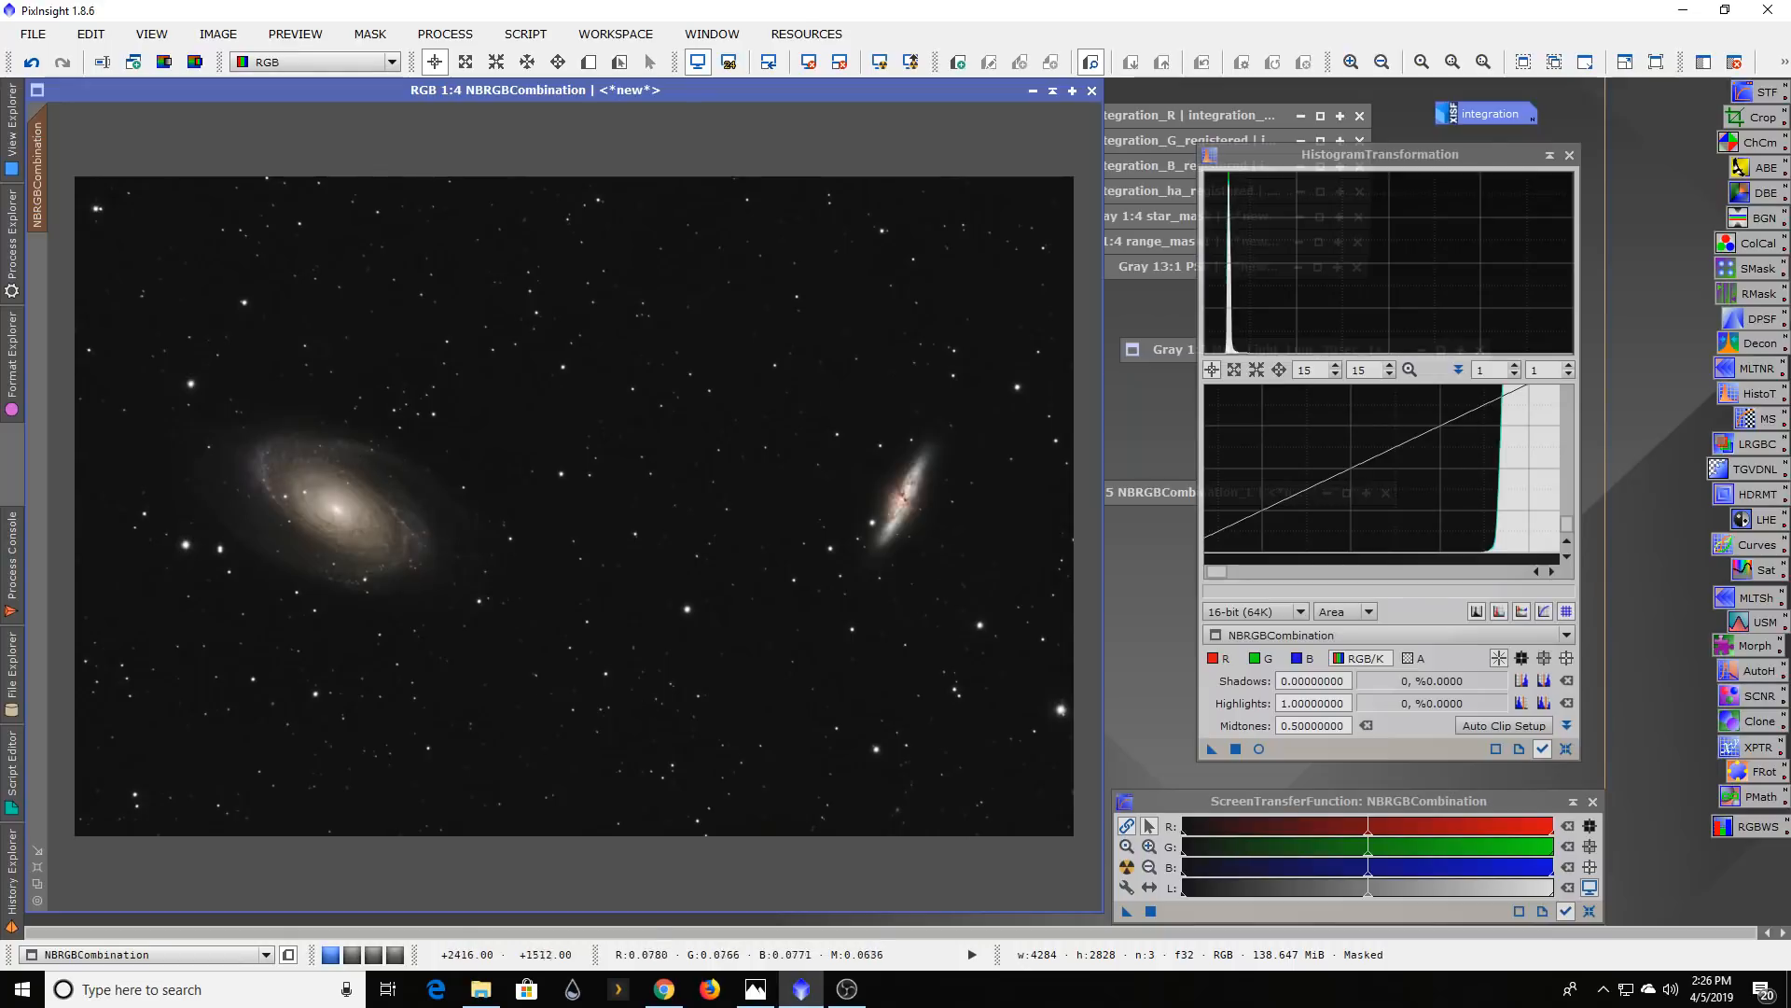
mouse_move(498, 407)
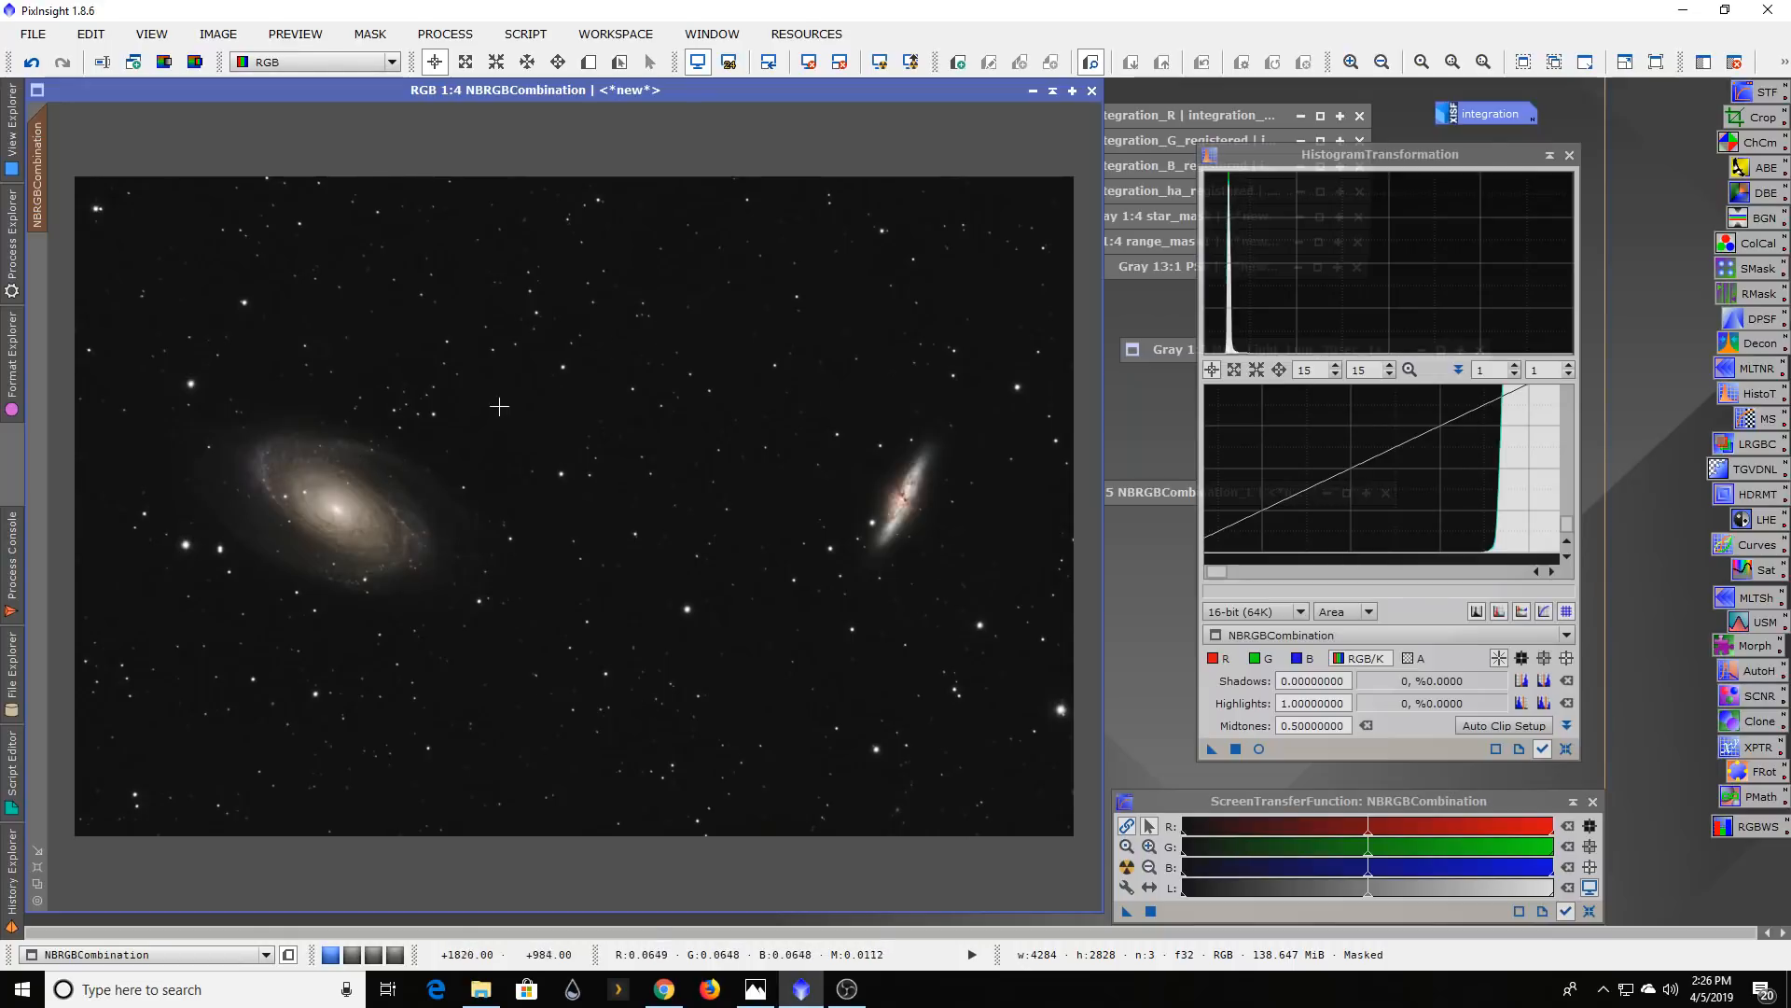
mouse_move(510, 662)
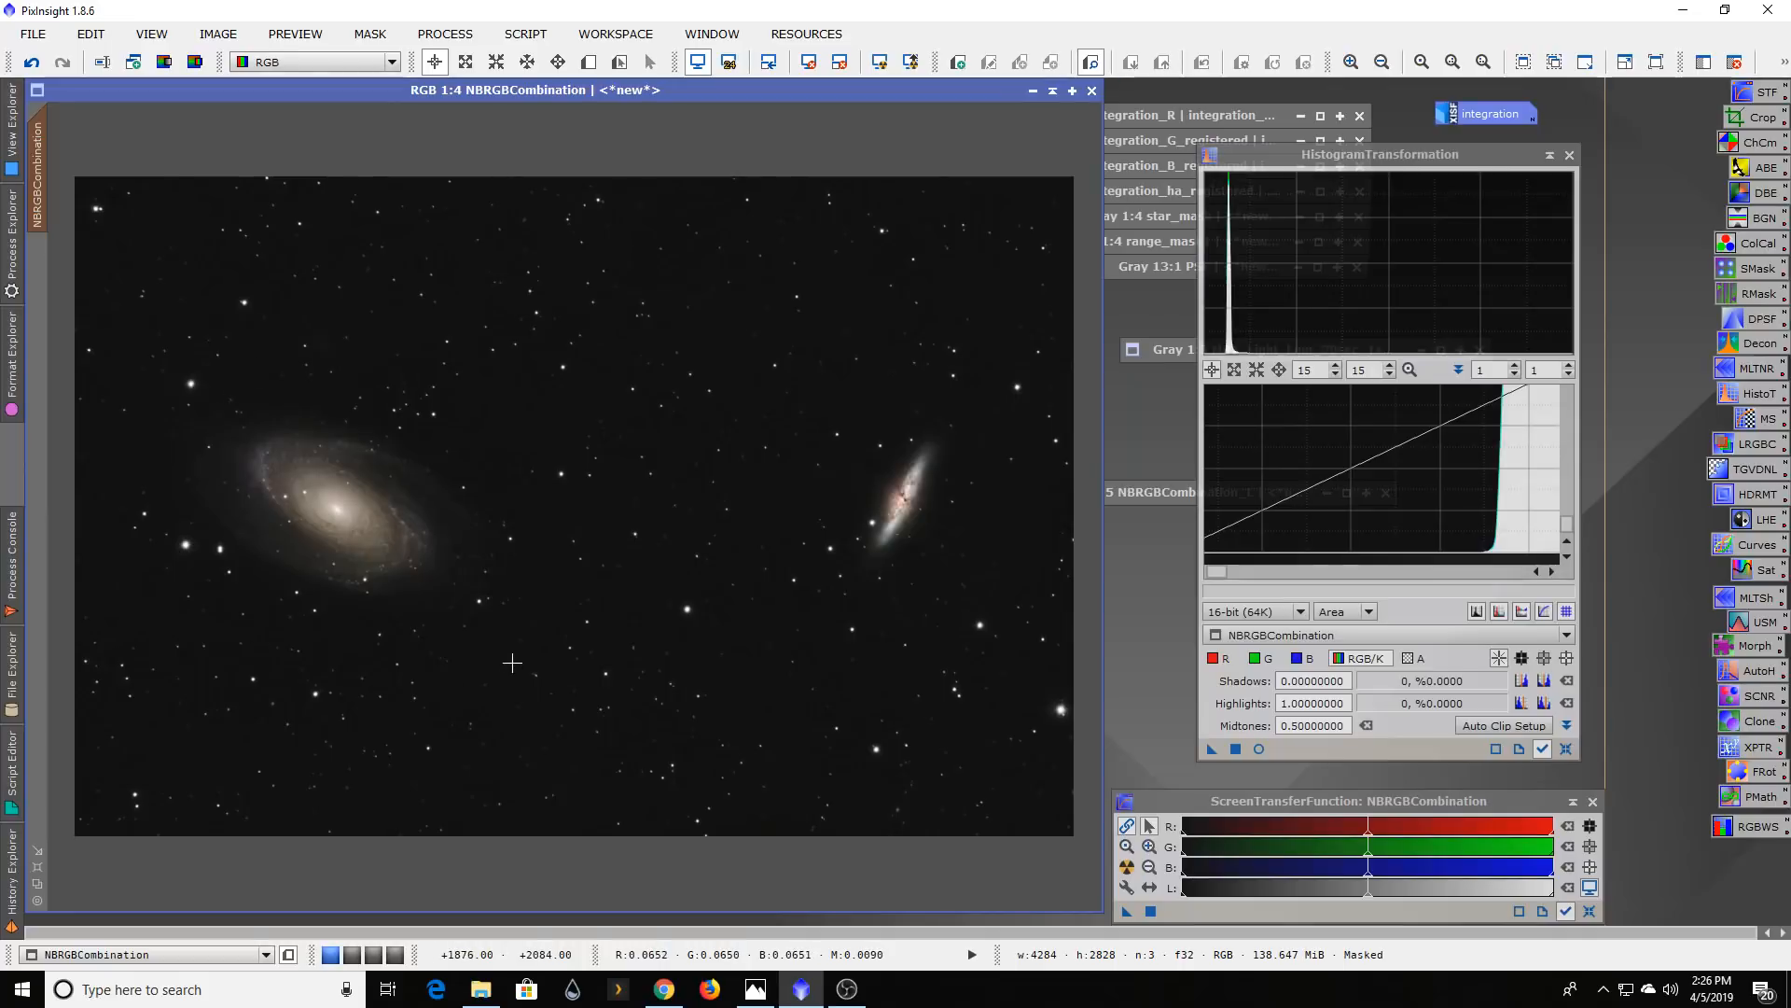
mouse_move(850, 698)
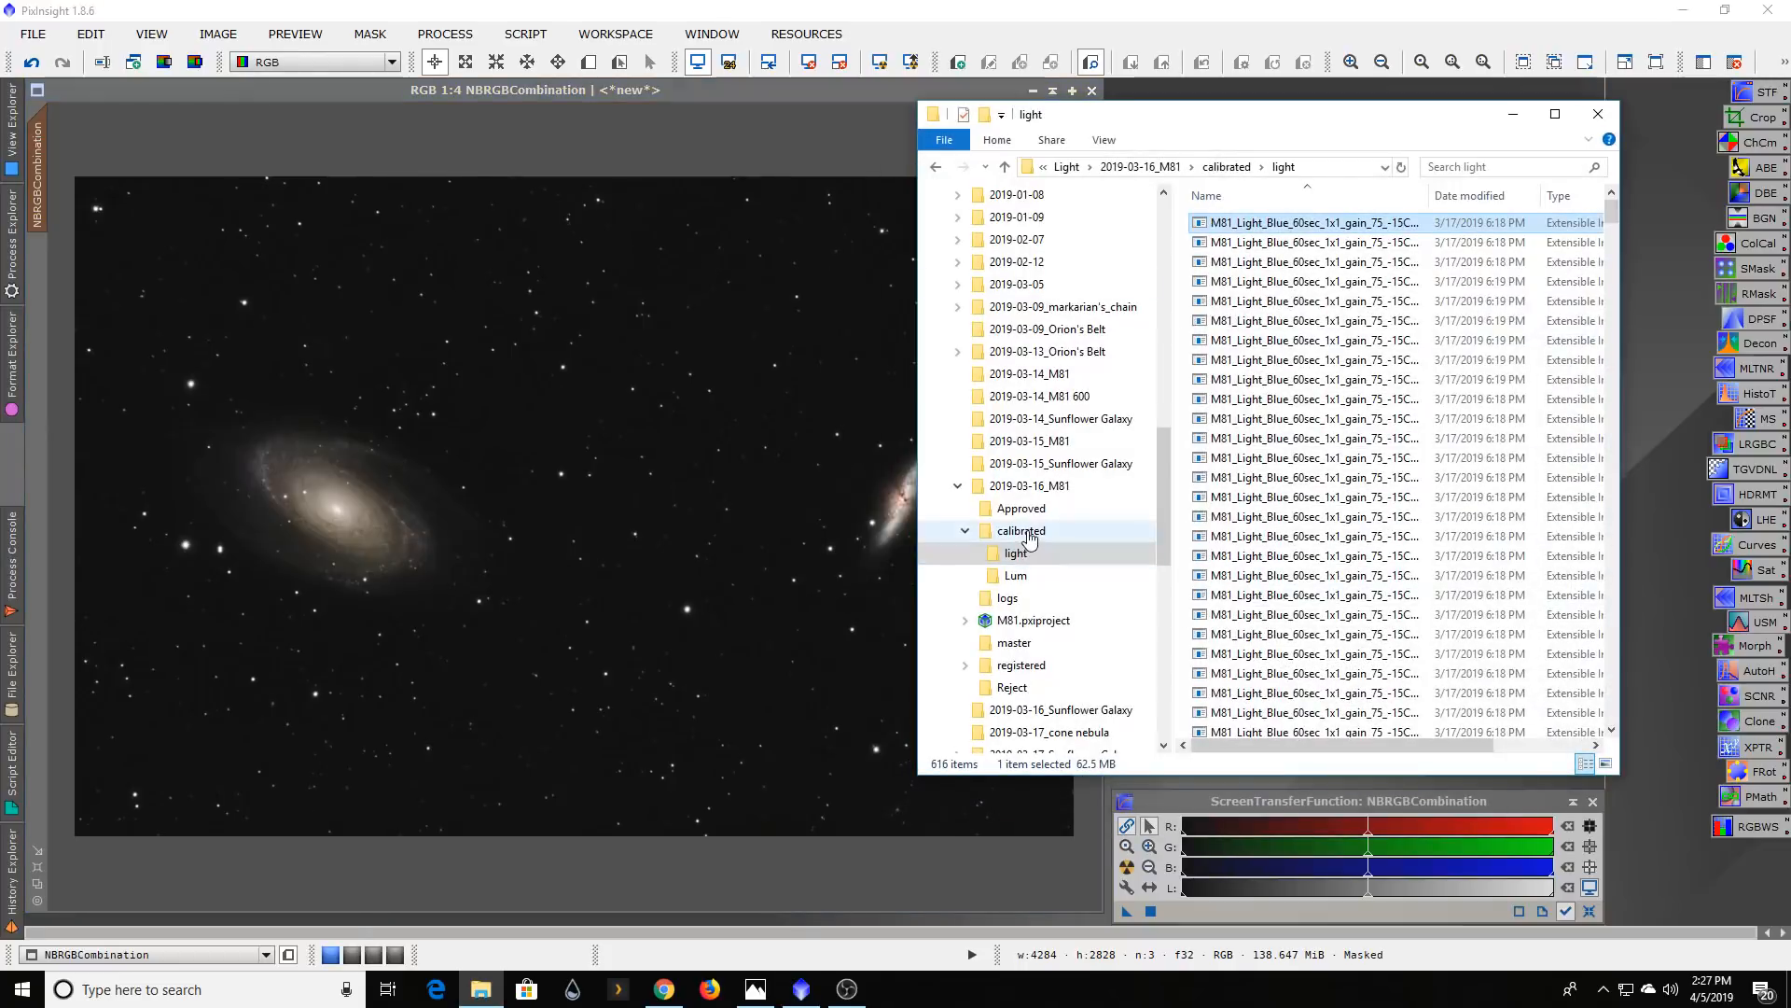
- Open 'Bodes and Cigar.png' from the 2019-03-16_M81 master folder
left_click(1014, 642)
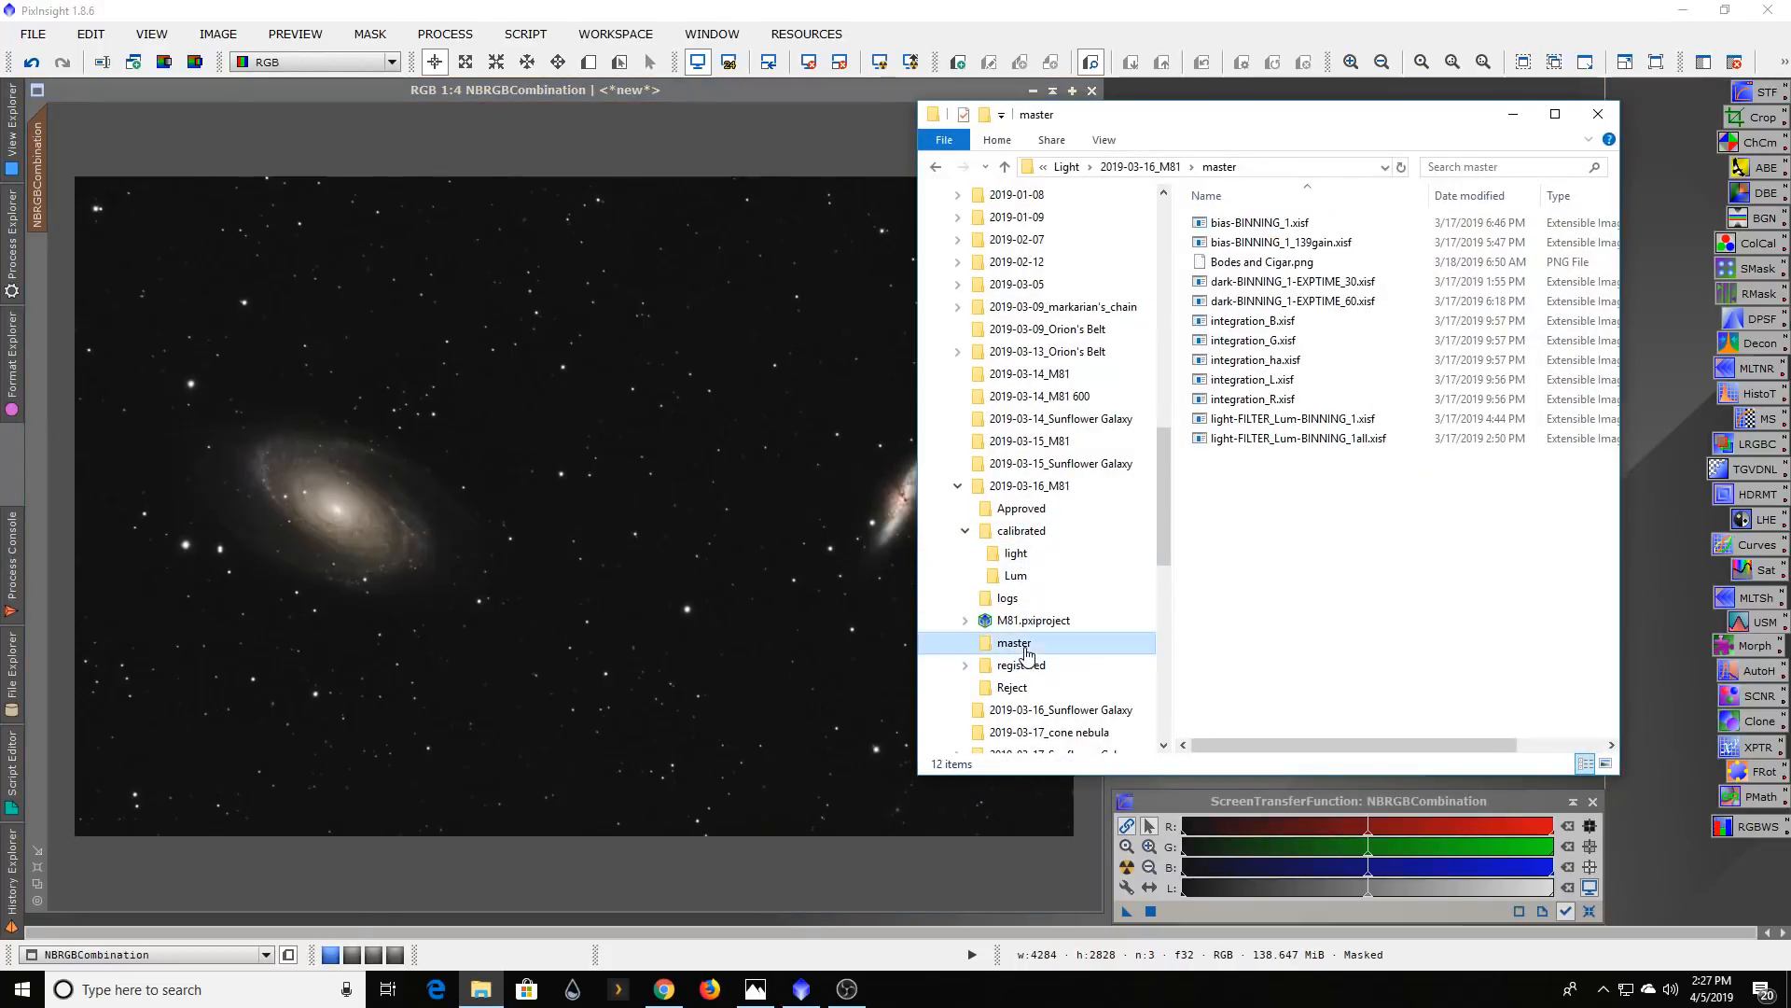
double_click(1262, 261)
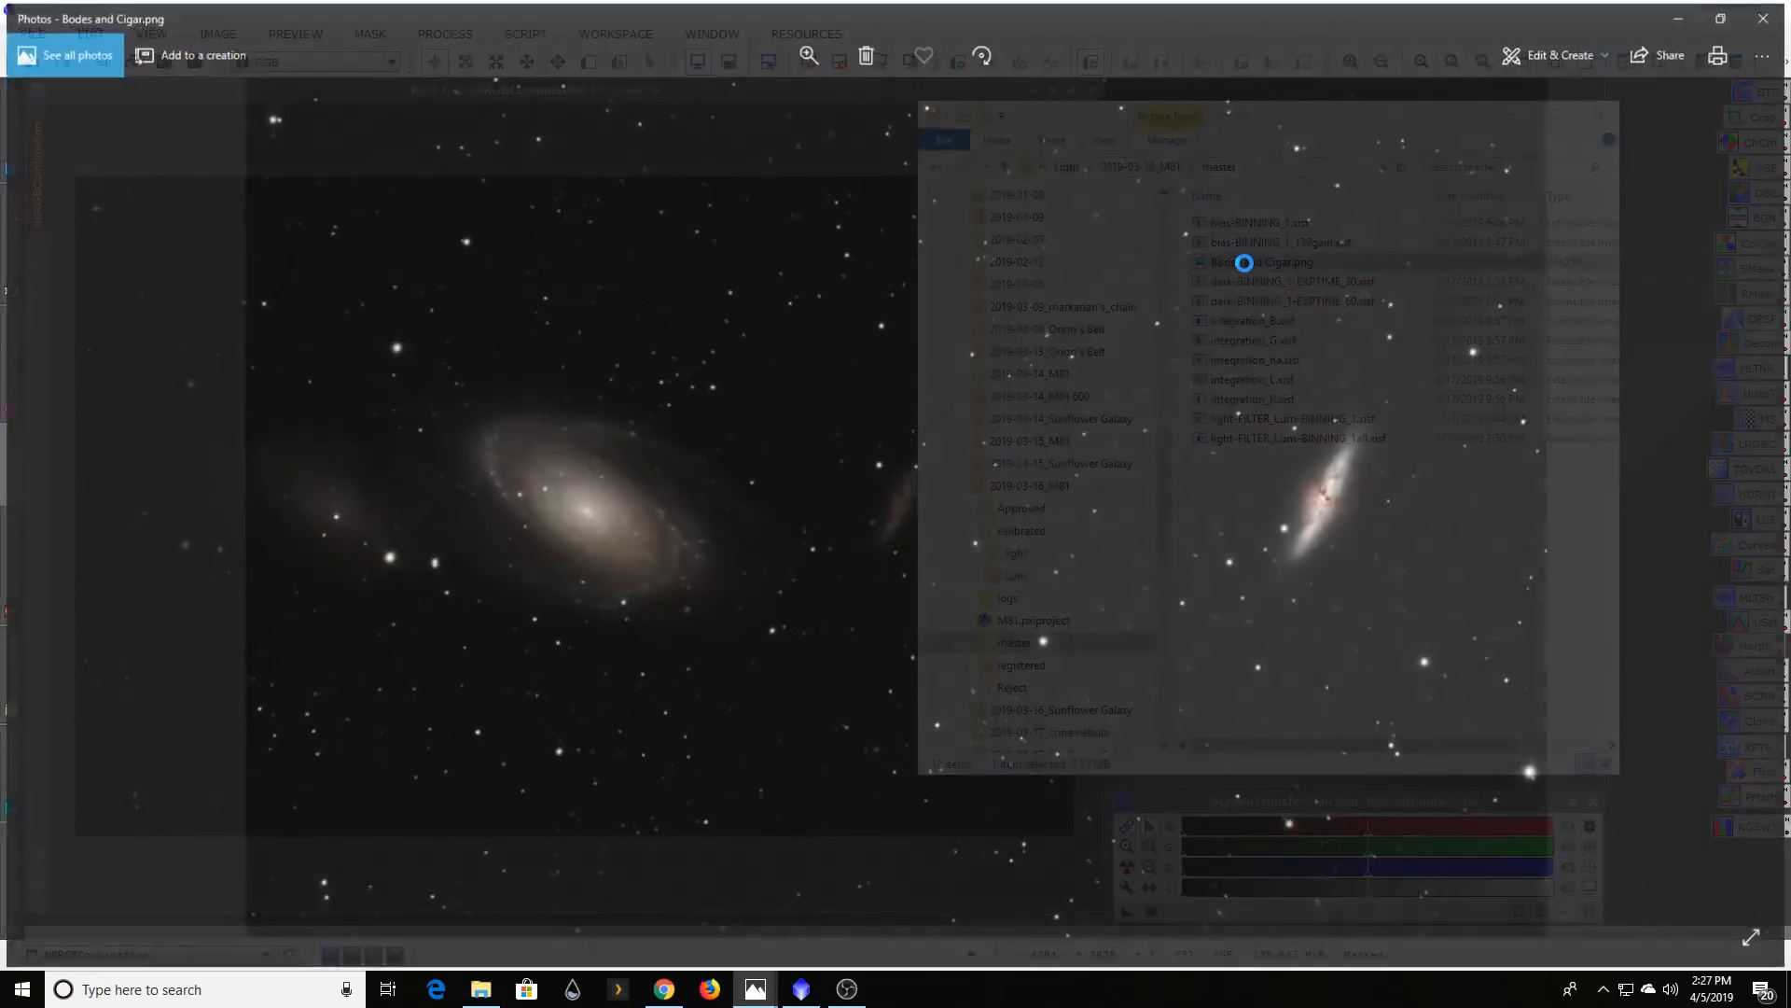